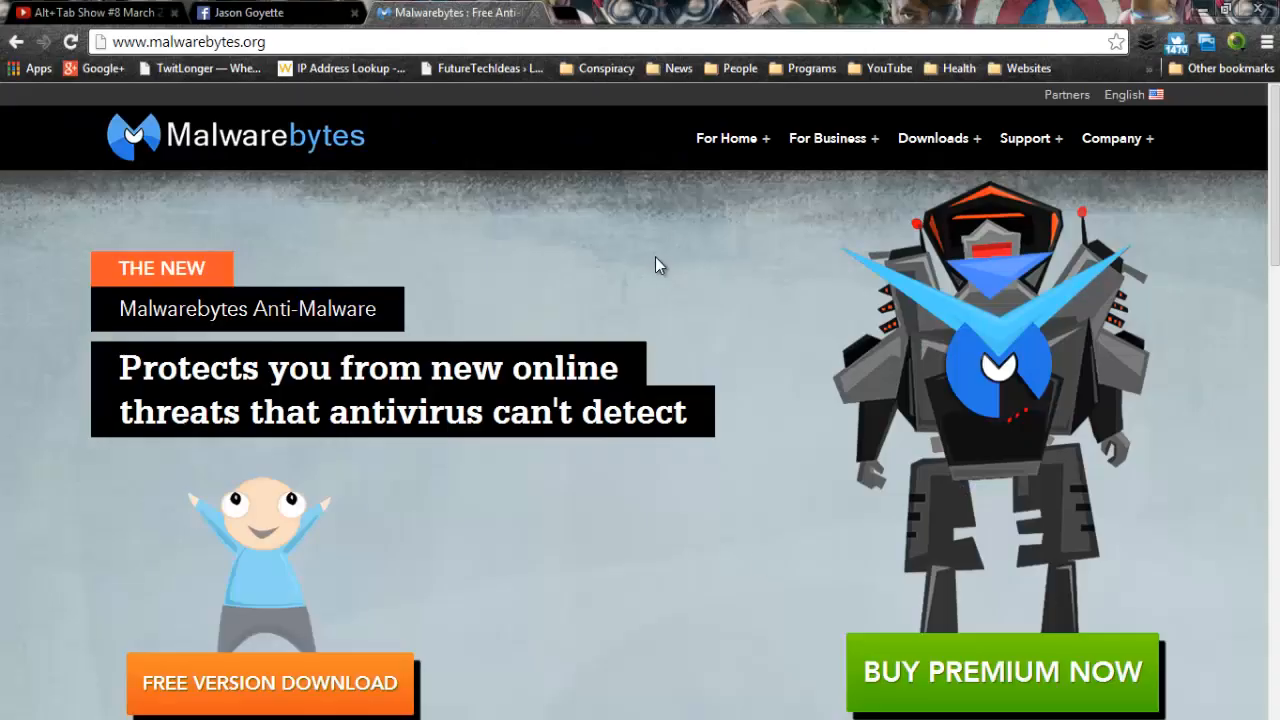
{"action": "mouse_move", "coordinate": [578, 560]}
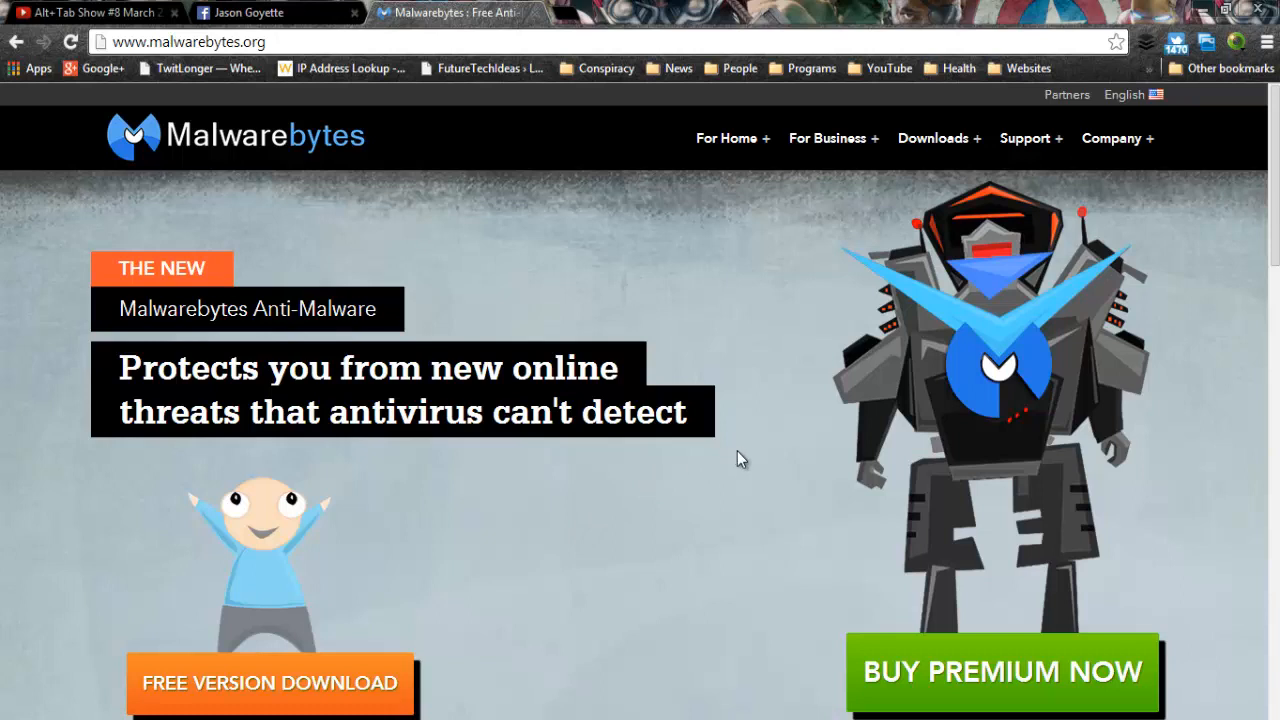
Scroll through the product page and start buying the Premium version.
{"action": "scroll", "scroll_direction": "down", "scroll_amount": 3}
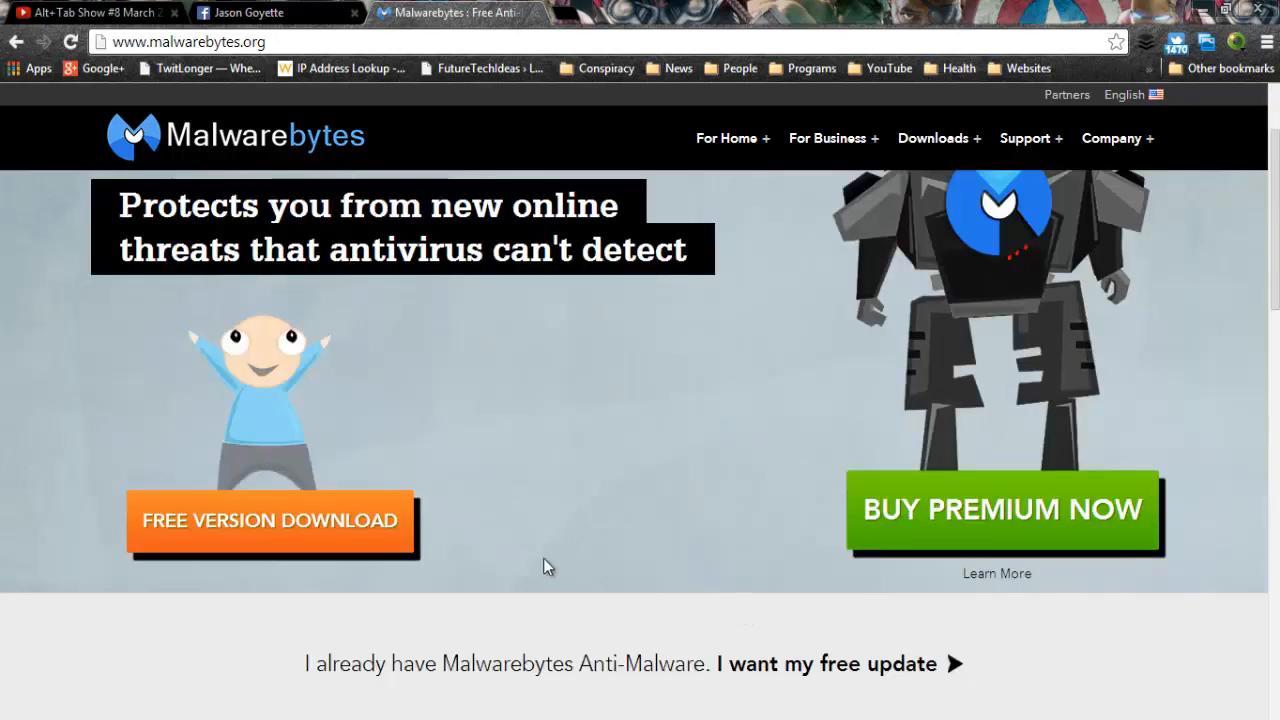
{"action": "mouse_move", "coordinate": [436, 528]}
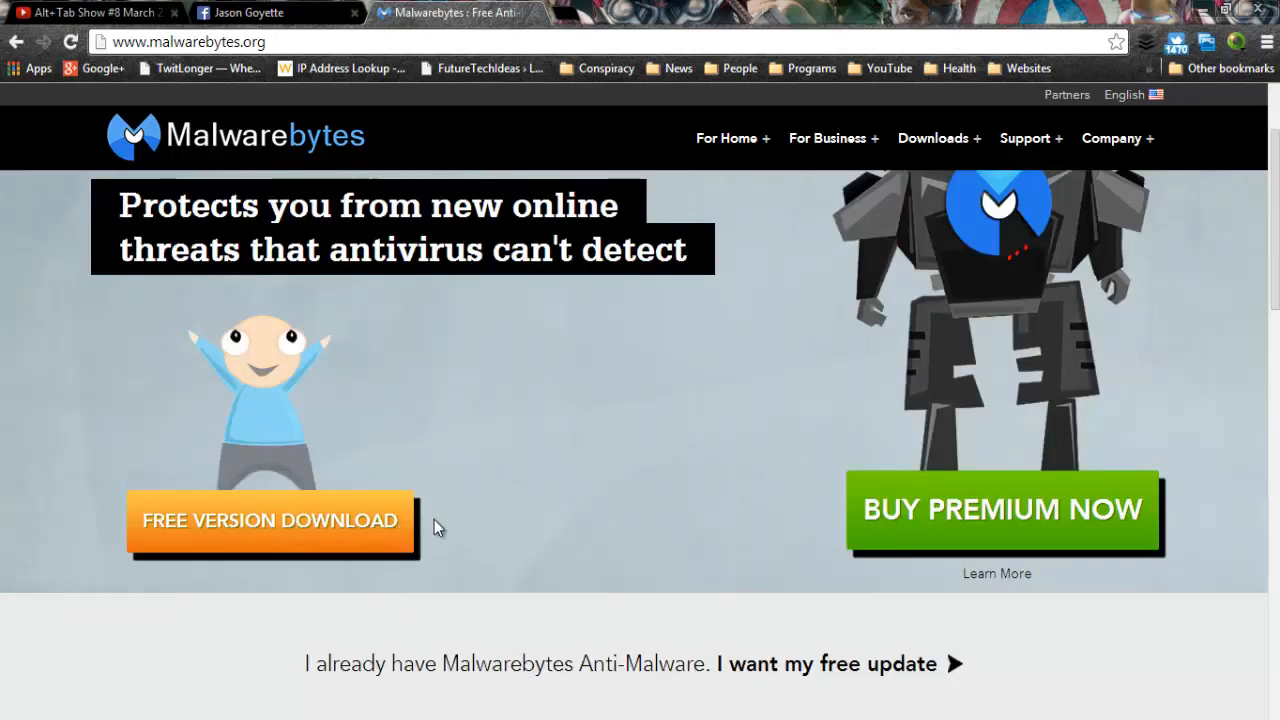
{"action": "mouse_move", "coordinate": [852, 496]}
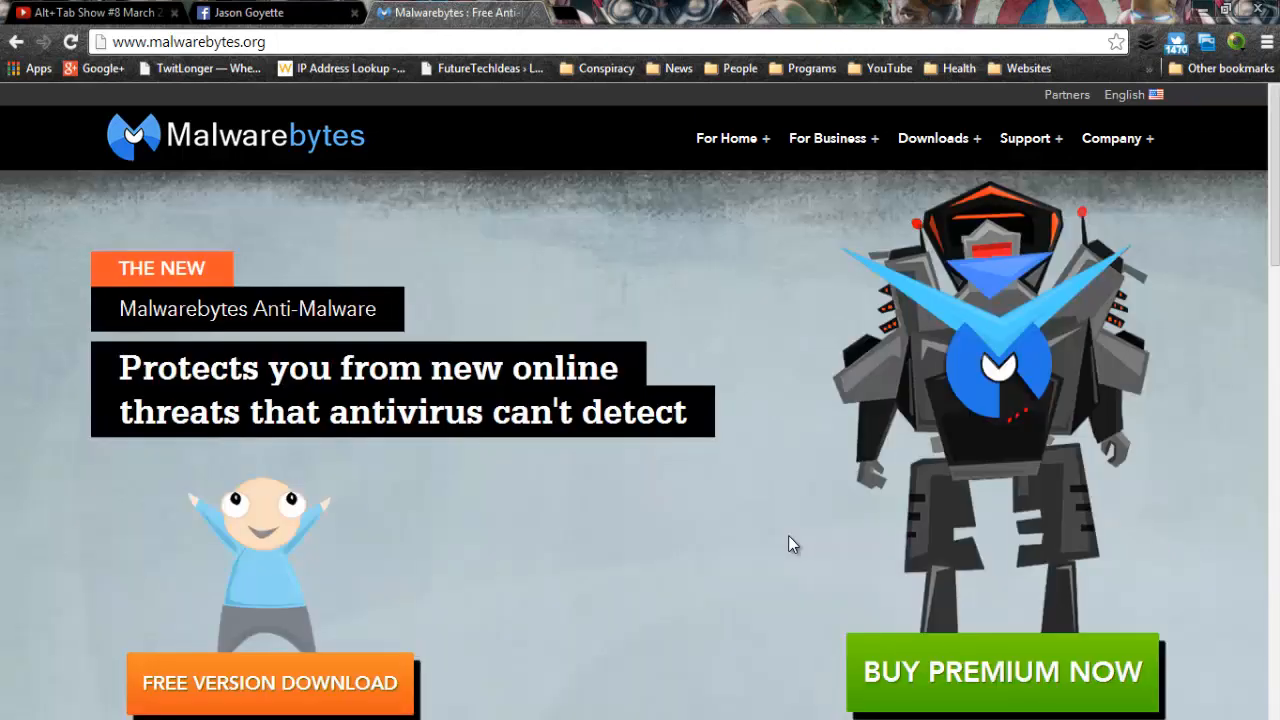
{"action": "mouse_move", "coordinate": [974, 530]}
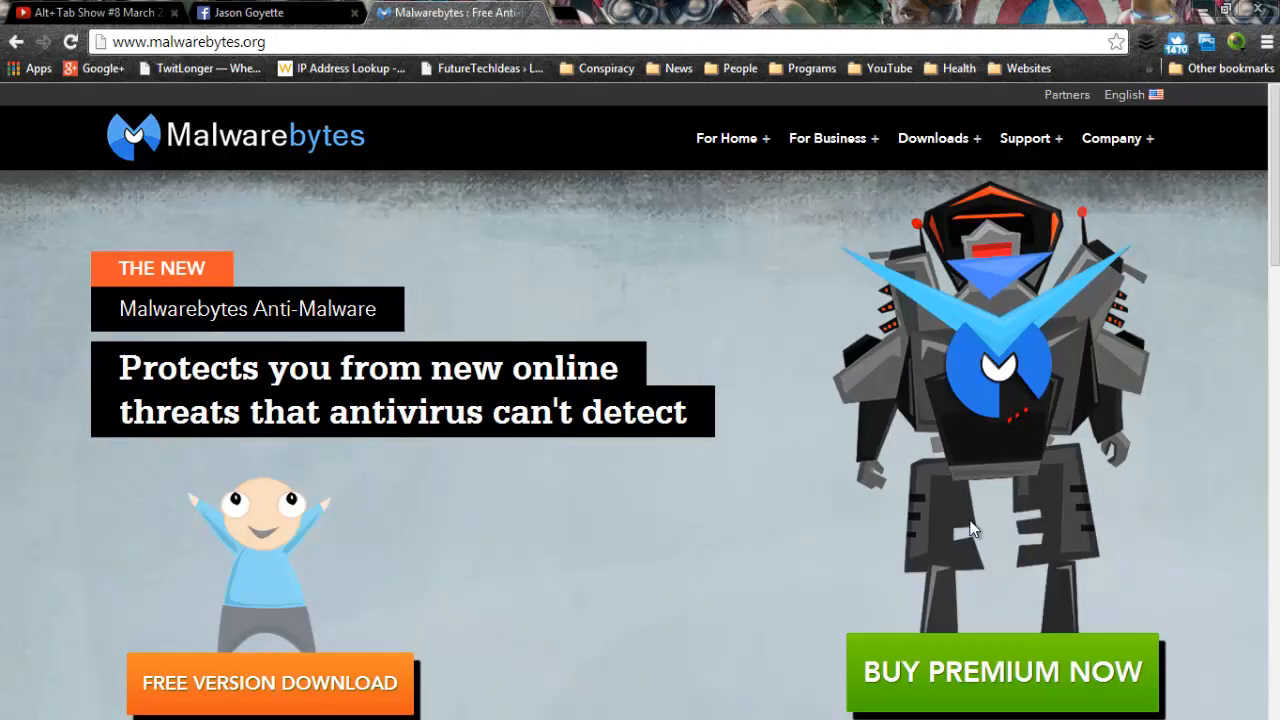
{"action": "scroll", "scroll_direction": "down", "scroll_amount": 3}
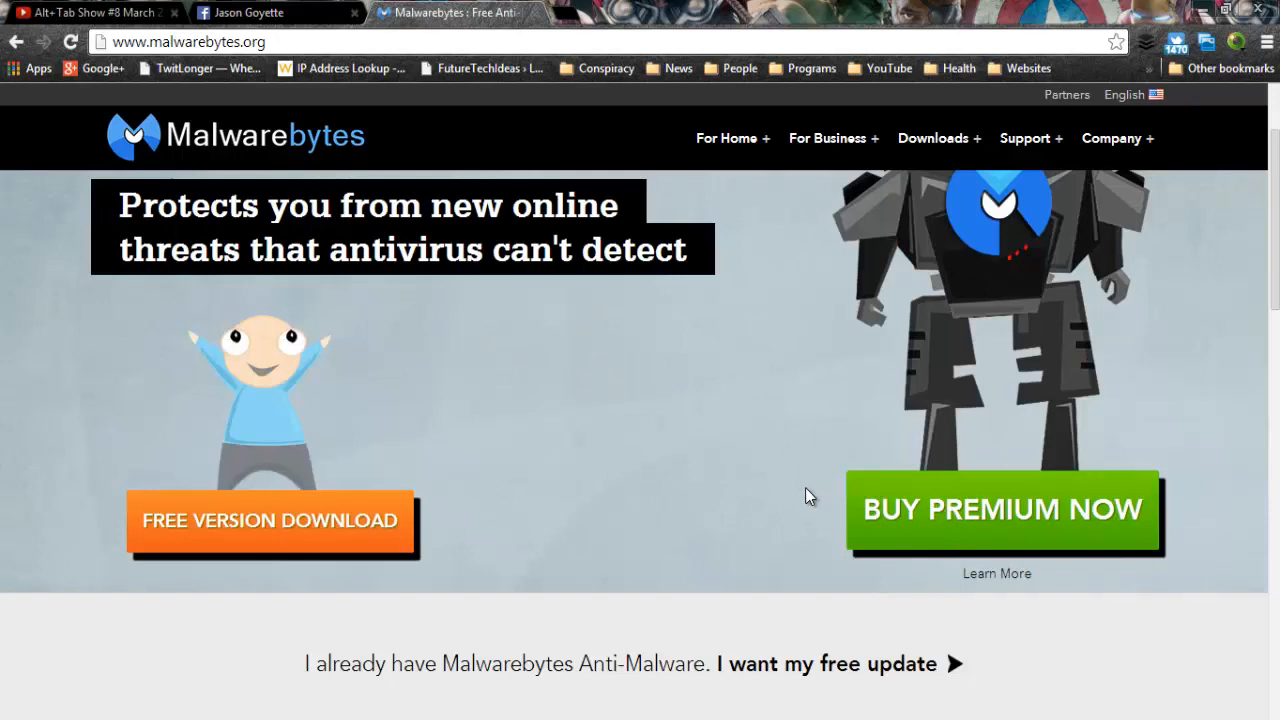
{"action": "mouse_move", "coordinate": [828, 498]}
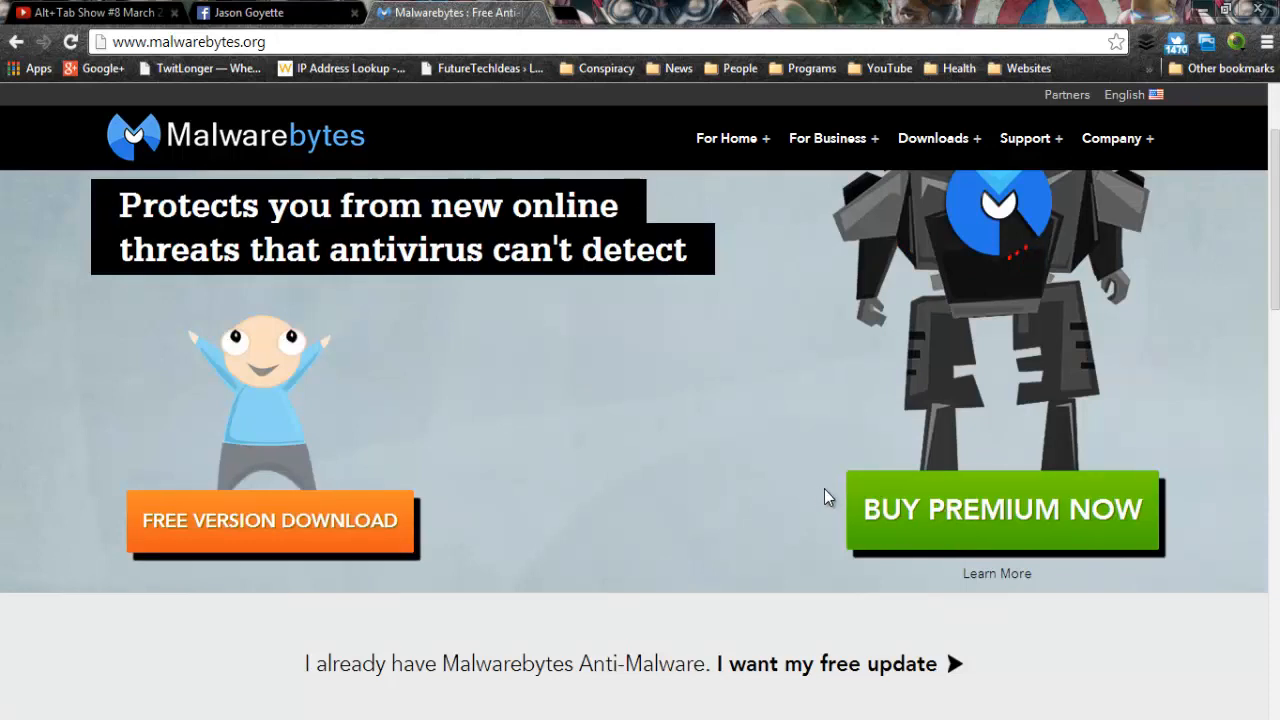
{"action": "mouse_move", "coordinate": [732, 498]}
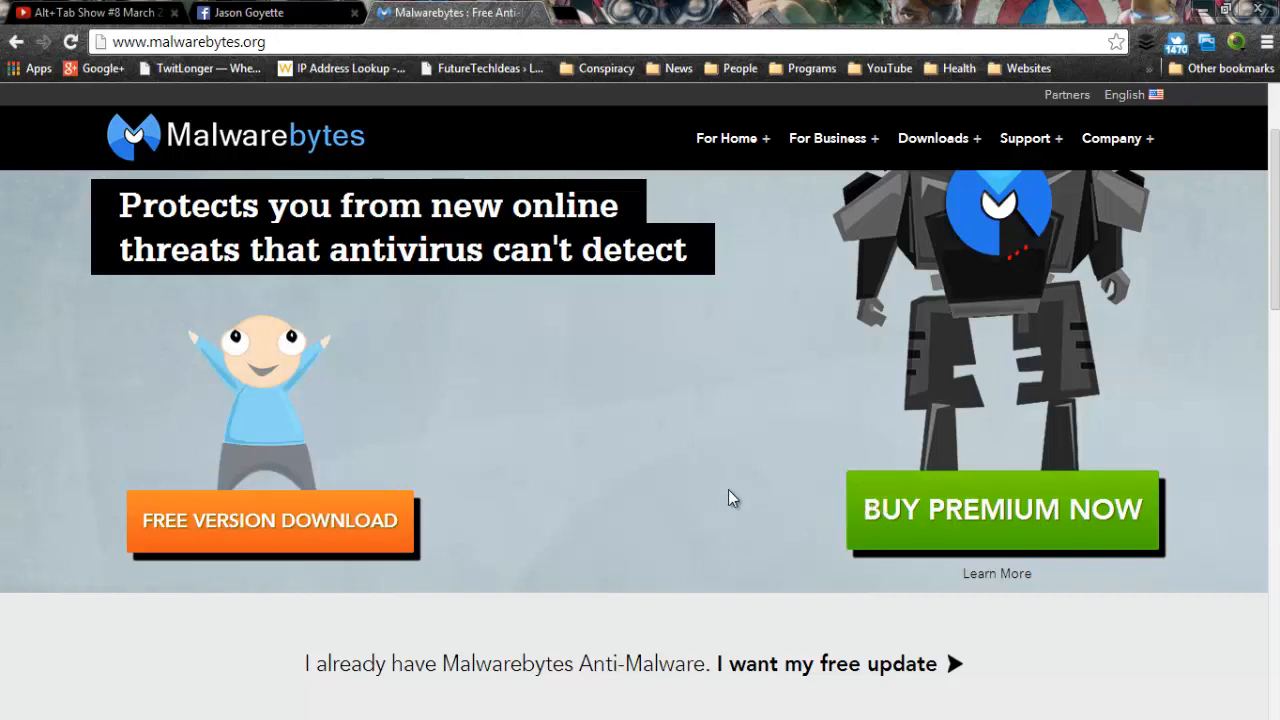
{"action": "scroll", "scroll_direction": "down", "scroll_amount": 3}
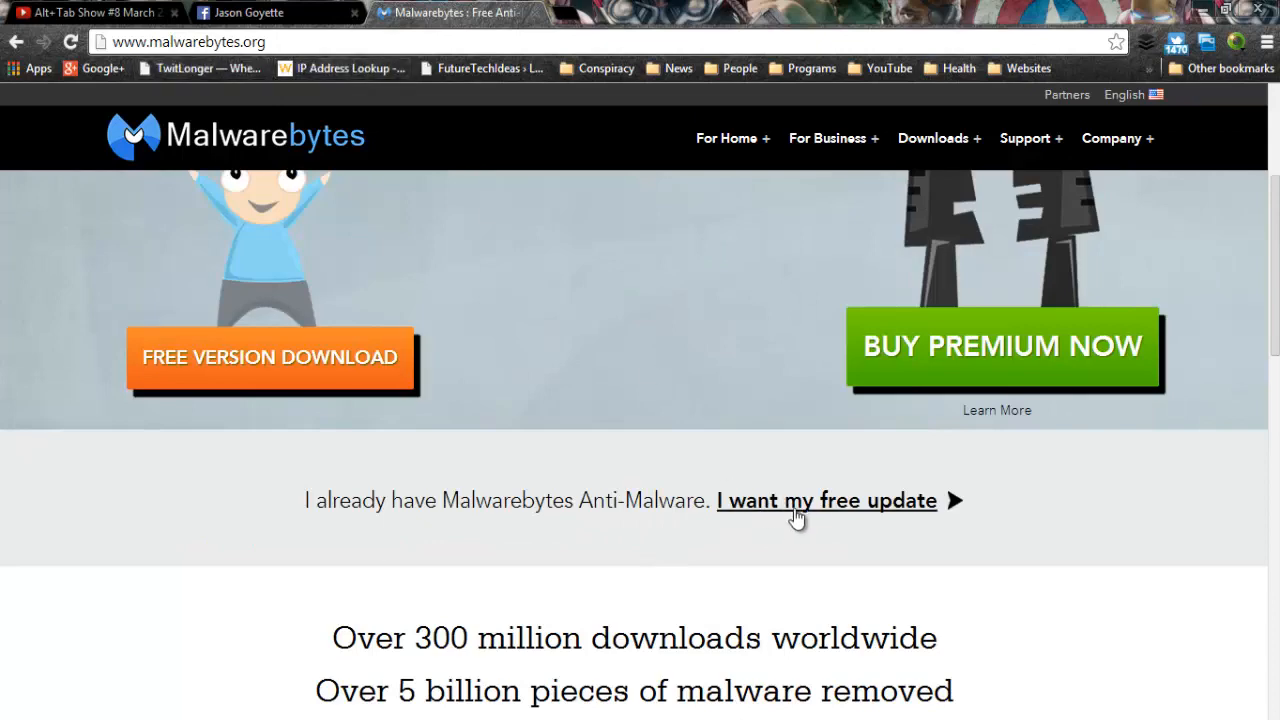
{"action": "scroll", "scroll_direction": "down", "scroll_amount": 3}
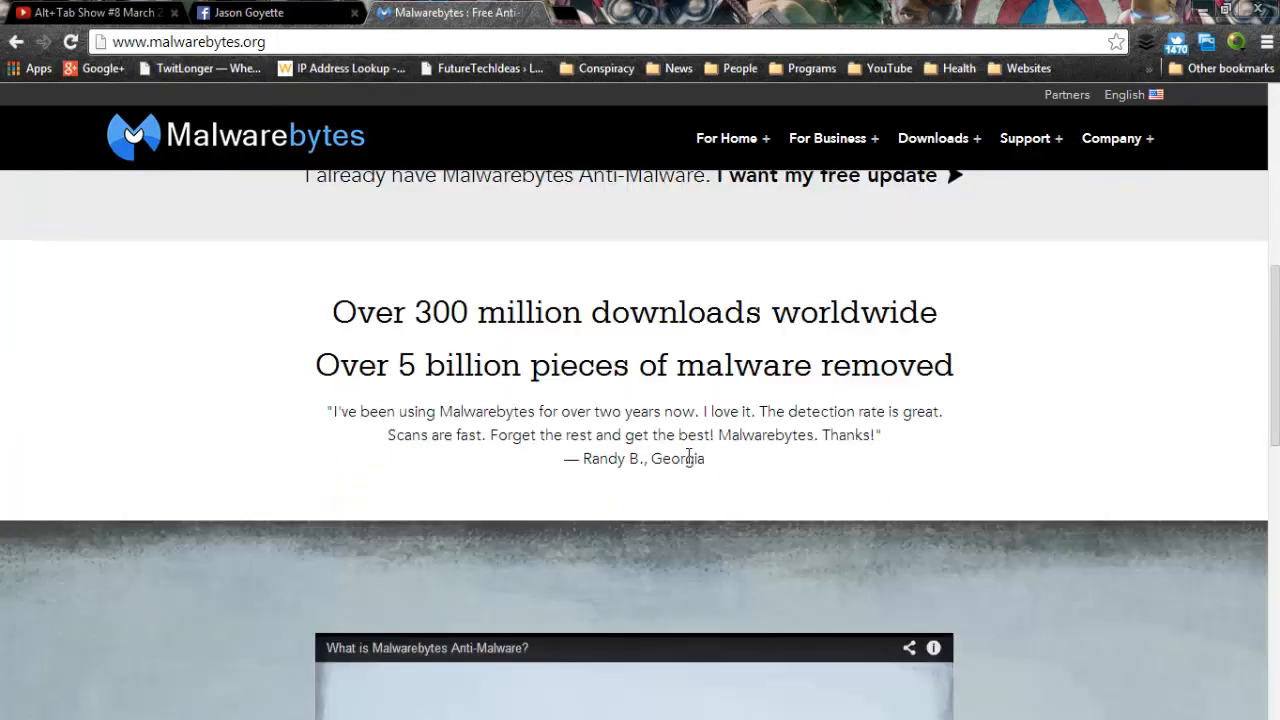
{"action": "mouse_move", "coordinate": [790, 340]}
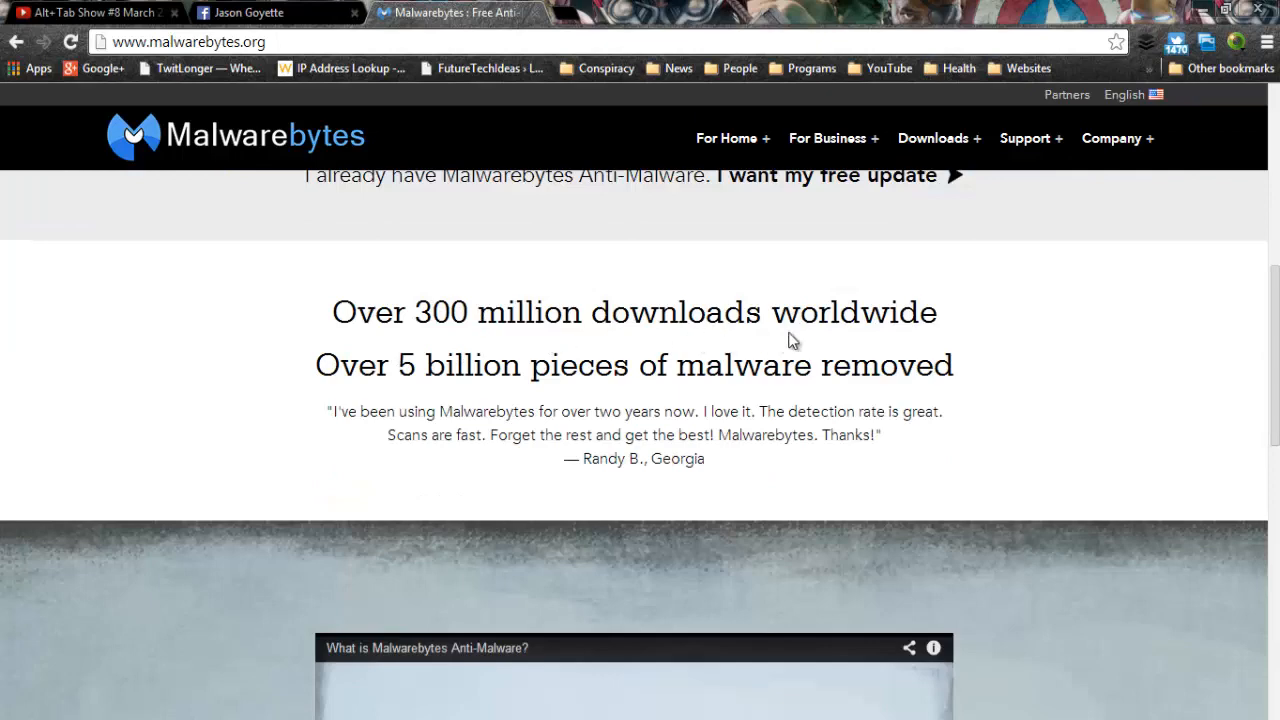
{"action": "mouse_move", "coordinate": [584, 376]}
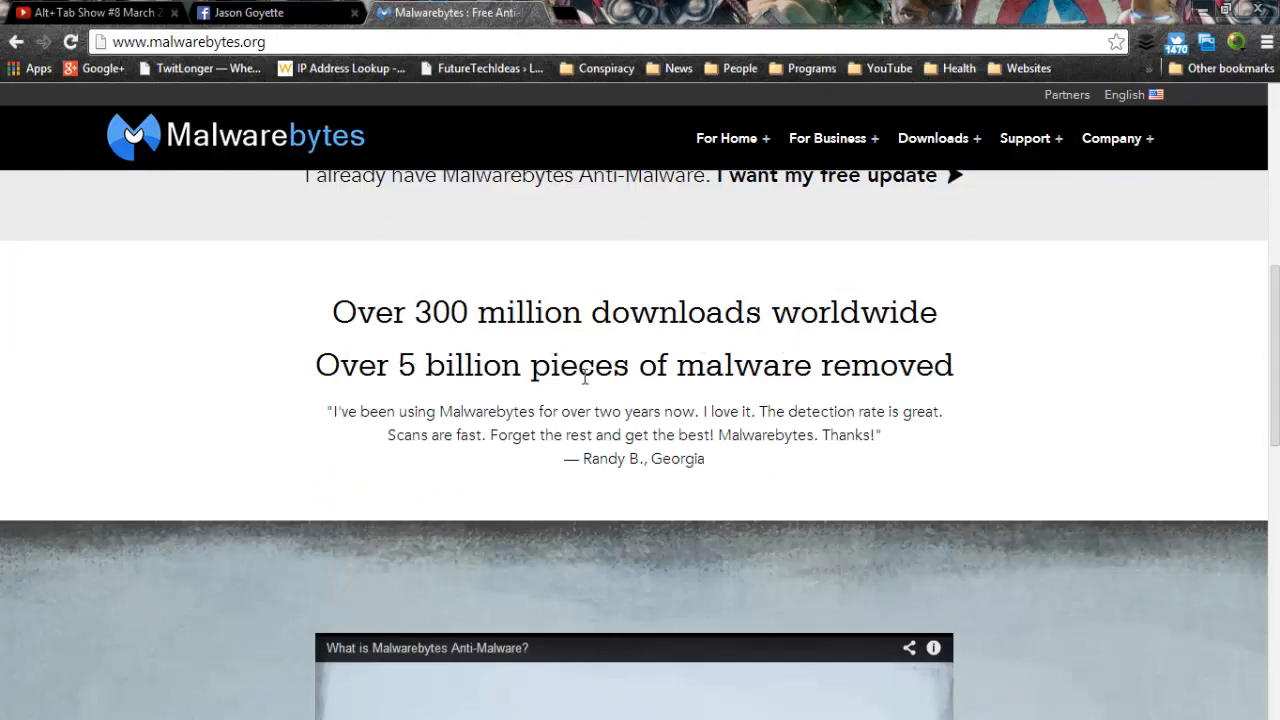
{"action": "mouse_move", "coordinate": [836, 384]}
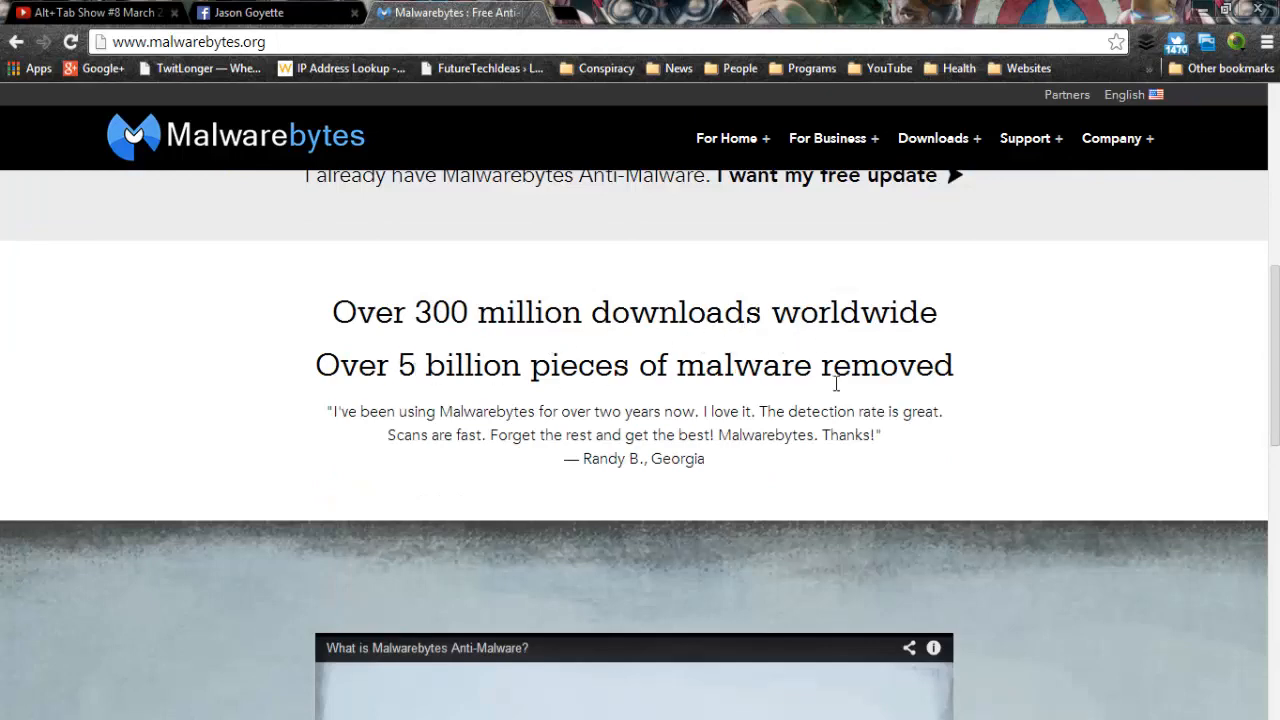
{"action": "scroll", "scroll_direction": "down", "scroll_amount": 3}
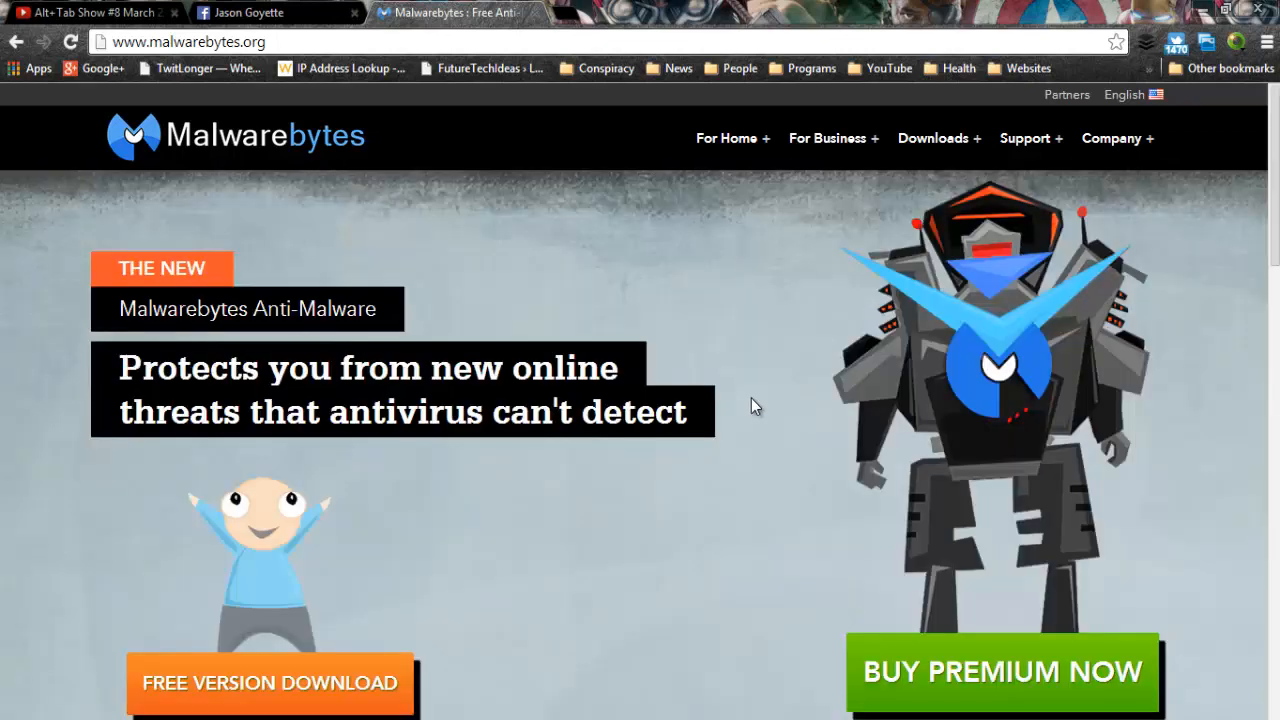
{"action": "mouse_move", "coordinate": [596, 518]}
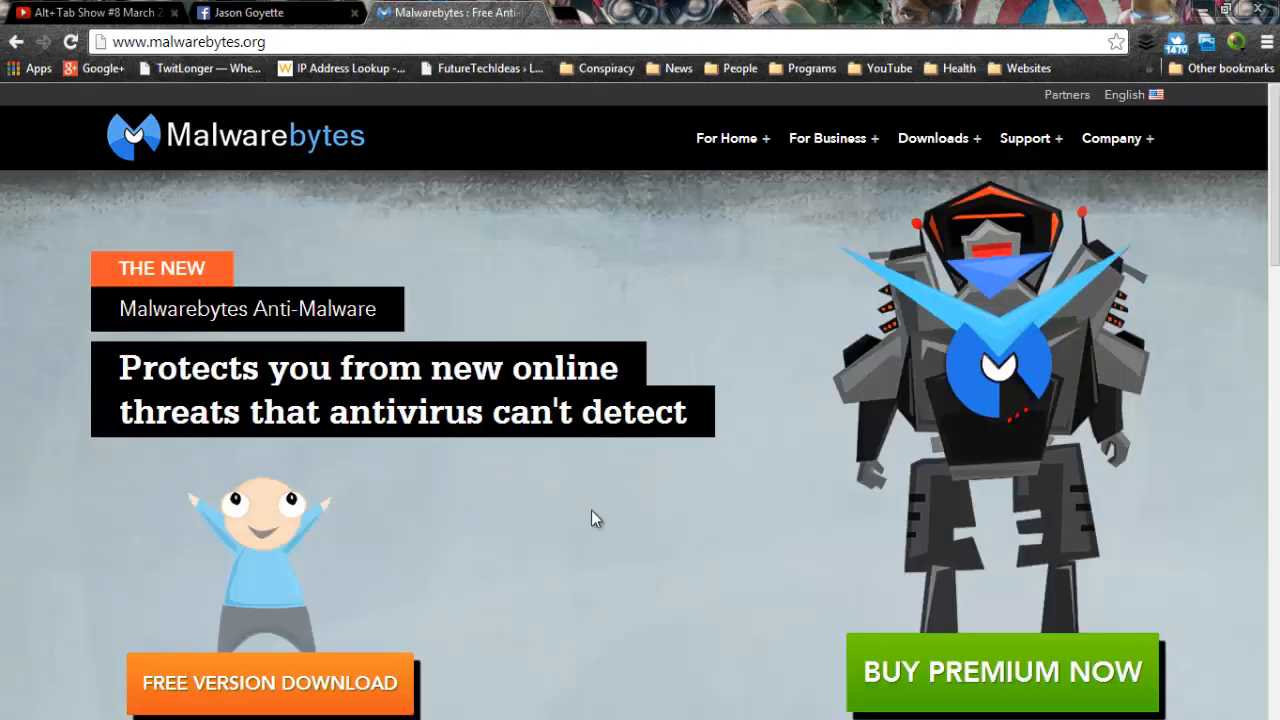
{"action": "scroll", "scroll_direction": "down", "scroll_amount": 3}
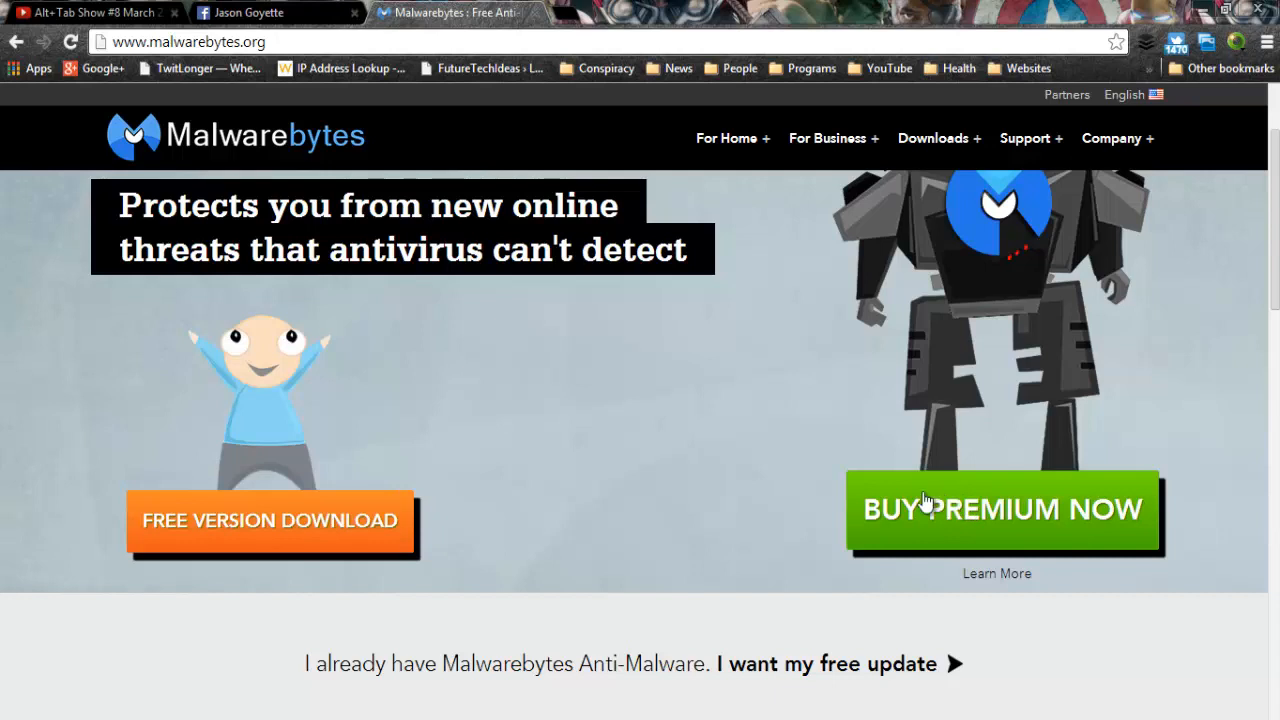
{"action": "mouse_move", "coordinate": [818, 458]}
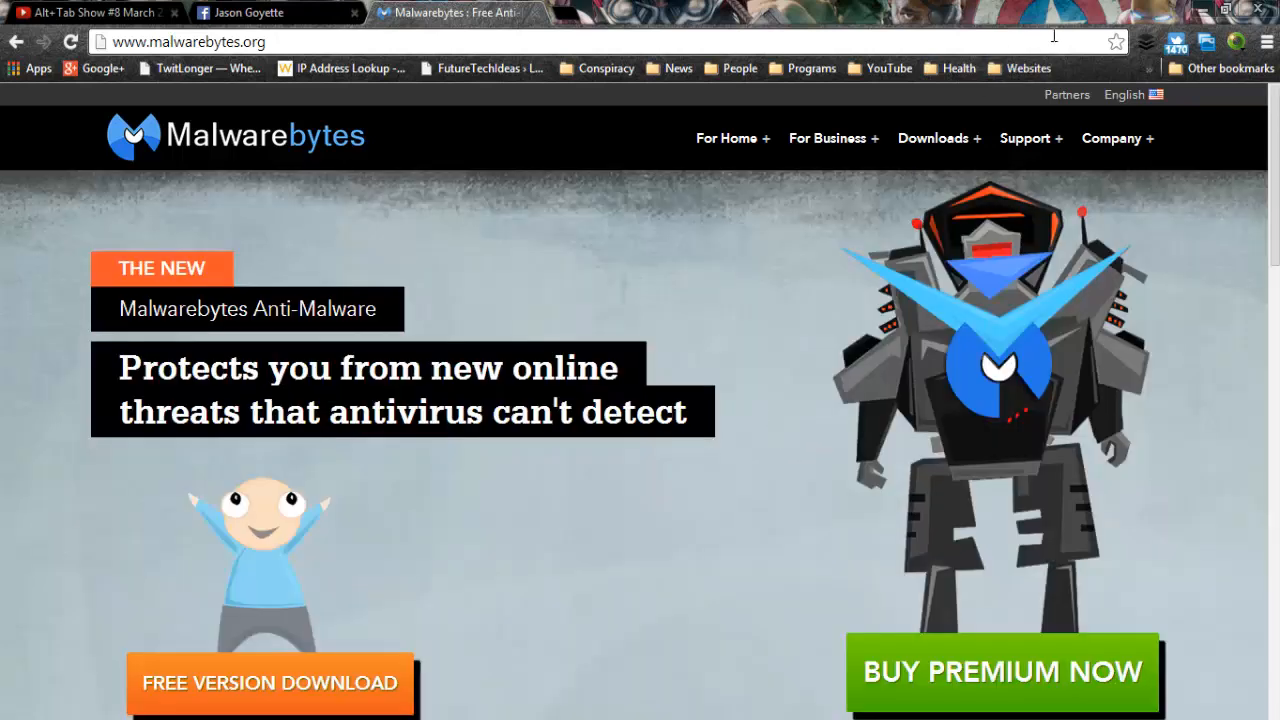
{"action": "mouse_move", "coordinate": [990, 690]}
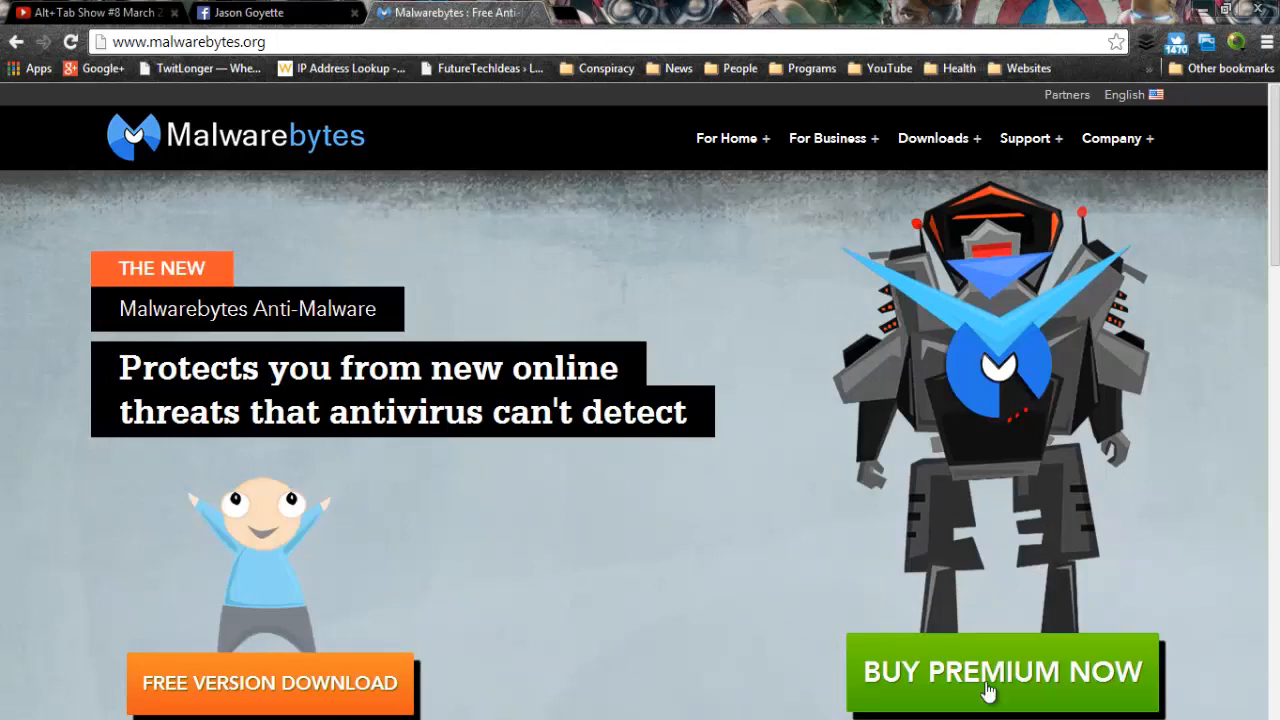
{"action": "left_click", "coordinate": [1000, 672]}
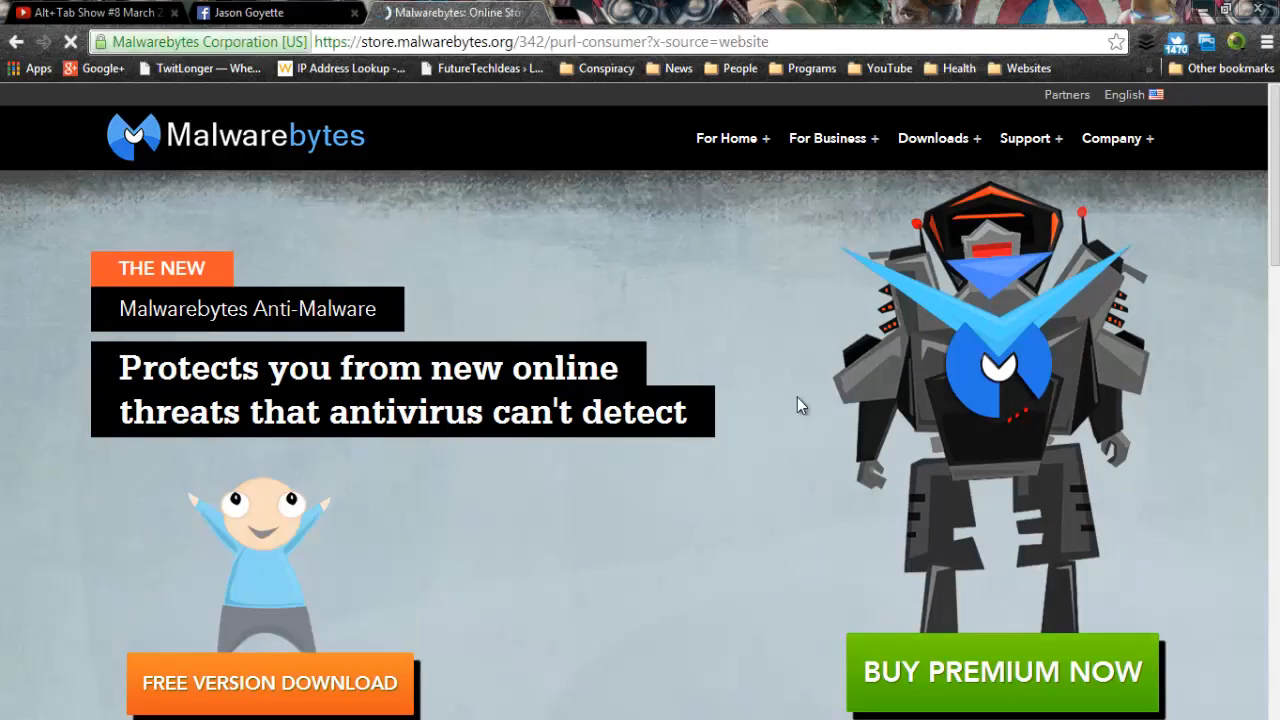
{"action": "left_click", "coordinate": [1000, 672]}
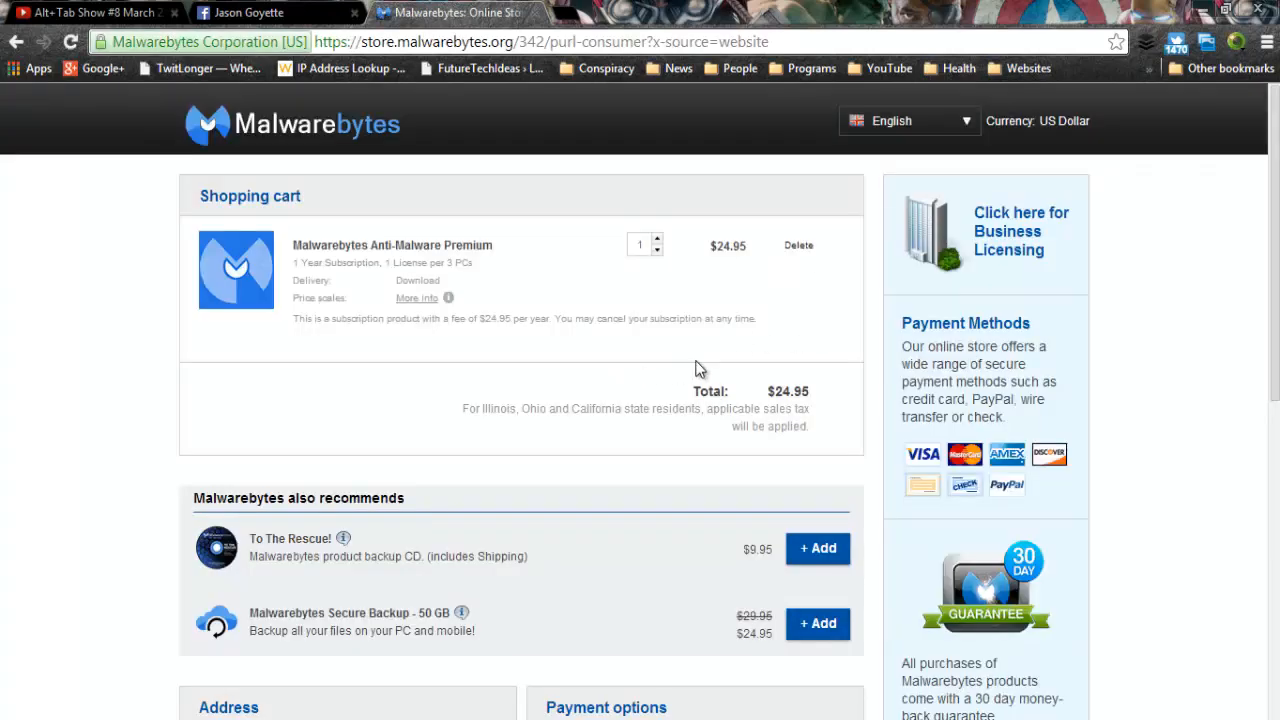
{"action": "mouse_move", "coordinate": [738, 256]}
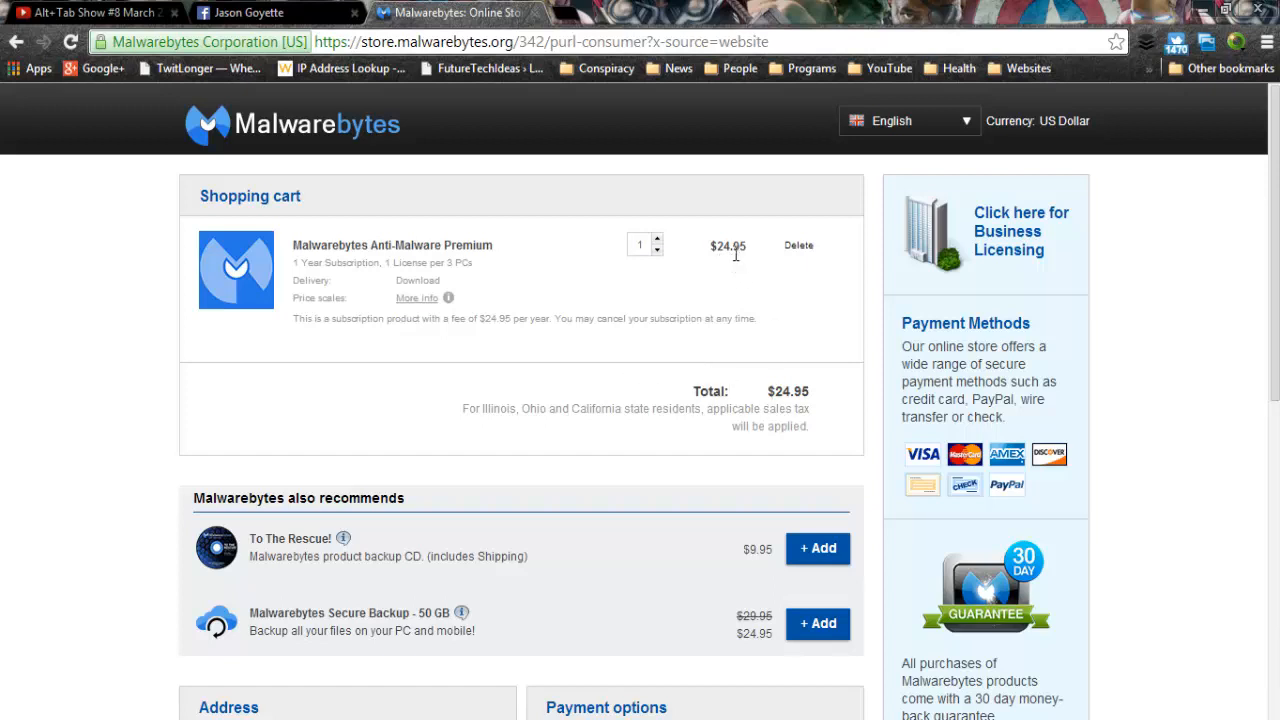
{"action": "mouse_move", "coordinate": [400, 268]}
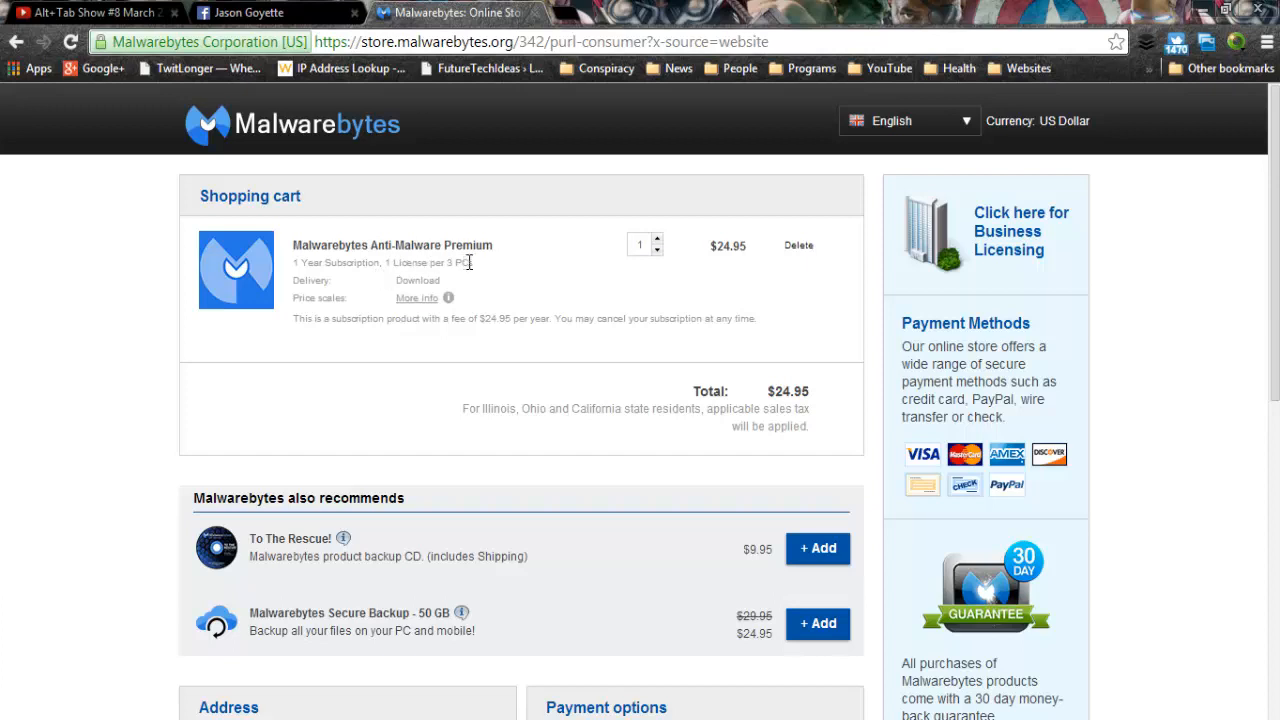
{"action": "mouse_move", "coordinate": [528, 280]}
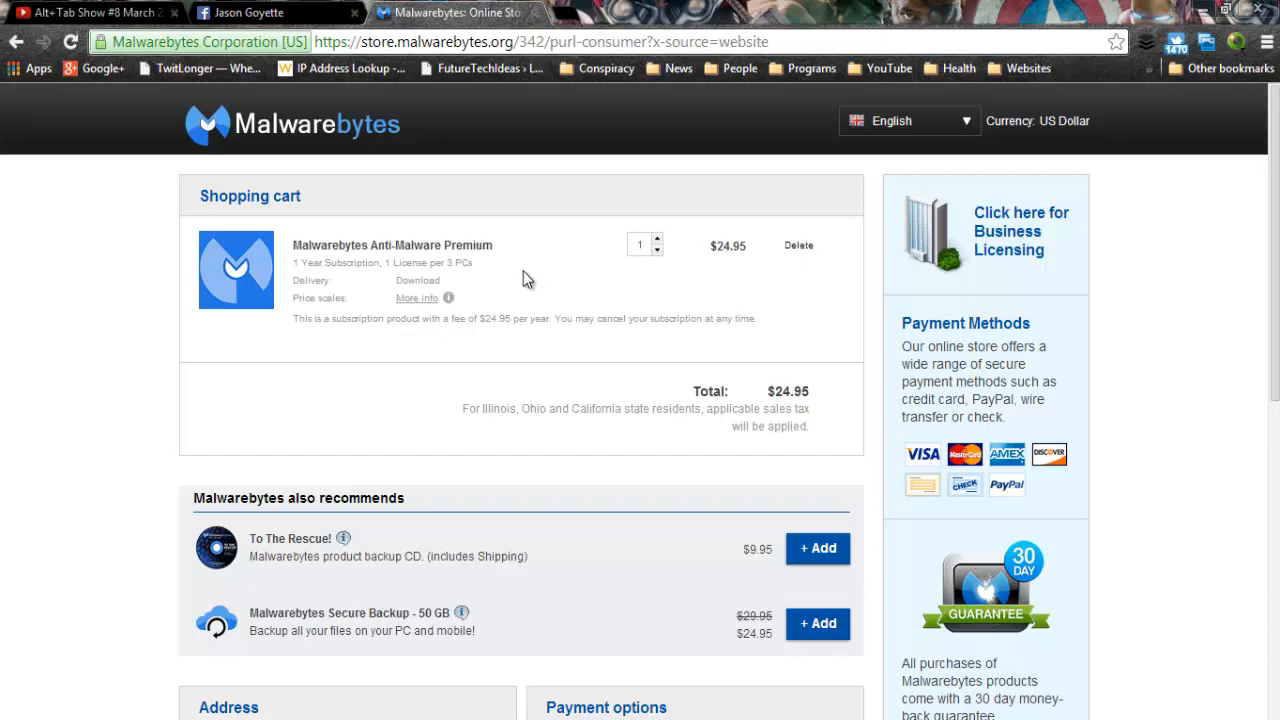
{"action": "mouse_move", "coordinate": [340, 270]}
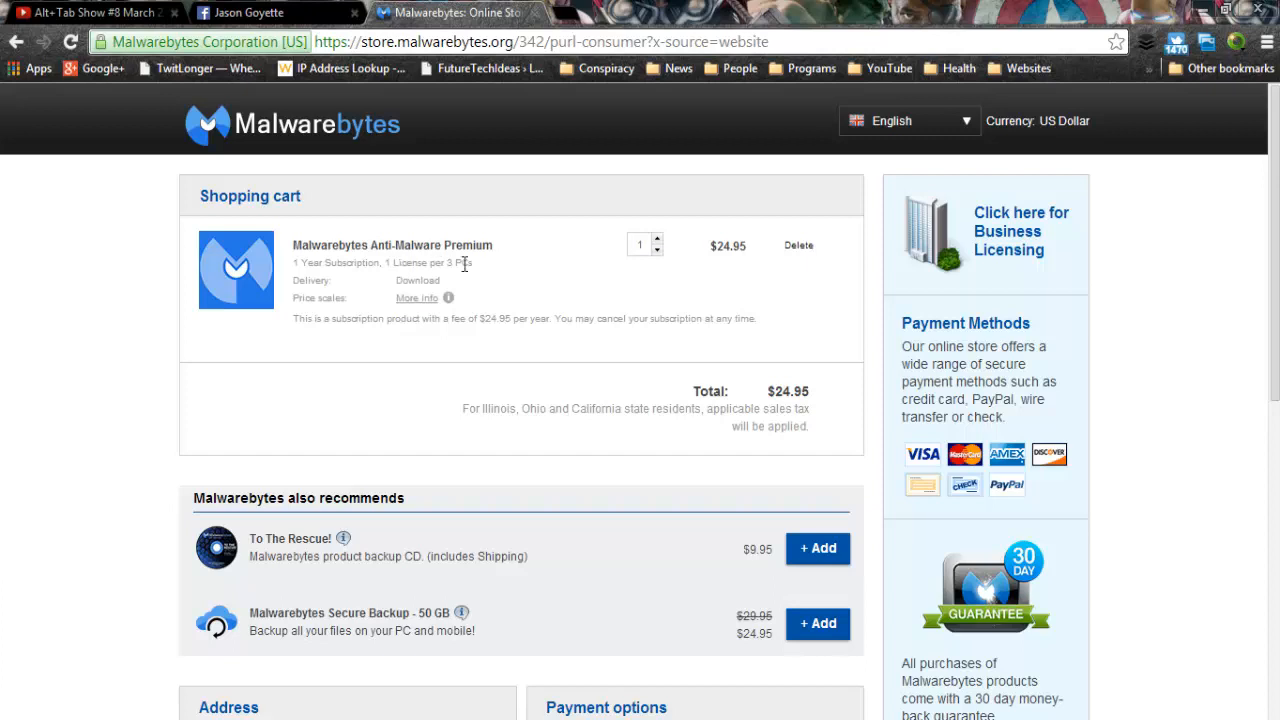
{"action": "mouse_move", "coordinate": [504, 270]}
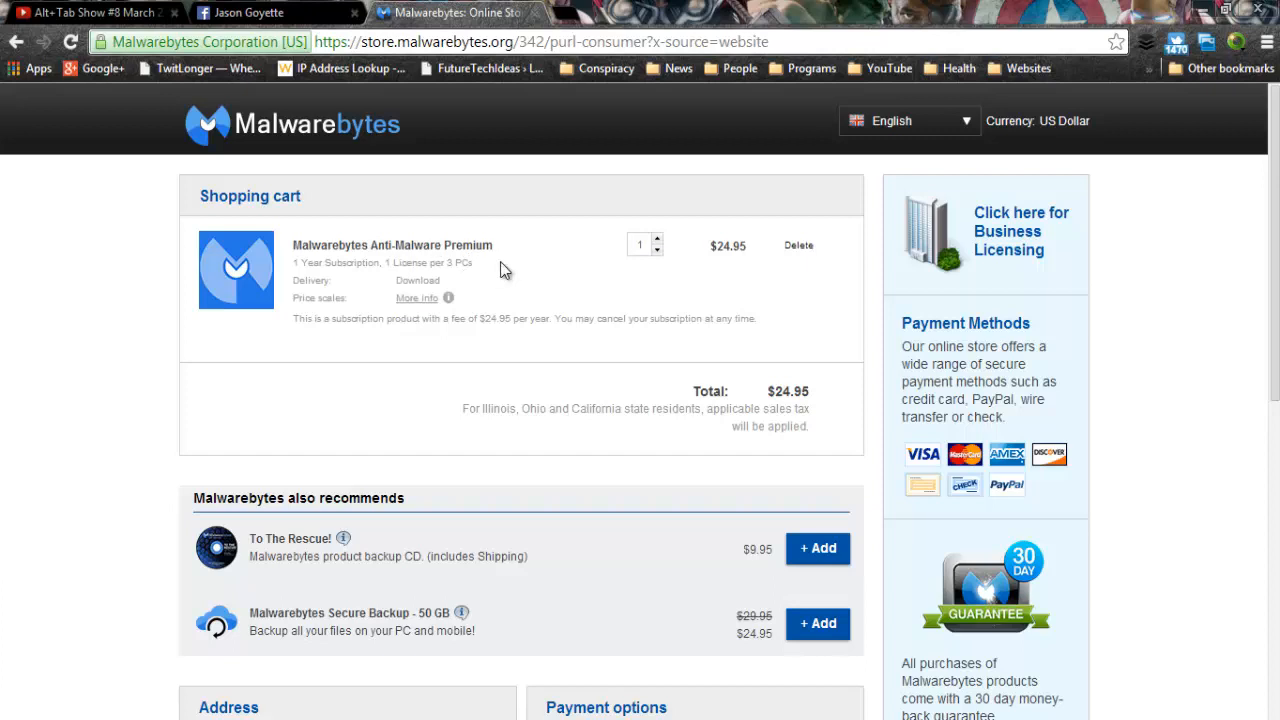
{"action": "mouse_move", "coordinate": [588, 260]}
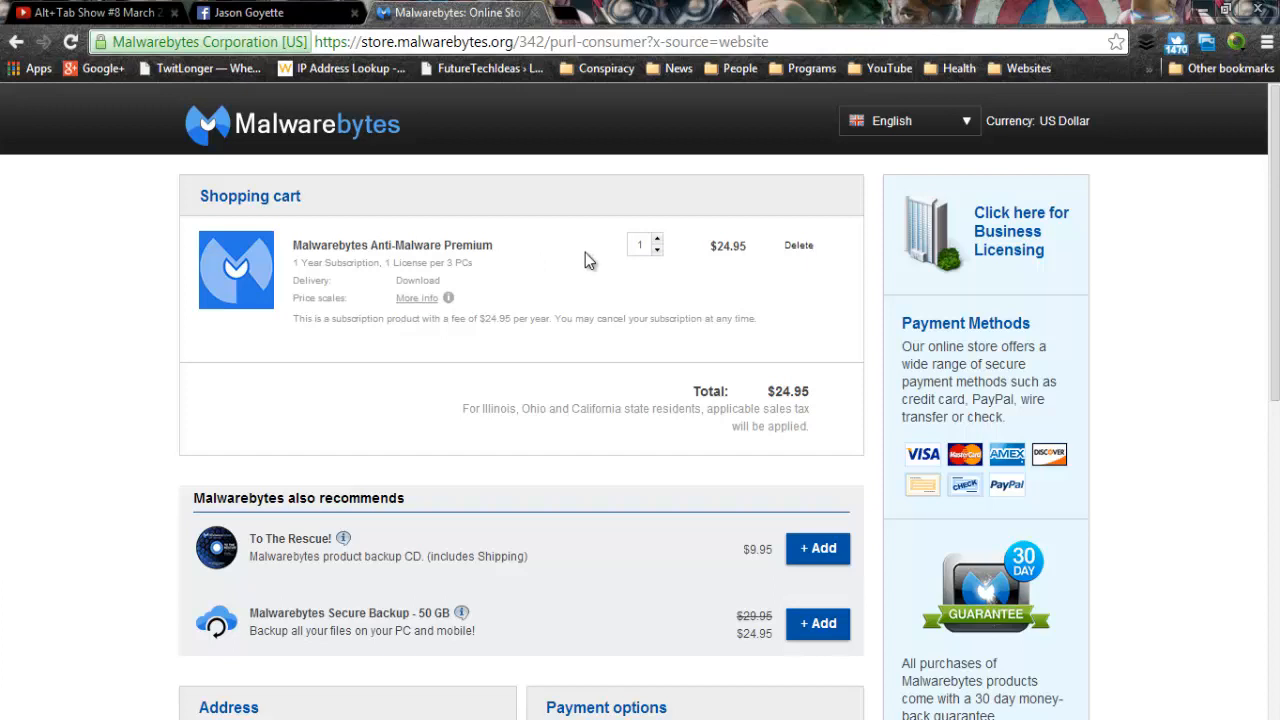
{"action": "mouse_move", "coordinate": [528, 272]}
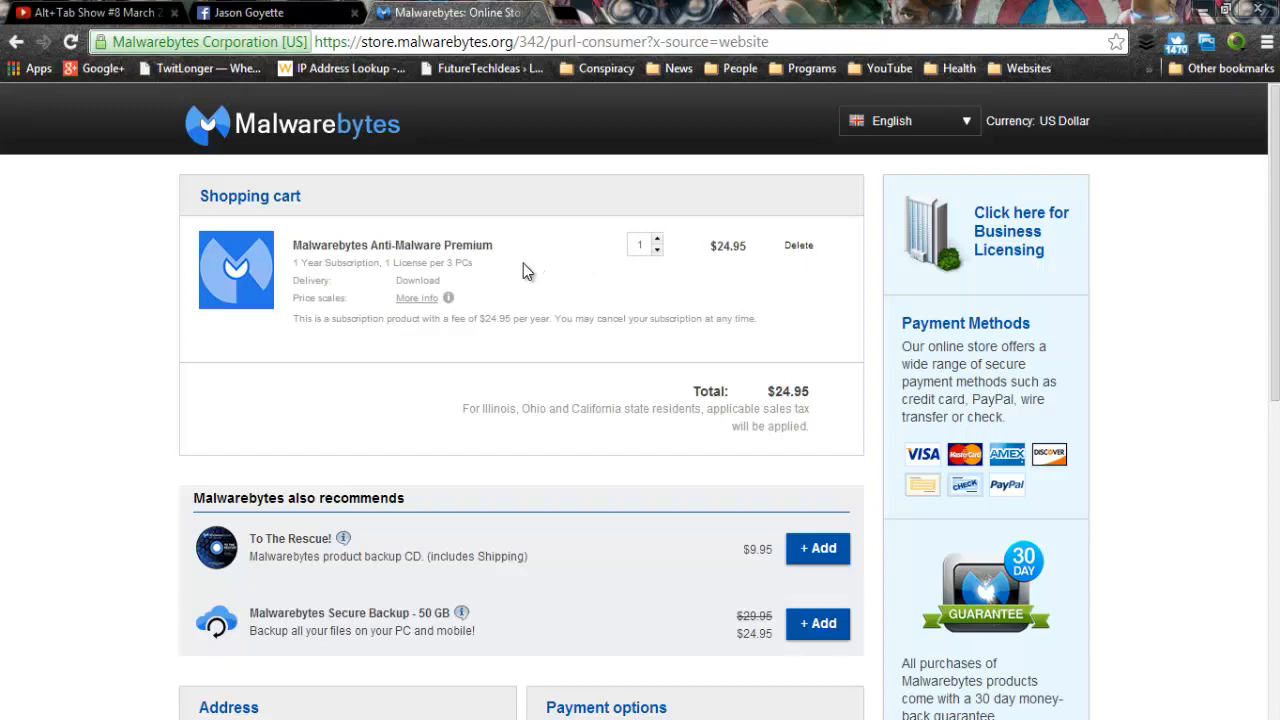
{"action": "mouse_move", "coordinate": [596, 312]}
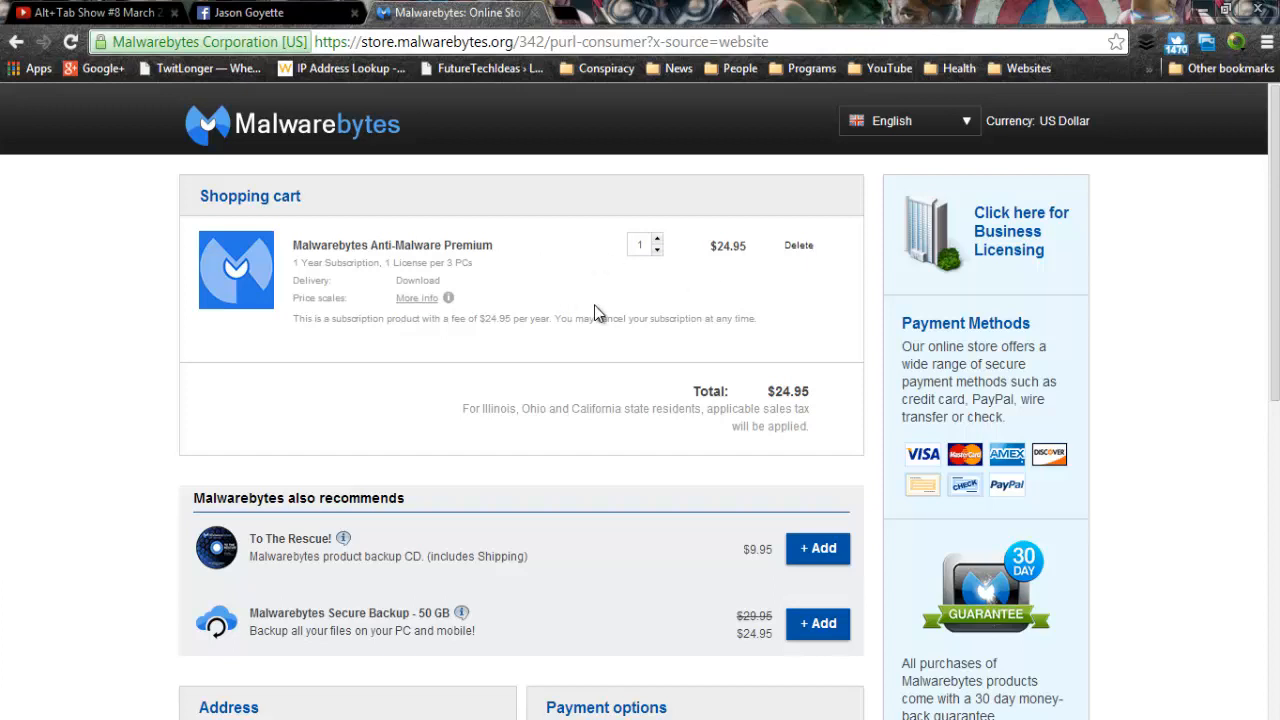
{"action": "mouse_move", "coordinate": [578, 332]}
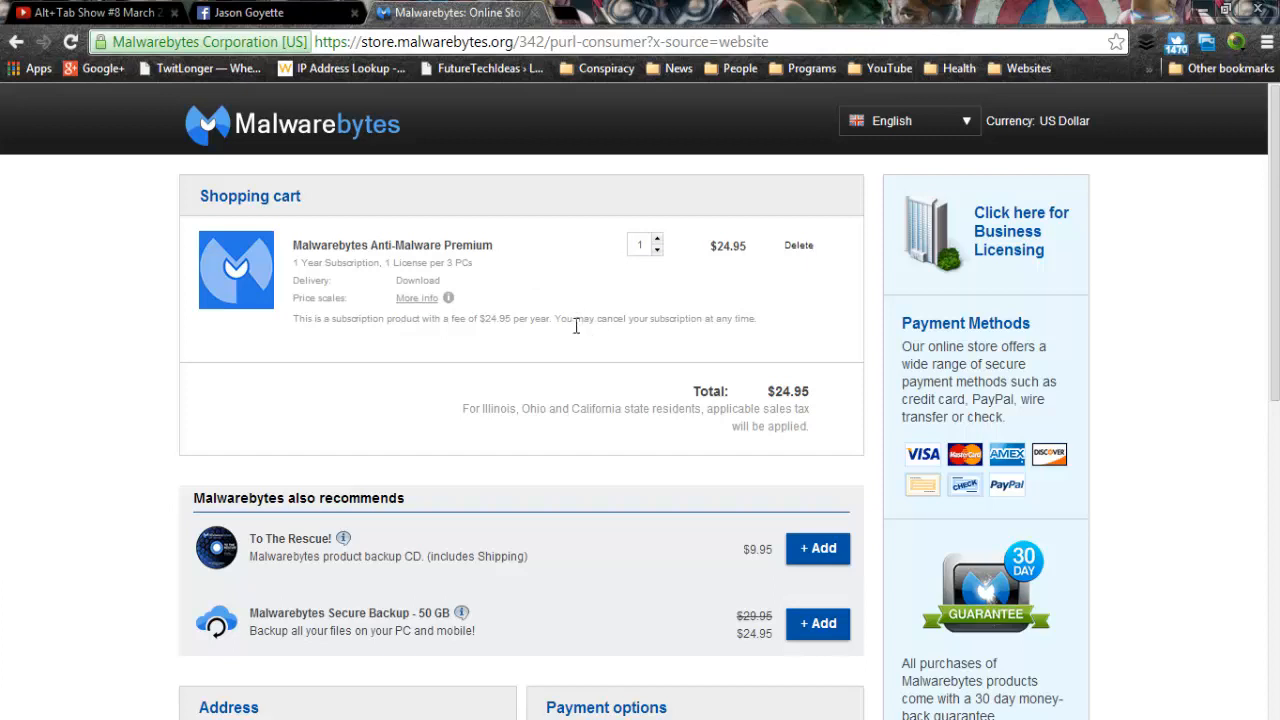
{"action": "mouse_move", "coordinate": [230, 268]}
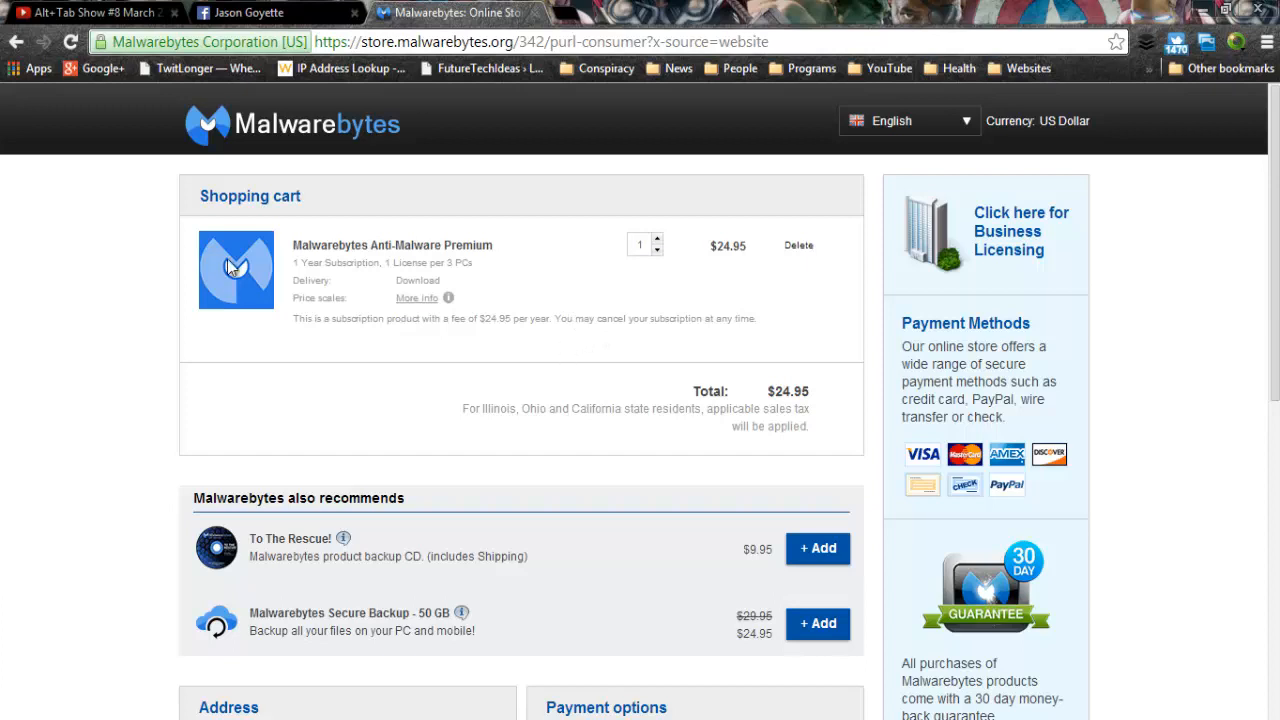
{"action": "mouse_move", "coordinate": [664, 404]}
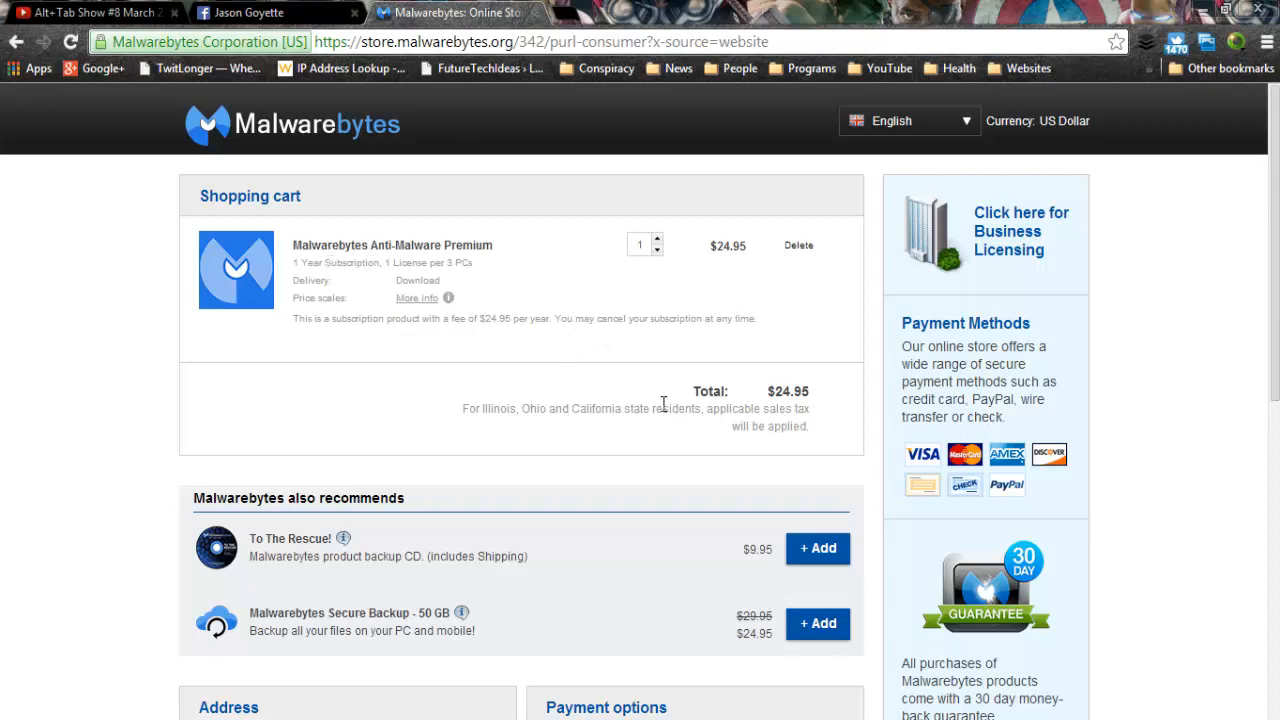
{"action": "mouse_move", "coordinate": [670, 378]}
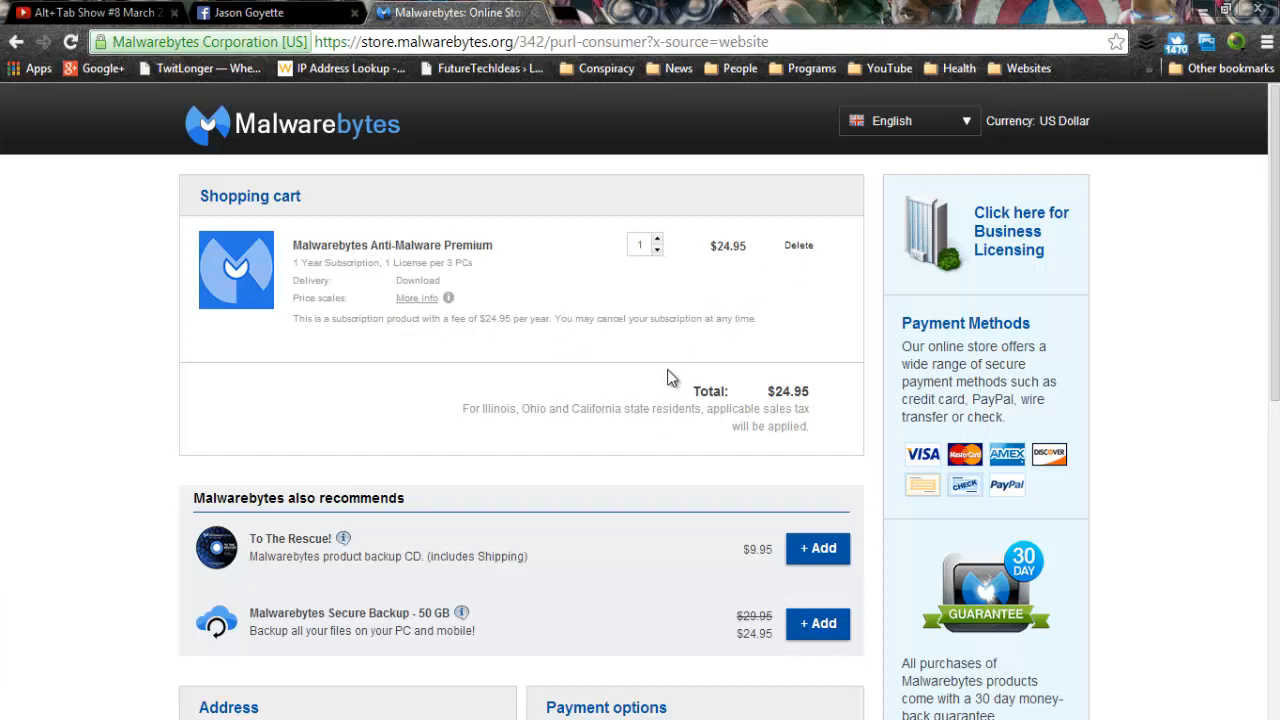
{"action": "scroll", "scroll_direction": "down", "scroll_amount": 3}
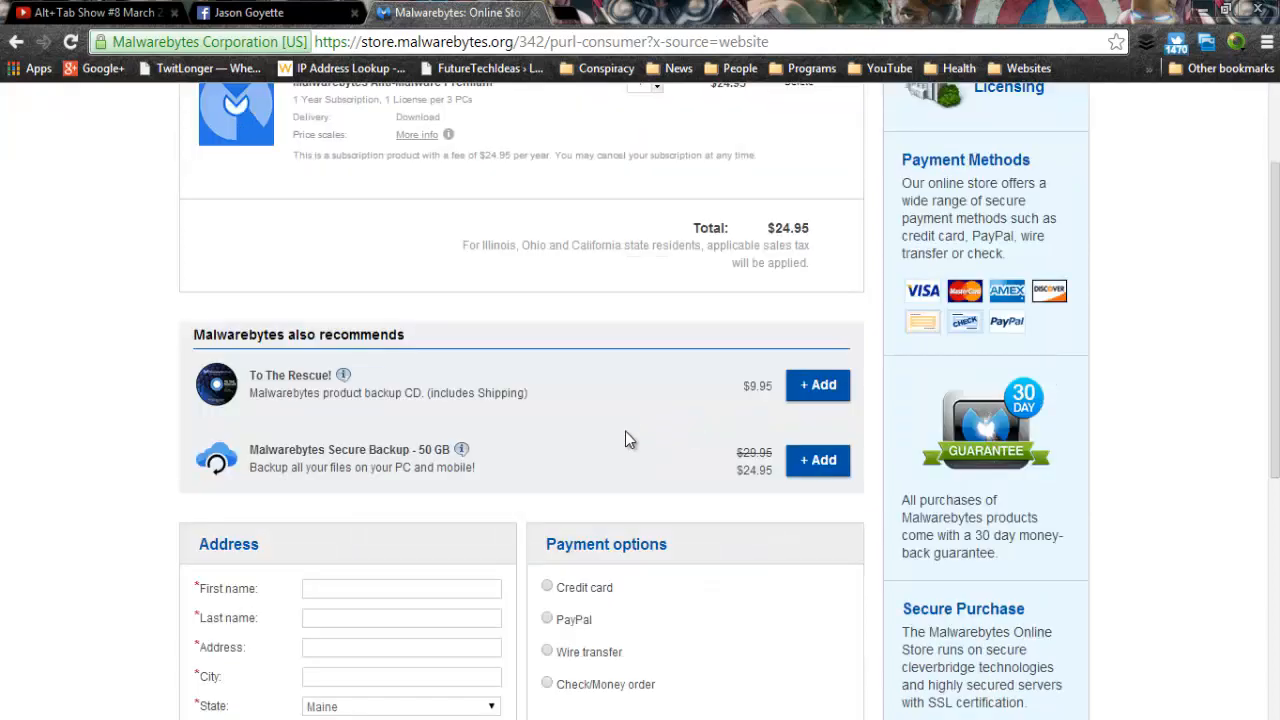
{"action": "scroll", "scroll_direction": "up", "scroll_amount": 3}
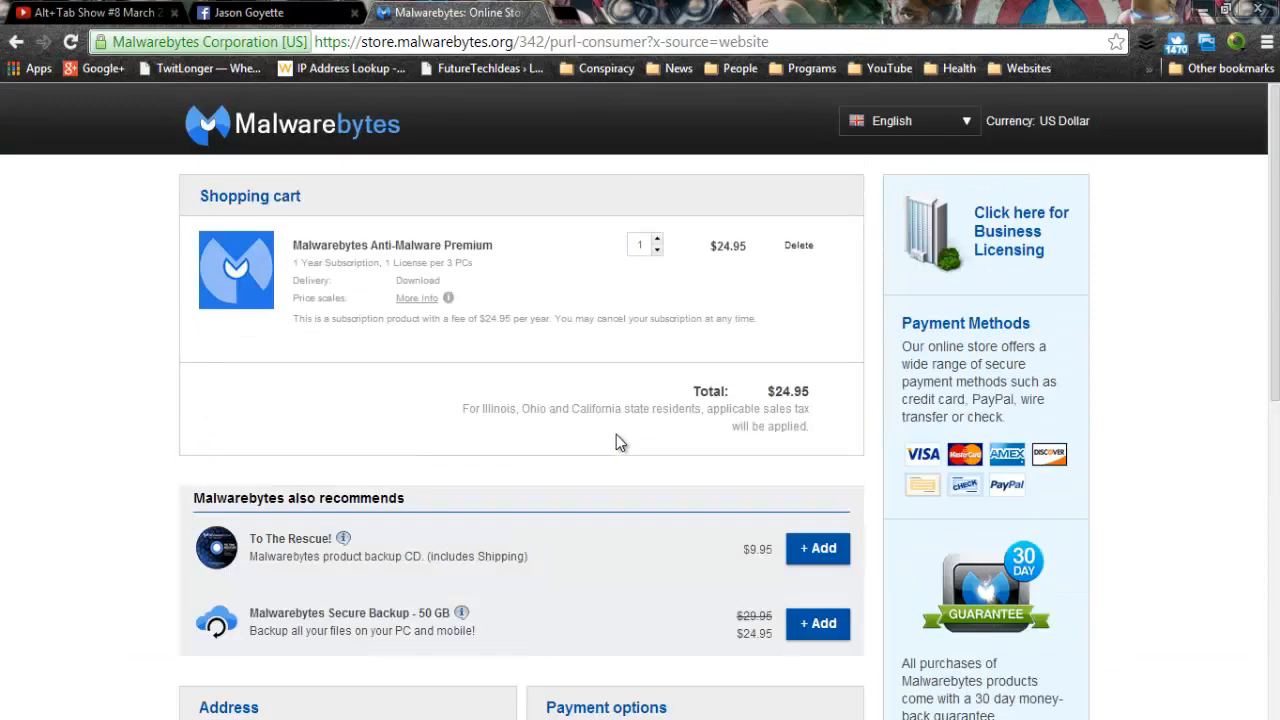
{"action": "mouse_move", "coordinate": [350, 610]}
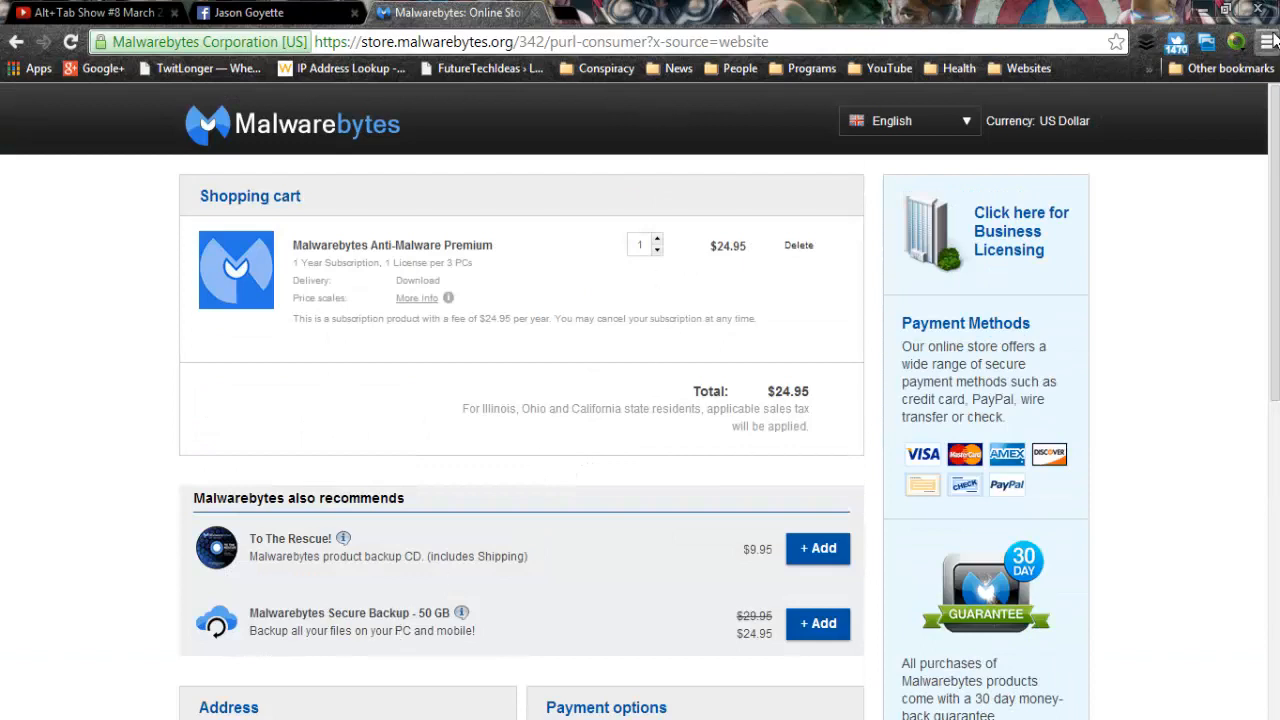
{"action": "mouse_move", "coordinate": [1204, 12]}
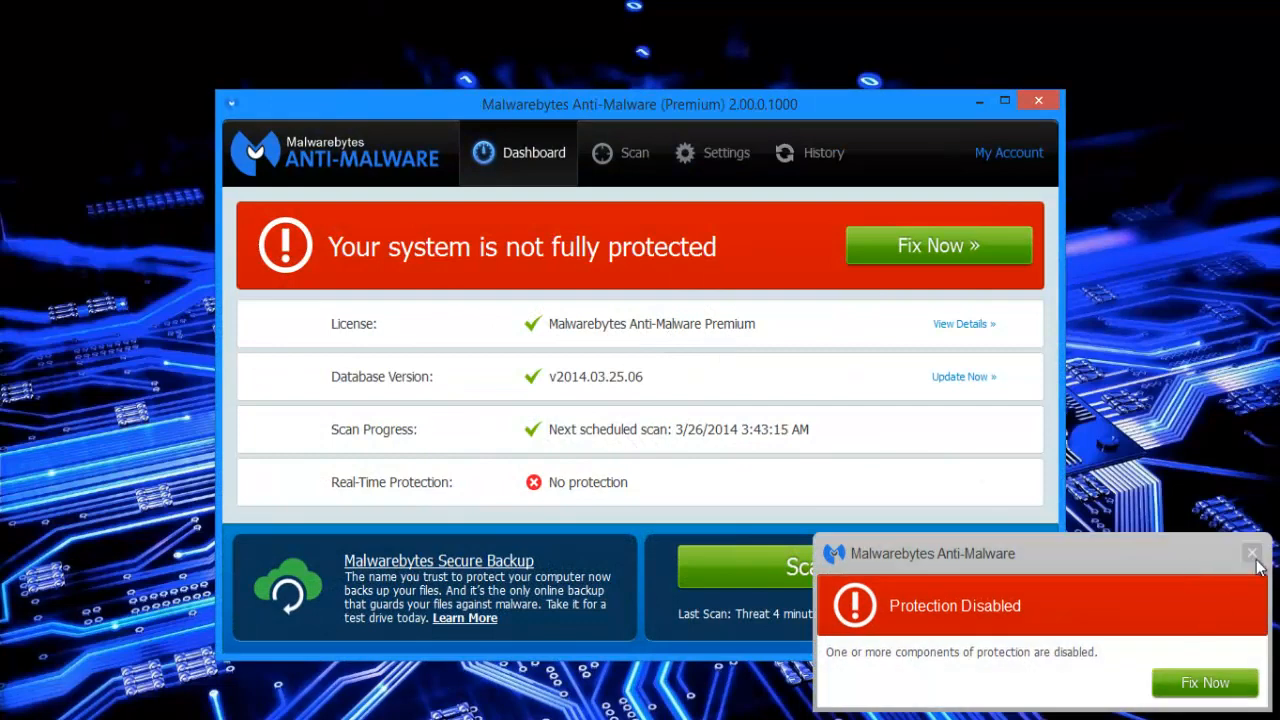
Dismiss the Protection Disabled alert and review Detection and Protection settings via the tray menu.
{"action": "left_click", "coordinate": [1252, 552]}
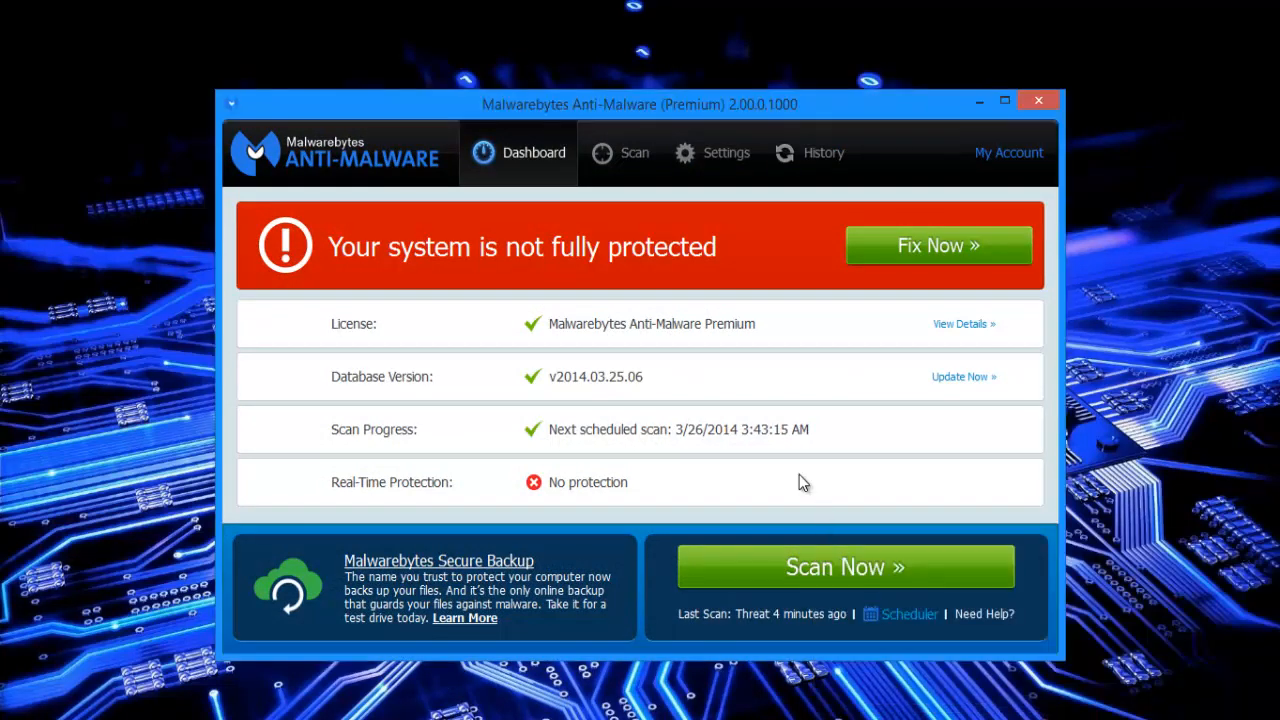
{"action": "mouse_move", "coordinate": [644, 436]}
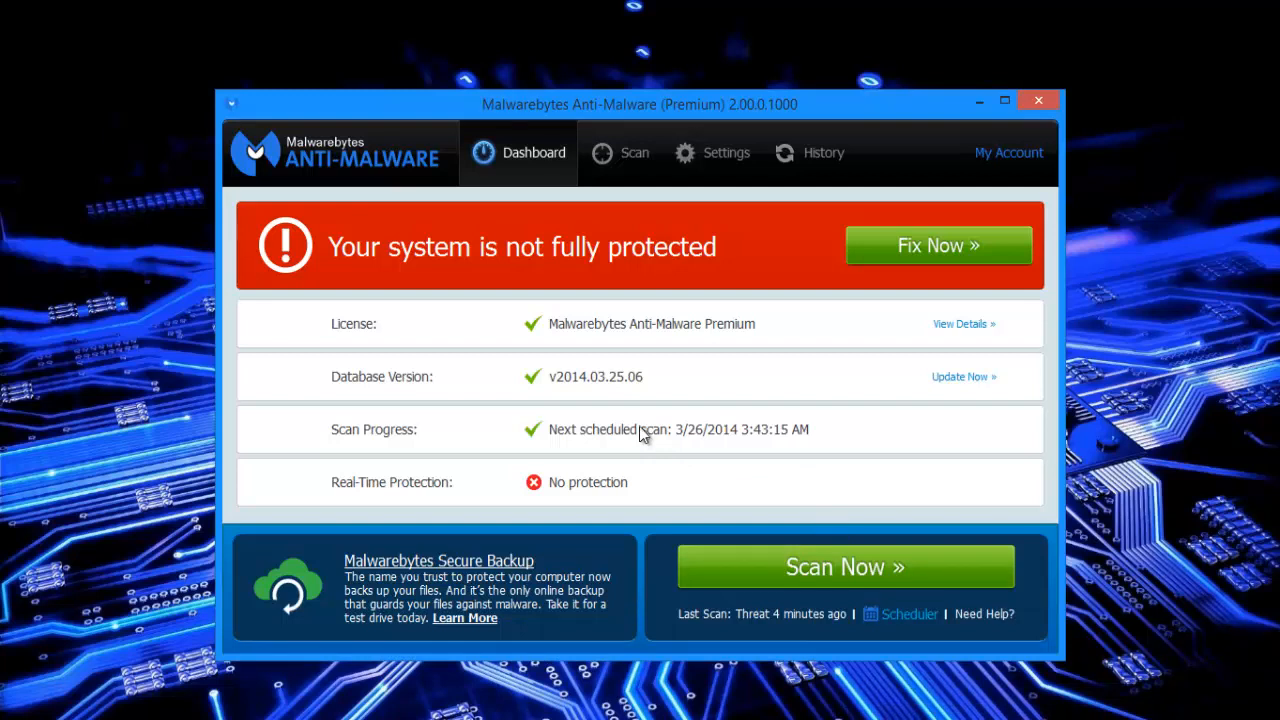
{"action": "mouse_move", "coordinate": [668, 382]}
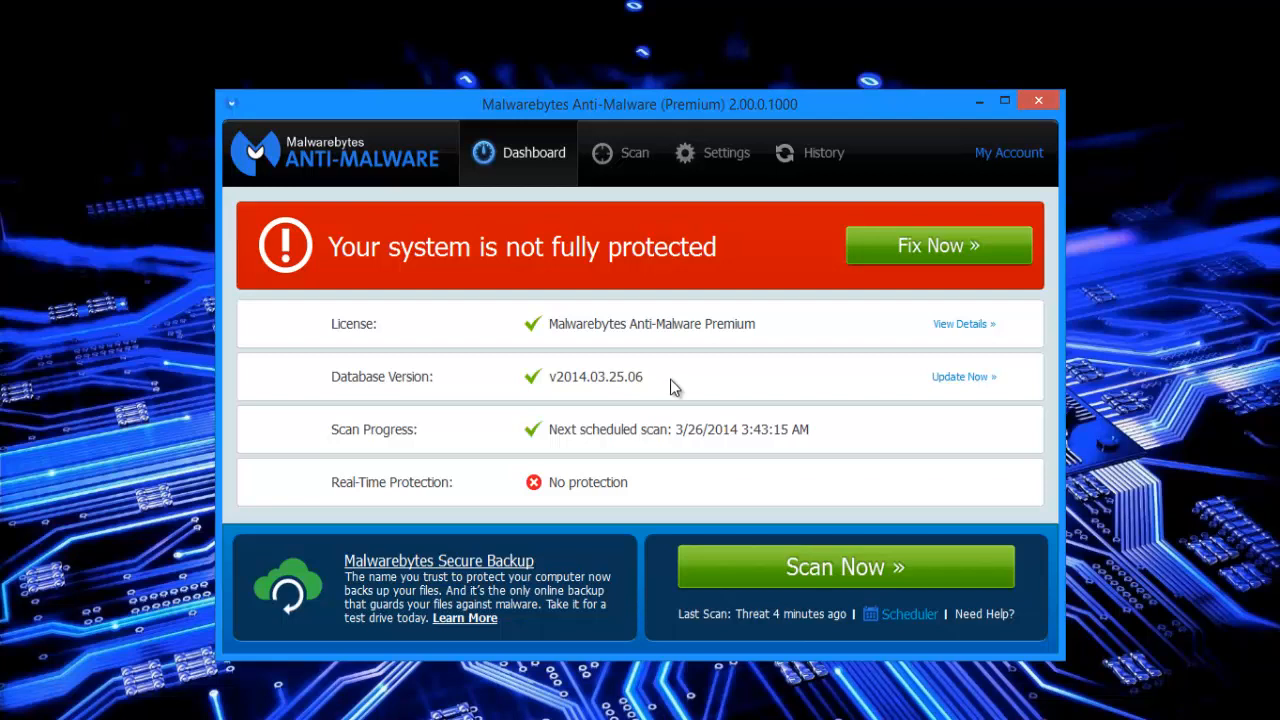
{"action": "mouse_move", "coordinate": [510, 490]}
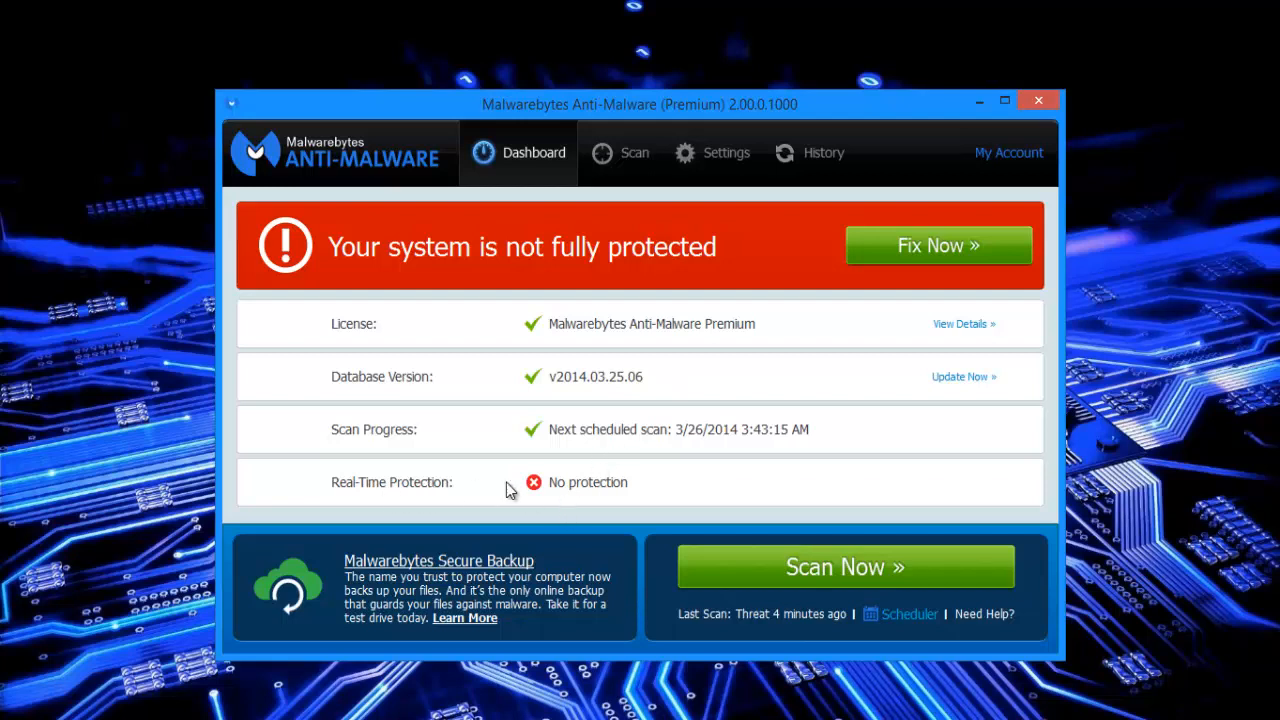
{"action": "mouse_move", "coordinate": [912, 438]}
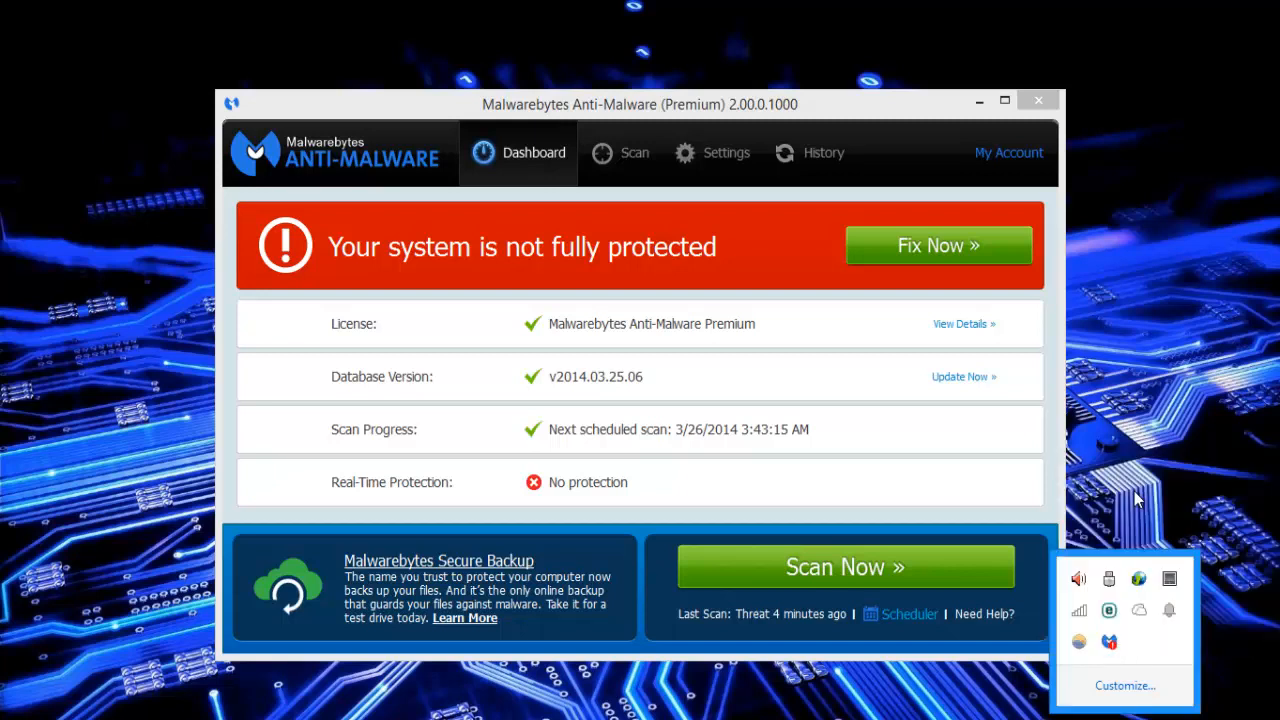
{"action": "right_click", "coordinate": [1108, 640]}
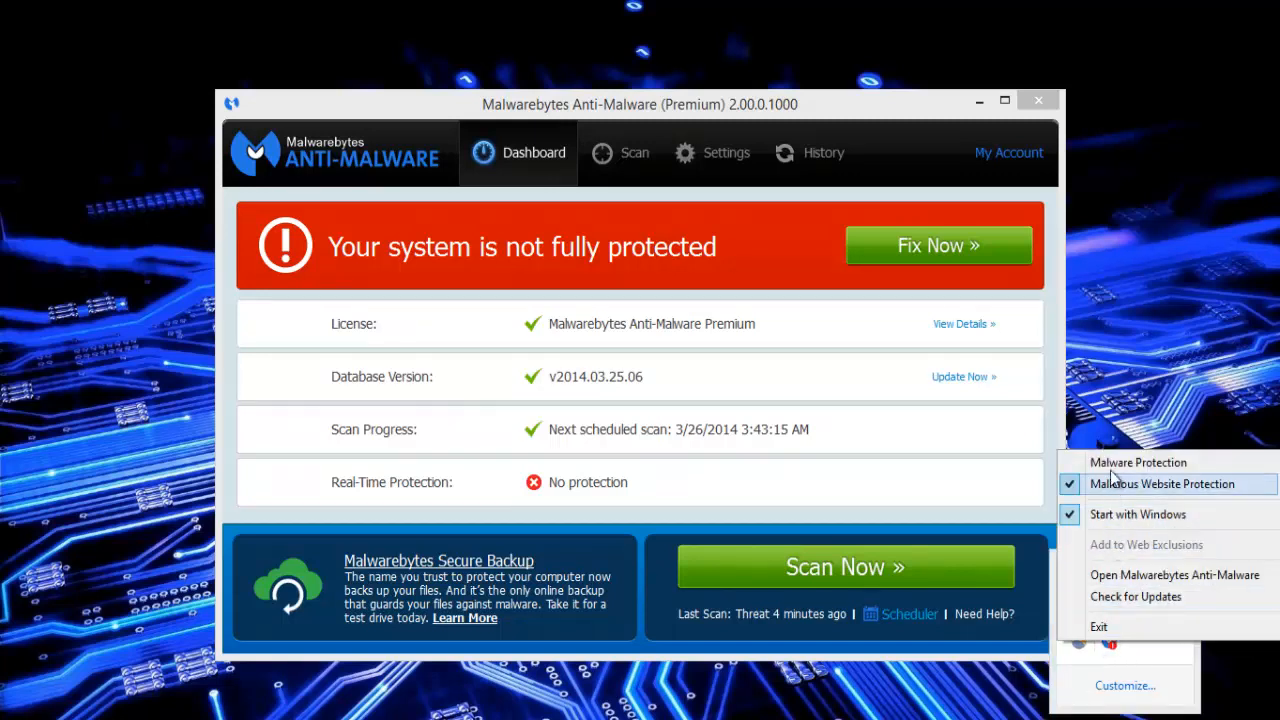
{"action": "mouse_move", "coordinate": [1138, 462]}
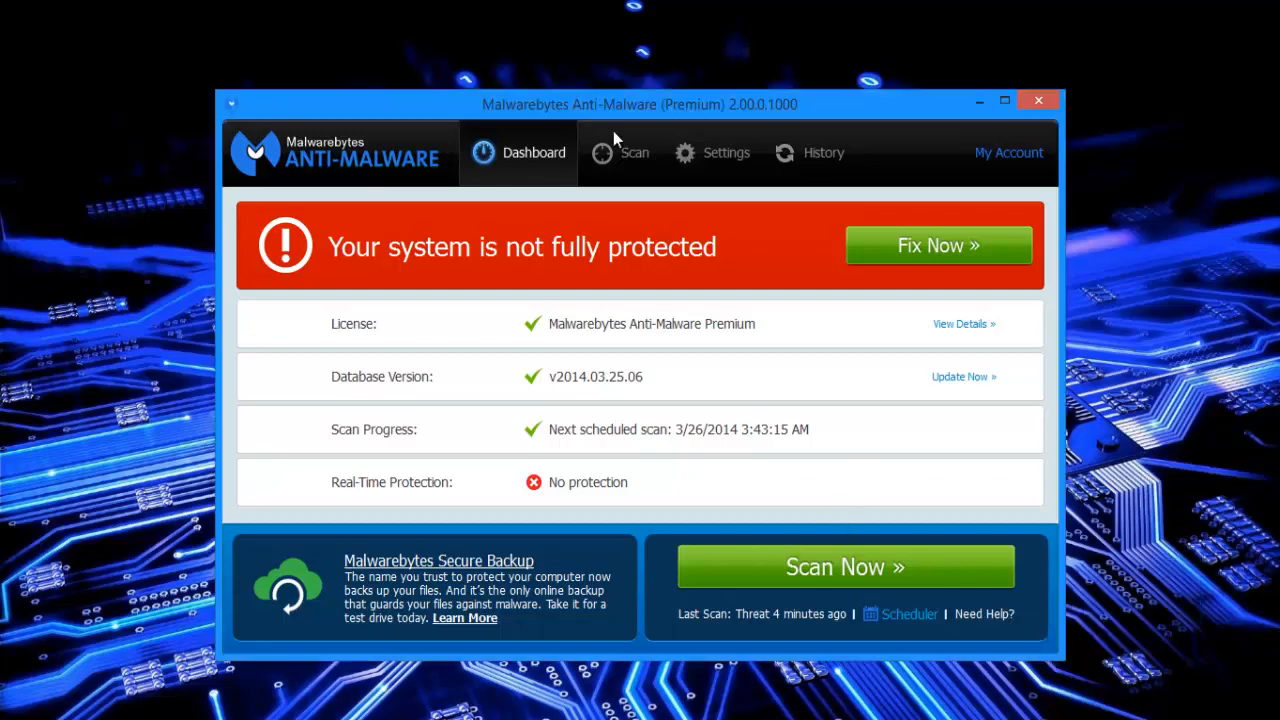
{"action": "left_click", "coordinate": [726, 152]}
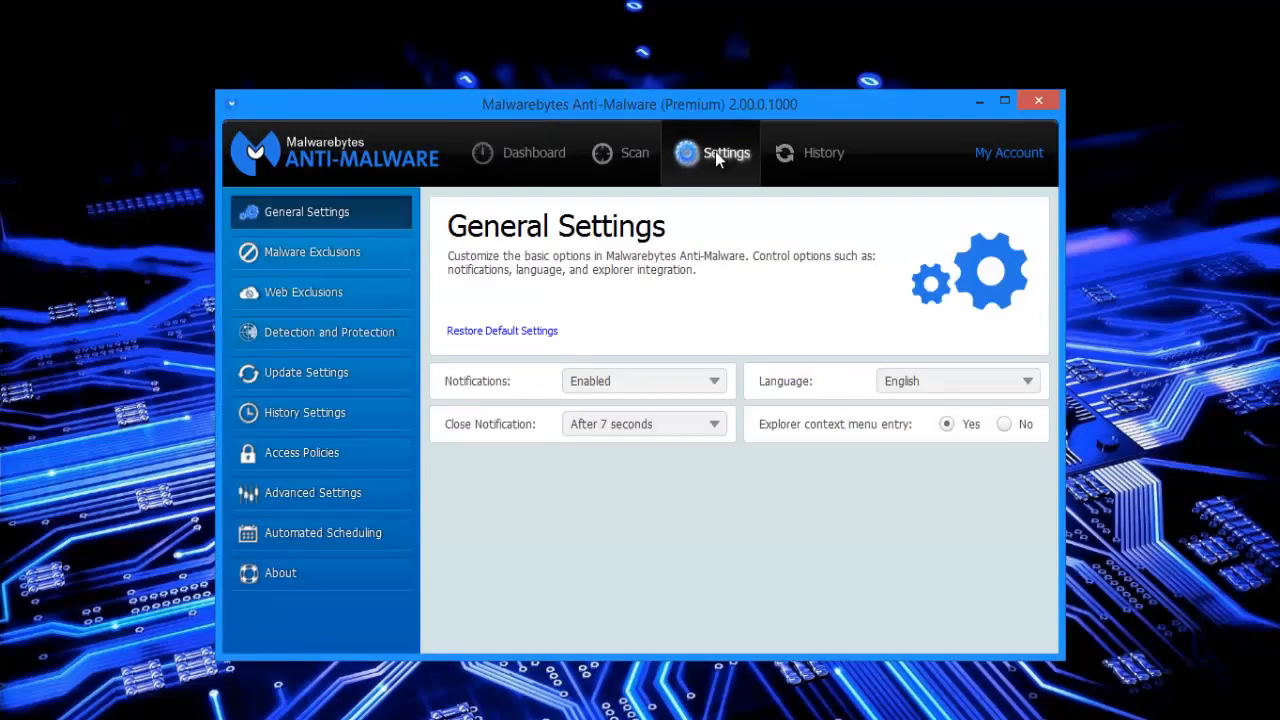
{"action": "mouse_move", "coordinate": [318, 344]}
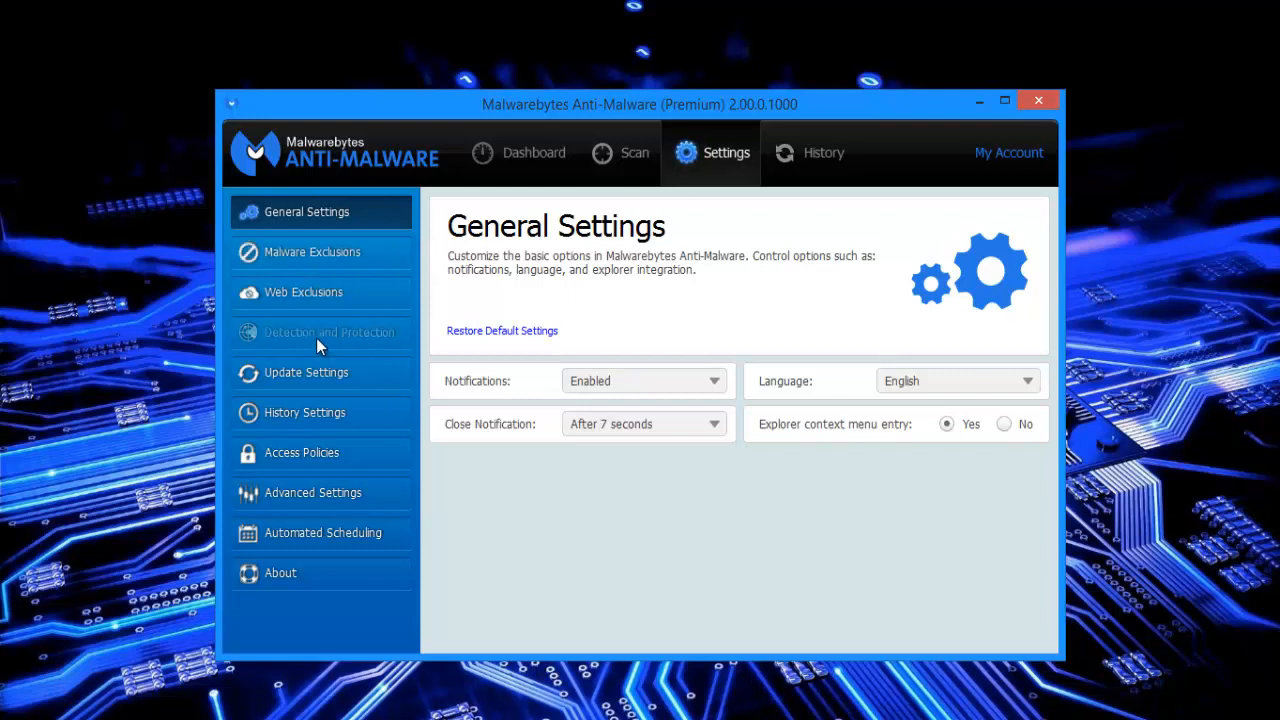
{"action": "left_click", "coordinate": [328, 332]}
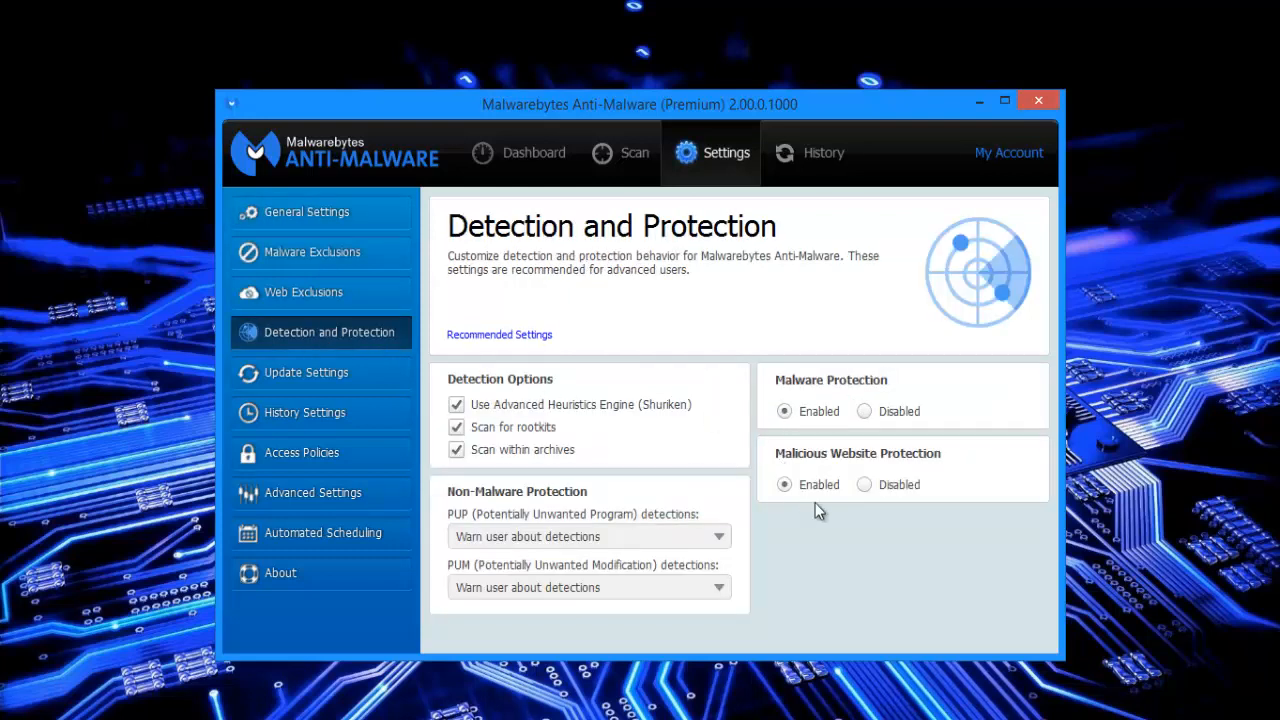
{"action": "left_click", "coordinate": [518, 152]}
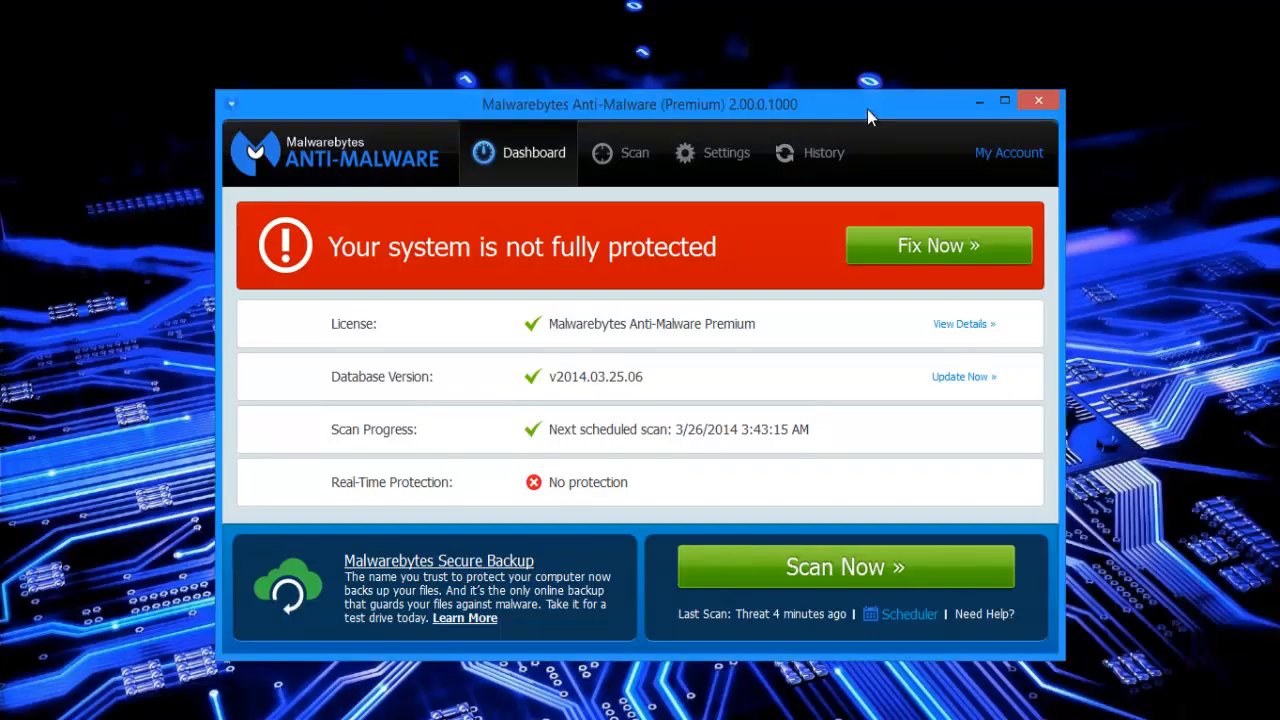
{"action": "mouse_move", "coordinate": [704, 432]}
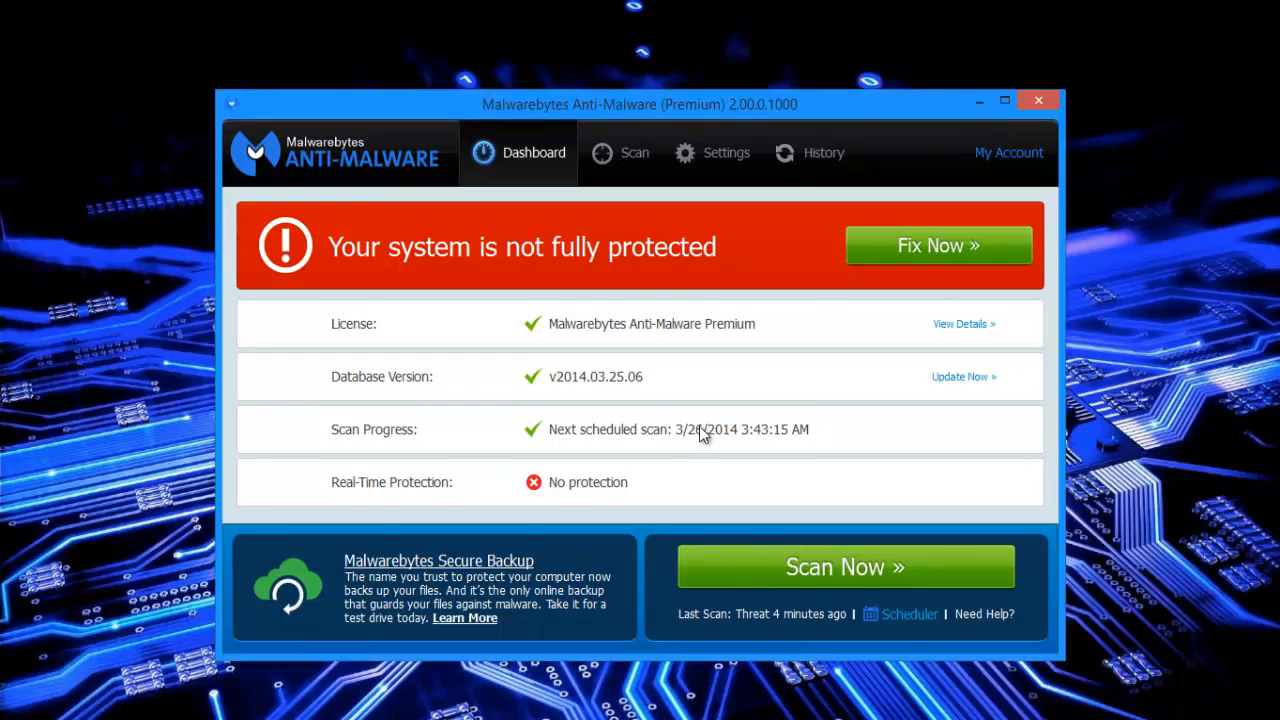
{"action": "mouse_move", "coordinate": [540, 476]}
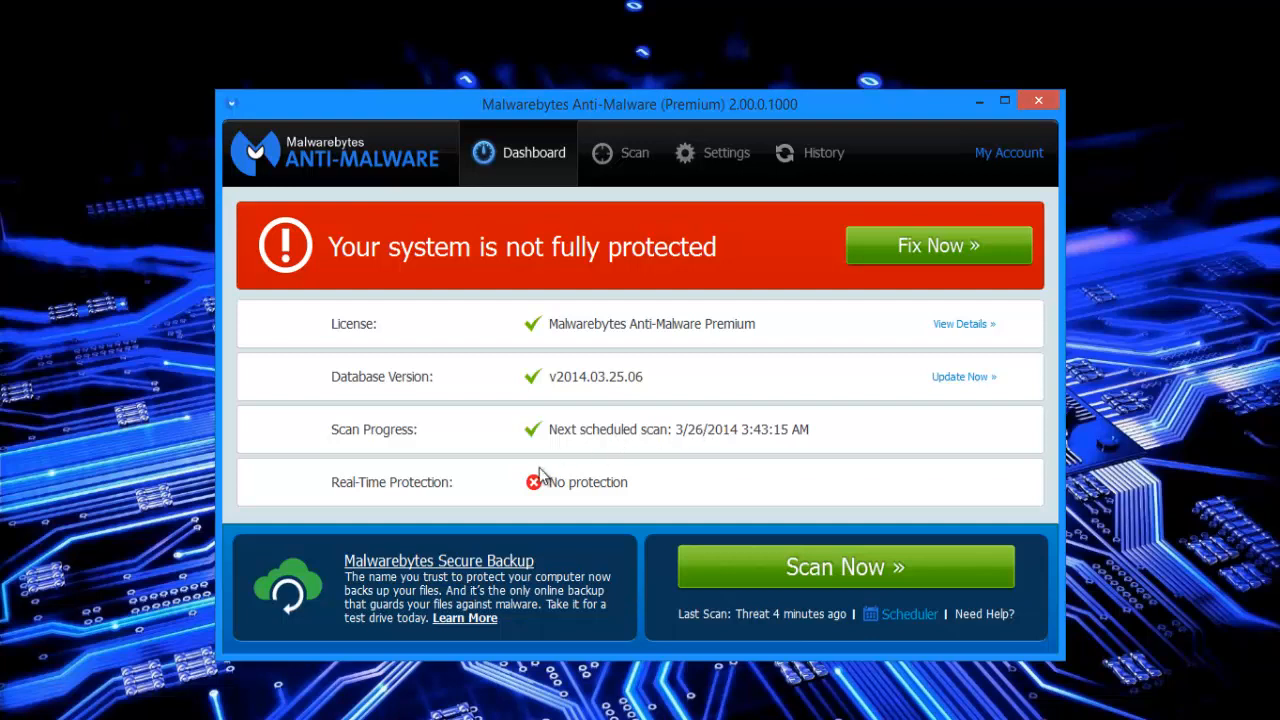
{"action": "mouse_move", "coordinate": [548, 496]}
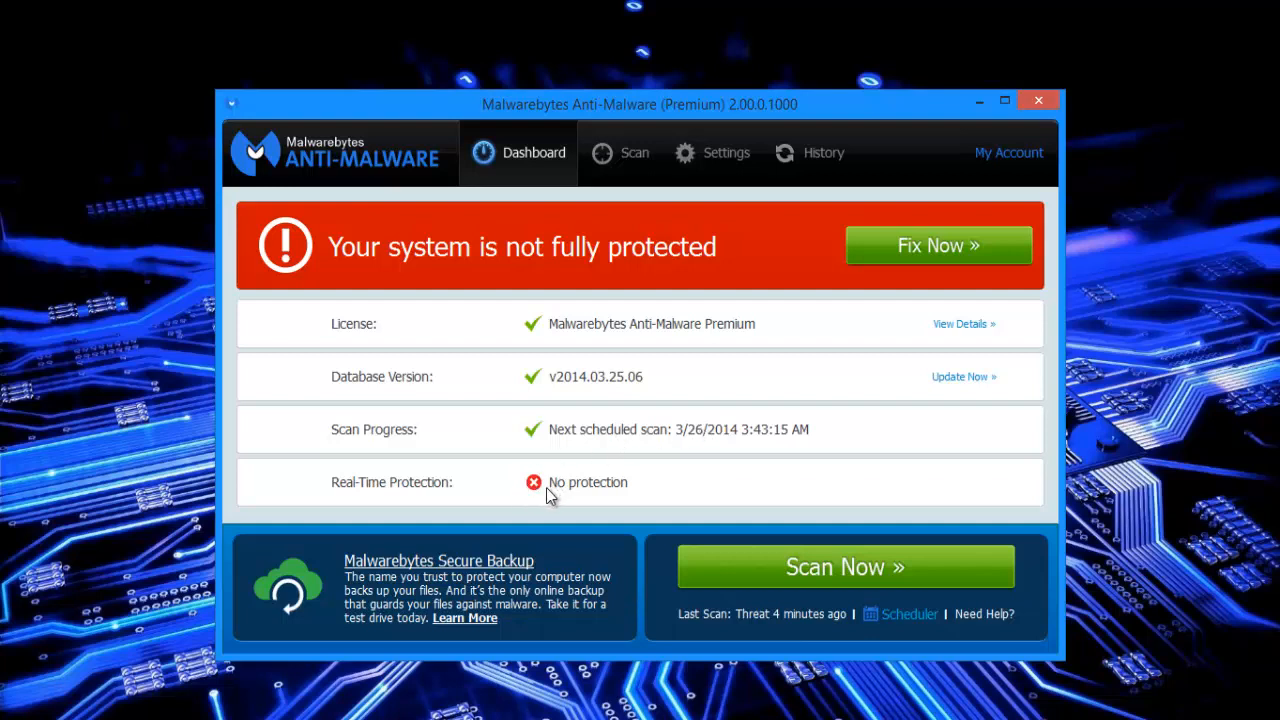
{"action": "mouse_move", "coordinate": [378, 496]}
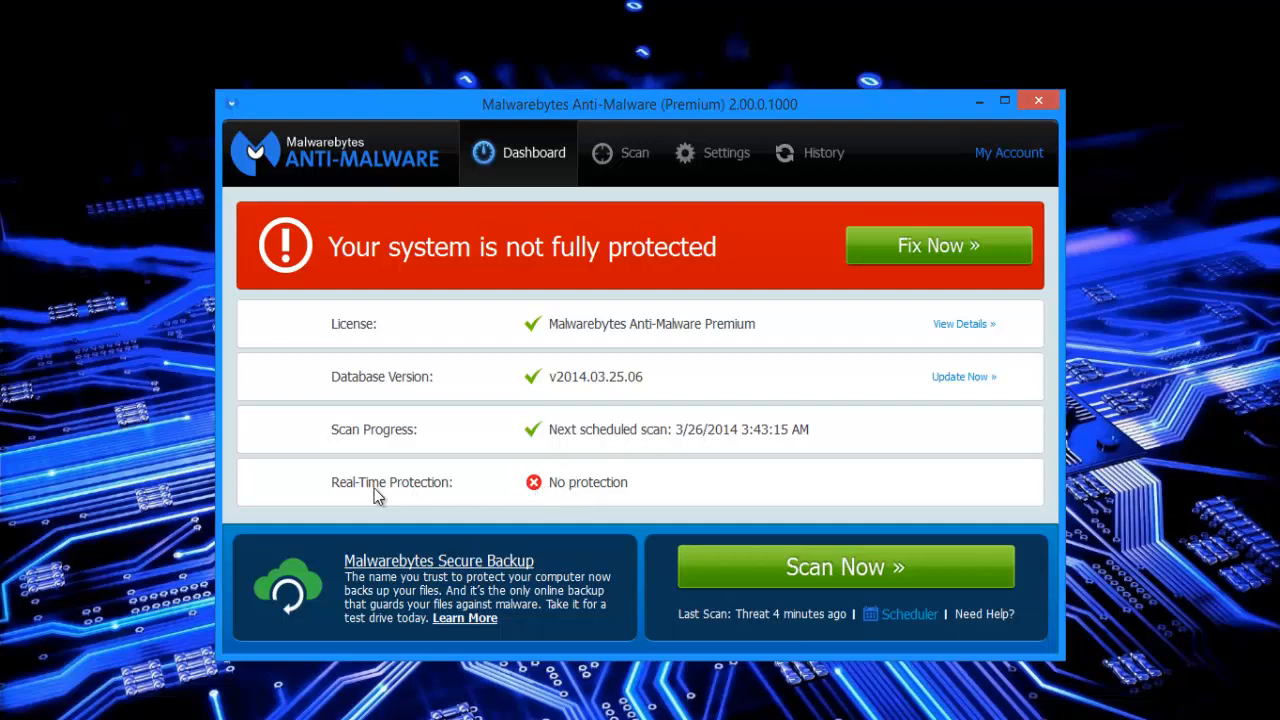
{"action": "mouse_move", "coordinate": [572, 494]}
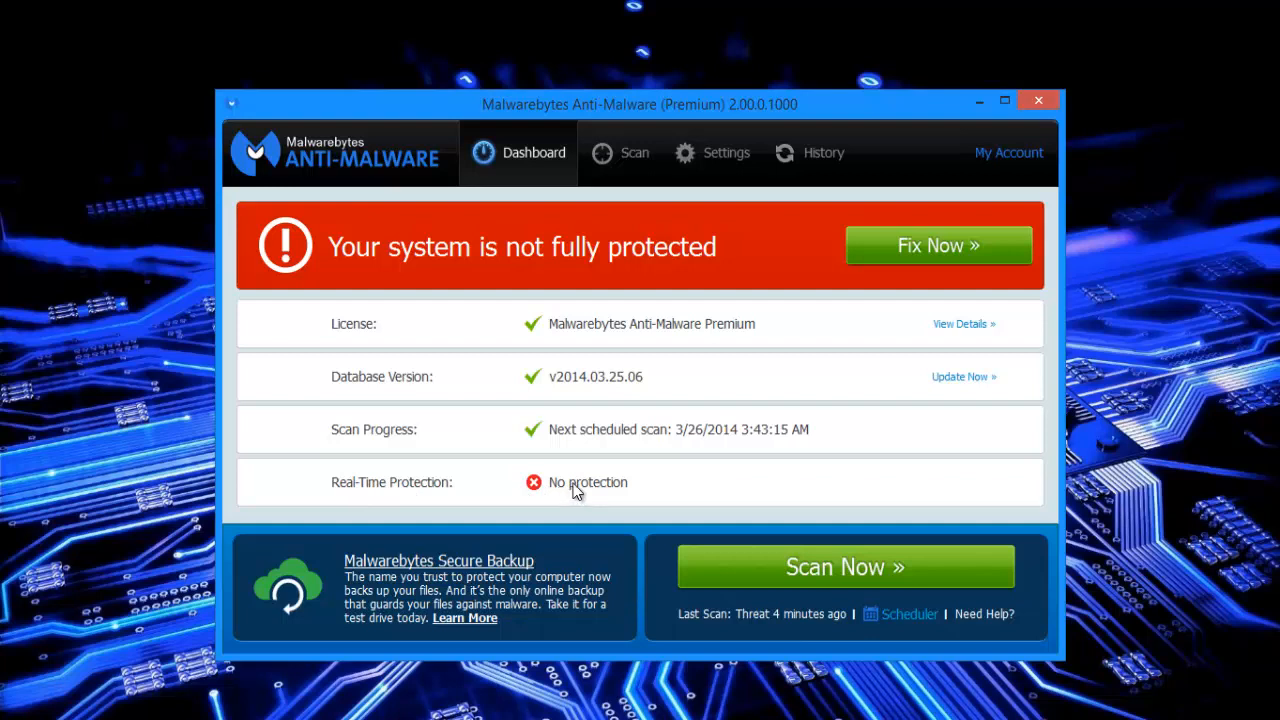
{"action": "mouse_move", "coordinate": [780, 204]}
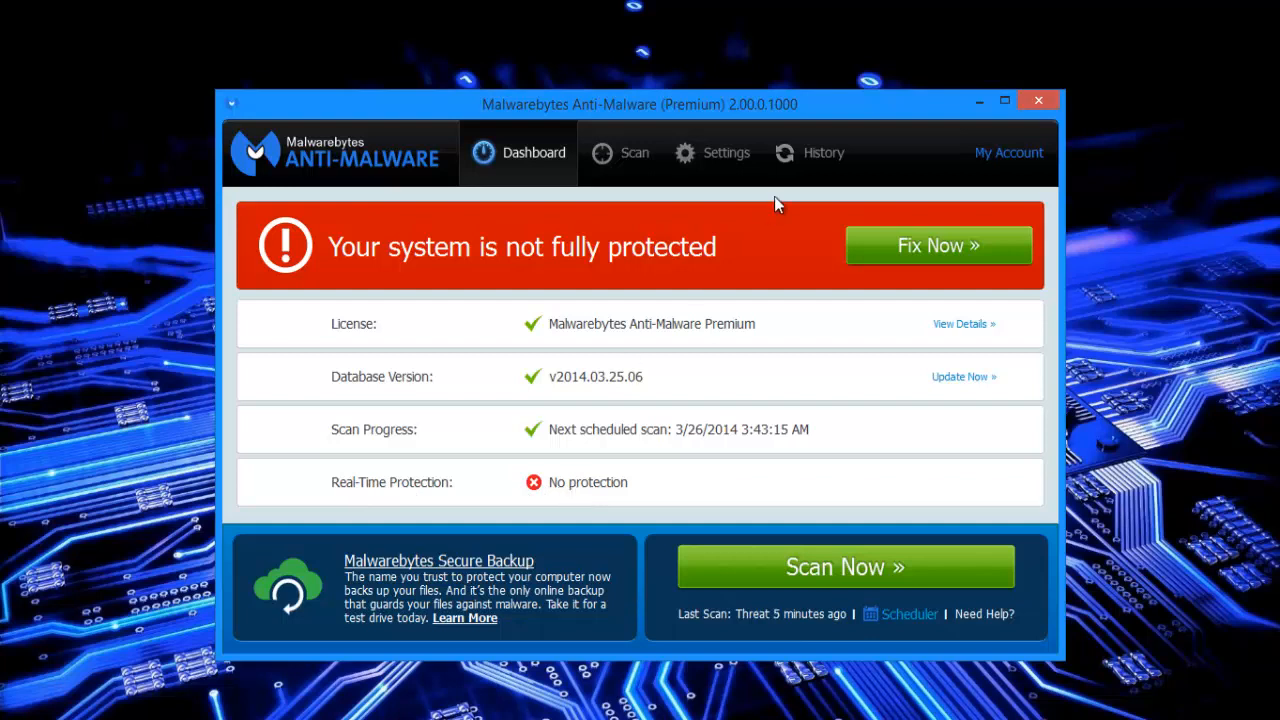
{"action": "mouse_move", "coordinate": [930, 168]}
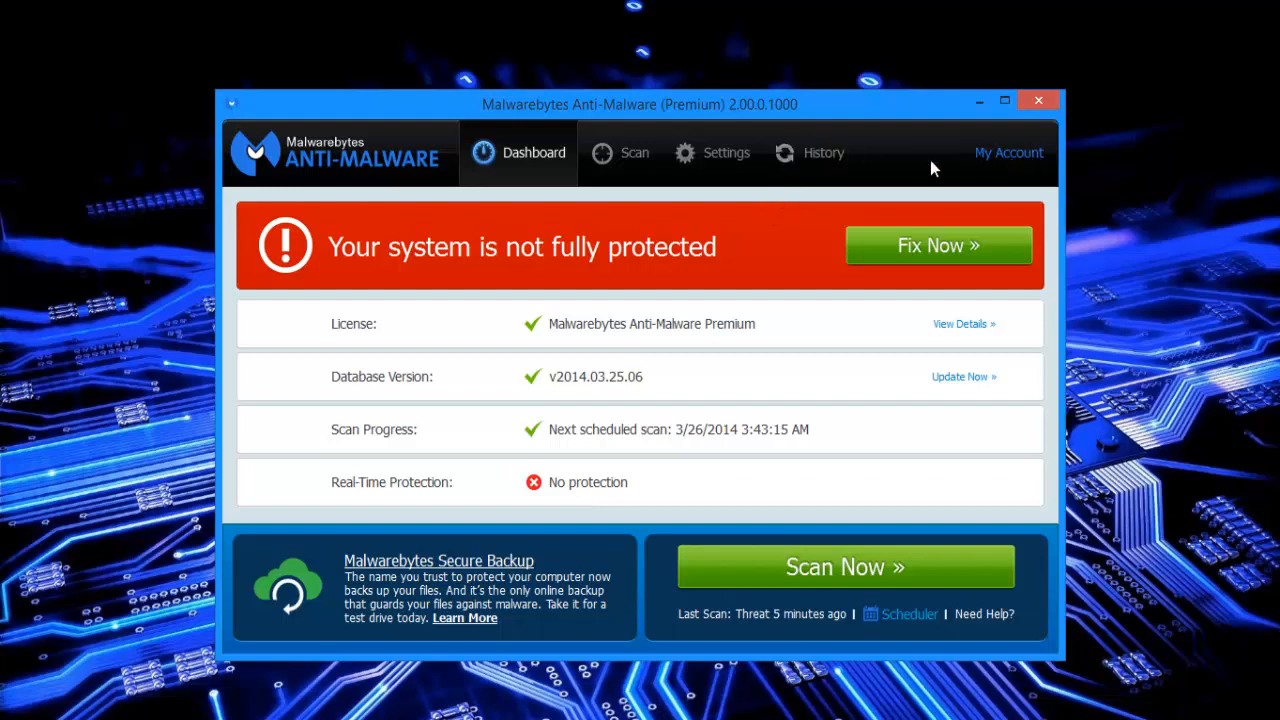
{"action": "mouse_move", "coordinate": [540, 384]}
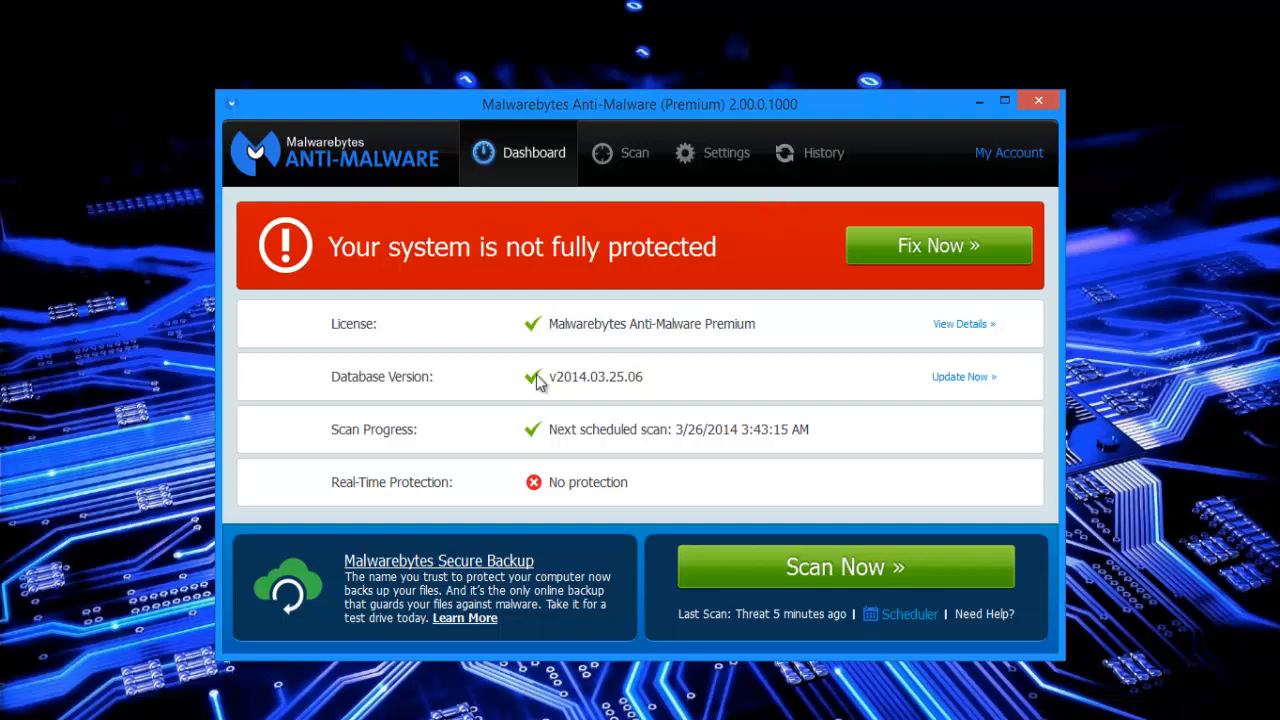
{"action": "mouse_move", "coordinate": [512, 502]}
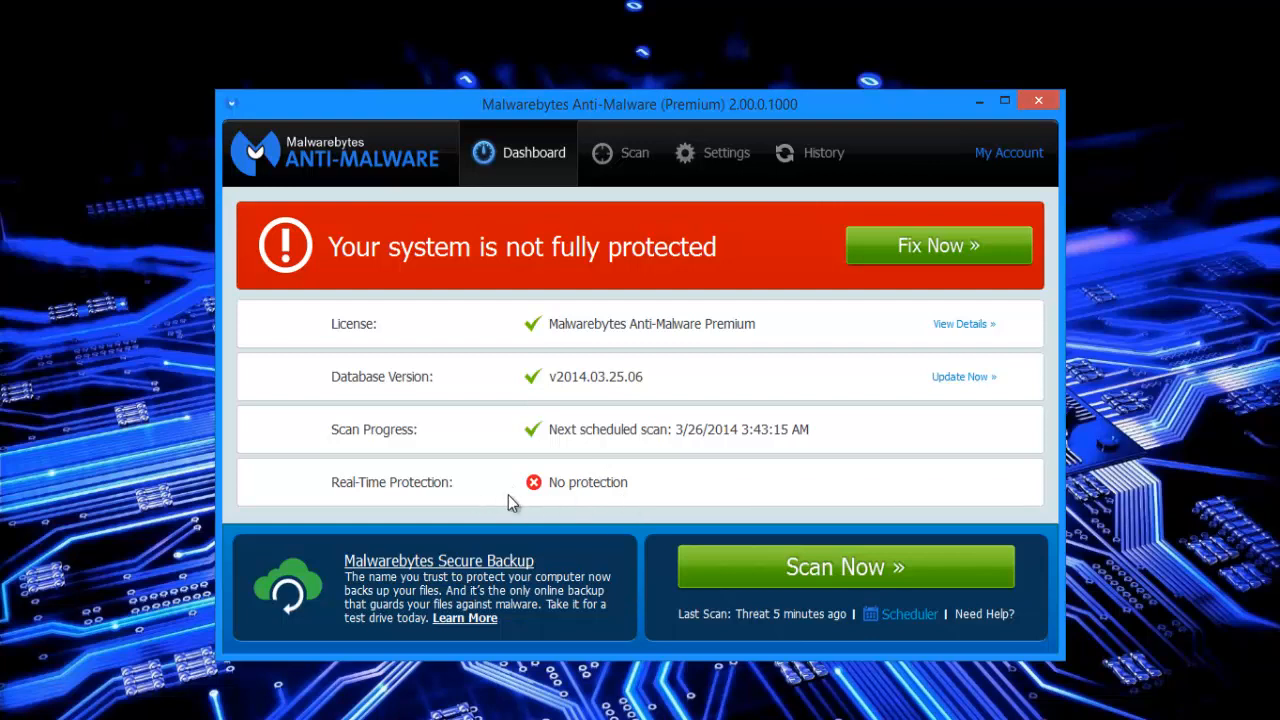
{"action": "mouse_move", "coordinate": [584, 490]}
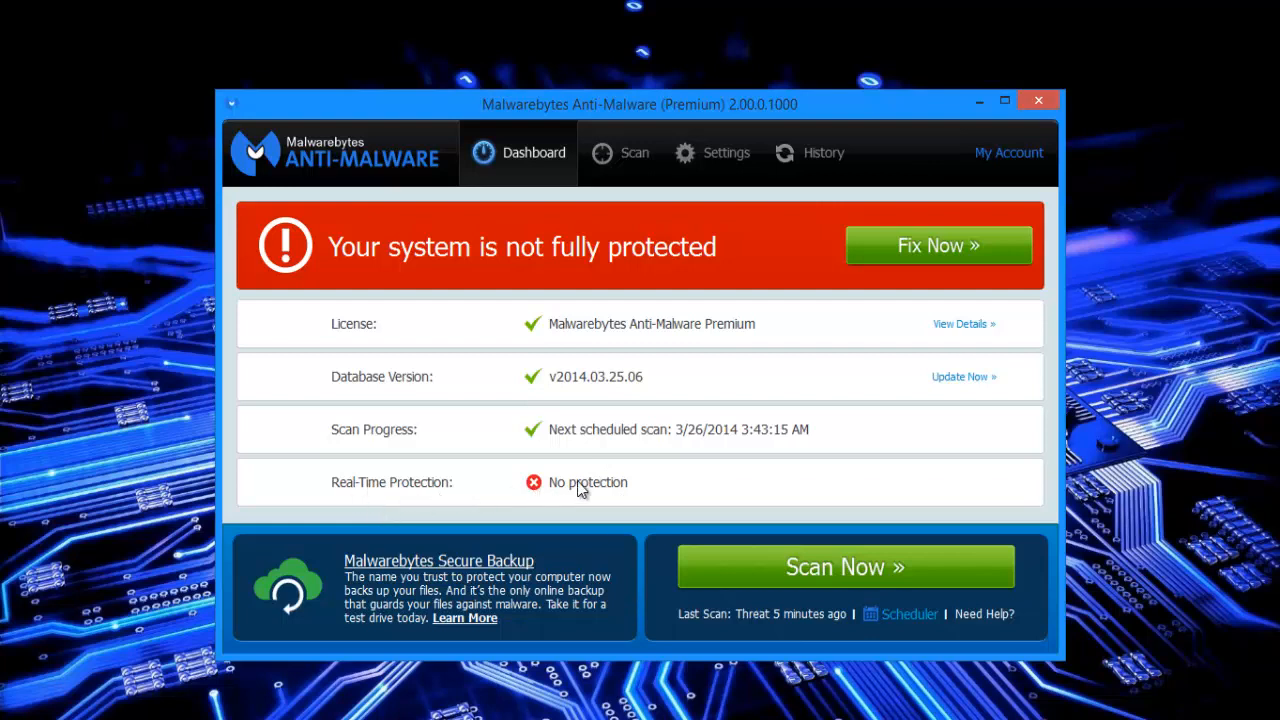
Look over the scan types, switching between Custom Scan and Threat Scan.
{"action": "left_click", "coordinate": [620, 152]}
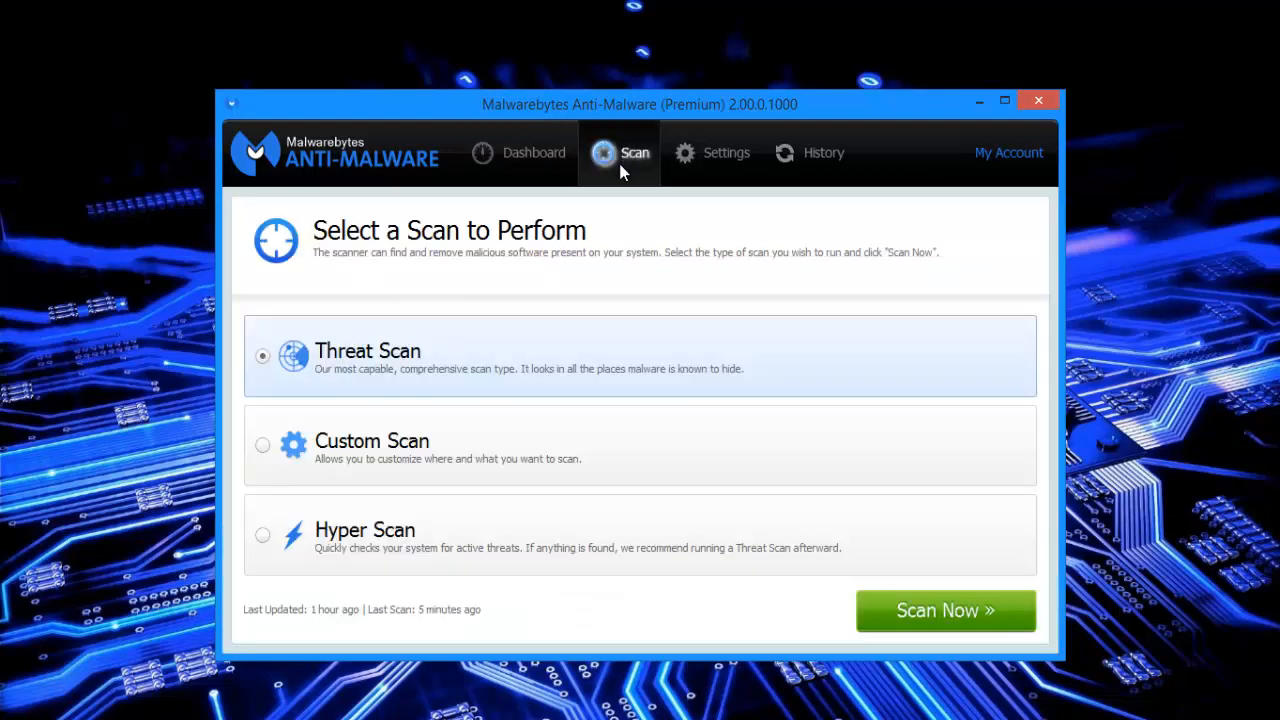
{"action": "left_click", "coordinate": [262, 444]}
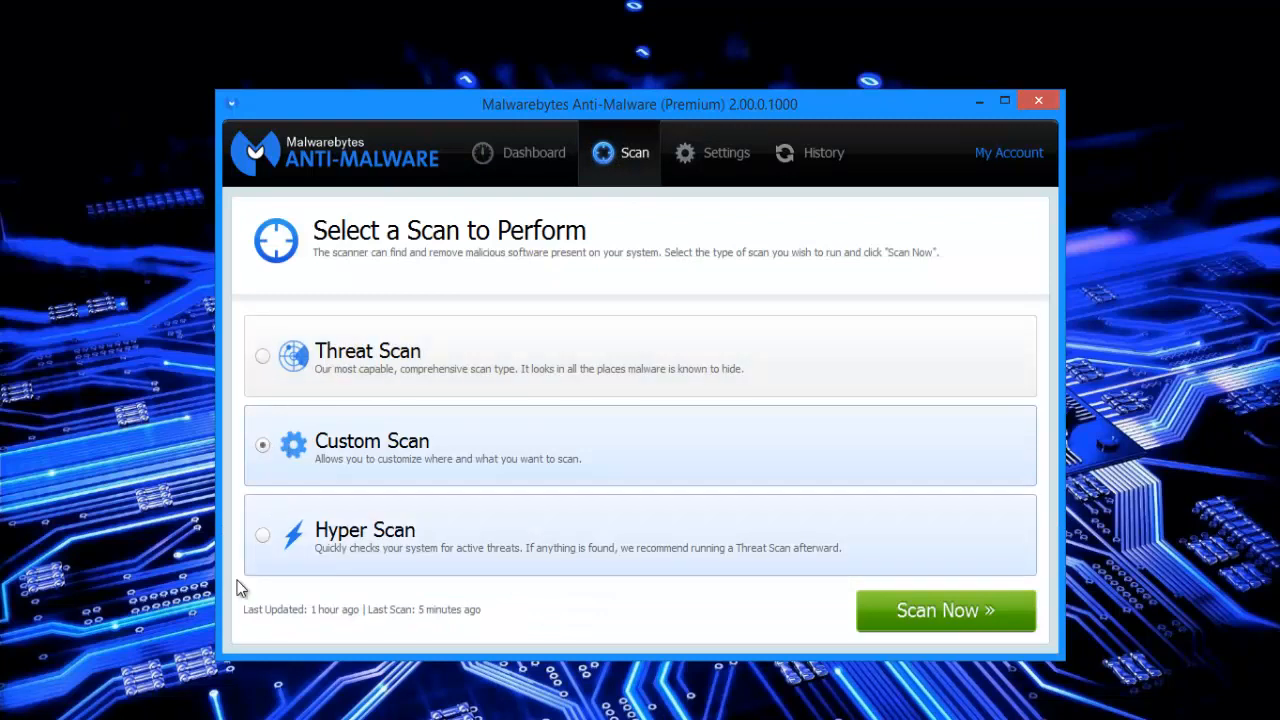
{"action": "left_click", "coordinate": [262, 356]}
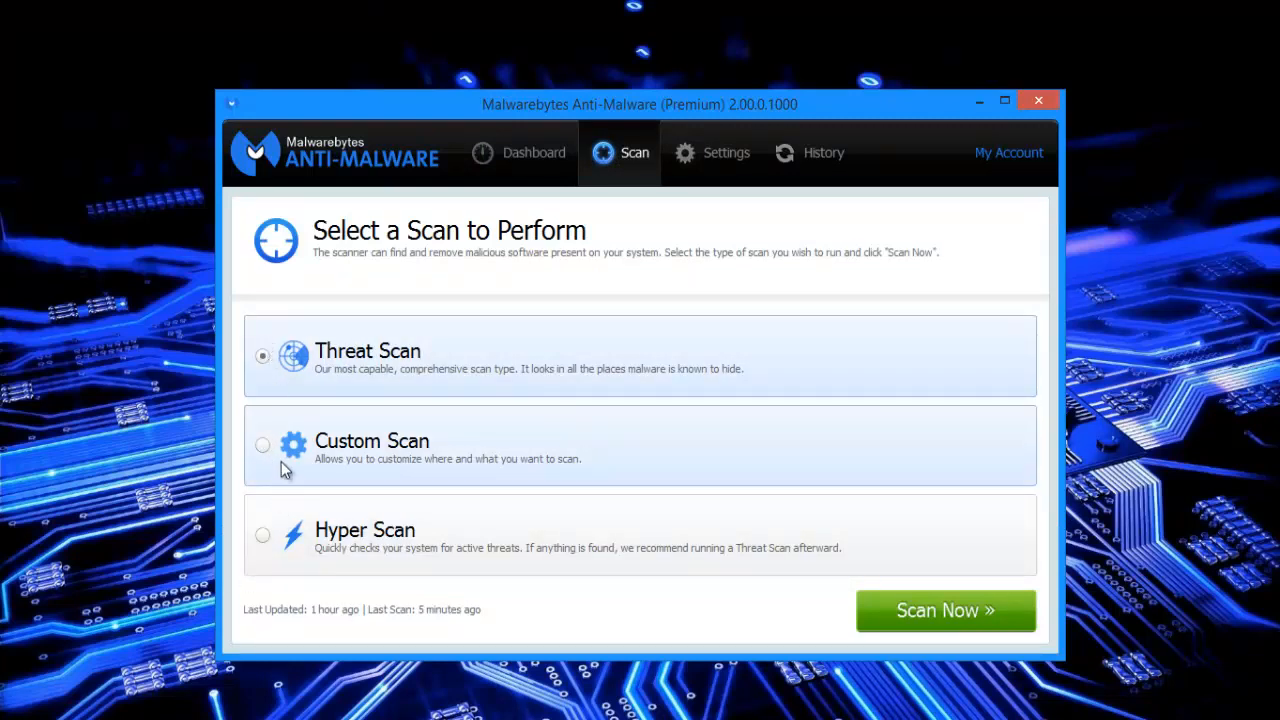
{"action": "left_click", "coordinate": [262, 444]}
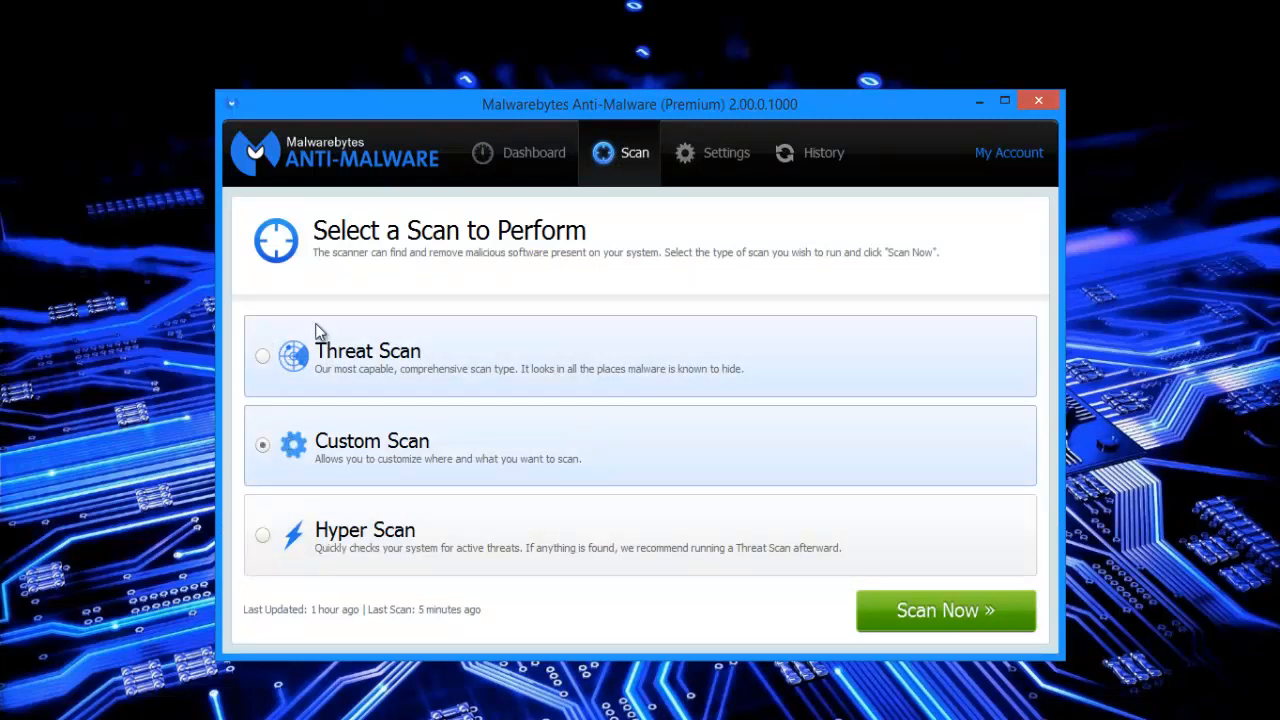
Glance at general settings, return to the dashboard and reposition the window.
{"action": "left_click", "coordinate": [712, 152]}
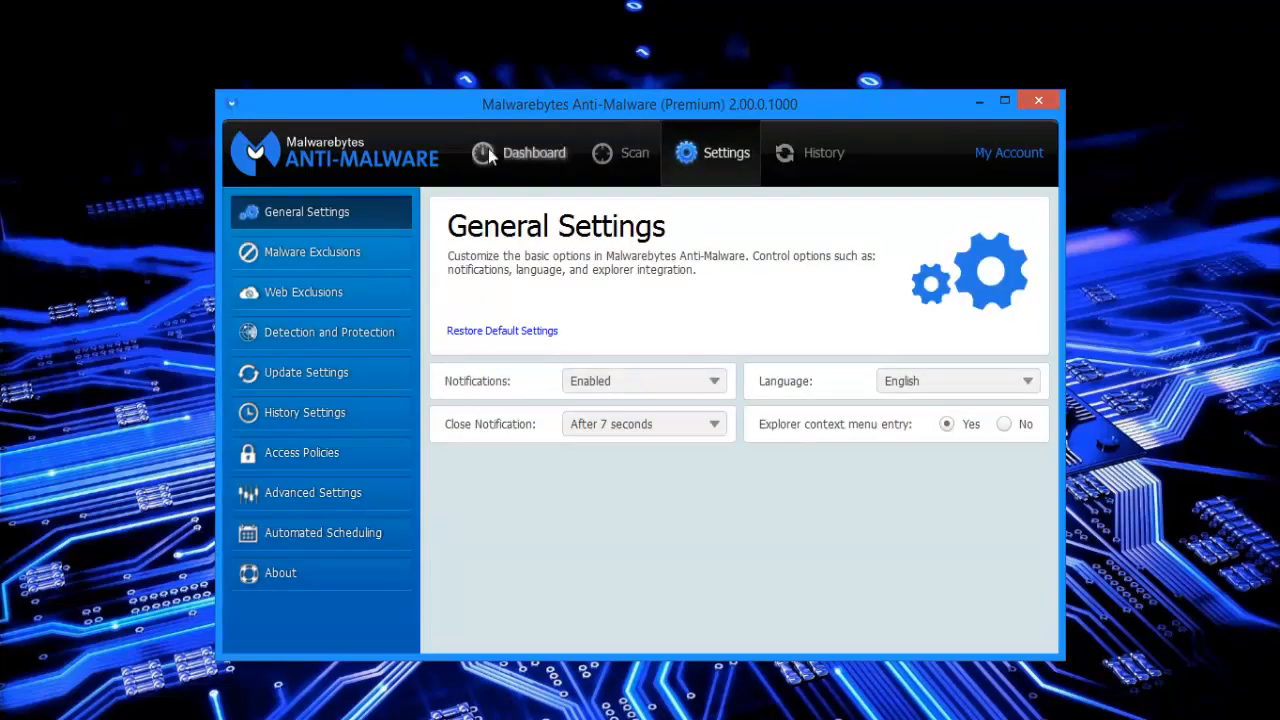
{"action": "left_click", "coordinate": [518, 152]}
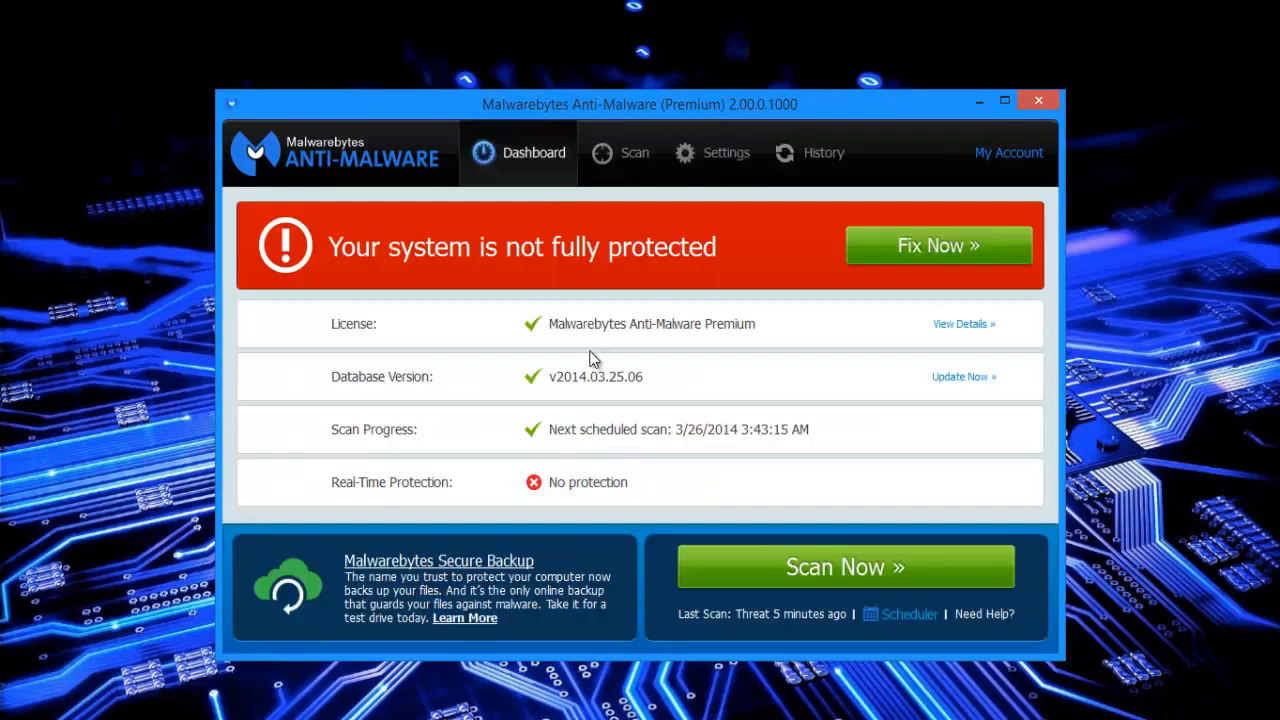
{"action": "mouse_move", "coordinate": [616, 390]}
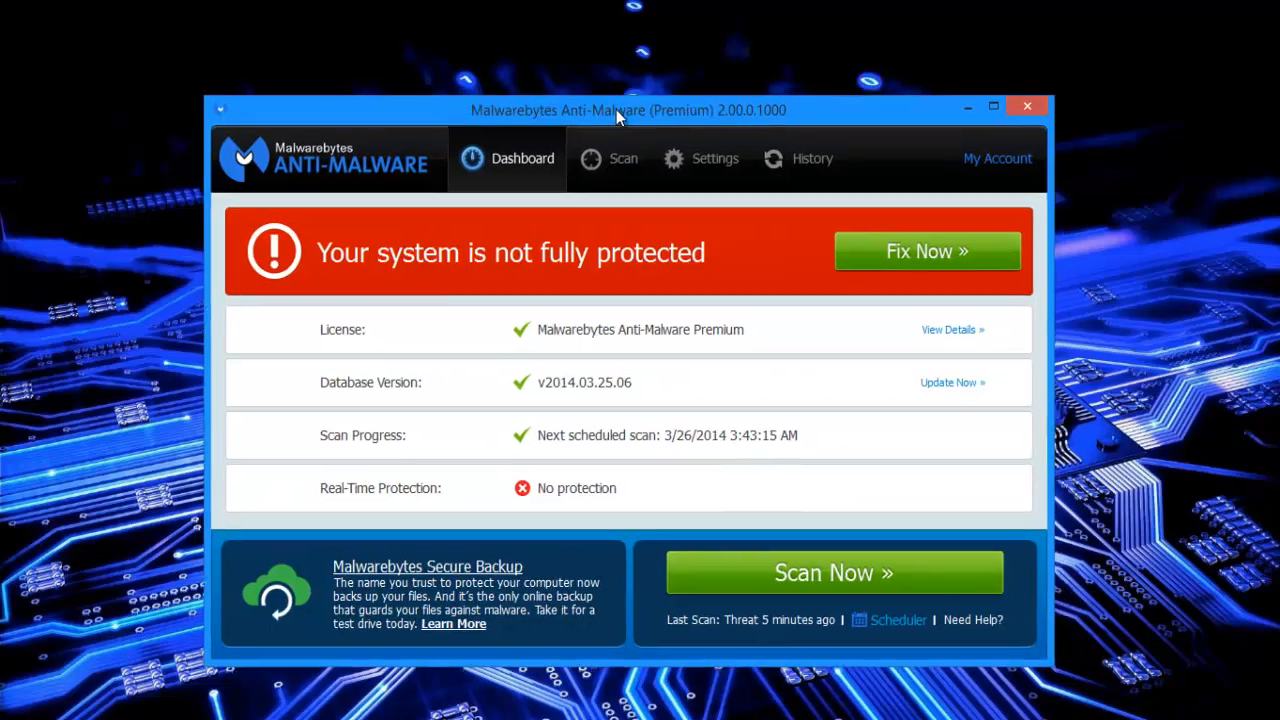
{"action": "left_click_drag", "start_coordinate": [616, 110], "coordinate": [584, 200]}
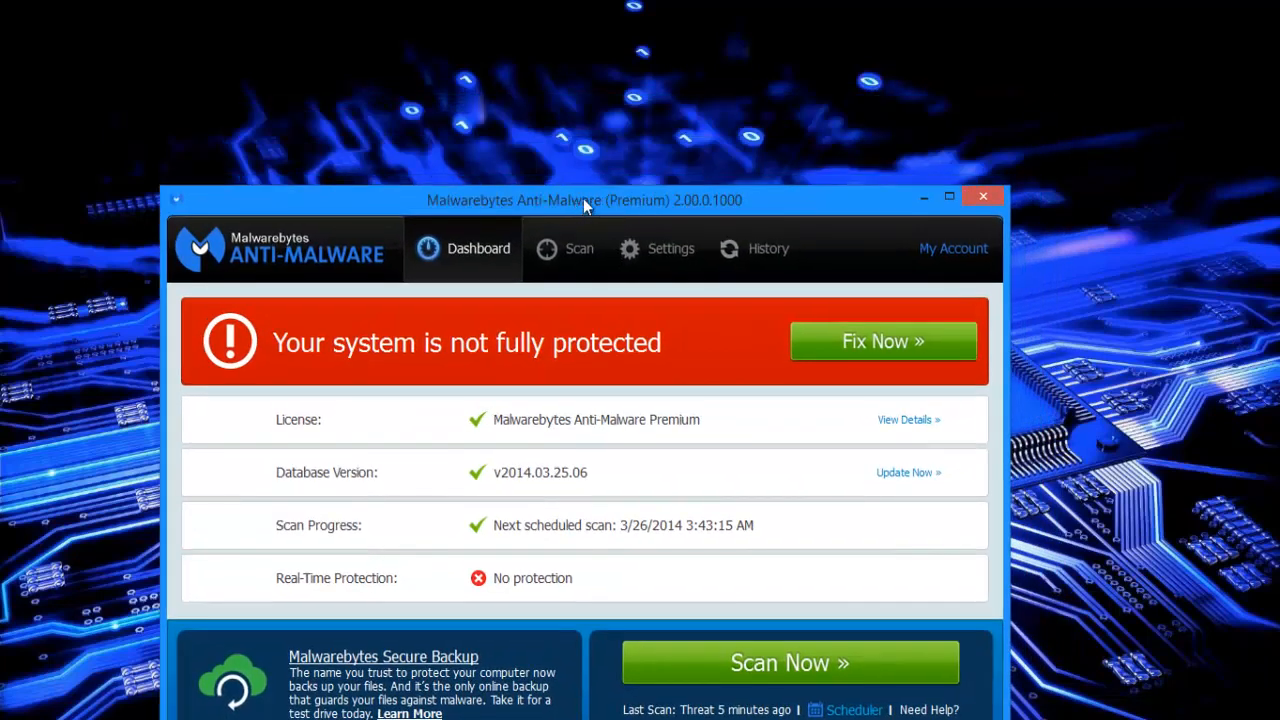
{"action": "mouse_move", "coordinate": [708, 216]}
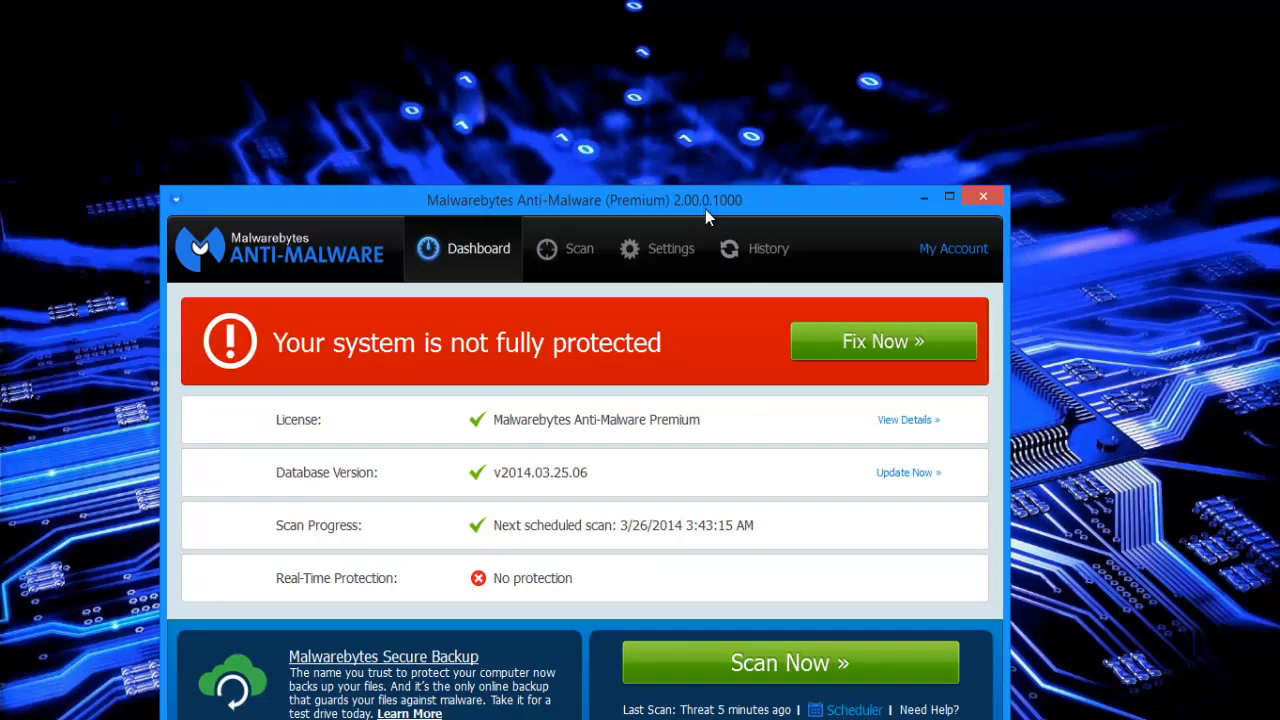
{"action": "mouse_move", "coordinate": [744, 156]}
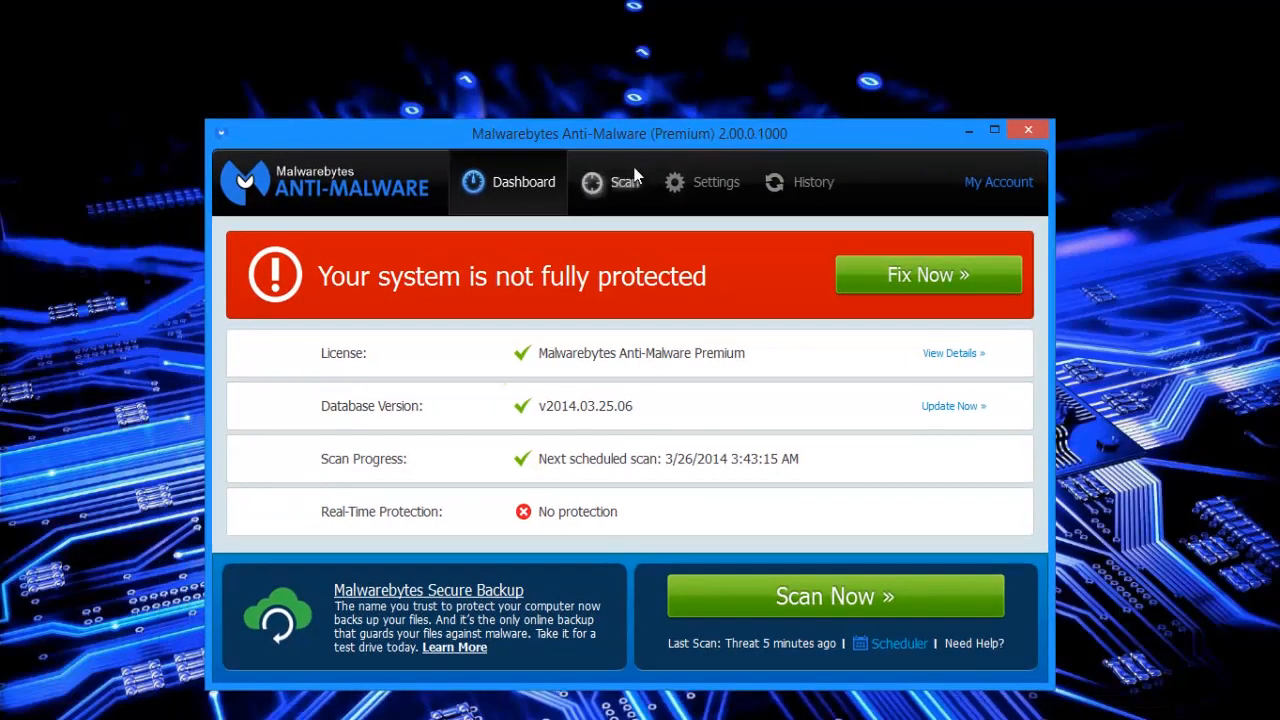
Show the scan types with Threat Scan selected.
{"action": "left_click", "coordinate": [624, 182]}
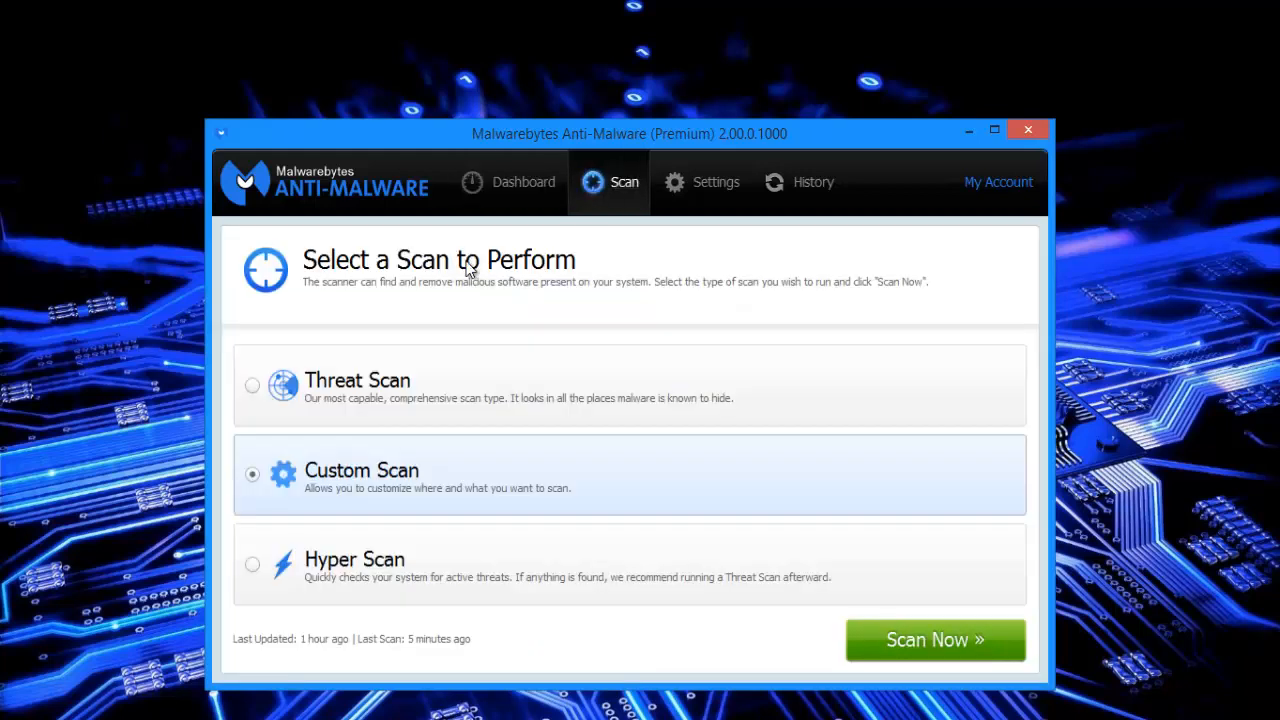
{"action": "left_click", "coordinate": [252, 384]}
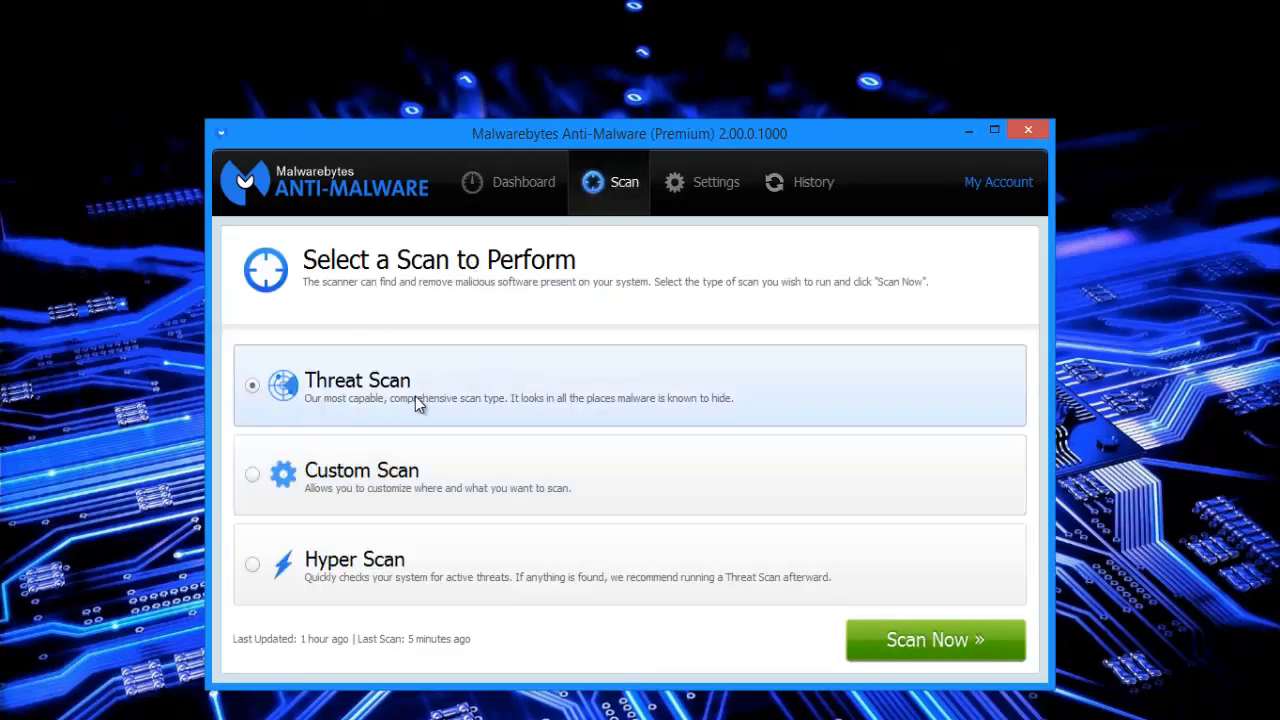
{"action": "mouse_move", "coordinate": [416, 420]}
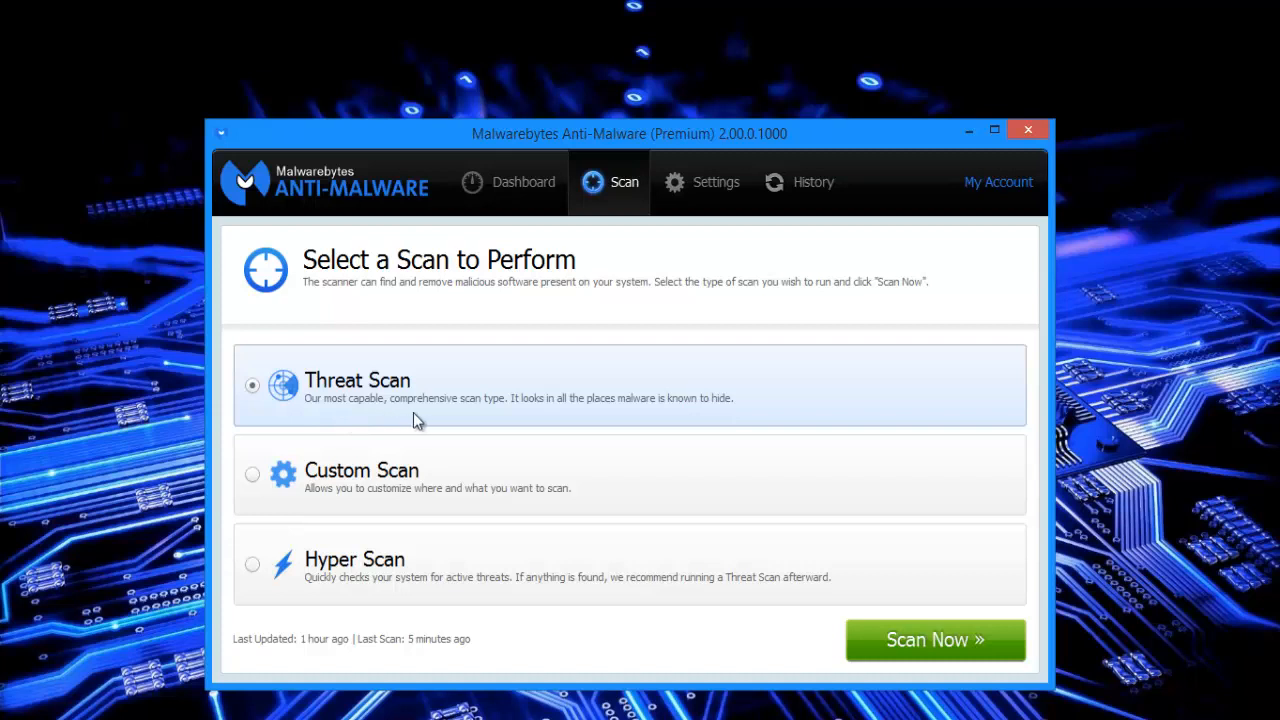
{"action": "mouse_move", "coordinate": [556, 432]}
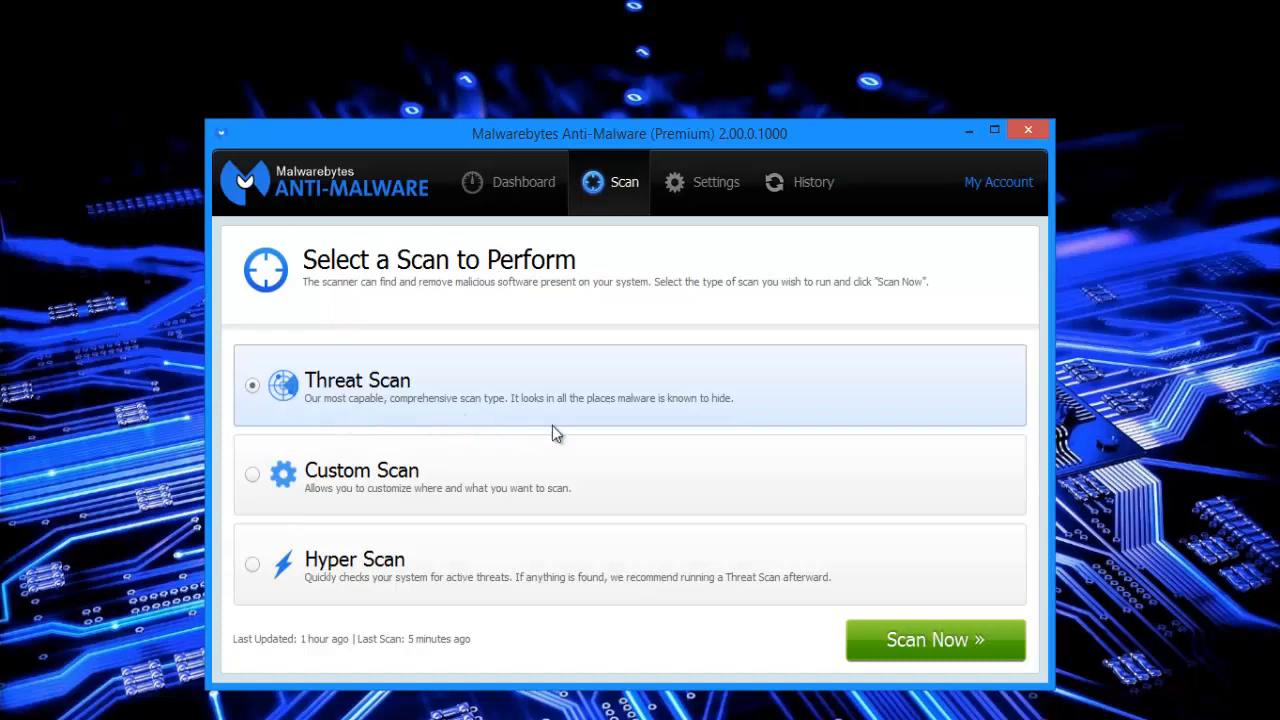
{"action": "mouse_move", "coordinate": [930, 684]}
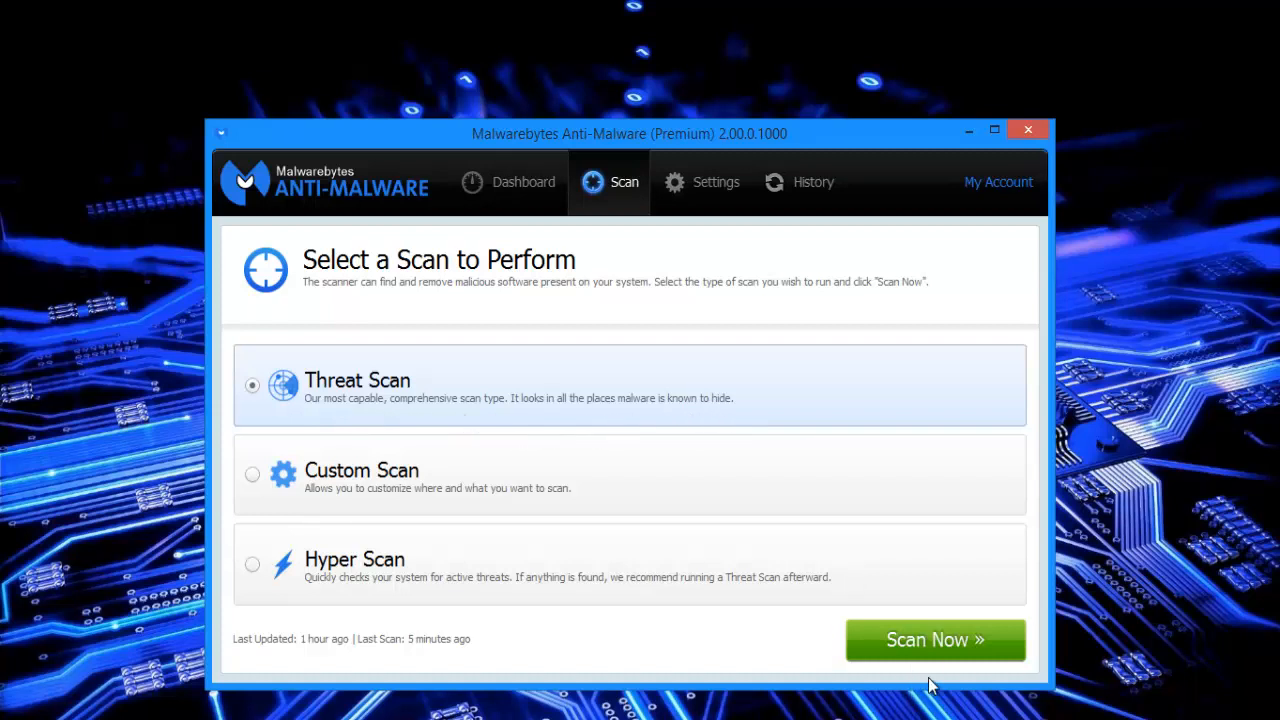
Run the Threat Scan through all stages (166 objects, none detected), then cancel it.
{"action": "left_click", "coordinate": [934, 640]}
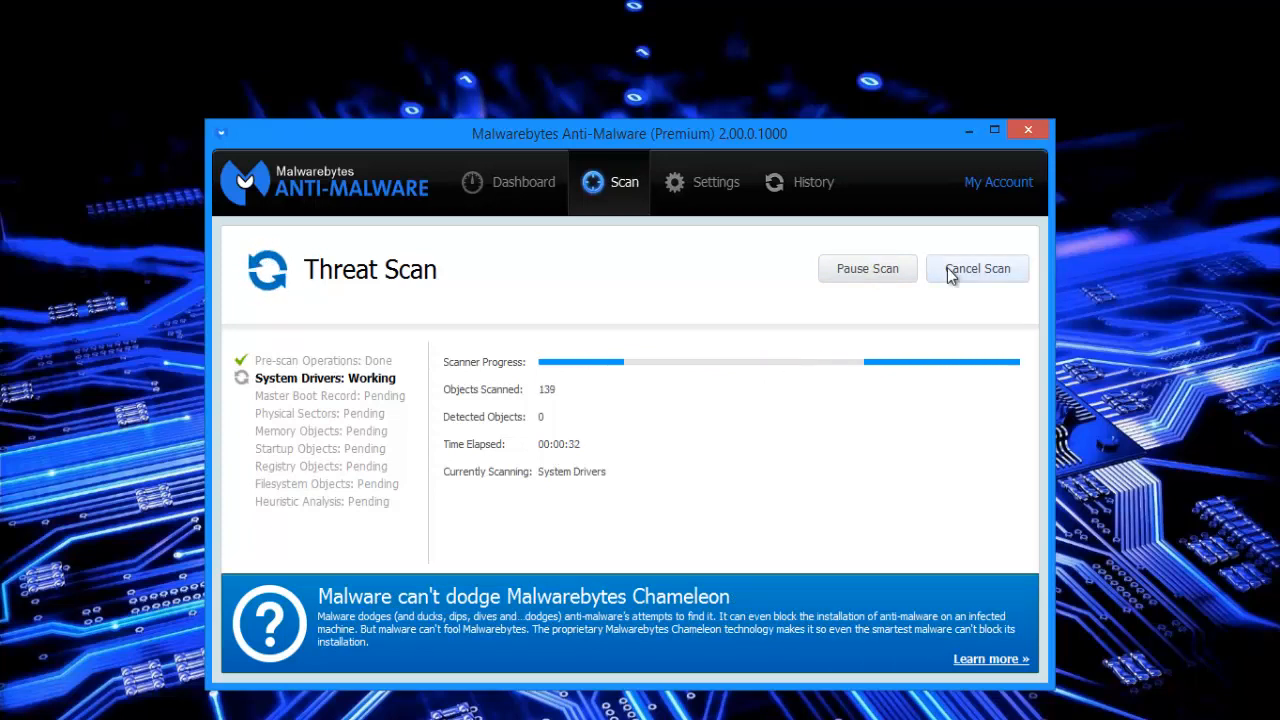
{"action": "left_click", "coordinate": [976, 268]}
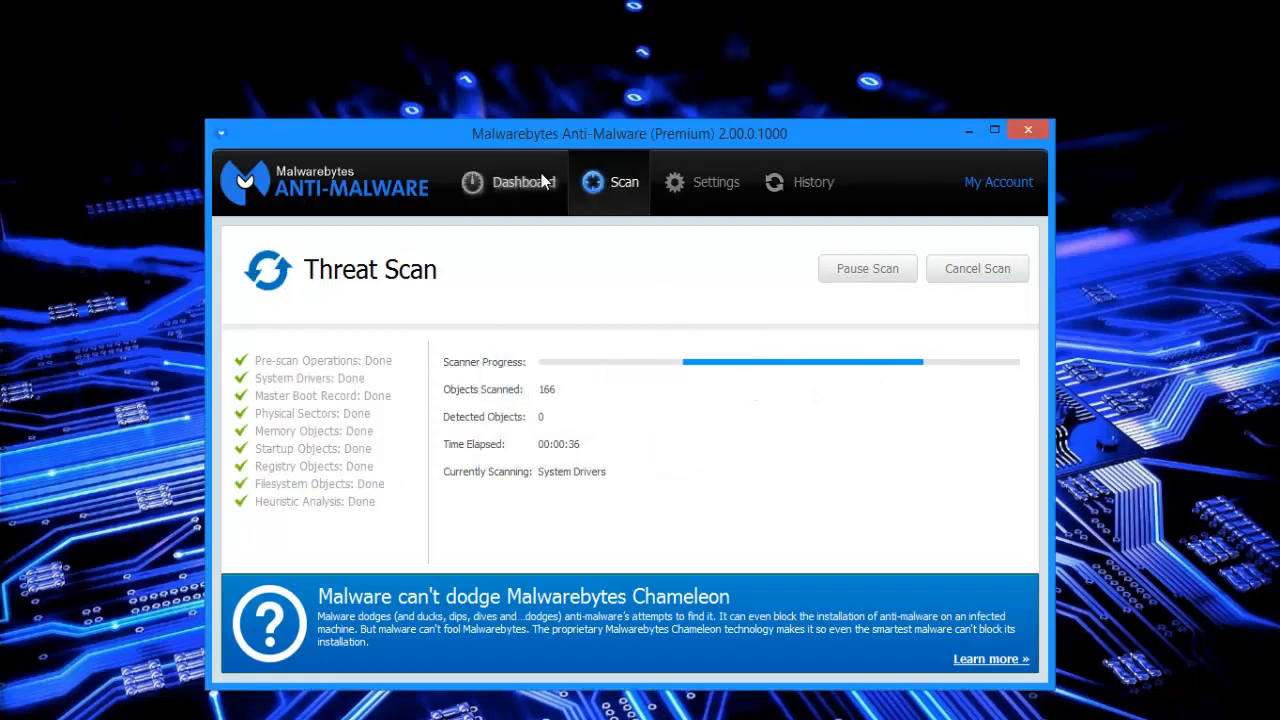
Leave the cancelled Threat Scan results and select Custom Scan.
{"action": "left_click", "coordinate": [976, 268]}
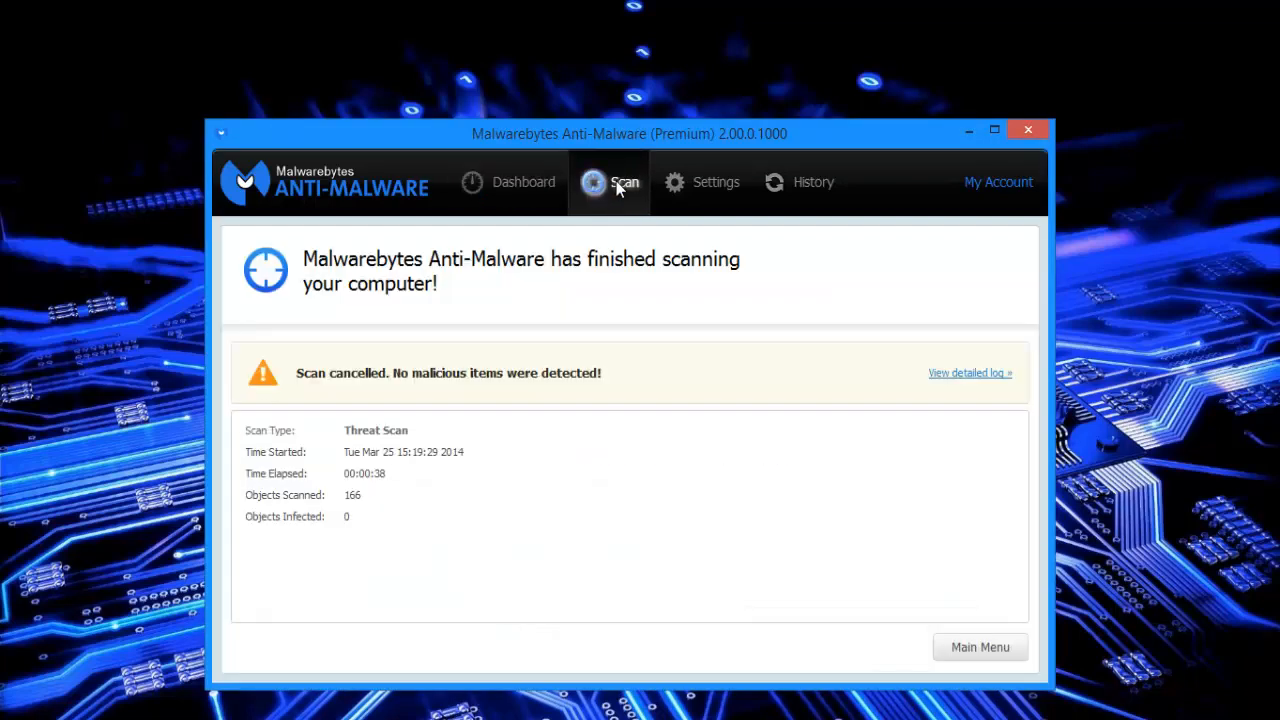
{"action": "mouse_move", "coordinate": [964, 638]}
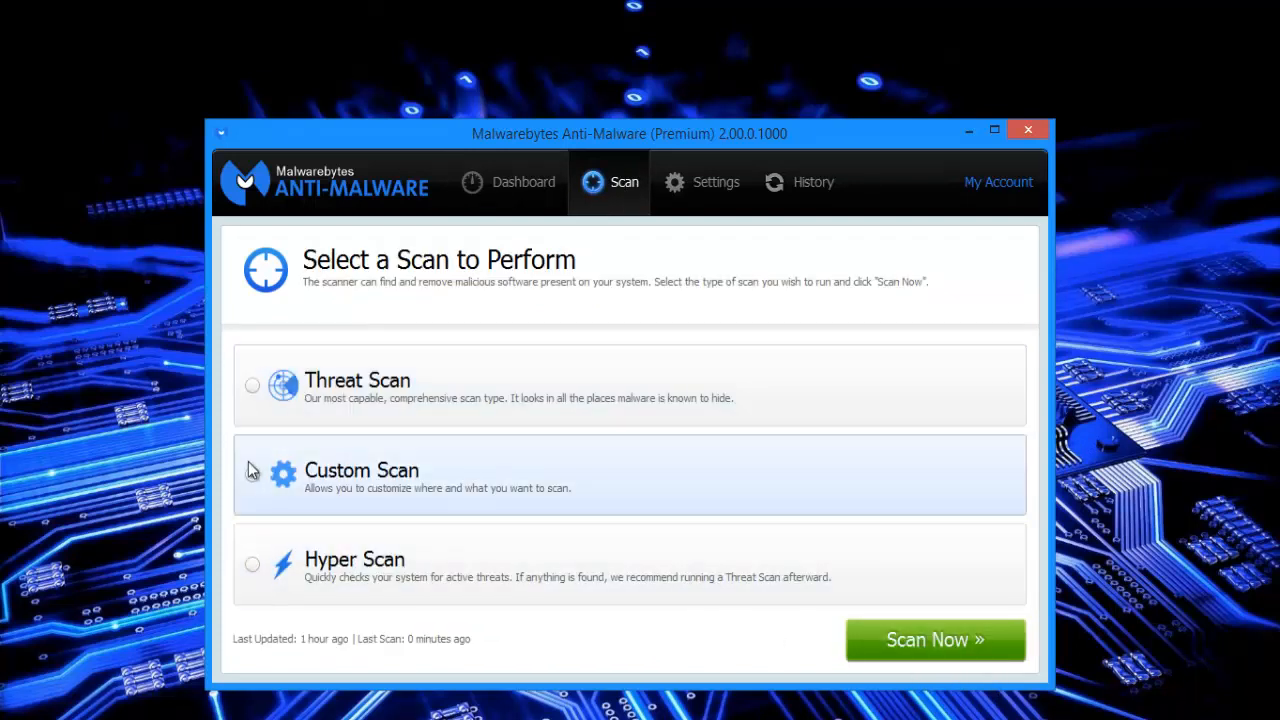
{"action": "left_click", "coordinate": [252, 474]}
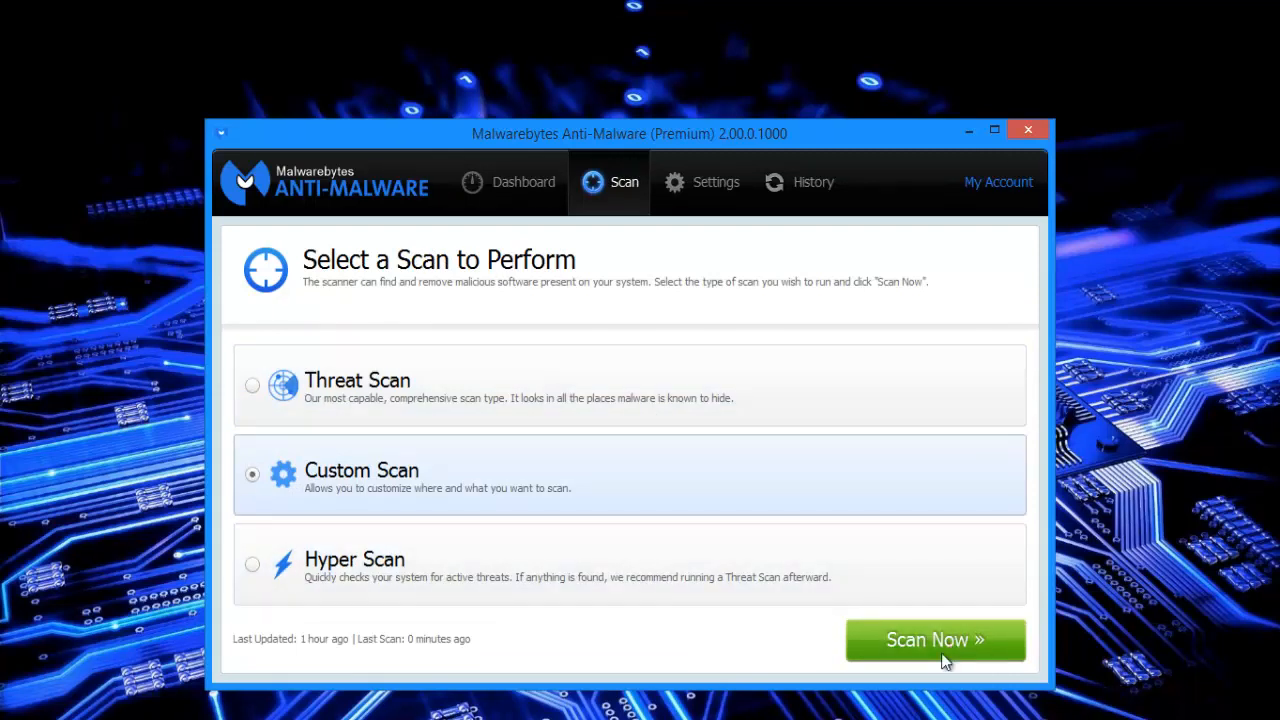
Open Custom Scan configuration and browse the OS (C:) drive folders, then collapse them.
{"action": "left_click", "coordinate": [934, 640]}
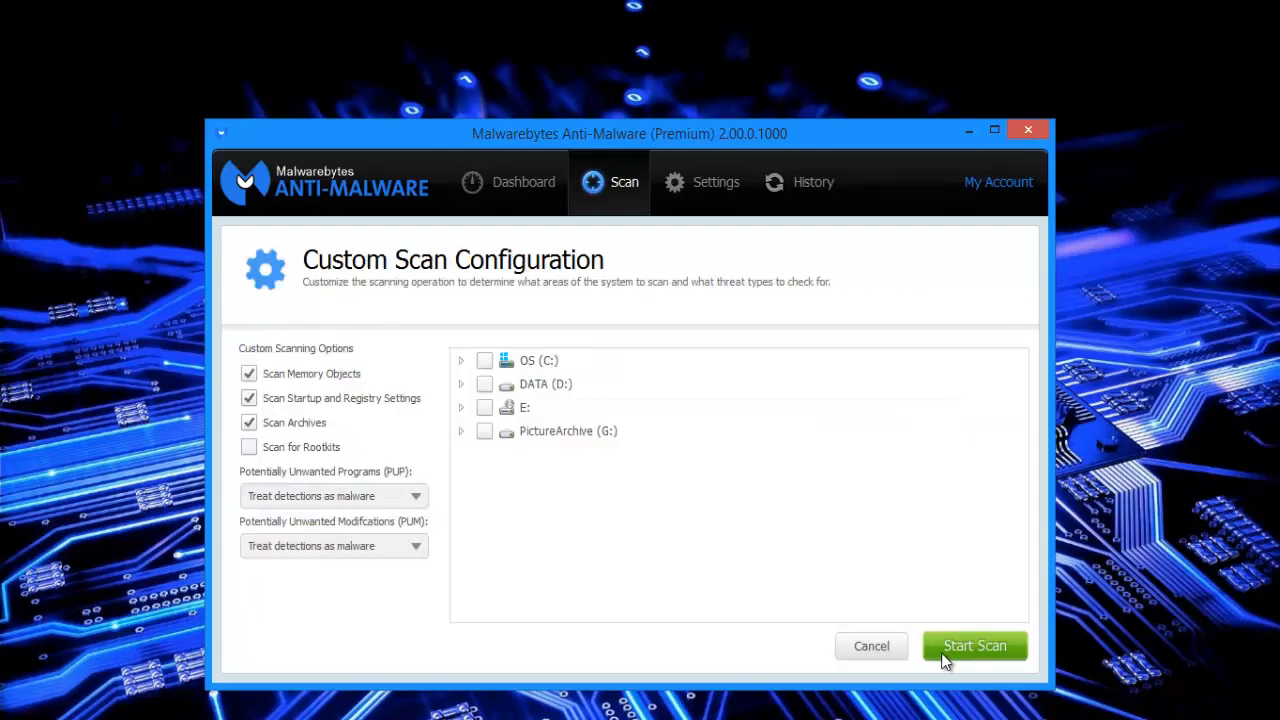
{"action": "mouse_move", "coordinate": [476, 362]}
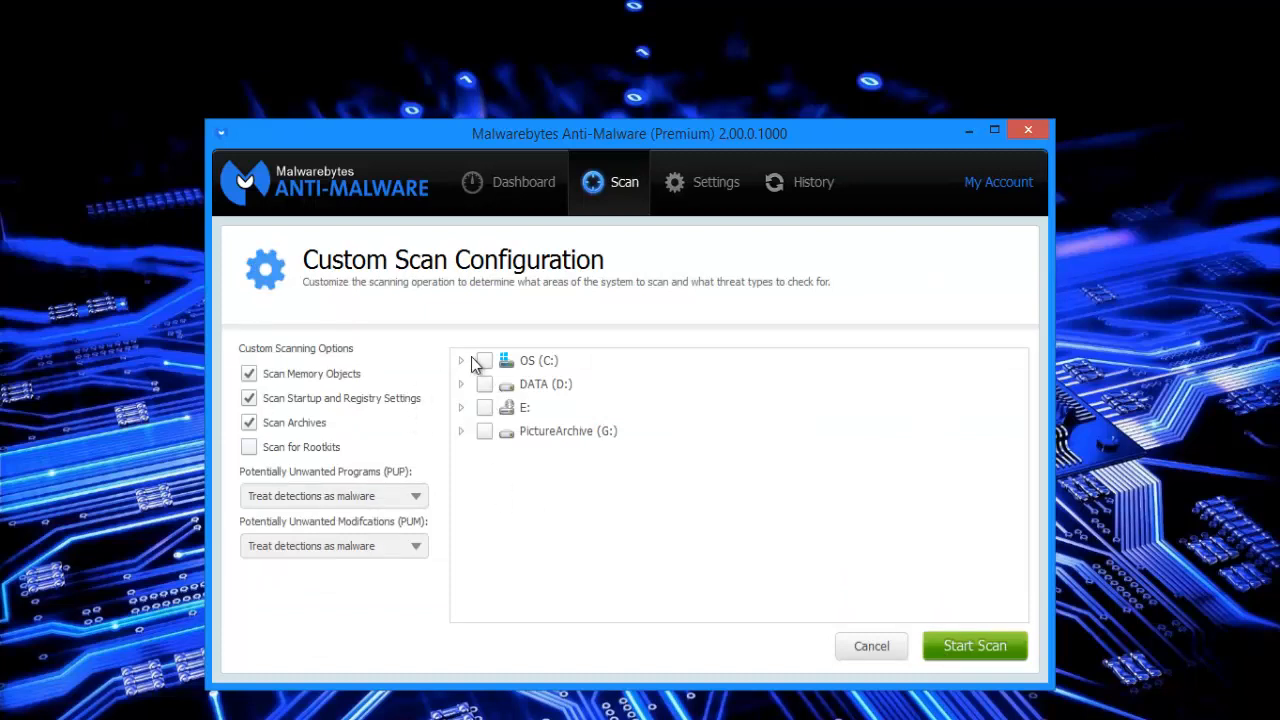
{"action": "left_click", "coordinate": [460, 360]}
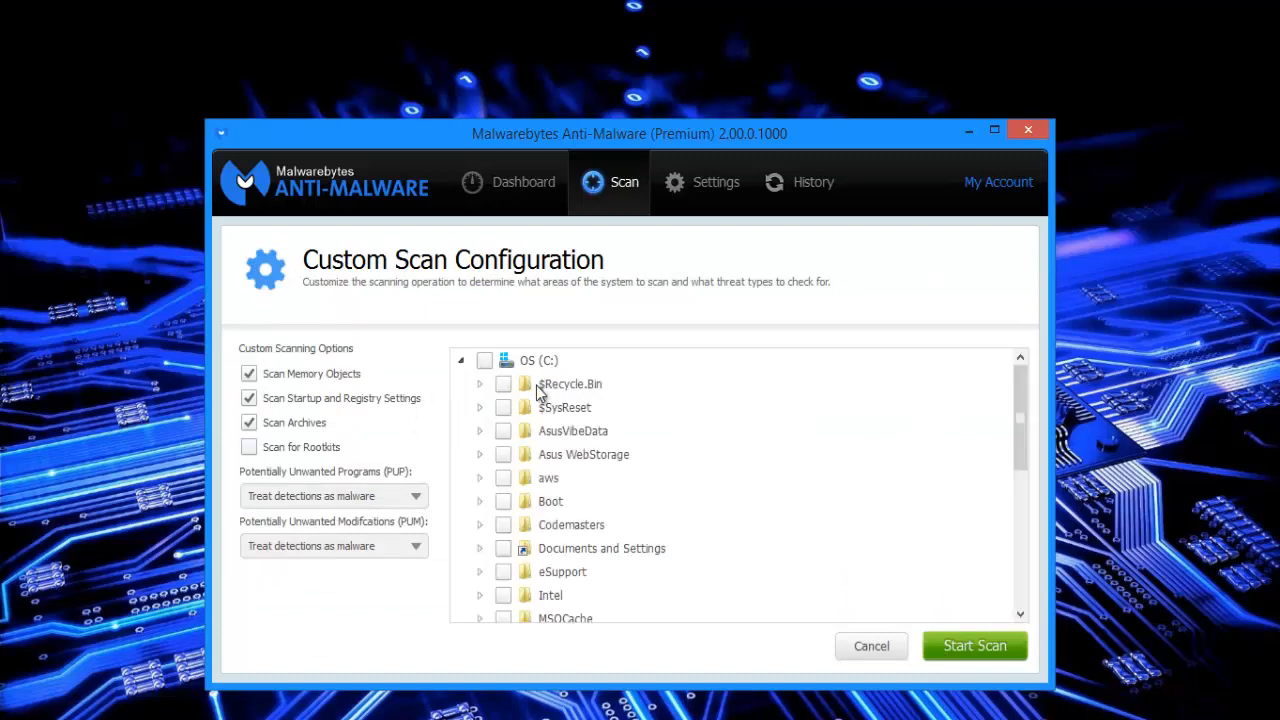
{"action": "mouse_move", "coordinate": [658, 500]}
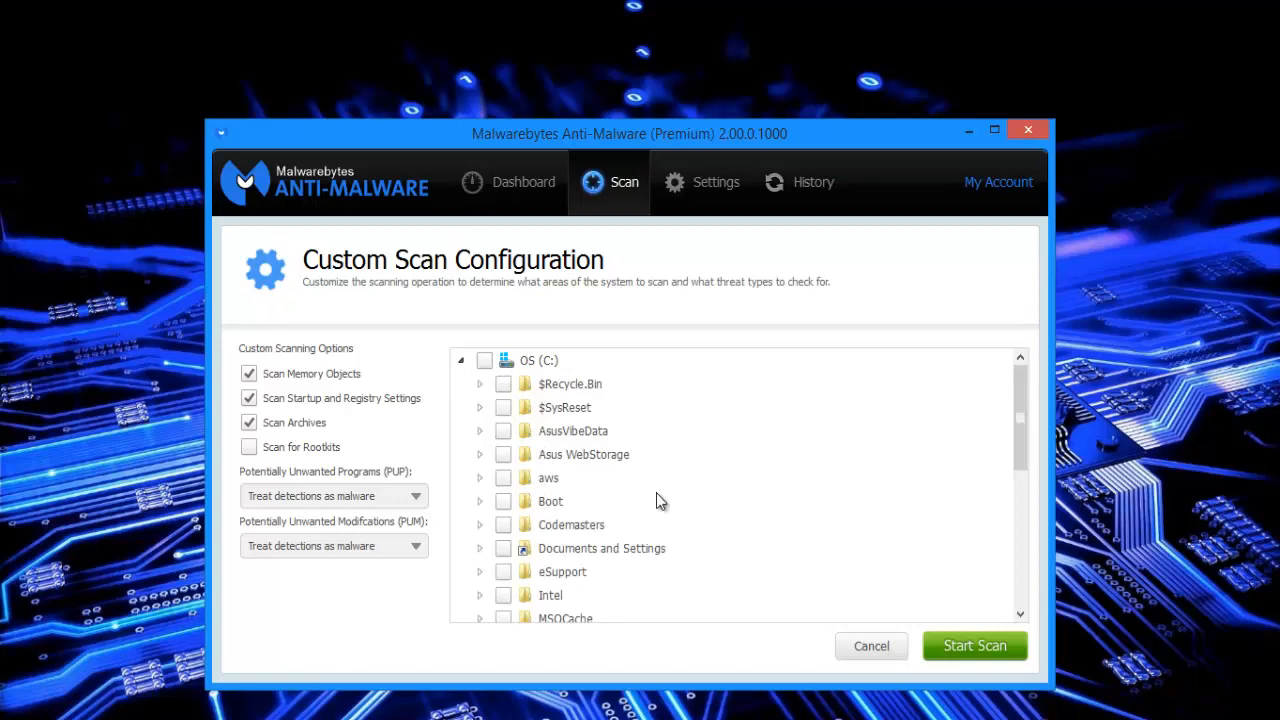
{"action": "scroll", "scroll_direction": "down", "scroll_amount": 3}
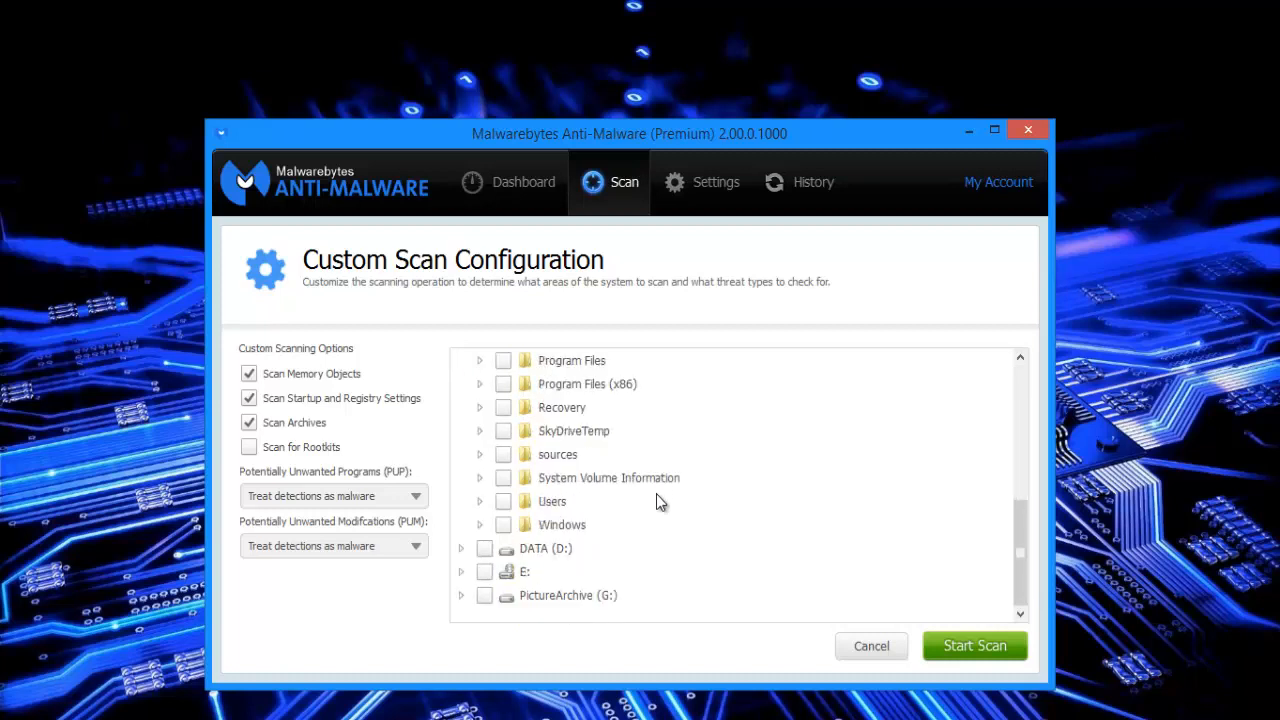
{"action": "left_click", "coordinate": [460, 360]}
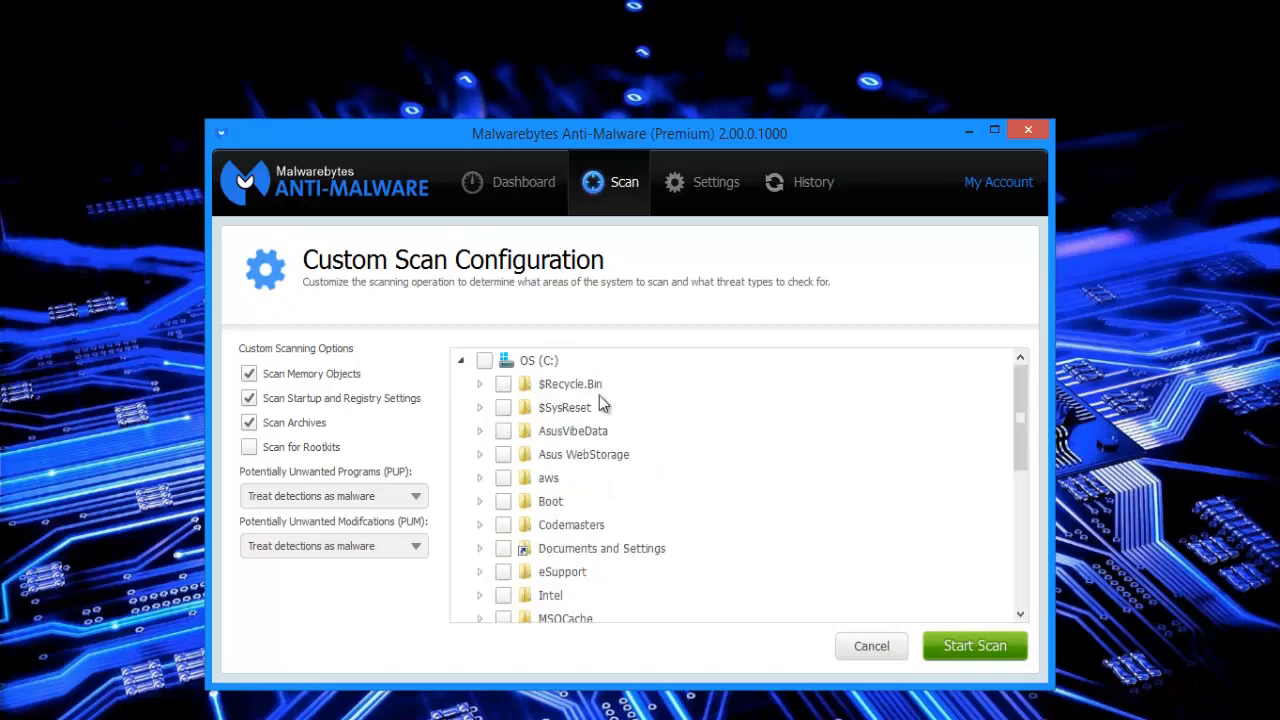
{"action": "mouse_move", "coordinate": [628, 504]}
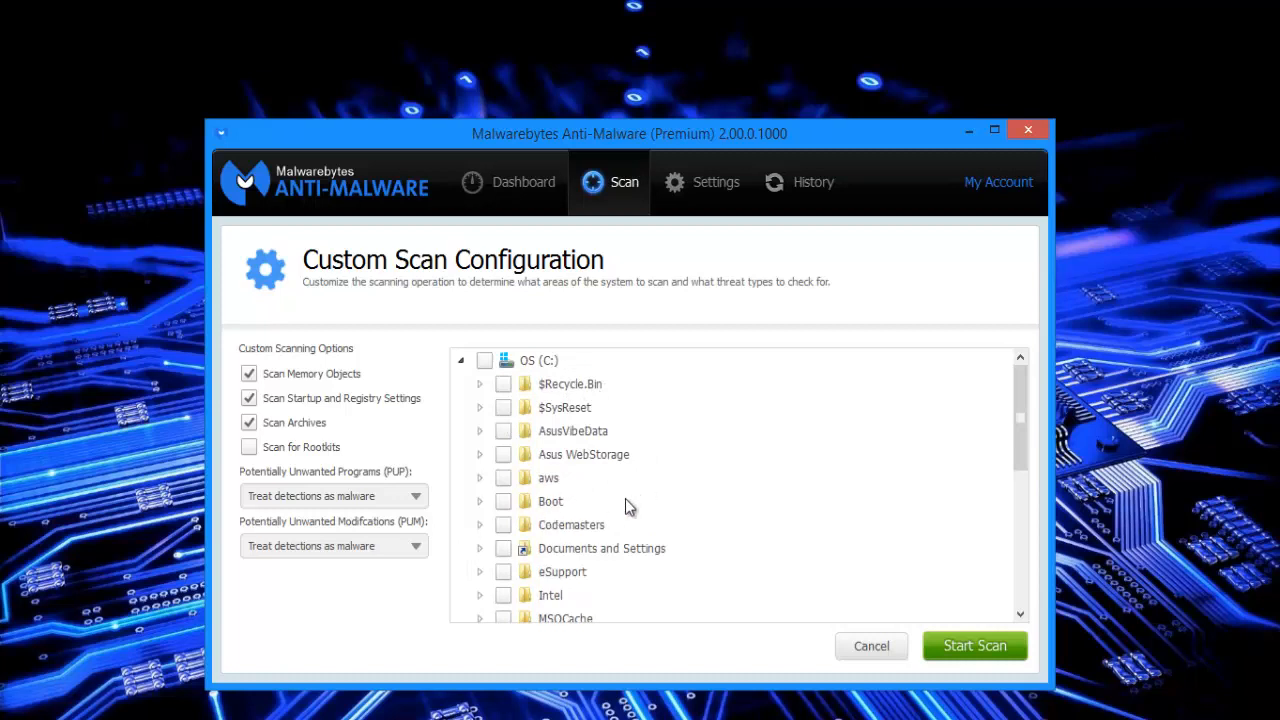
{"action": "mouse_move", "coordinate": [662, 540]}
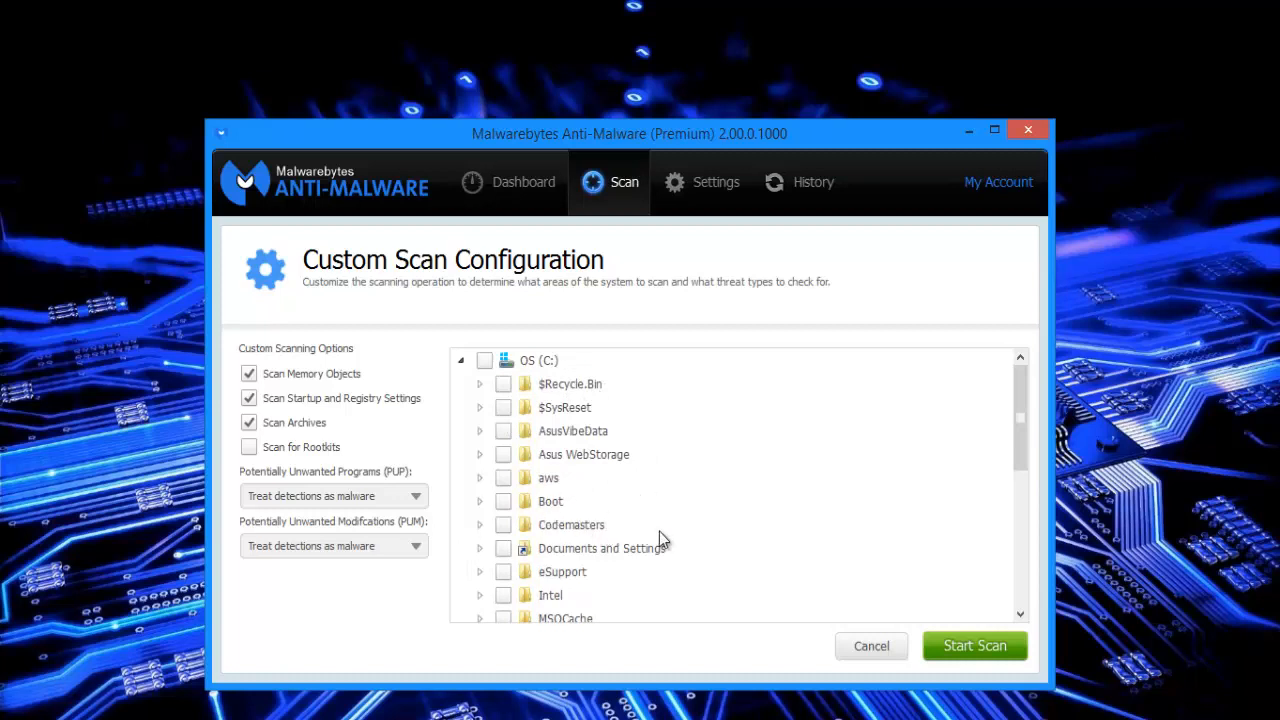
{"action": "scroll", "scroll_direction": "down", "scroll_amount": 3}
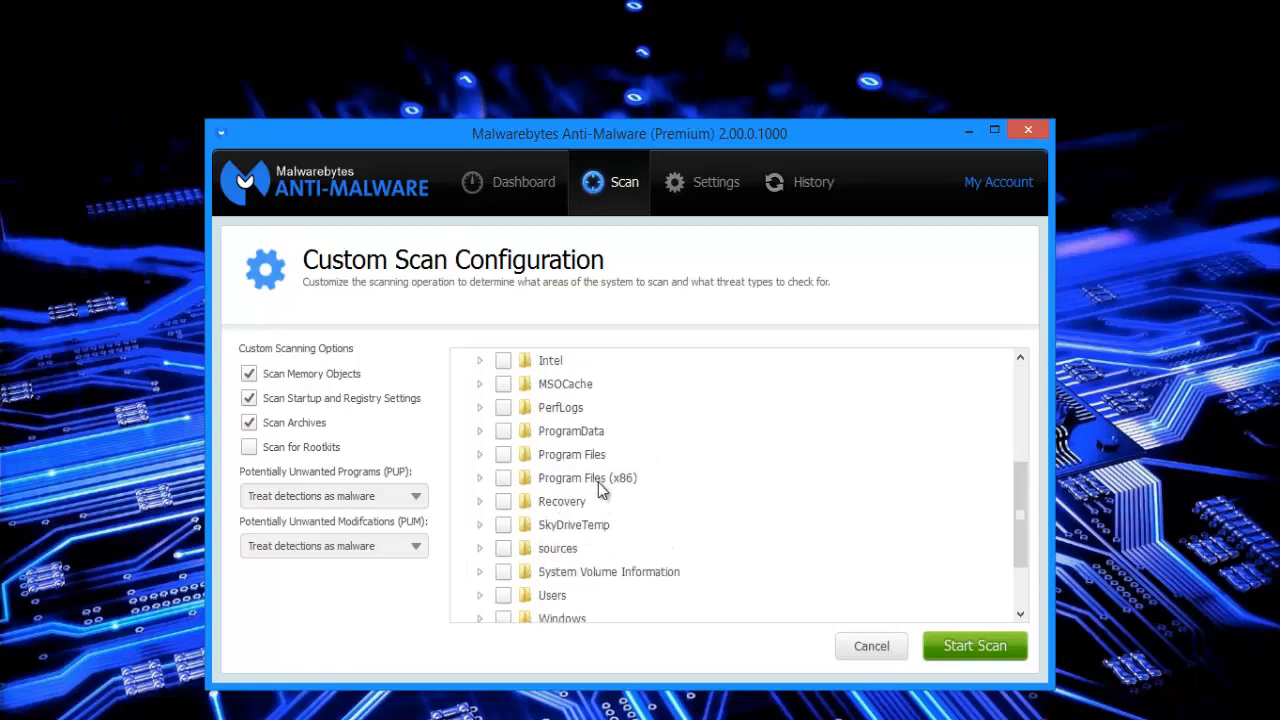
{"action": "mouse_move", "coordinate": [576, 504]}
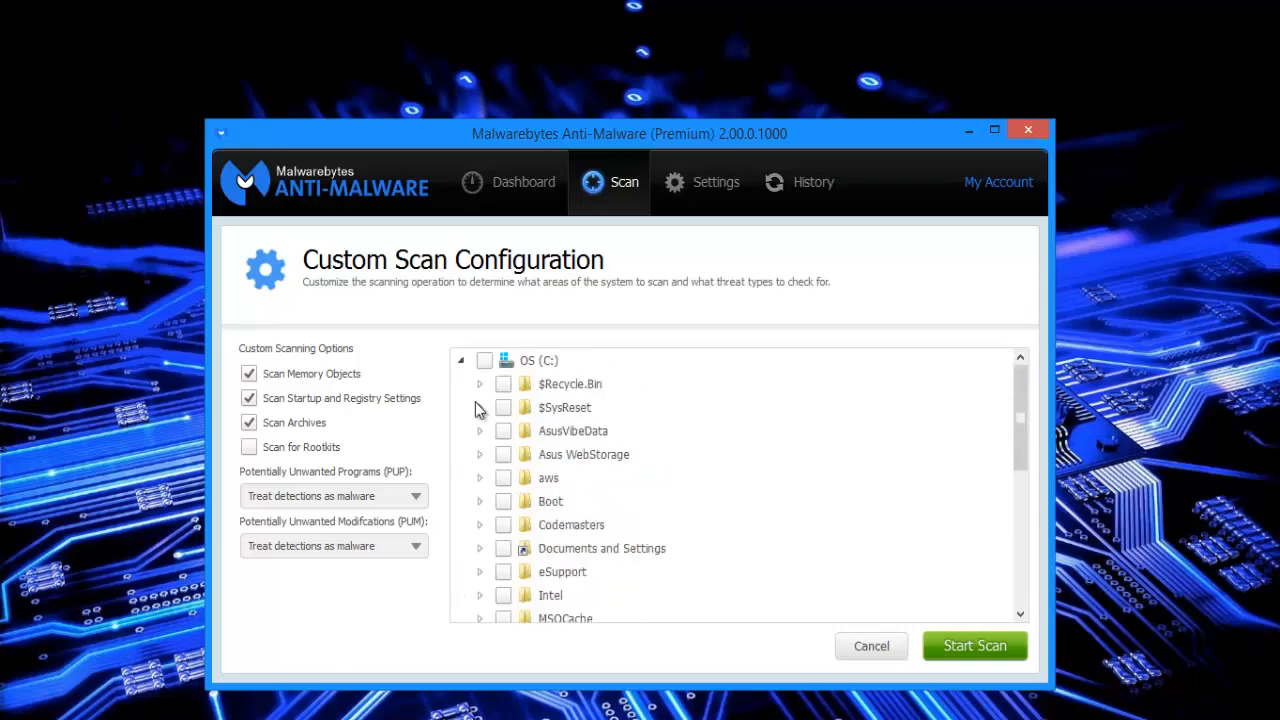
{"action": "left_click", "coordinate": [460, 360]}
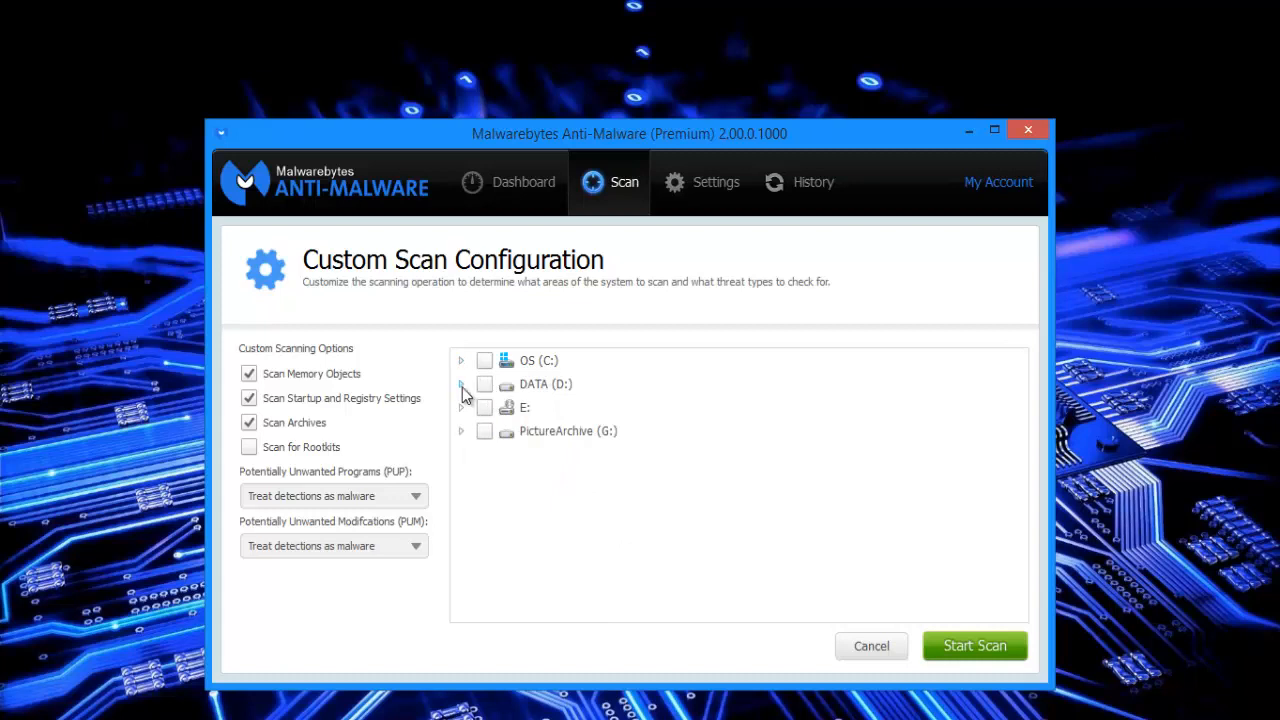
Browse DATA (D:) and its $RECYCLE.BIN folder, then collapse back to the four drives.
{"action": "left_click", "coordinate": [460, 384]}
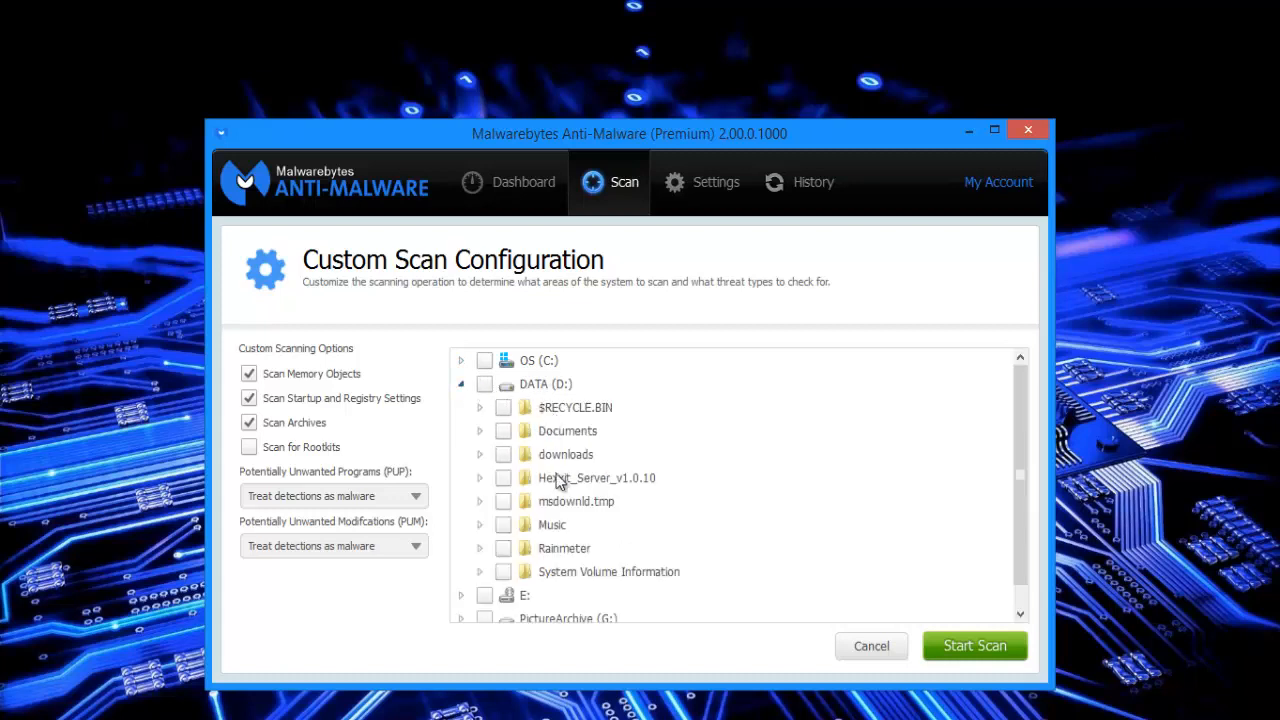
{"action": "mouse_move", "coordinate": [518, 568]}
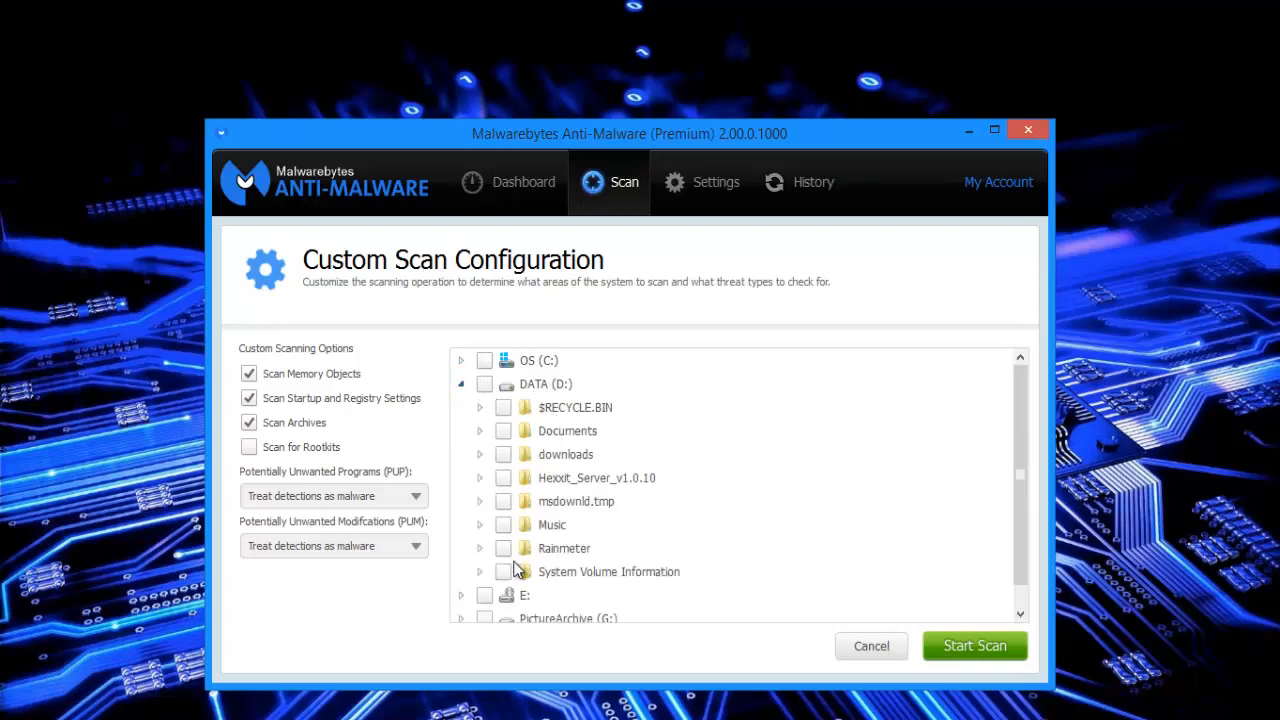
{"action": "left_click", "coordinate": [480, 408]}
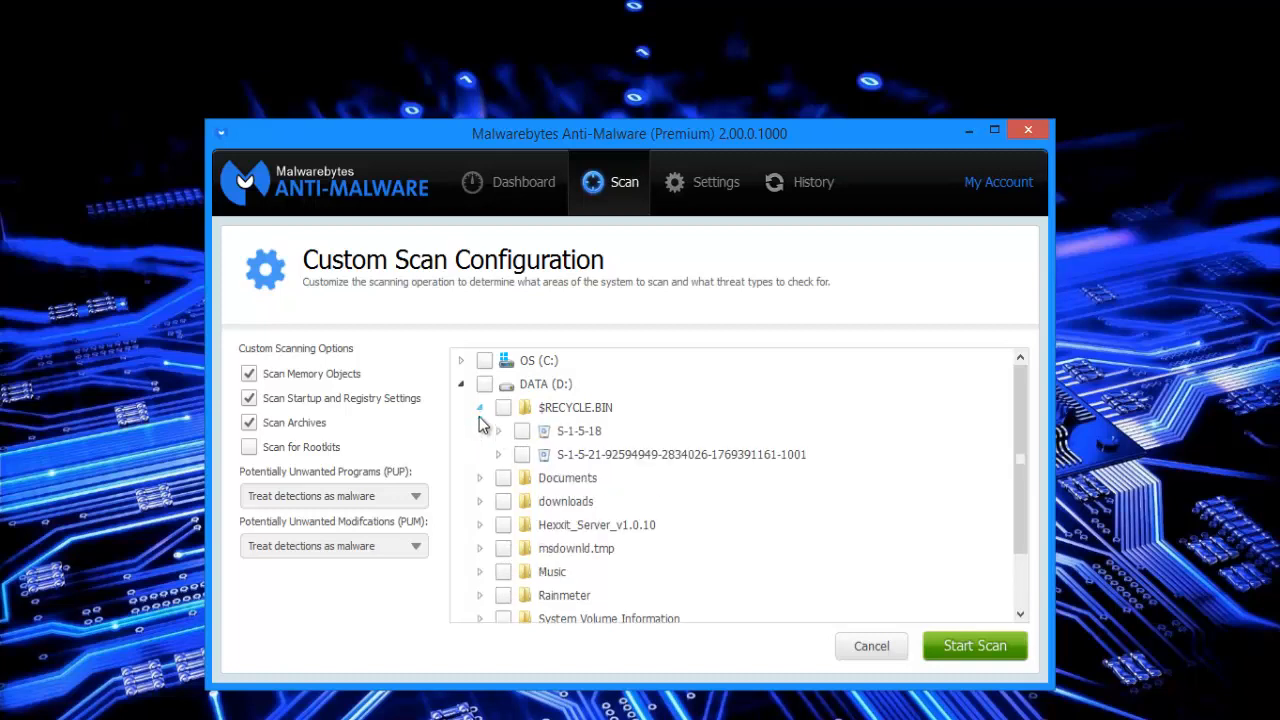
{"action": "left_click", "coordinate": [480, 408]}
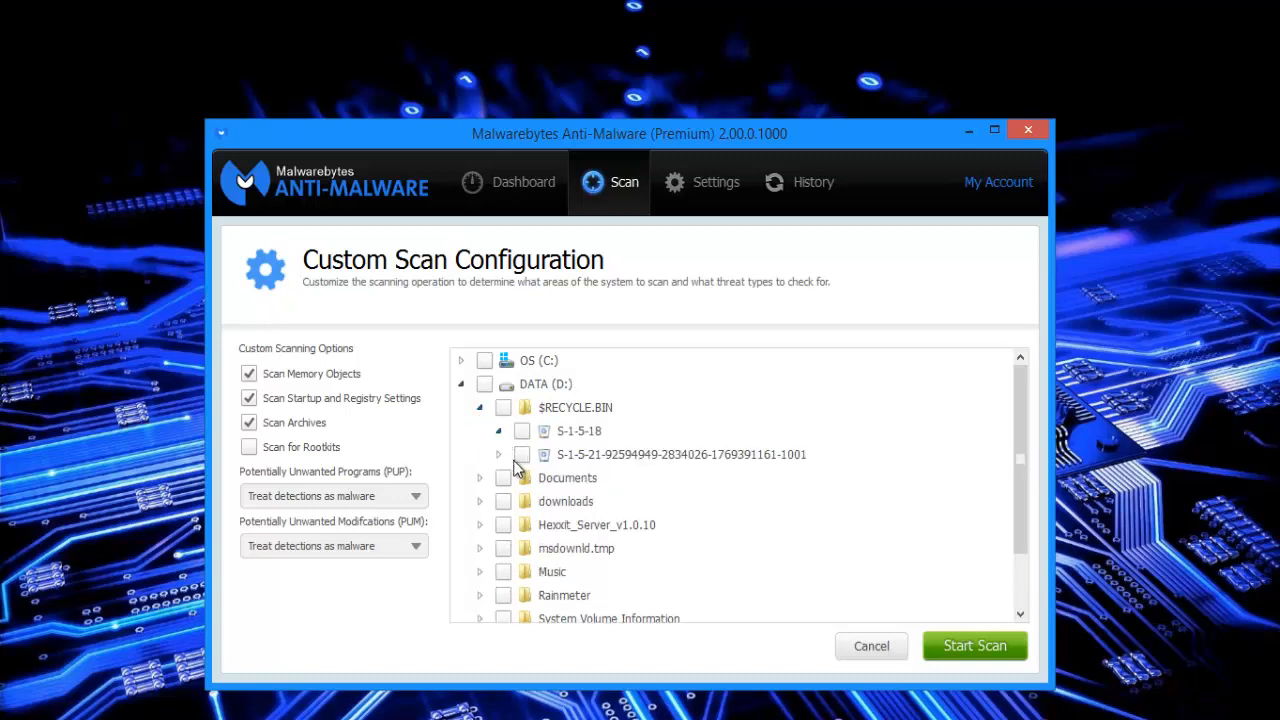
{"action": "left_click", "coordinate": [460, 384]}
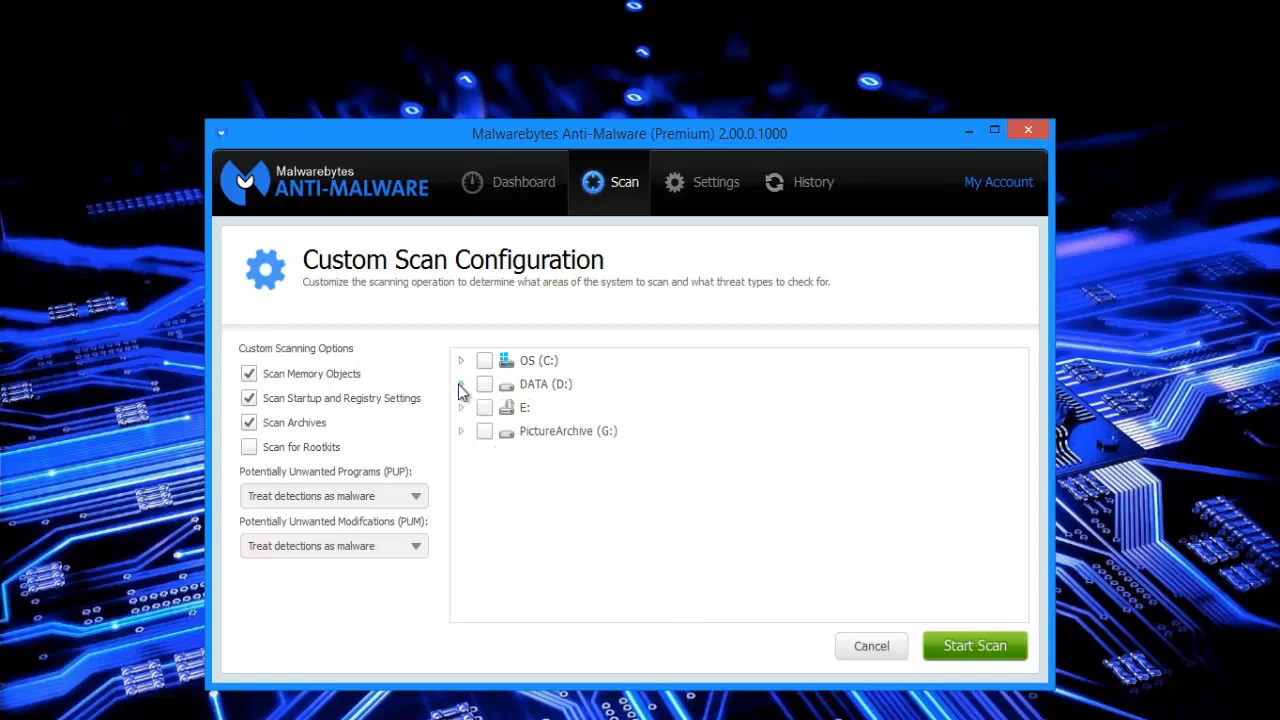
{"action": "mouse_move", "coordinate": [460, 436]}
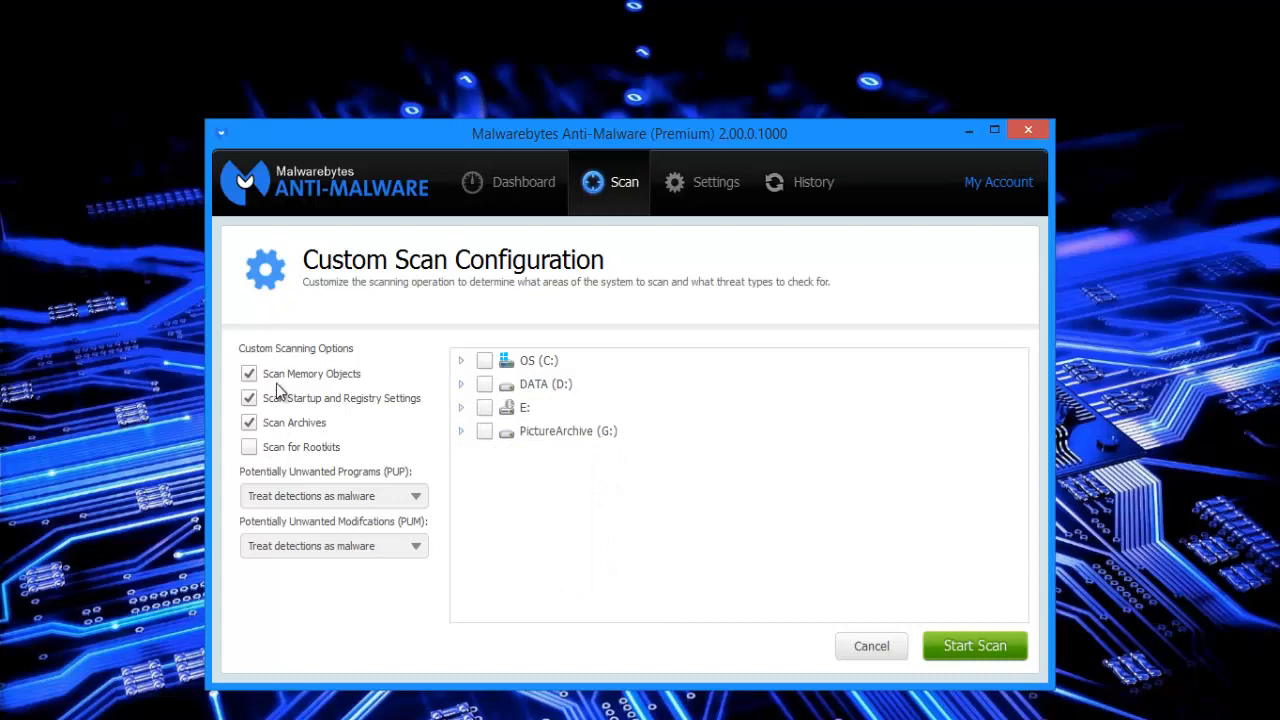
{"action": "mouse_move", "coordinate": [264, 396]}
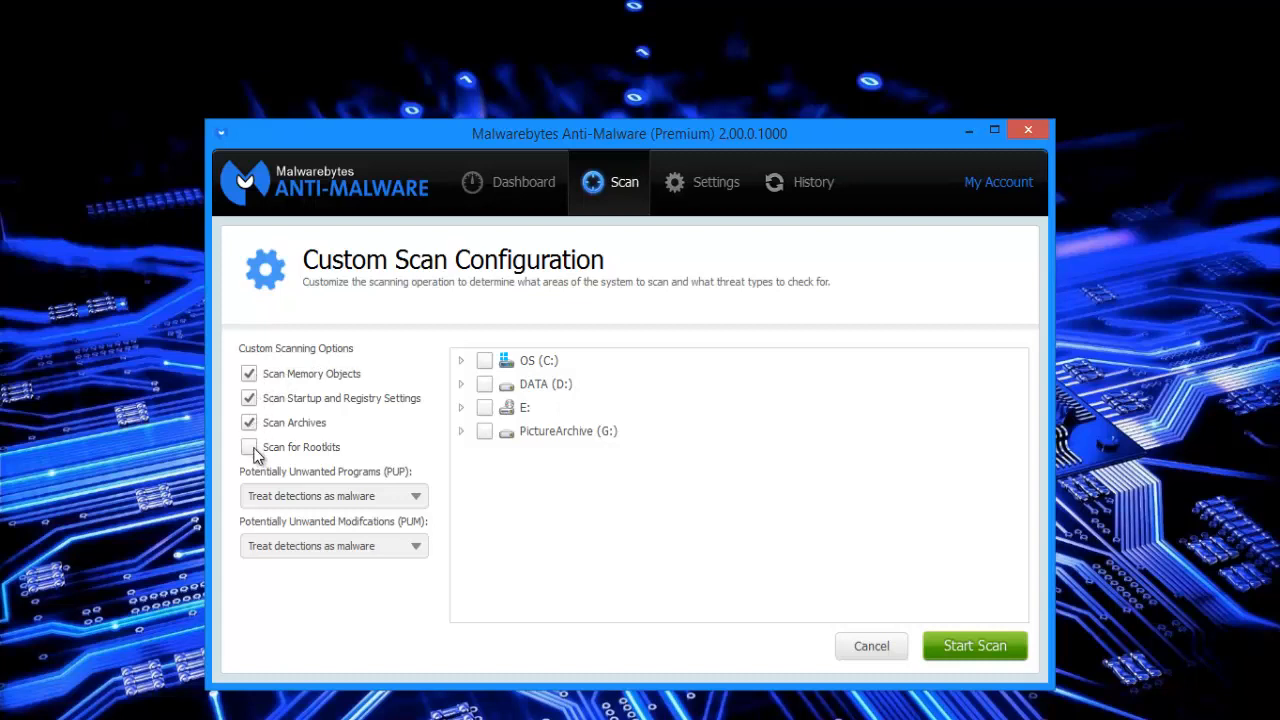
Enable Scan for Rootkits so all four custom scanning options are on.
{"action": "left_click", "coordinate": [248, 448]}
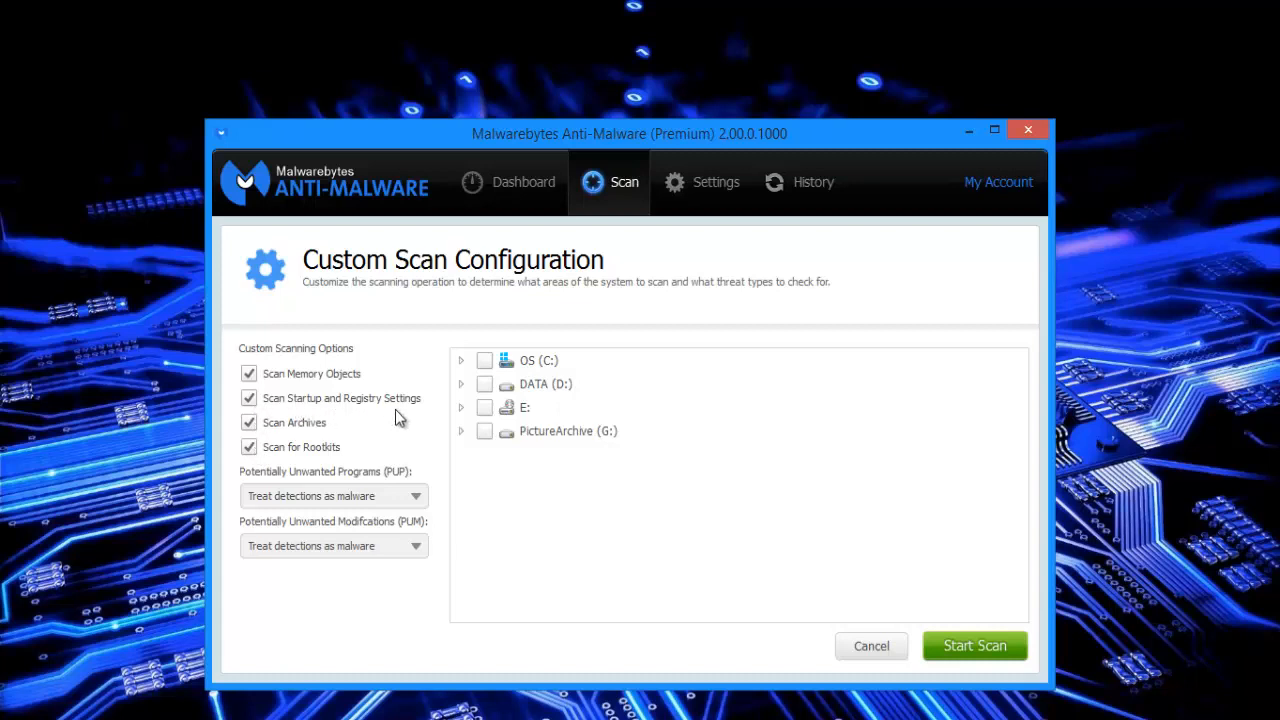
{"action": "mouse_move", "coordinate": [348, 458]}
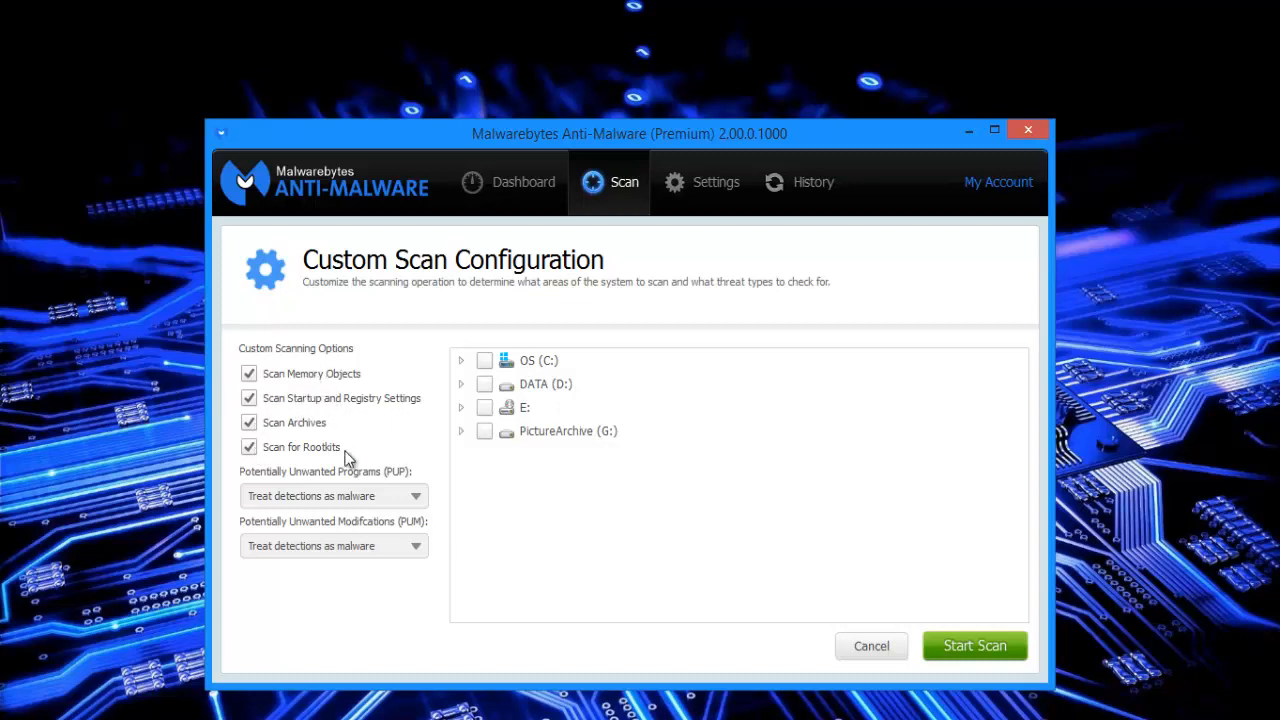
{"action": "mouse_move", "coordinate": [390, 490]}
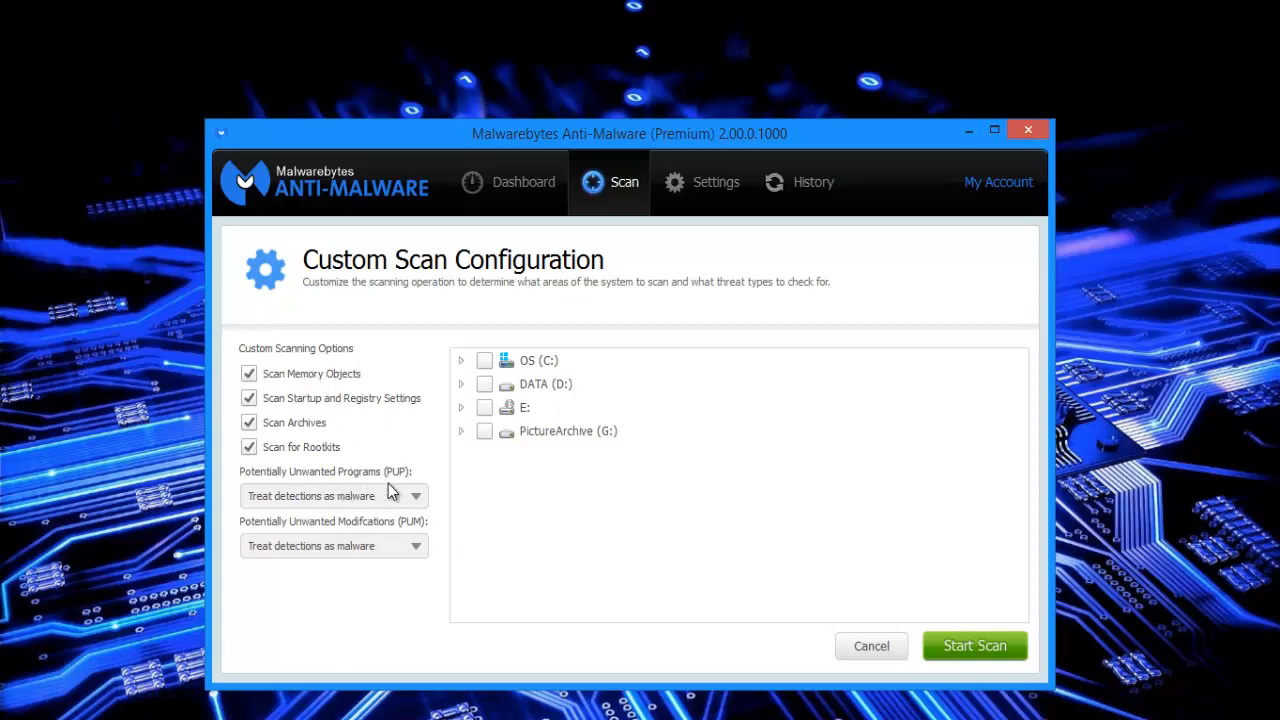
Set both PUP and PUM handling to 'Warn user about detections'.
{"action": "left_click", "coordinate": [414, 496]}
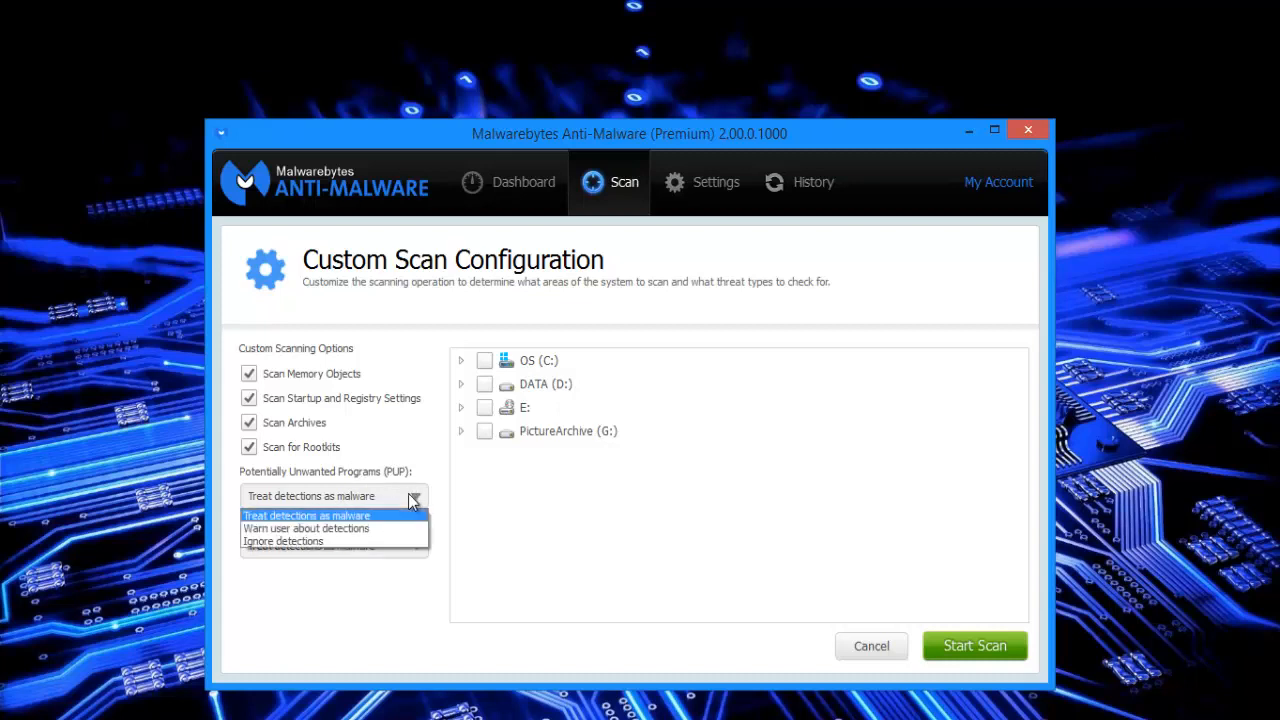
{"action": "mouse_move", "coordinate": [376, 512]}
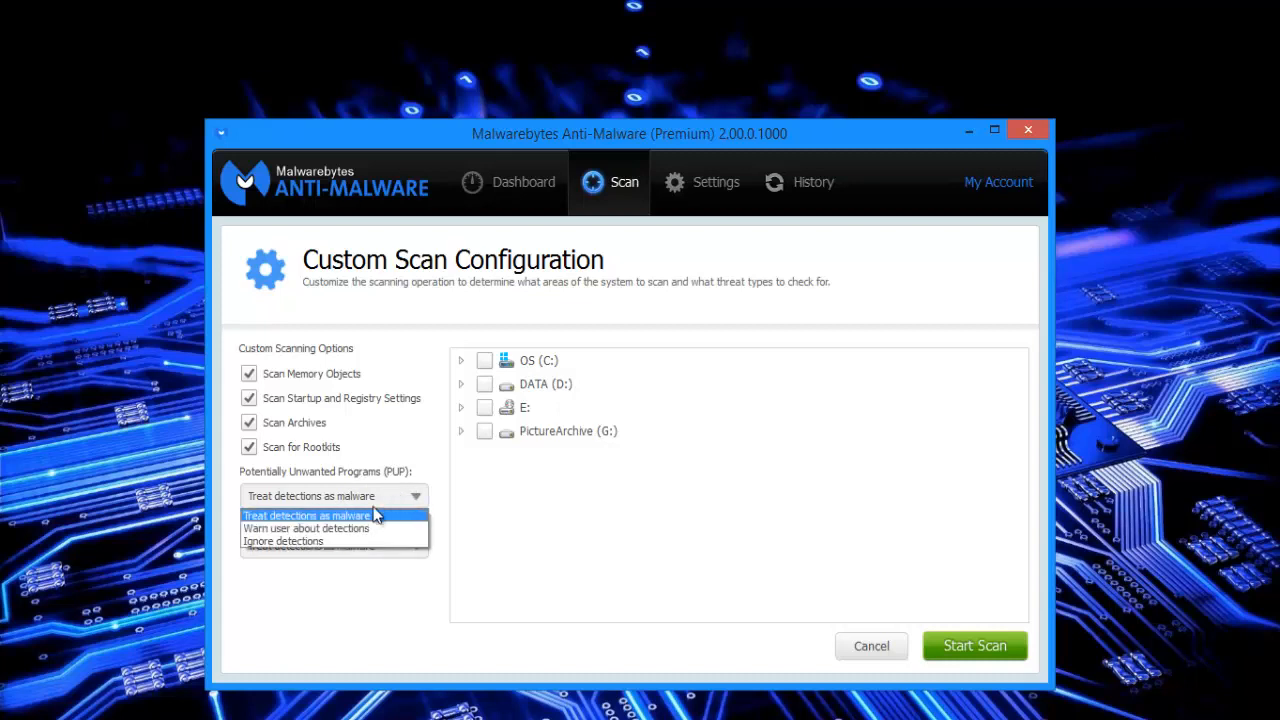
{"action": "mouse_move", "coordinate": [364, 528]}
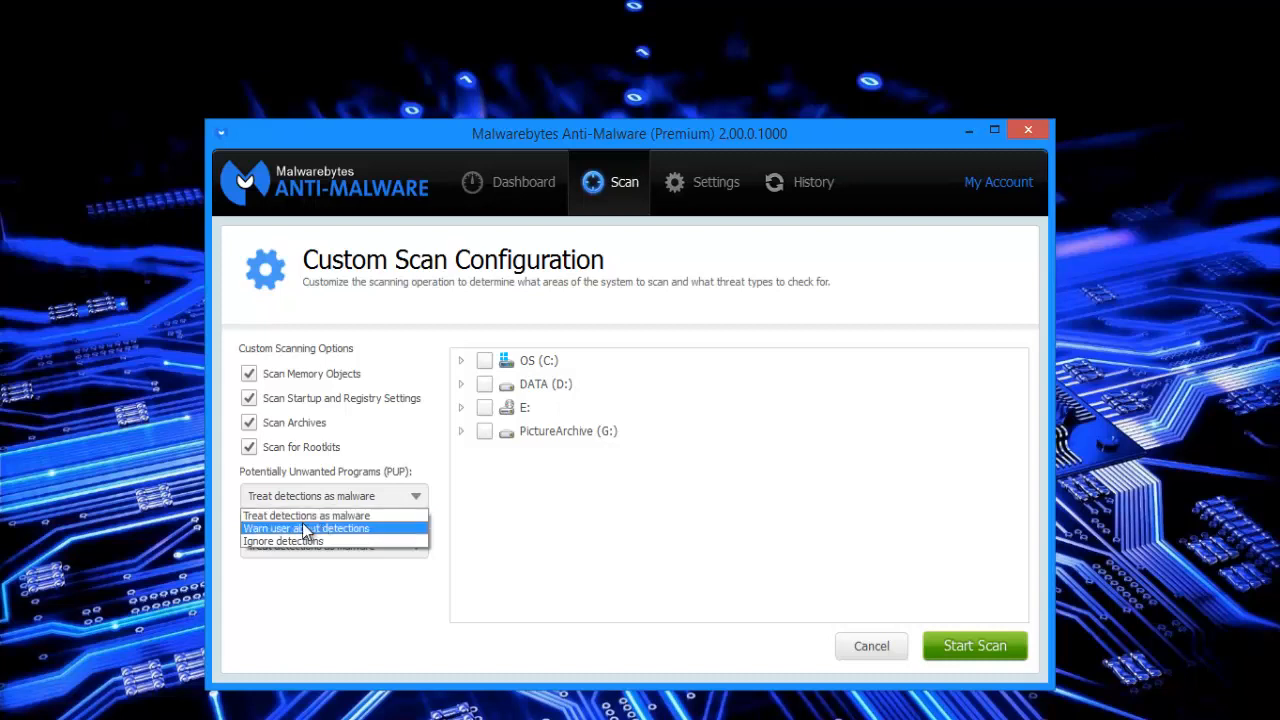
{"action": "mouse_move", "coordinate": [344, 540]}
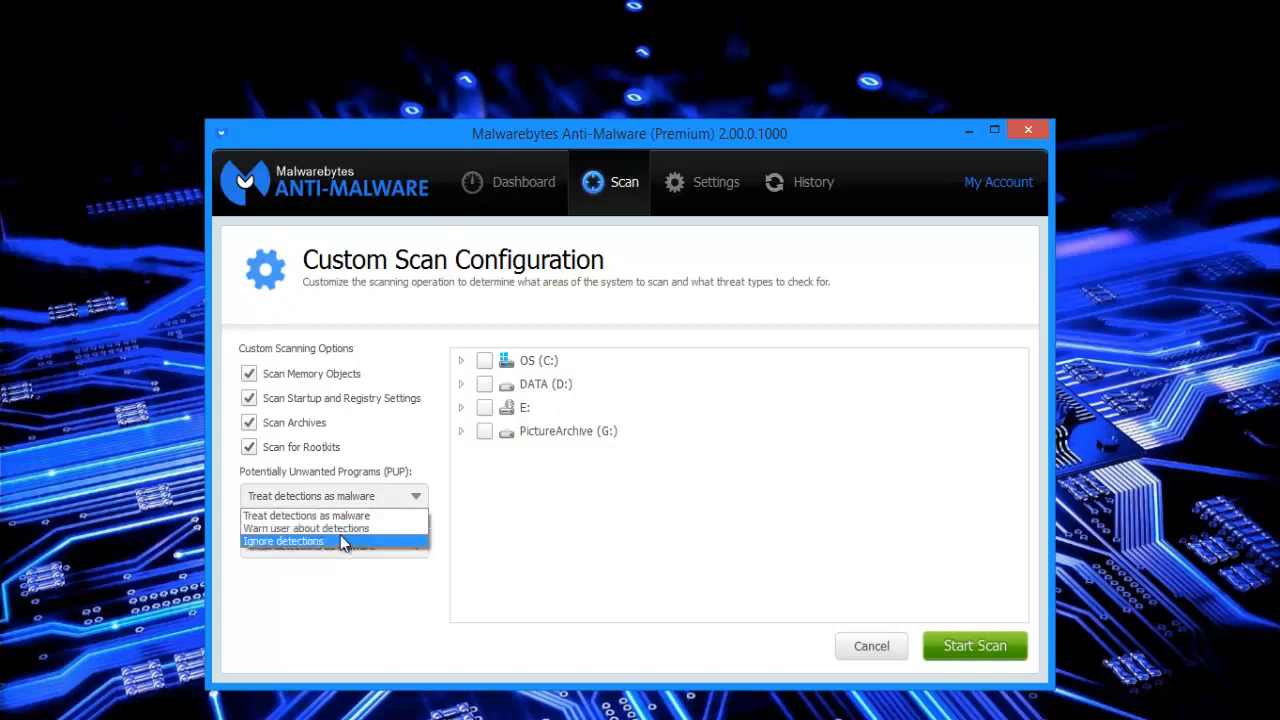
{"action": "mouse_move", "coordinate": [320, 552]}
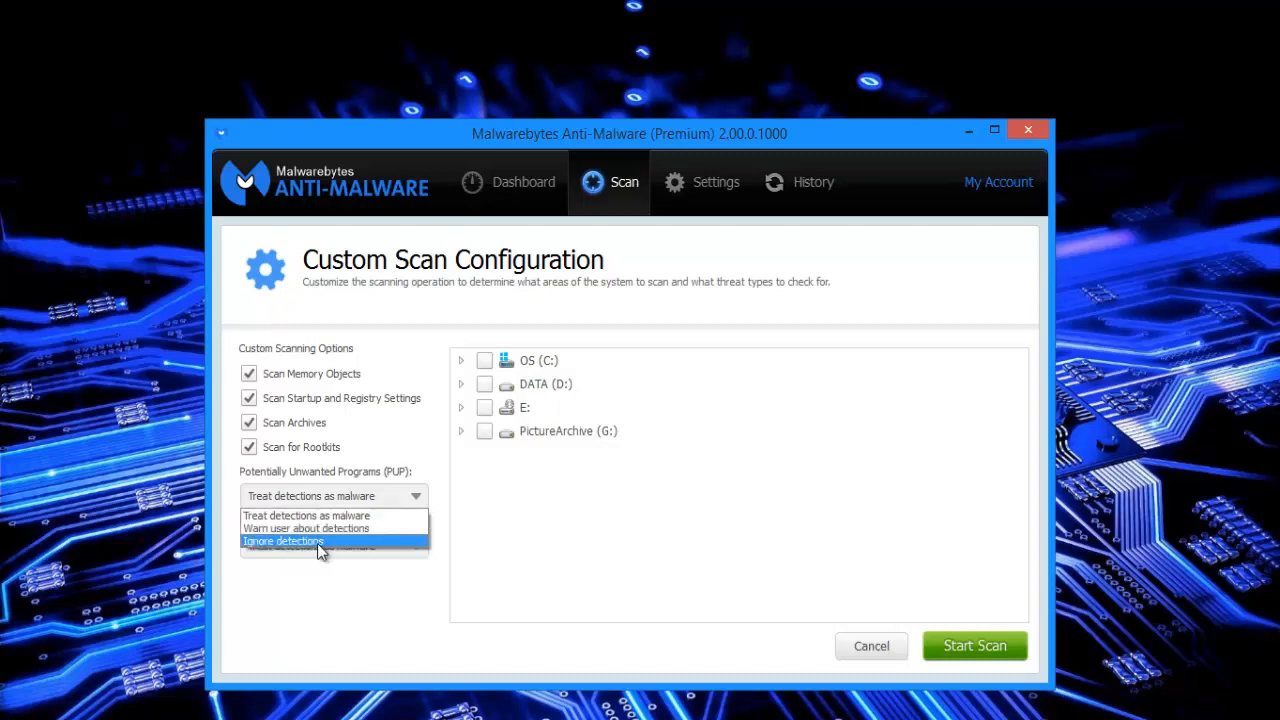
{"action": "left_click", "coordinate": [308, 528]}
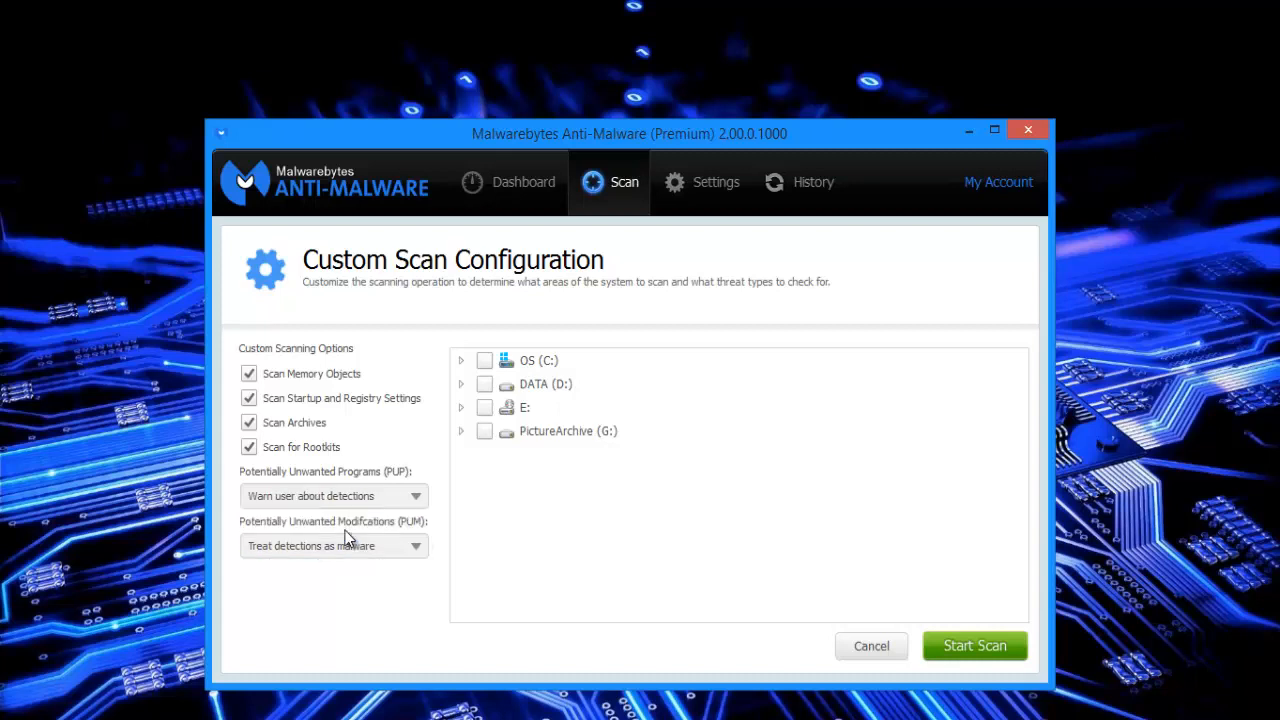
{"action": "mouse_move", "coordinate": [392, 504]}
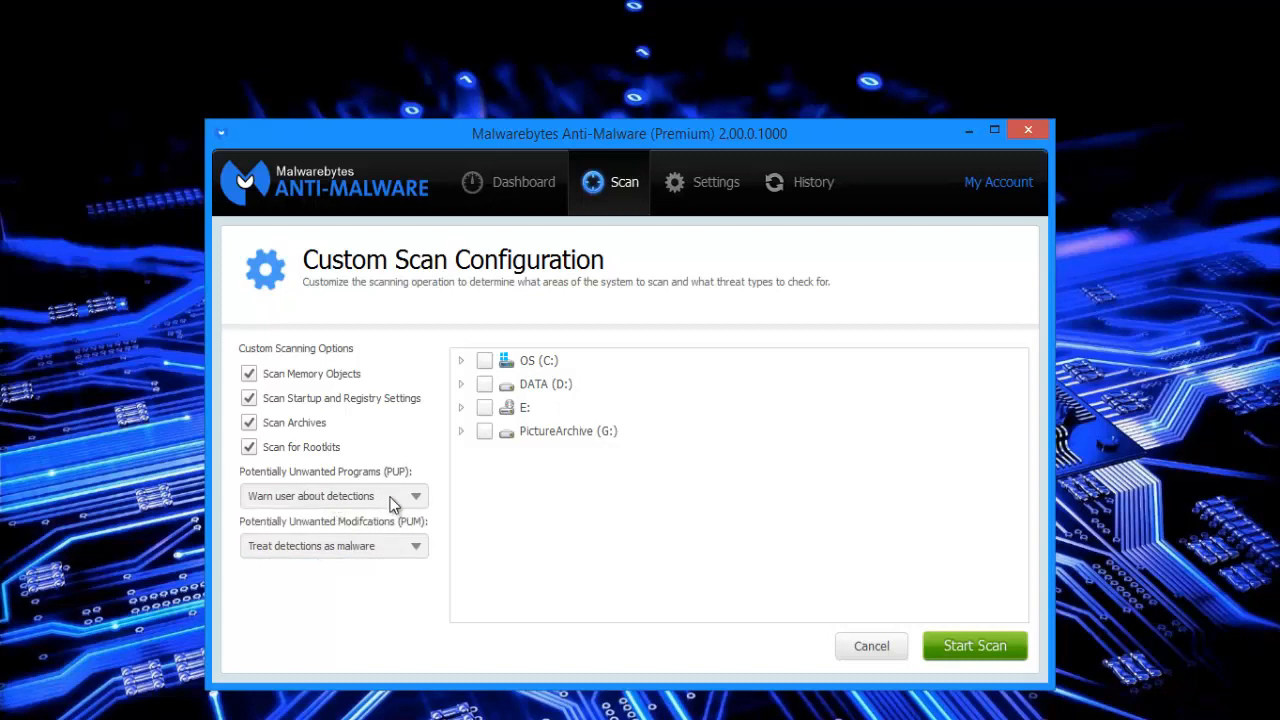
{"action": "mouse_move", "coordinate": [516, 200]}
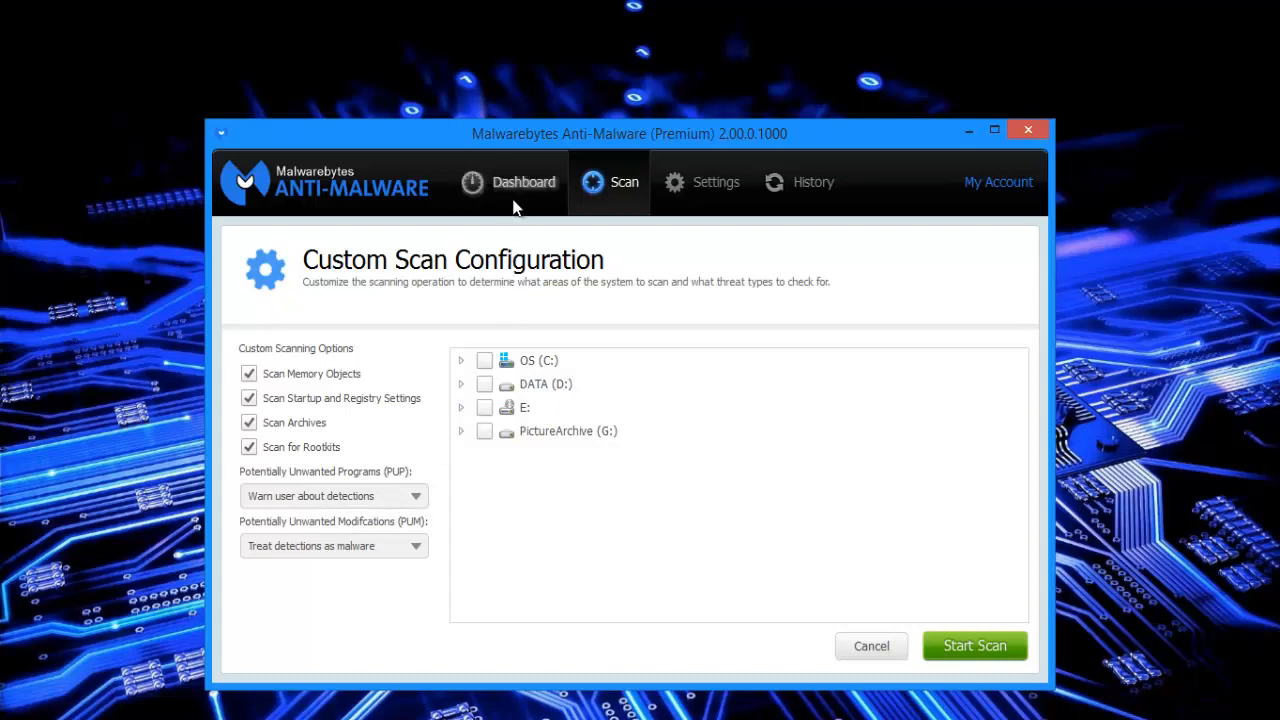
{"action": "mouse_move", "coordinate": [540, 150]}
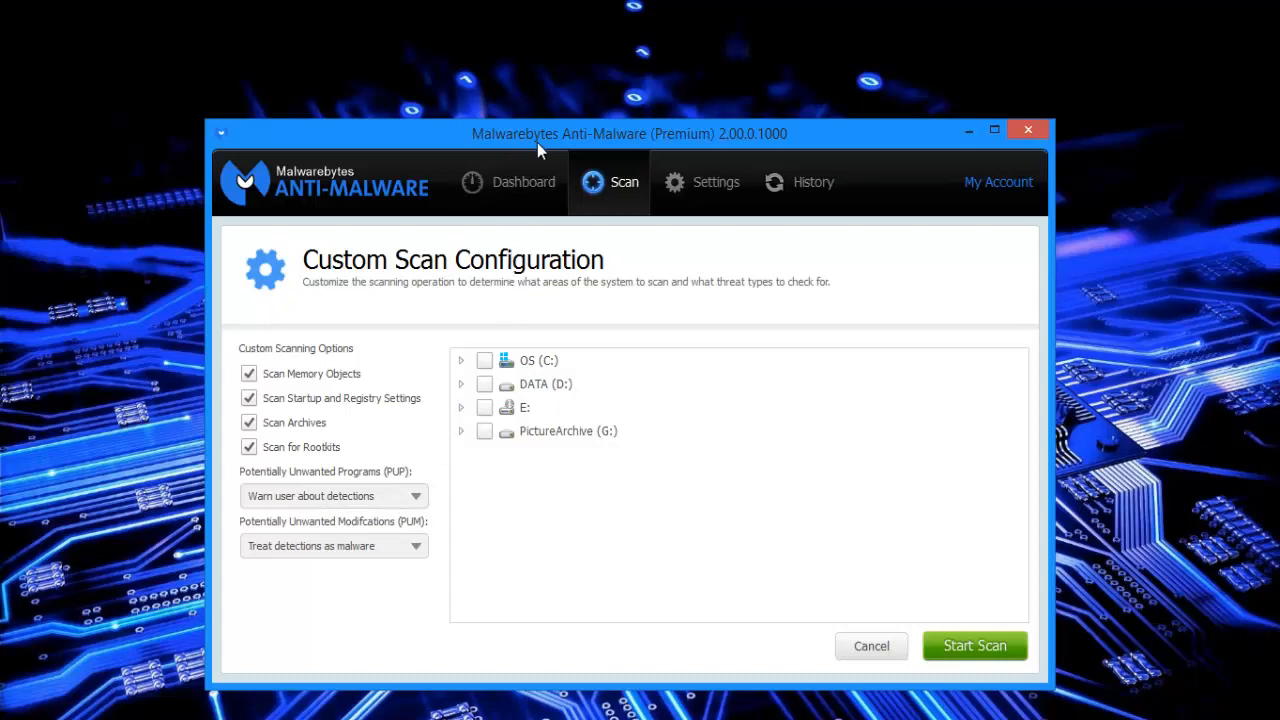
{"action": "mouse_move", "coordinate": [380, 580]}
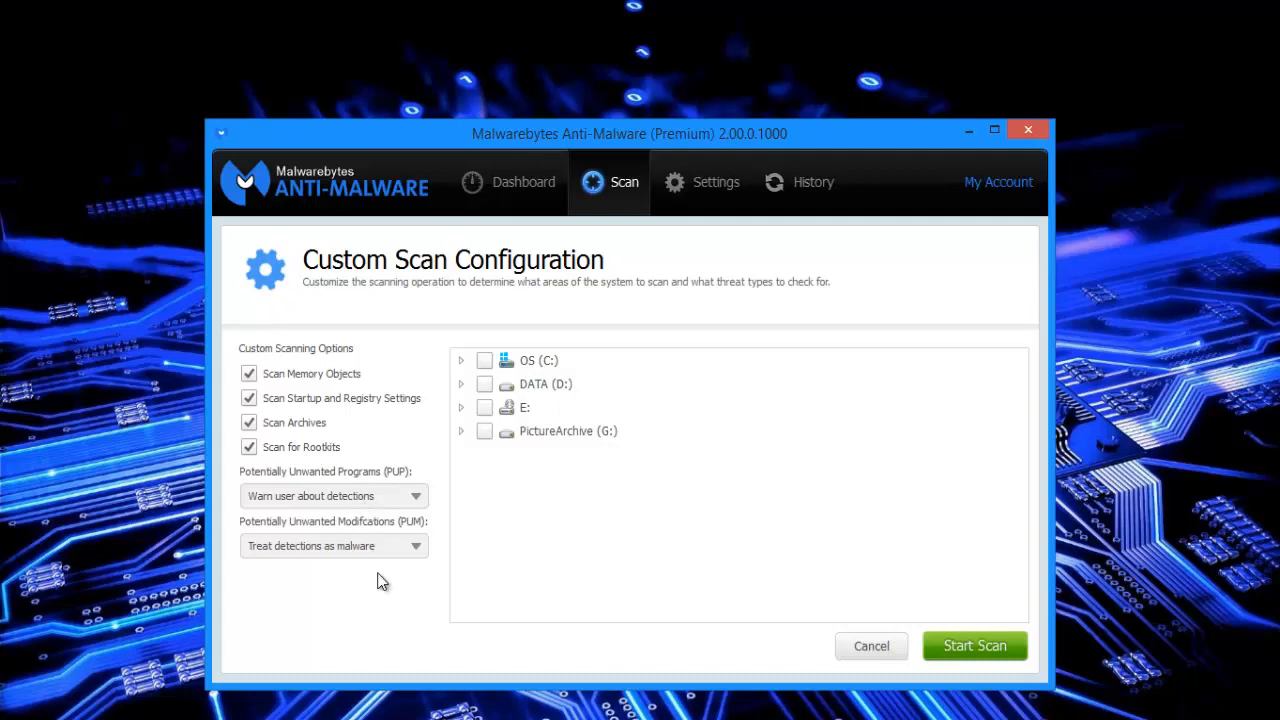
{"action": "mouse_move", "coordinate": [390, 556]}
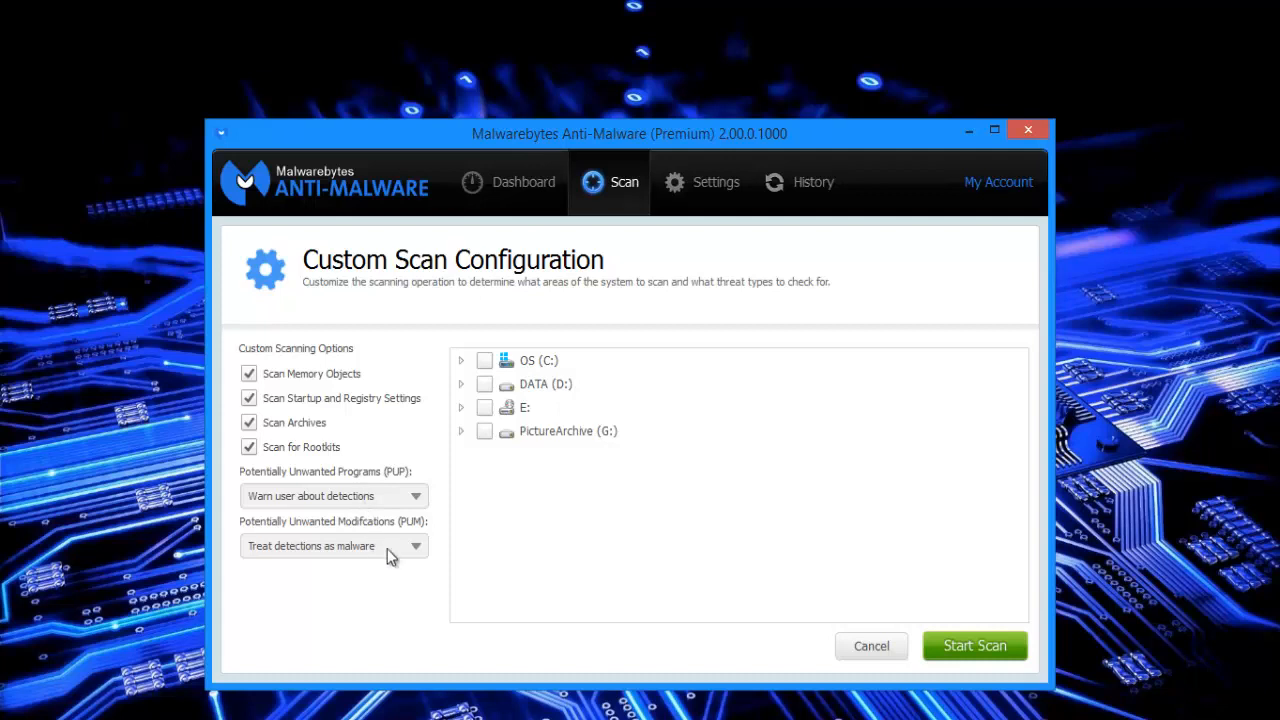
{"action": "left_click", "coordinate": [416, 544]}
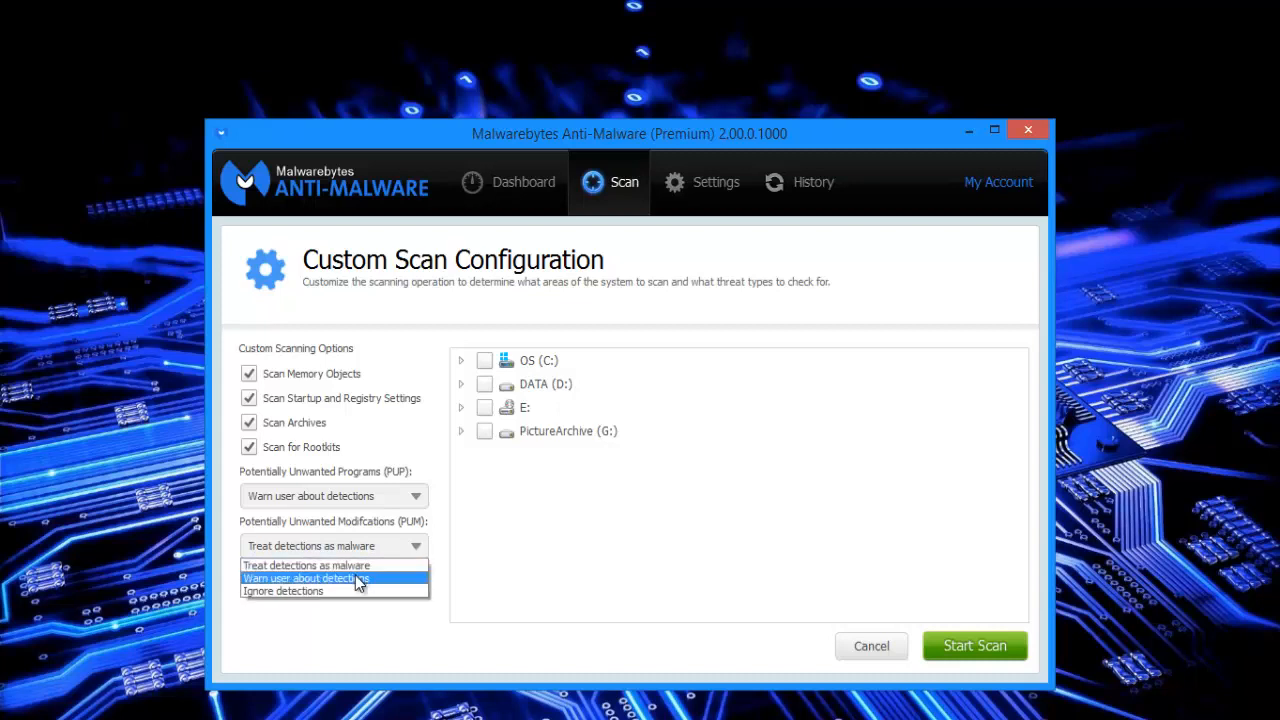
{"action": "left_click", "coordinate": [304, 578]}
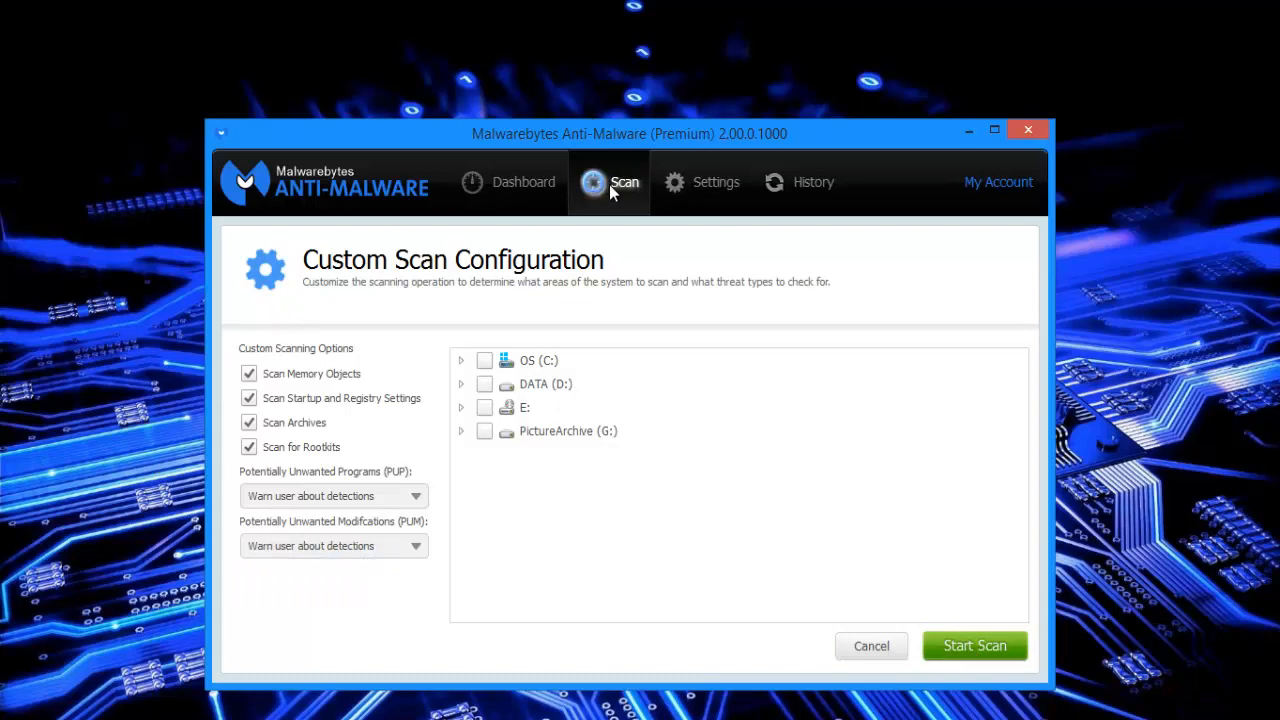
{"action": "mouse_move", "coordinate": [872, 646]}
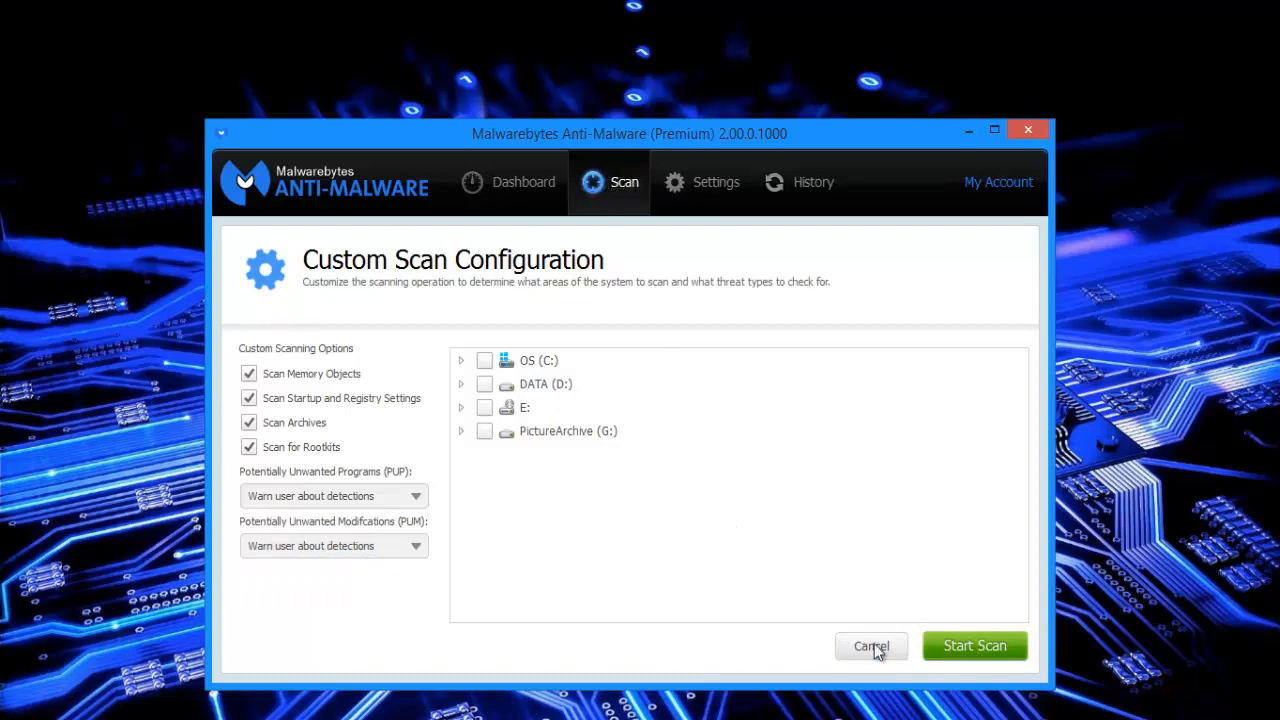
{"action": "left_click", "coordinate": [872, 644]}
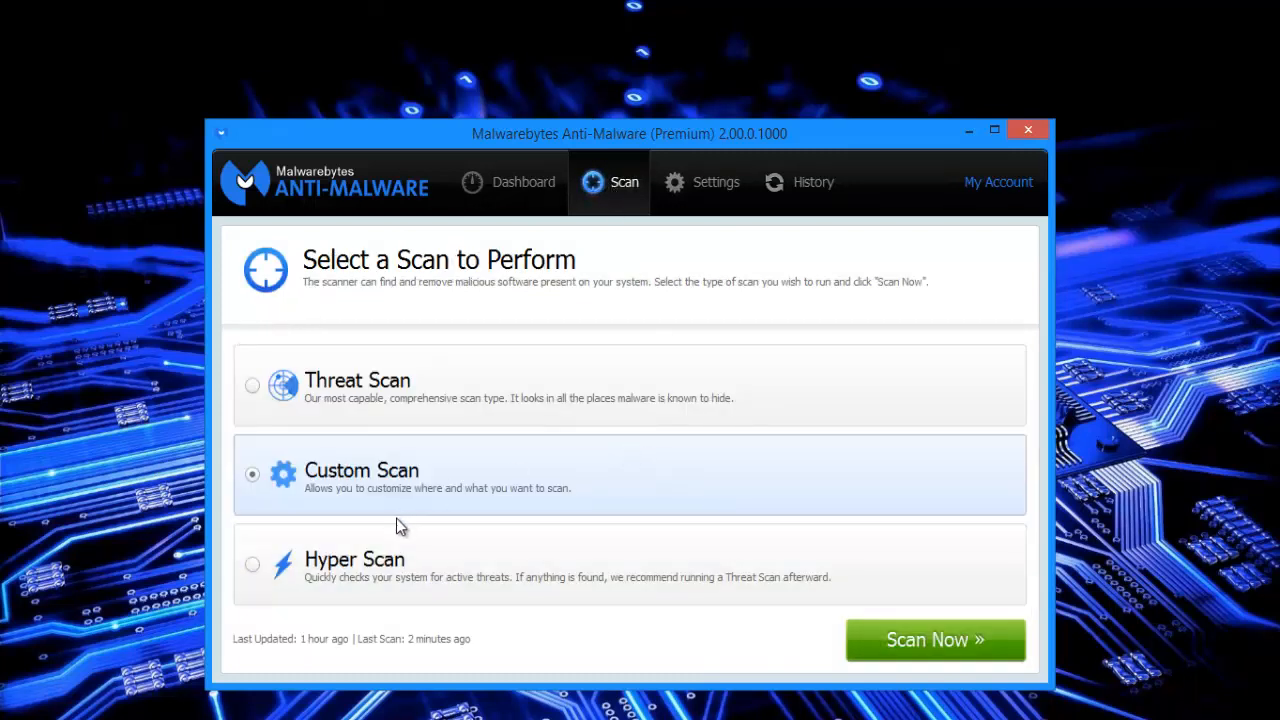
{"action": "mouse_move", "coordinate": [252, 568]}
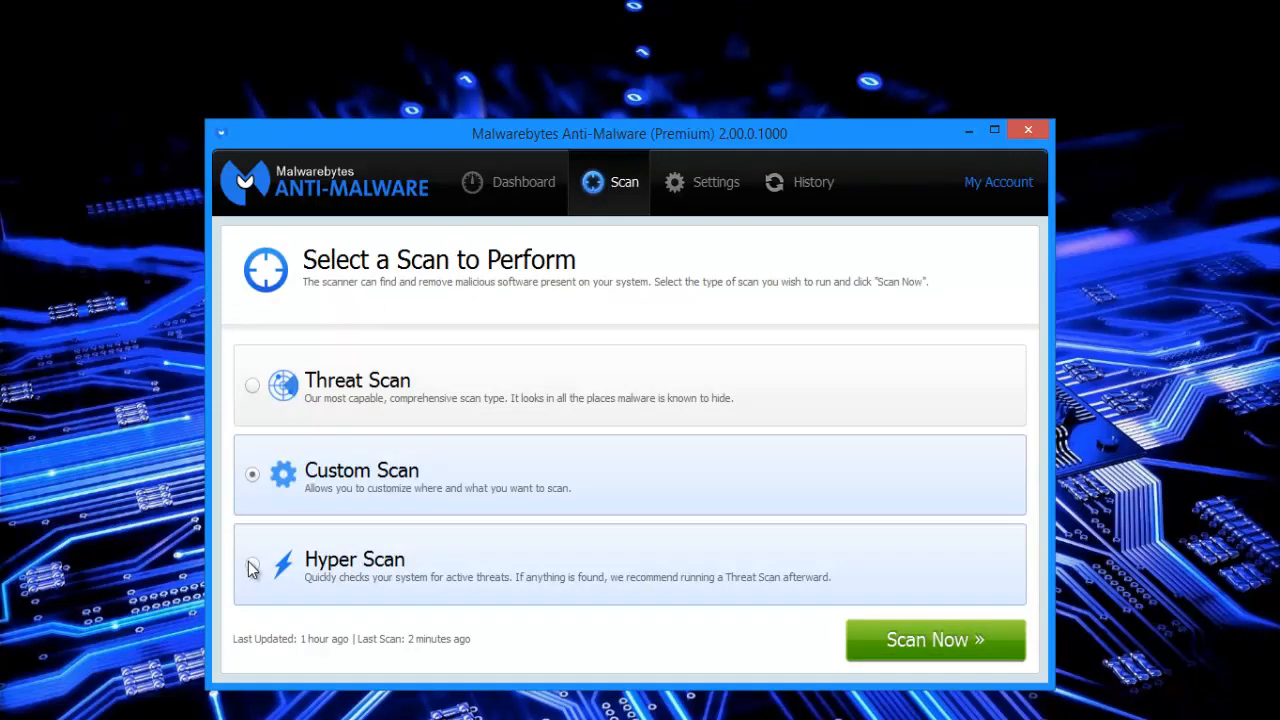
{"action": "left_click", "coordinate": [252, 564]}
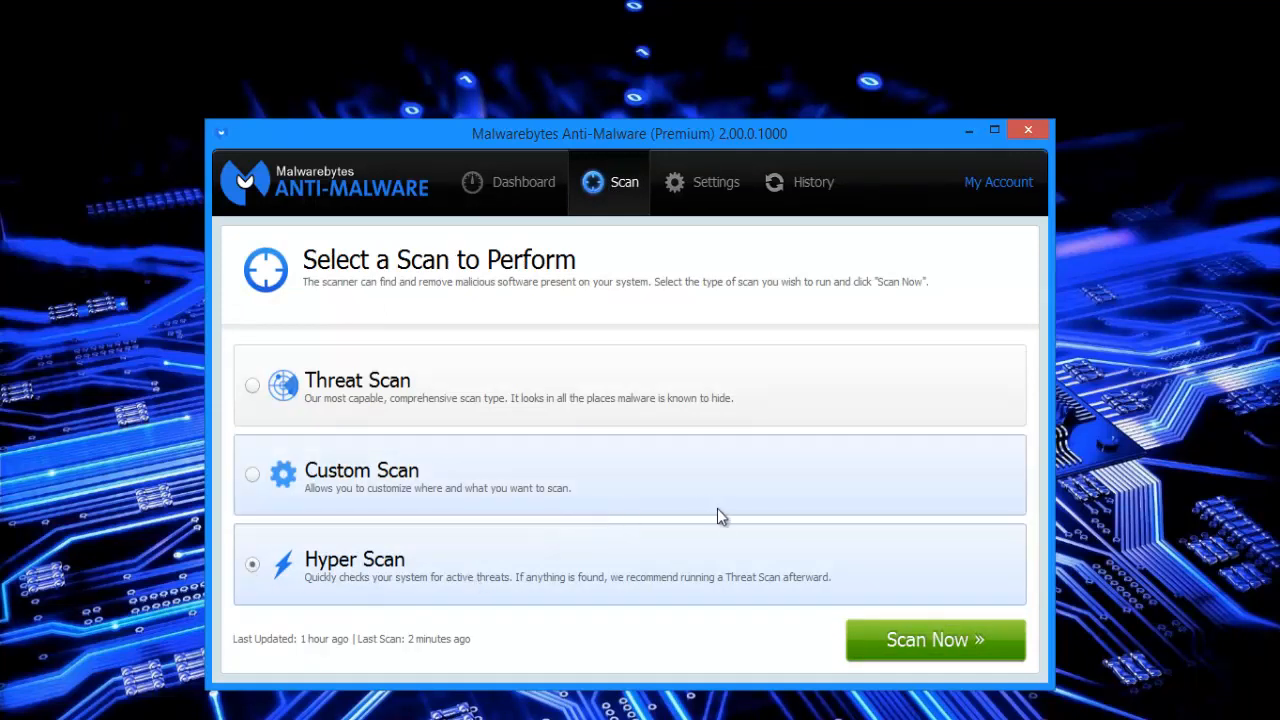
{"action": "mouse_move", "coordinate": [704, 510]}
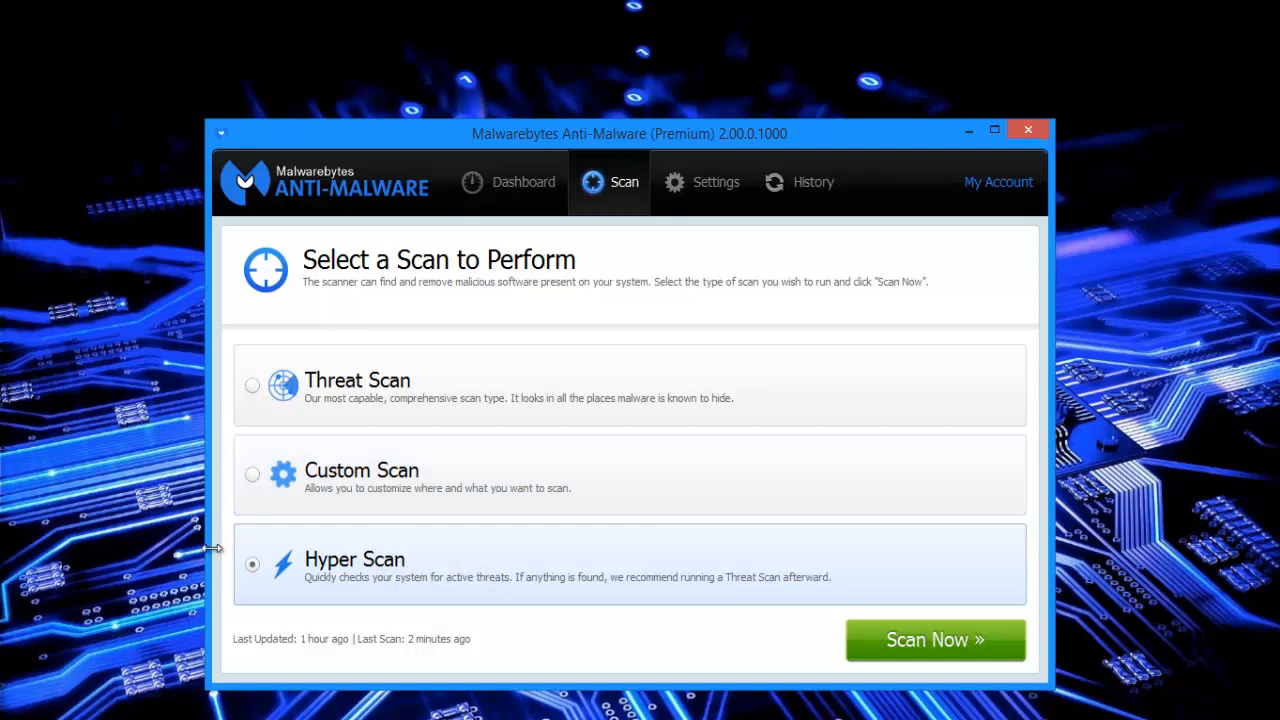
{"action": "mouse_move", "coordinate": [888, 584]}
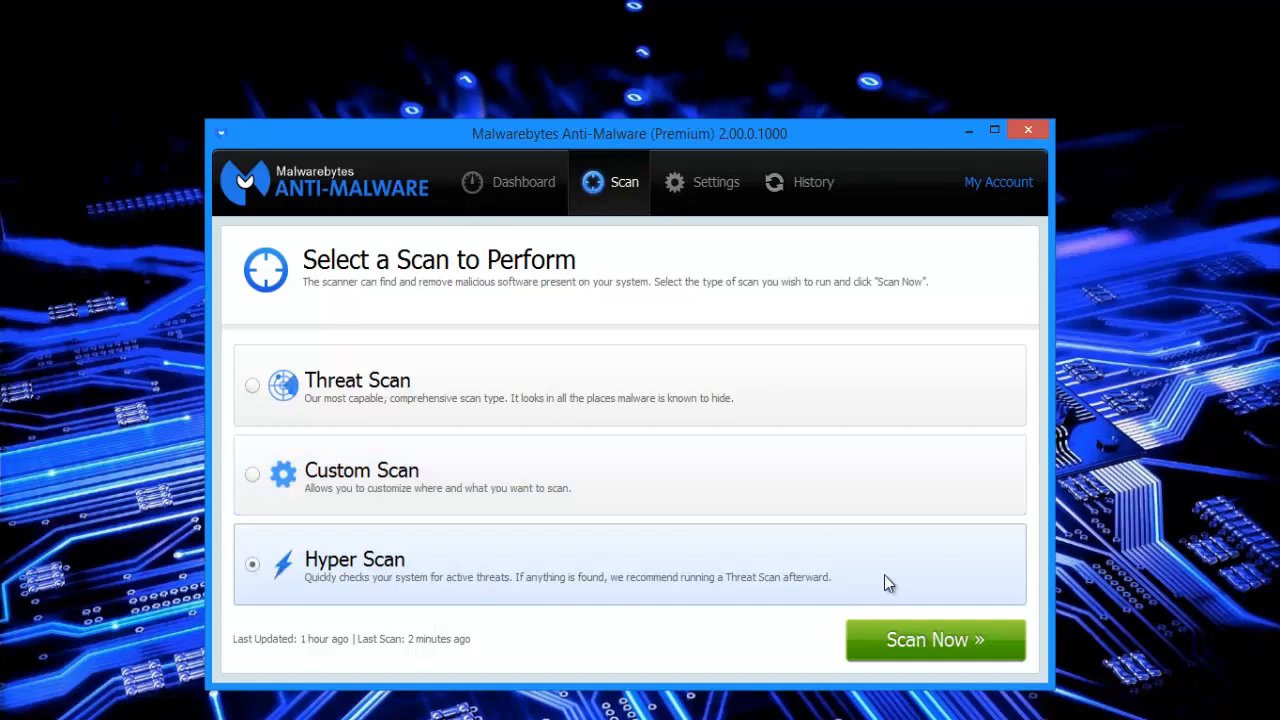
{"action": "mouse_move", "coordinate": [512, 532]}
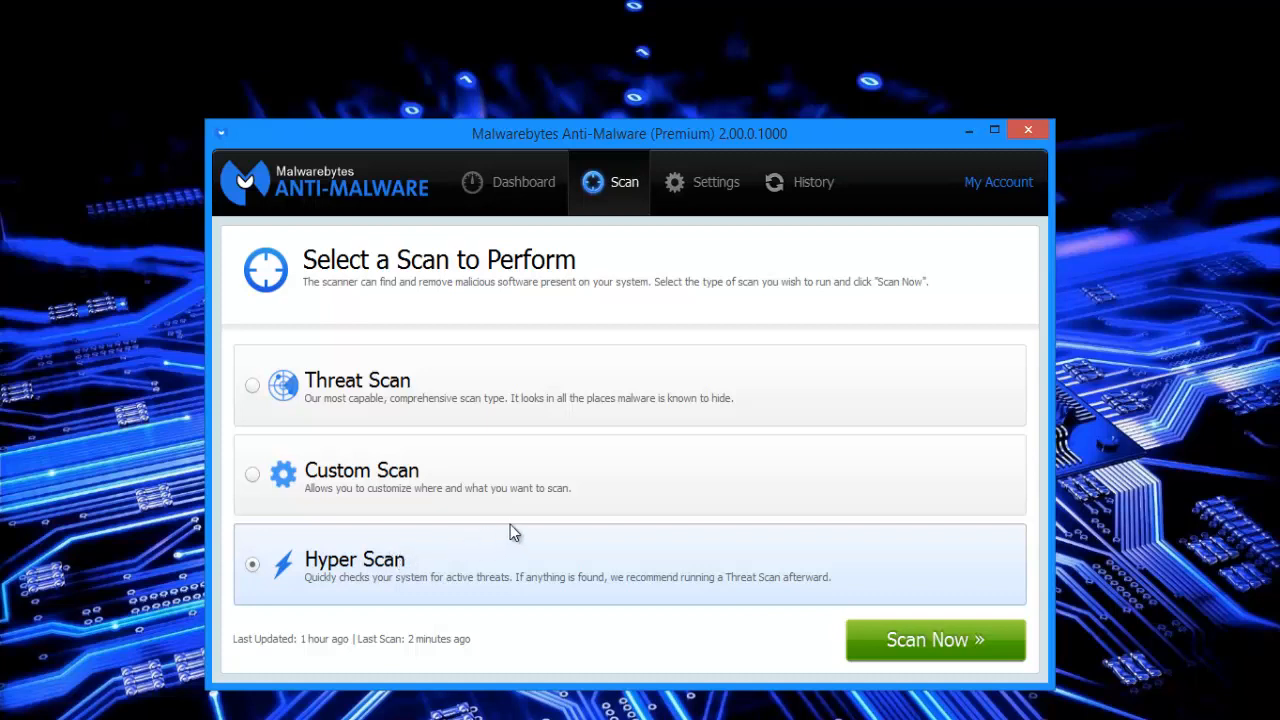
{"action": "mouse_move", "coordinate": [508, 548]}
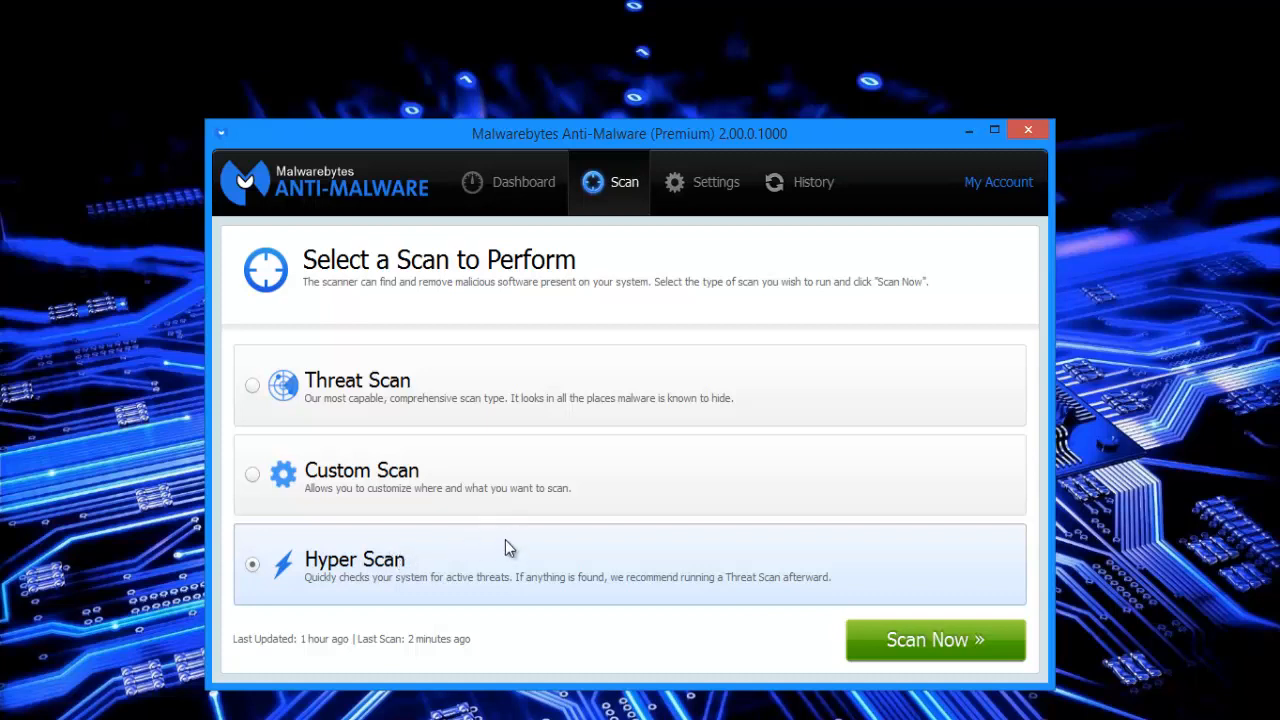
{"action": "mouse_move", "coordinate": [452, 564]}
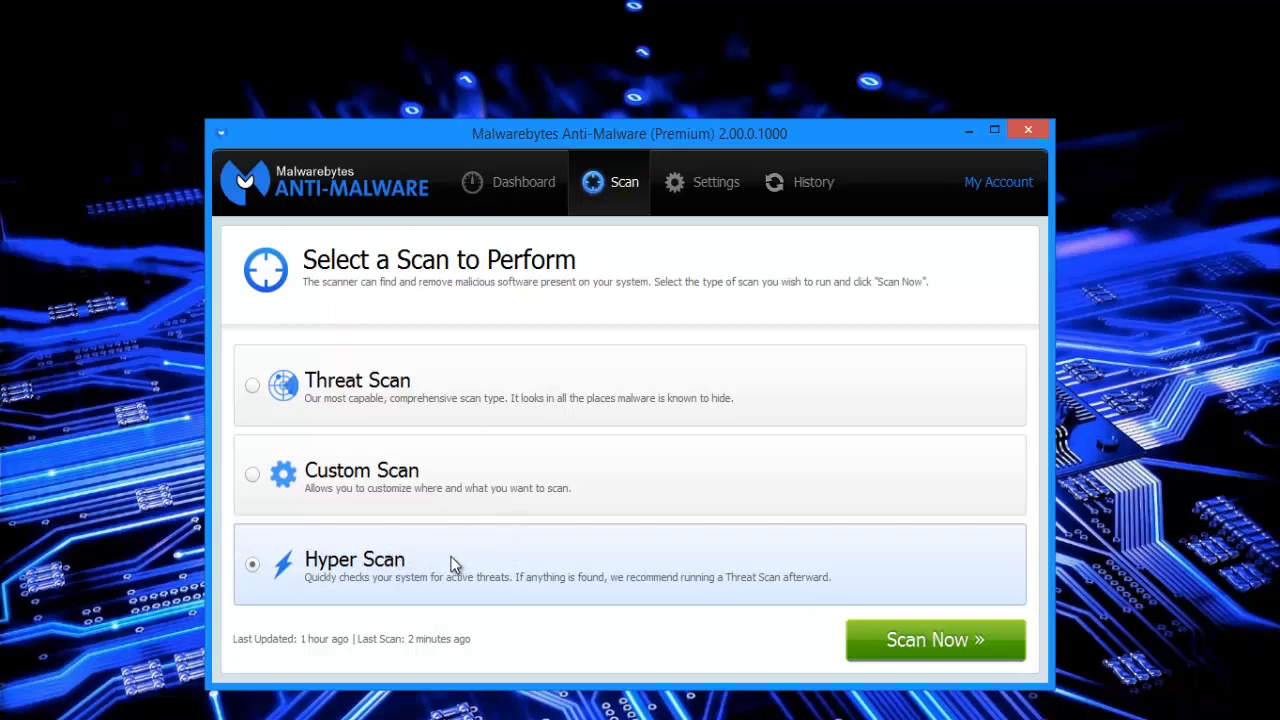
{"action": "mouse_move", "coordinate": [296, 592]}
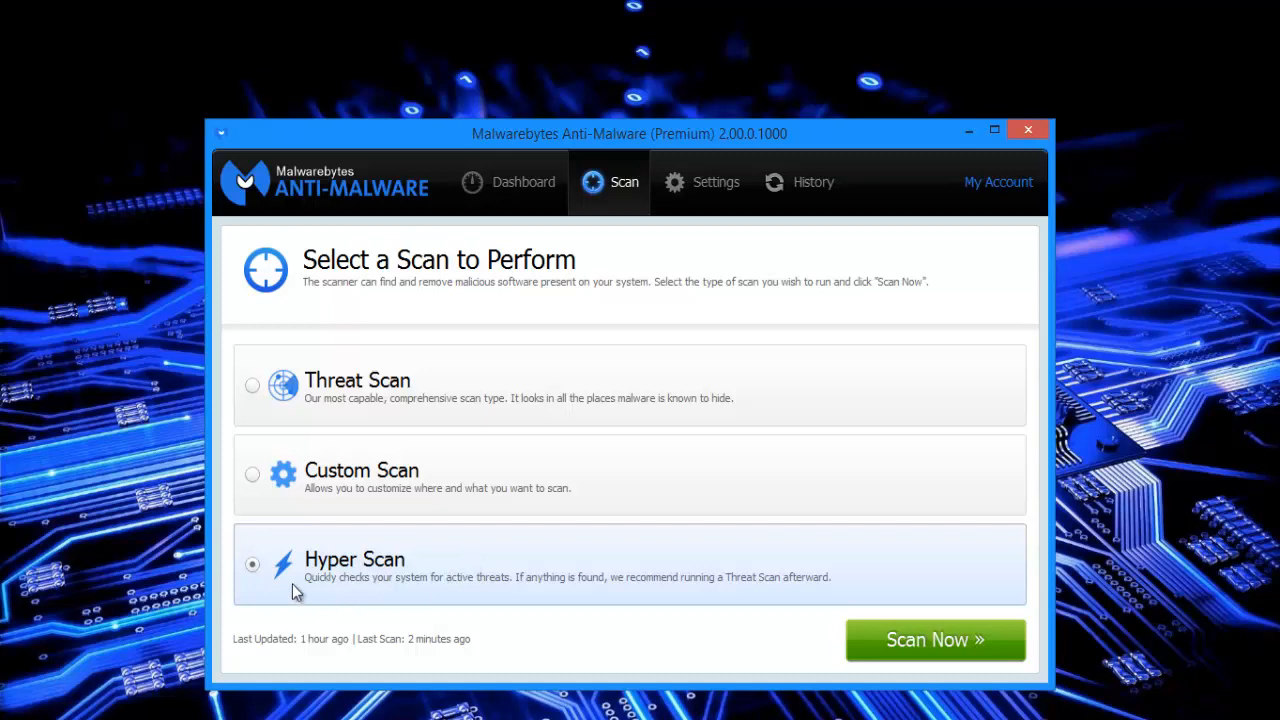
{"action": "mouse_move", "coordinate": [332, 544]}
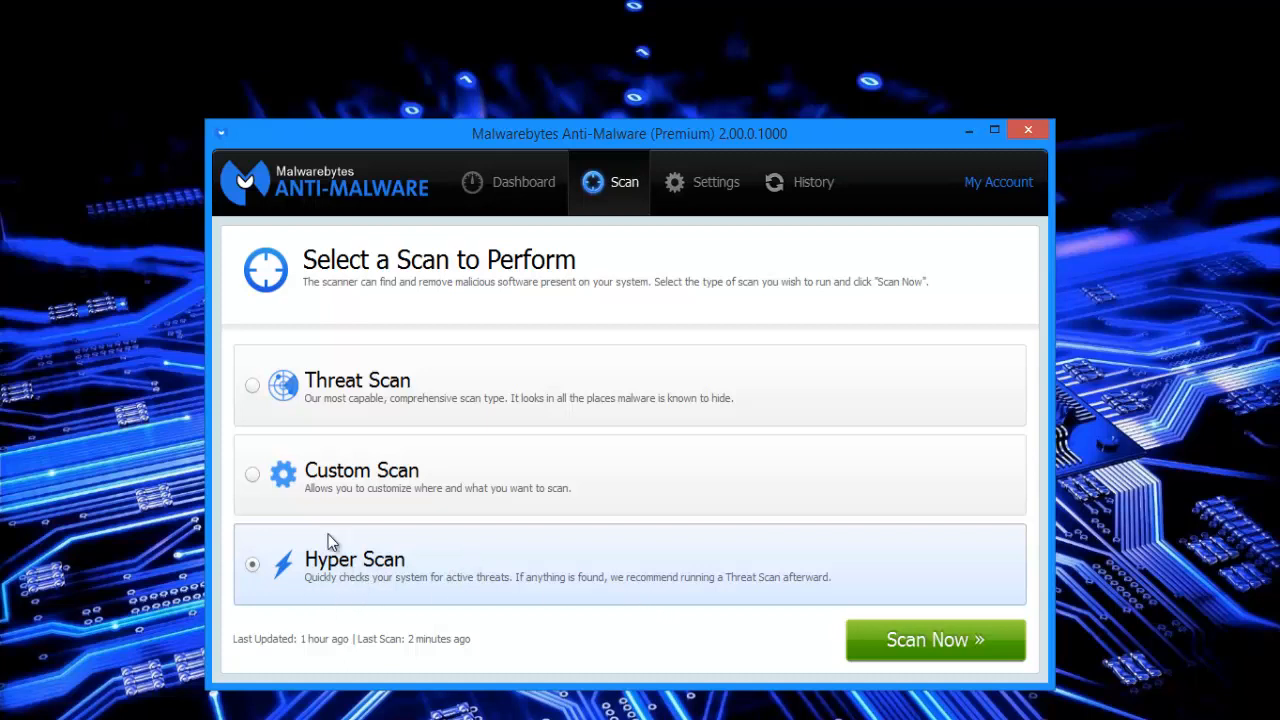
{"action": "mouse_move", "coordinate": [348, 548]}
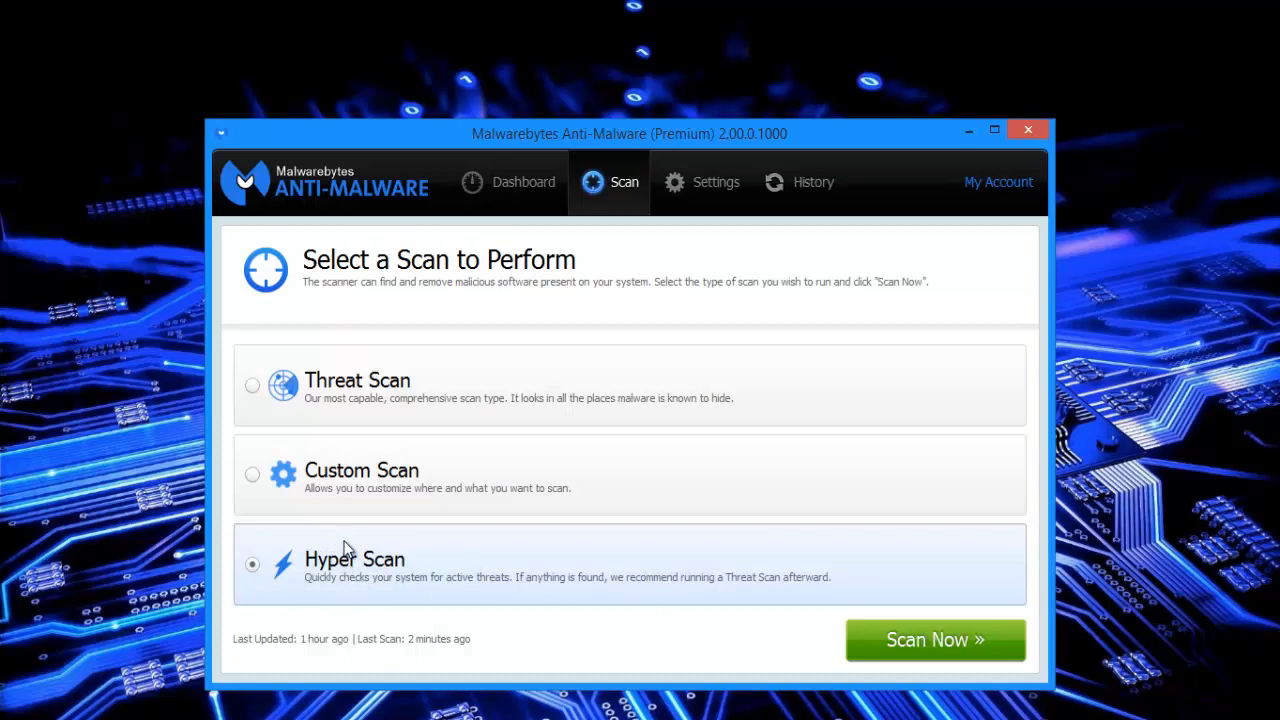
{"action": "mouse_move", "coordinate": [298, 284]}
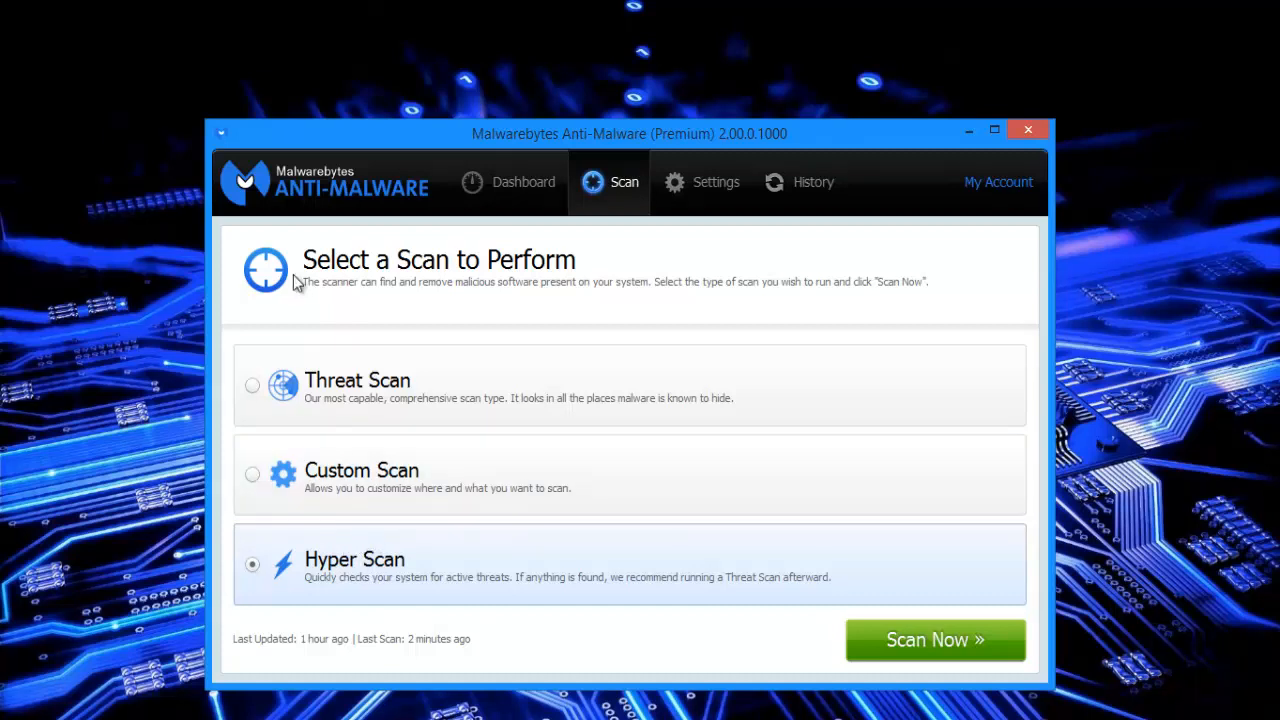
{"action": "mouse_move", "coordinate": [308, 398]}
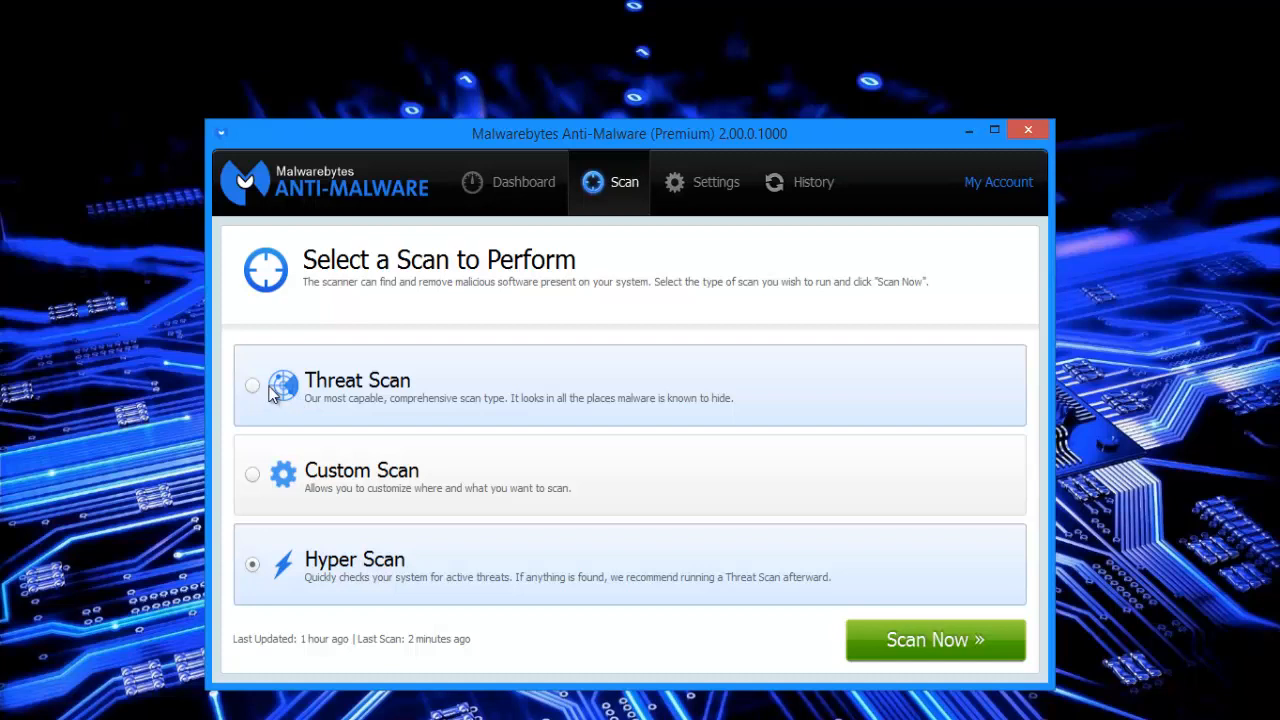
{"action": "mouse_move", "coordinate": [492, 428]}
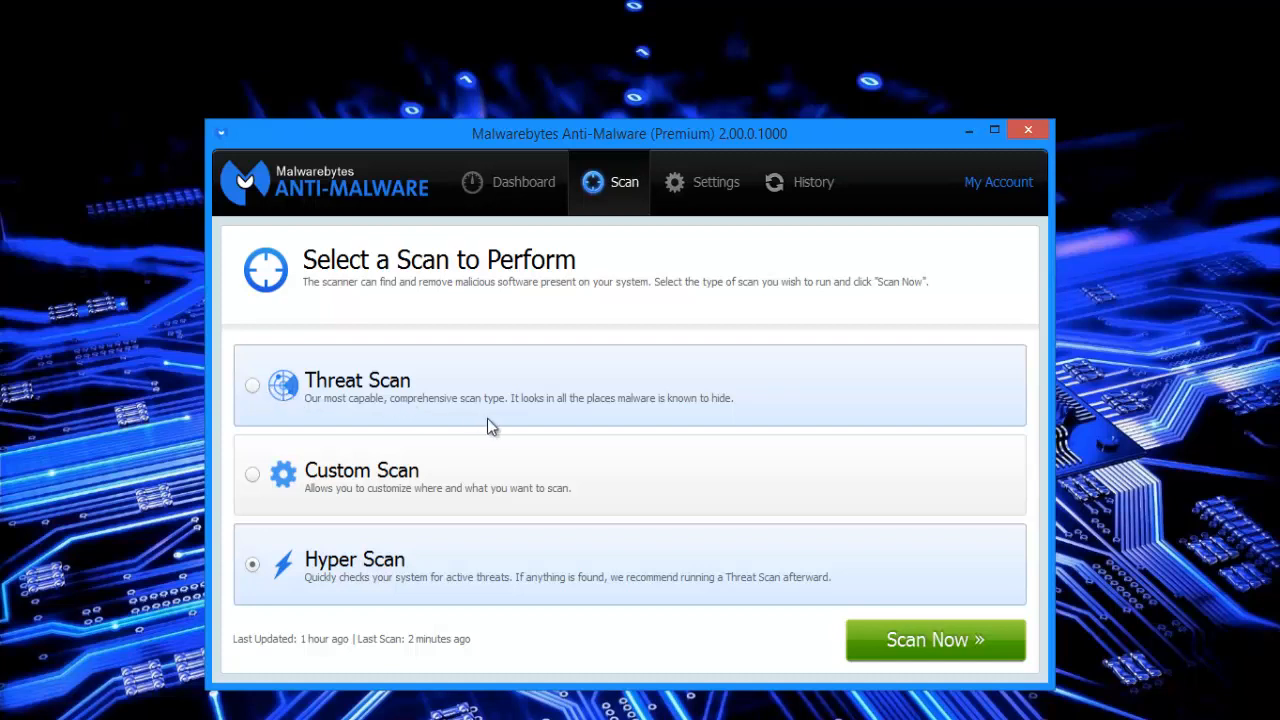
{"action": "mouse_move", "coordinate": [994, 652]}
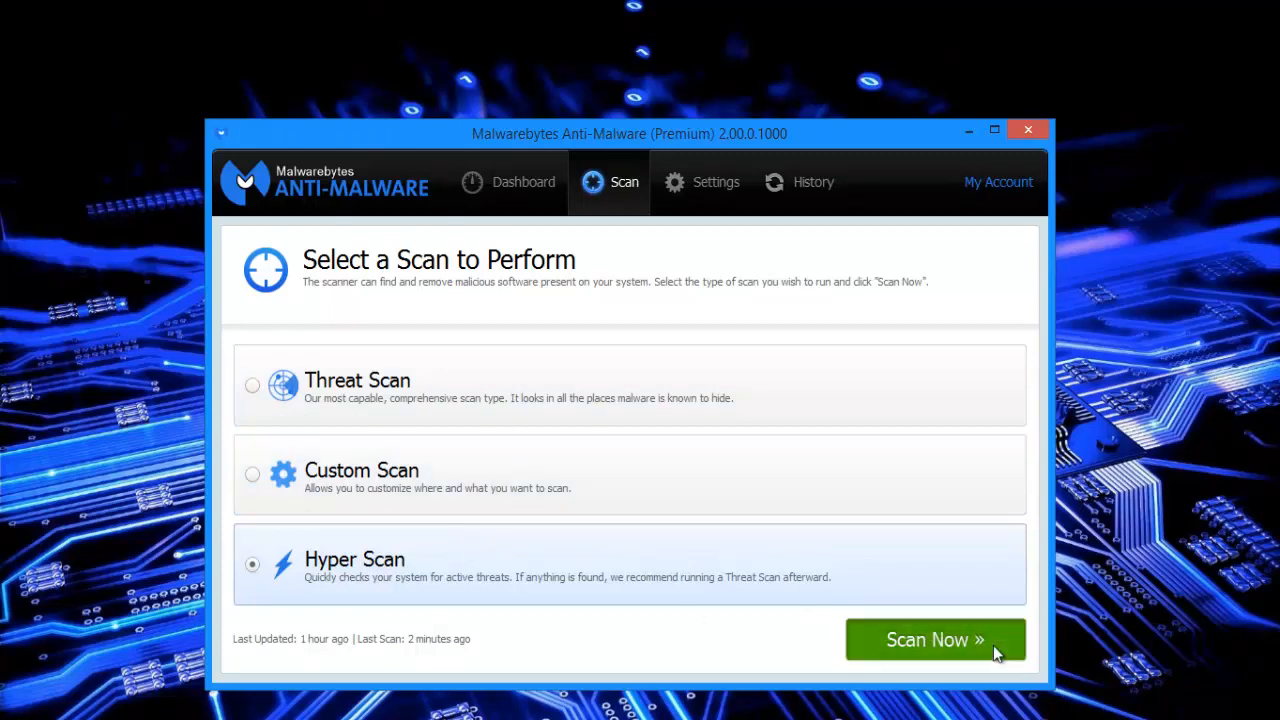
Start a Hyper Scan, cancel it with confirmation, and return to the scan selection page.
{"action": "left_click", "coordinate": [934, 640]}
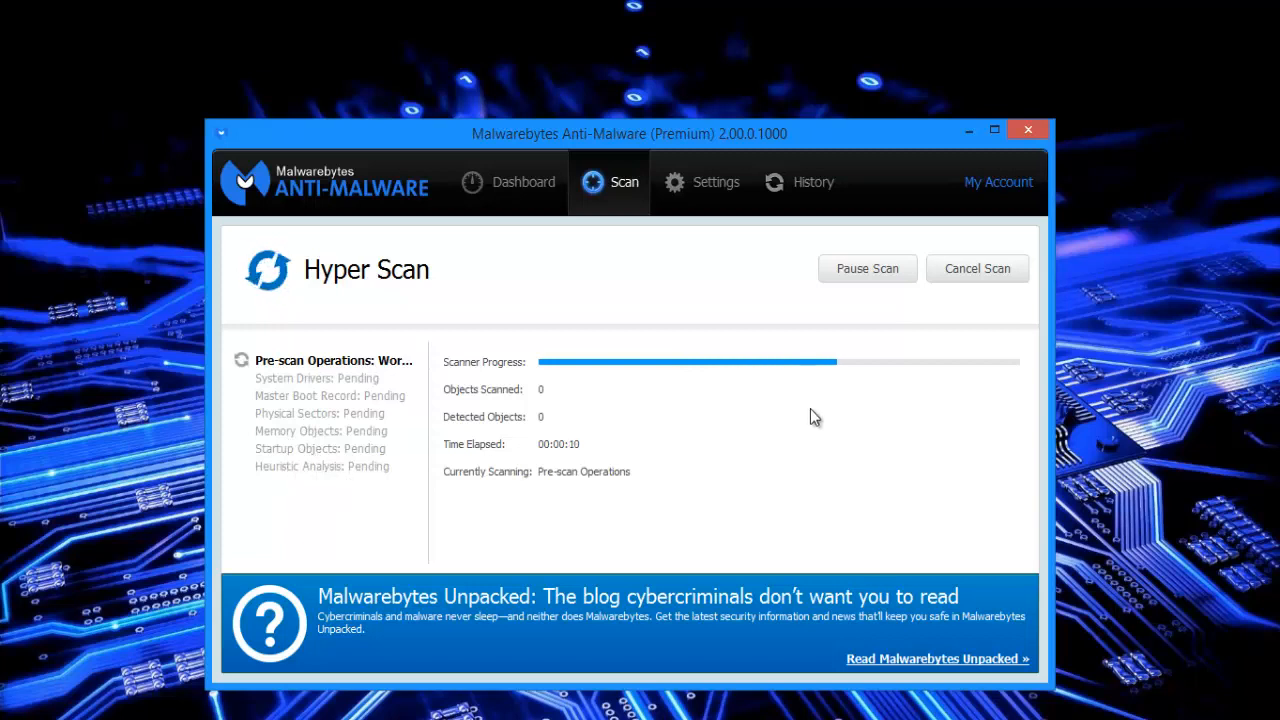
{"action": "left_click", "coordinate": [976, 268]}
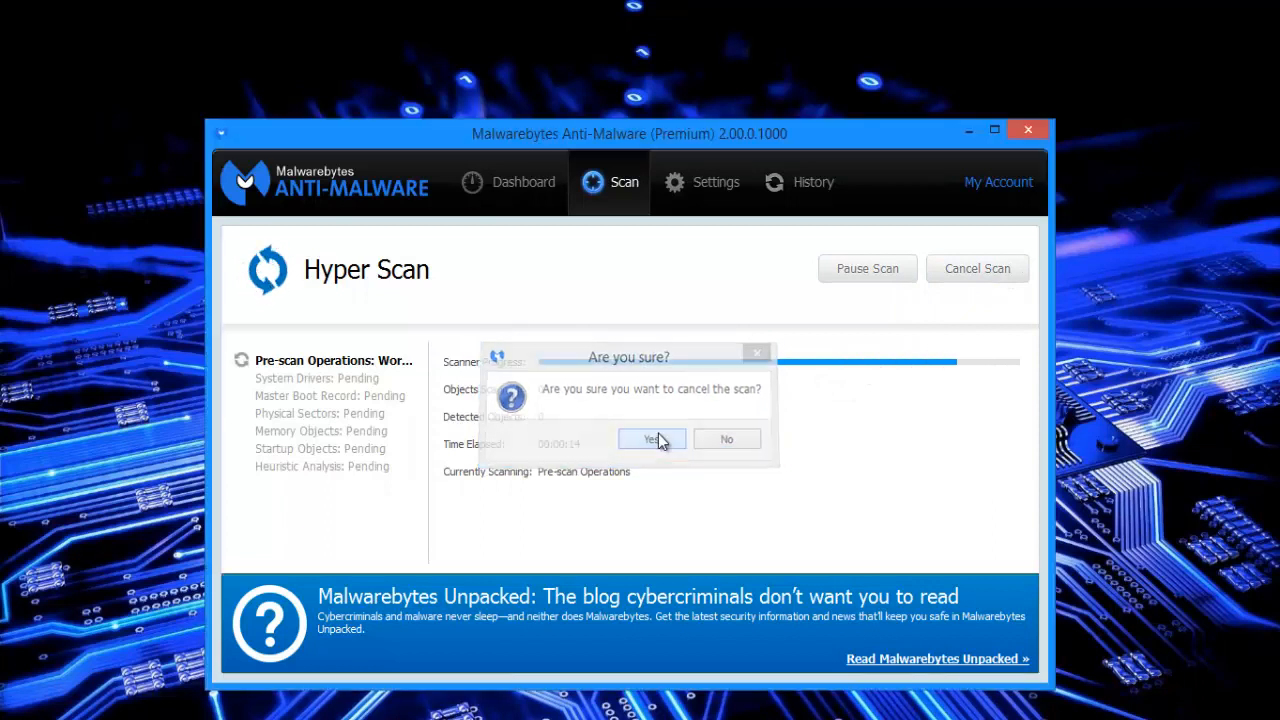
{"action": "left_click", "coordinate": [726, 438]}
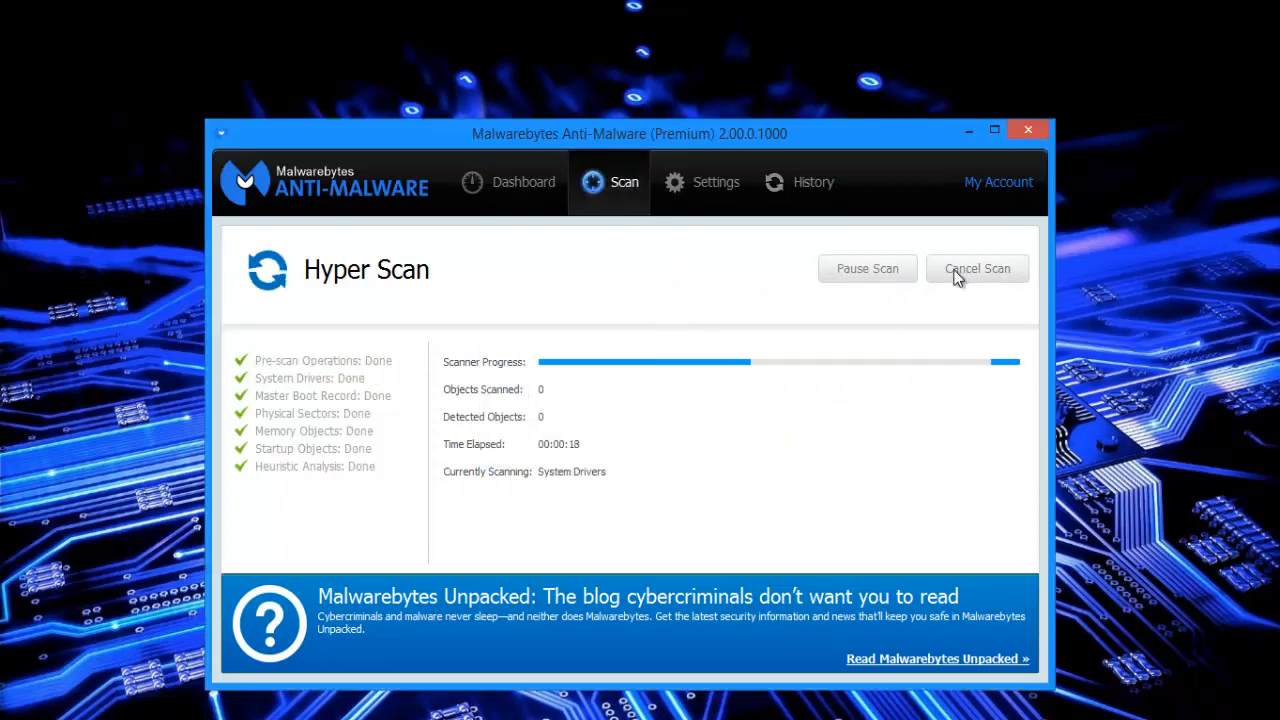
{"action": "left_click", "coordinate": [976, 268]}
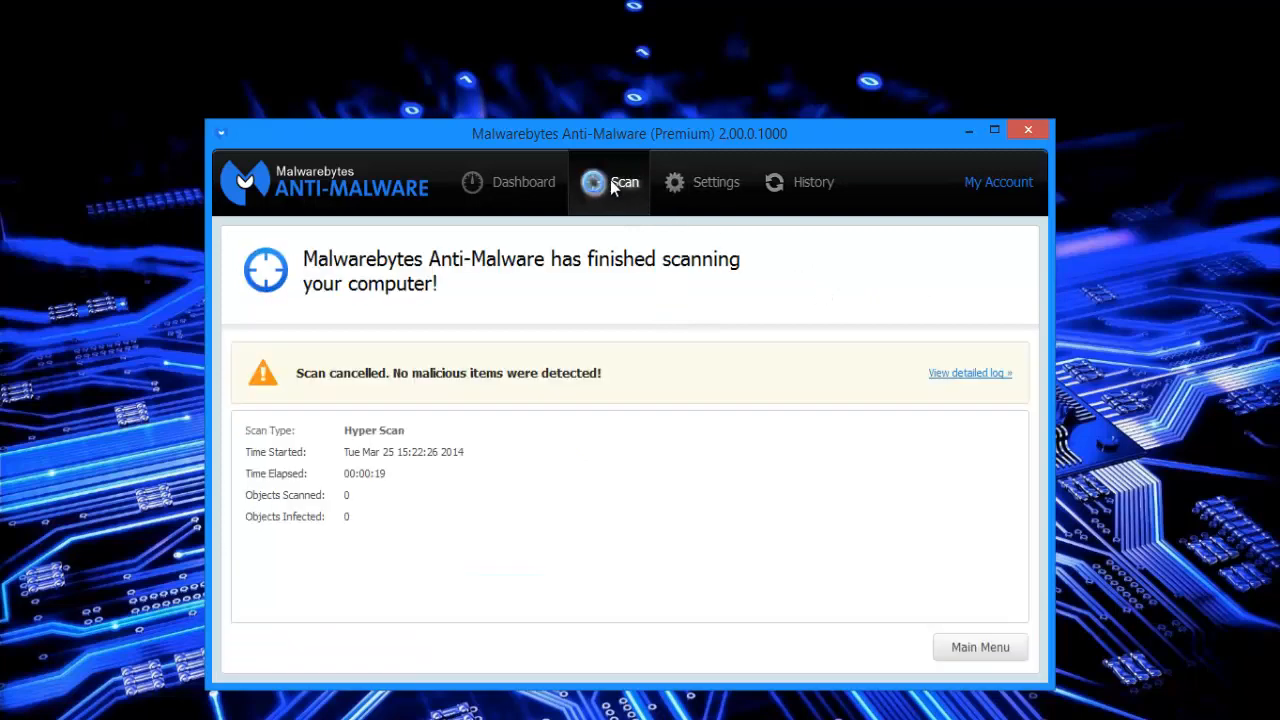
{"action": "left_click", "coordinate": [980, 648]}
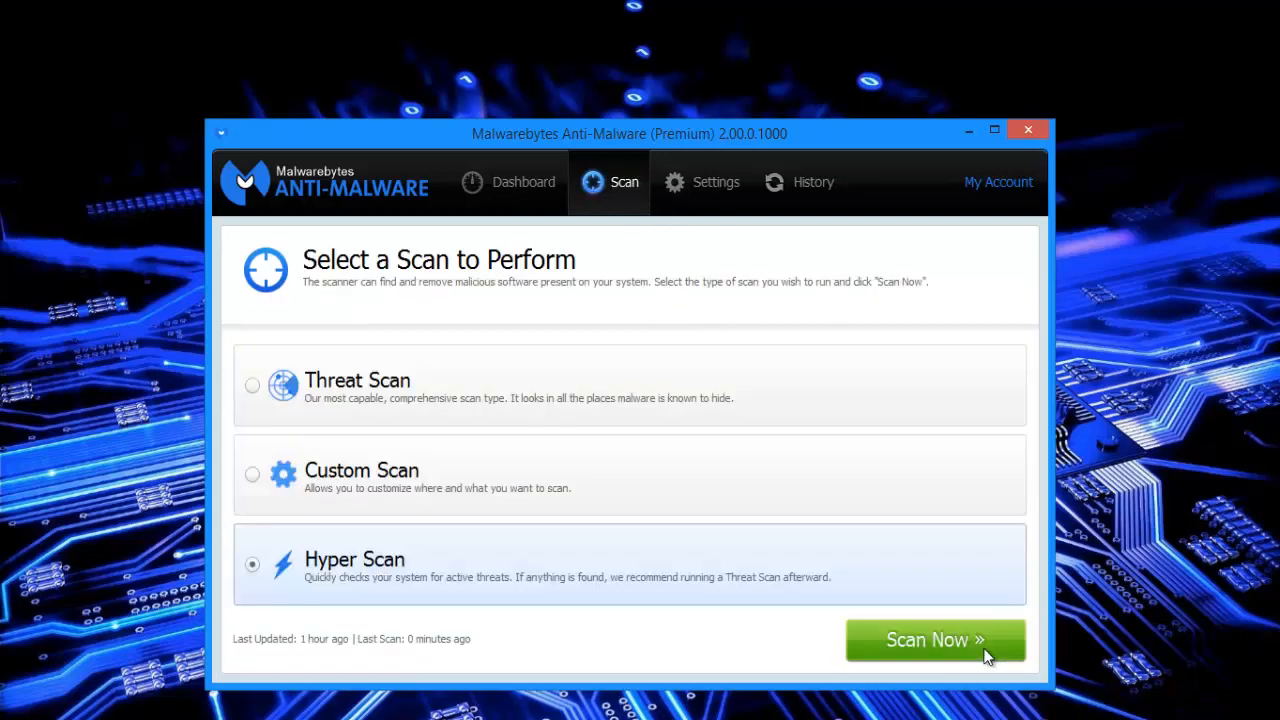
{"action": "left_click", "coordinate": [716, 182]}
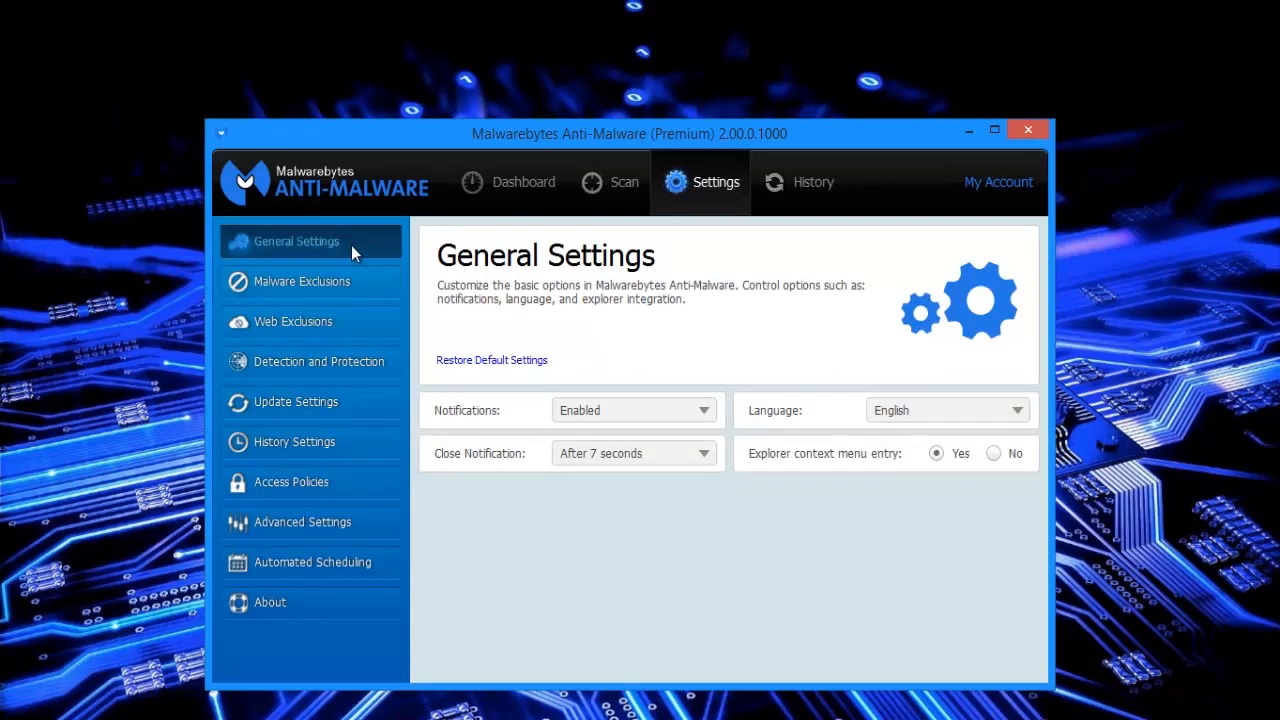
{"action": "mouse_move", "coordinate": [322, 248]}
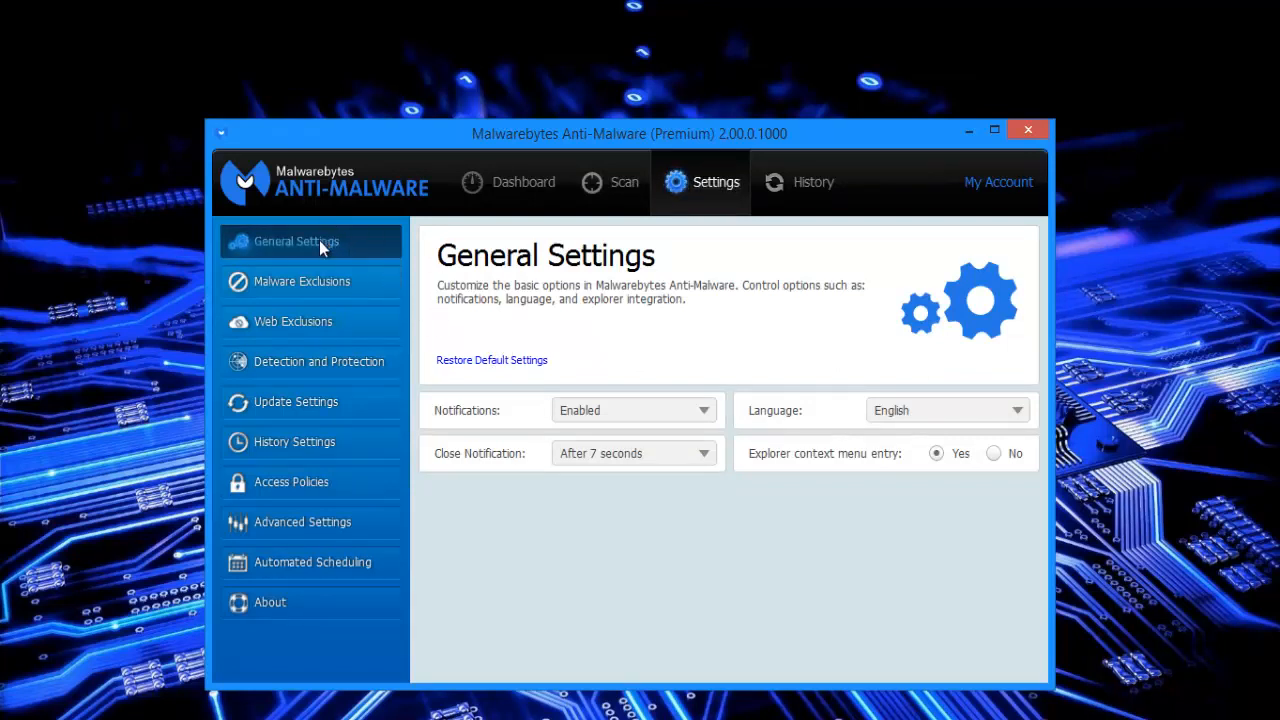
{"action": "mouse_move", "coordinate": [824, 492]}
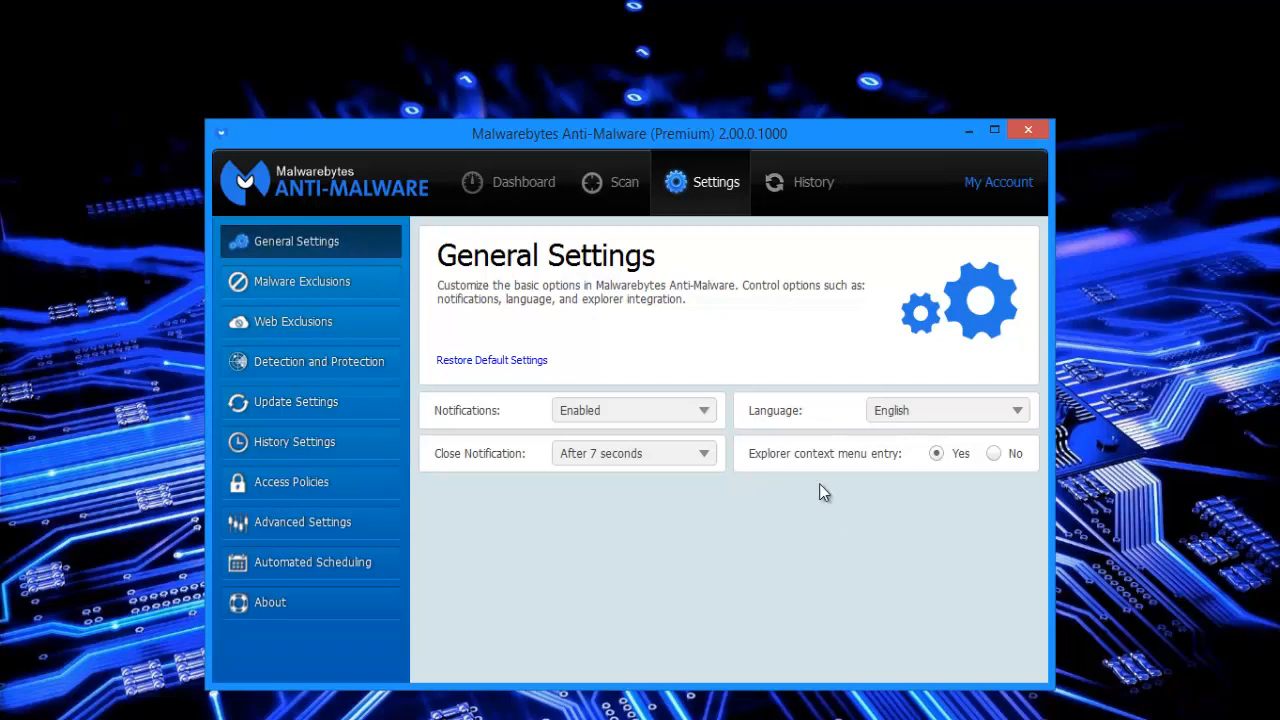
{"action": "mouse_move", "coordinate": [790, 468]}
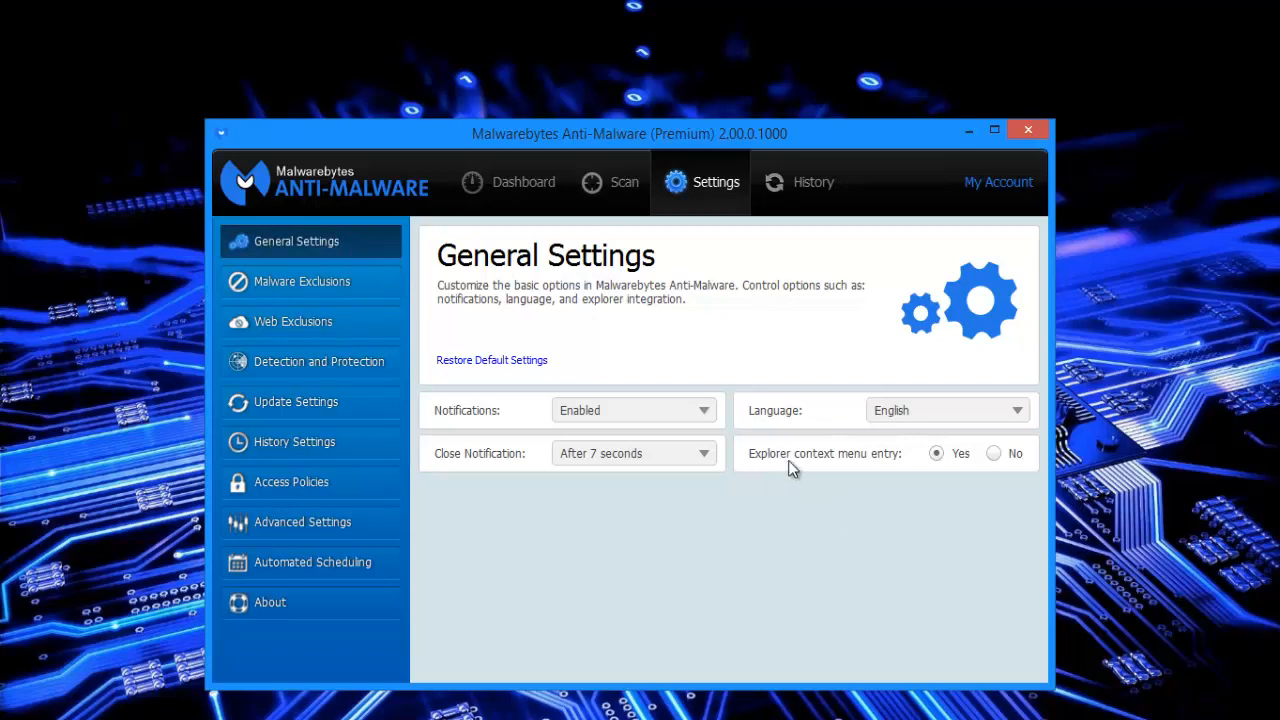
{"action": "mouse_move", "coordinate": [902, 470]}
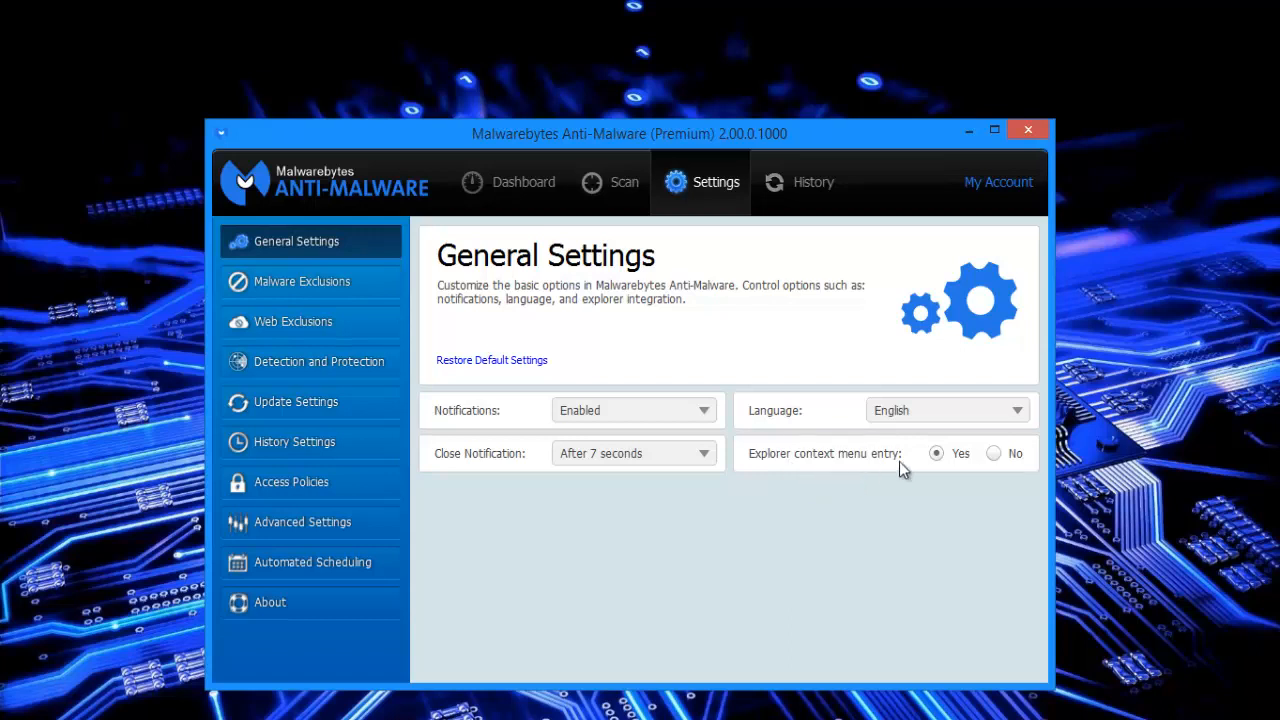
{"action": "mouse_move", "coordinate": [1004, 464]}
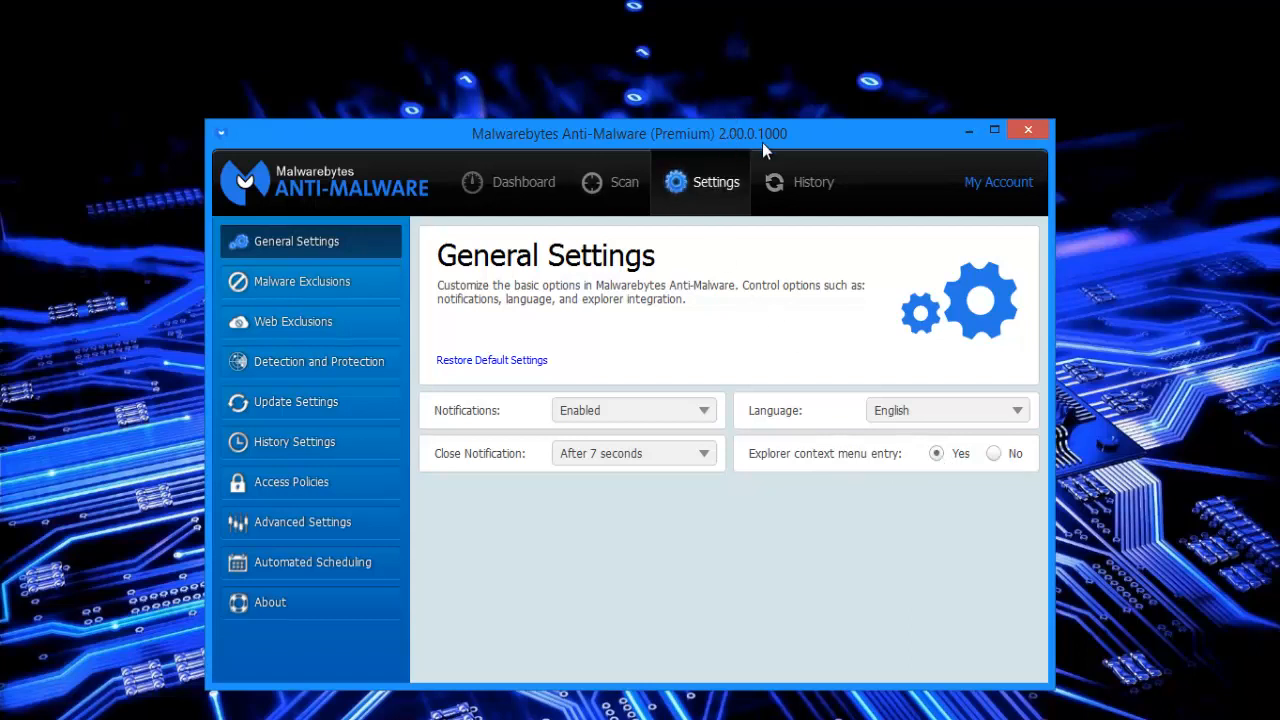
{"action": "mouse_move", "coordinate": [858, 376]}
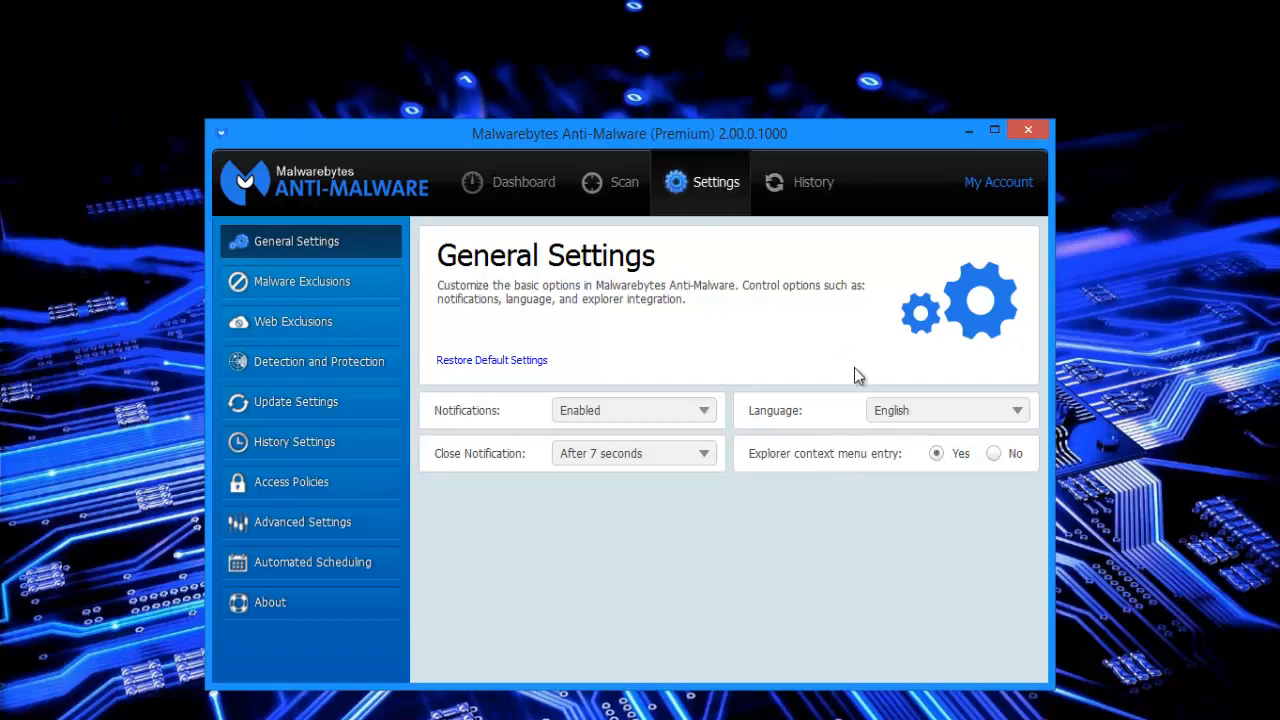
{"action": "left_click", "coordinate": [992, 452]}
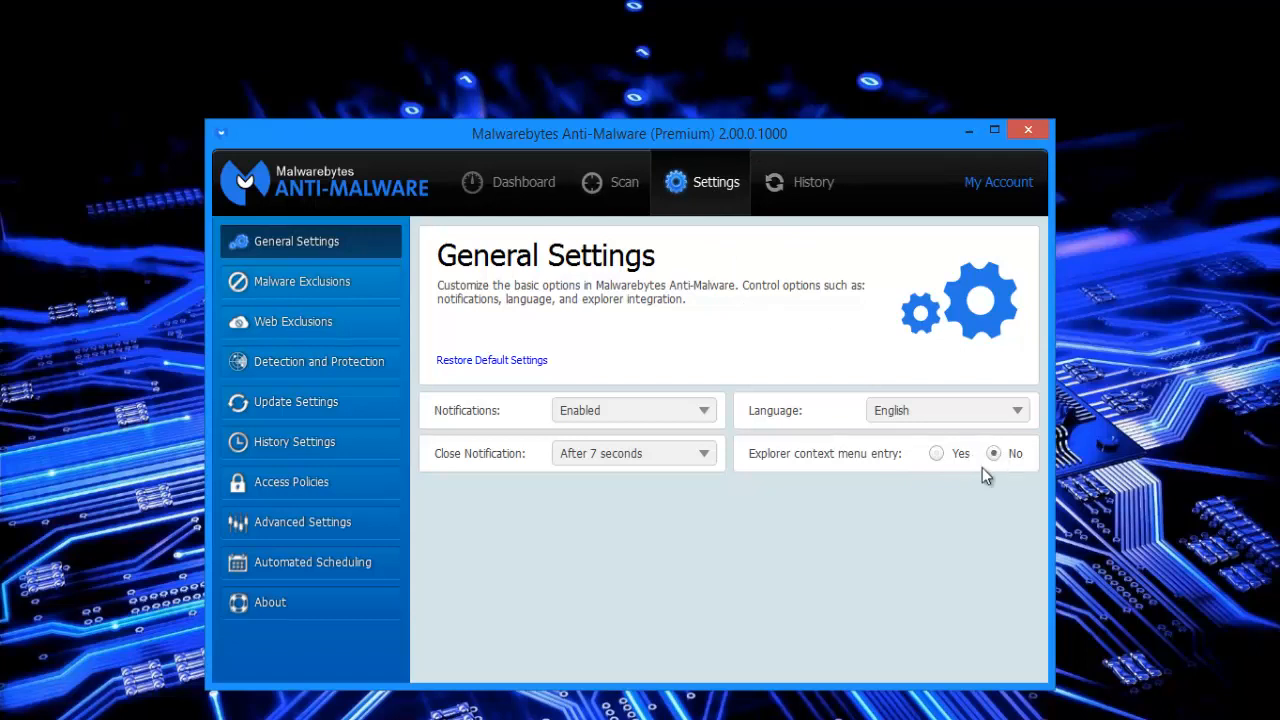
{"action": "mouse_move", "coordinate": [372, 380]}
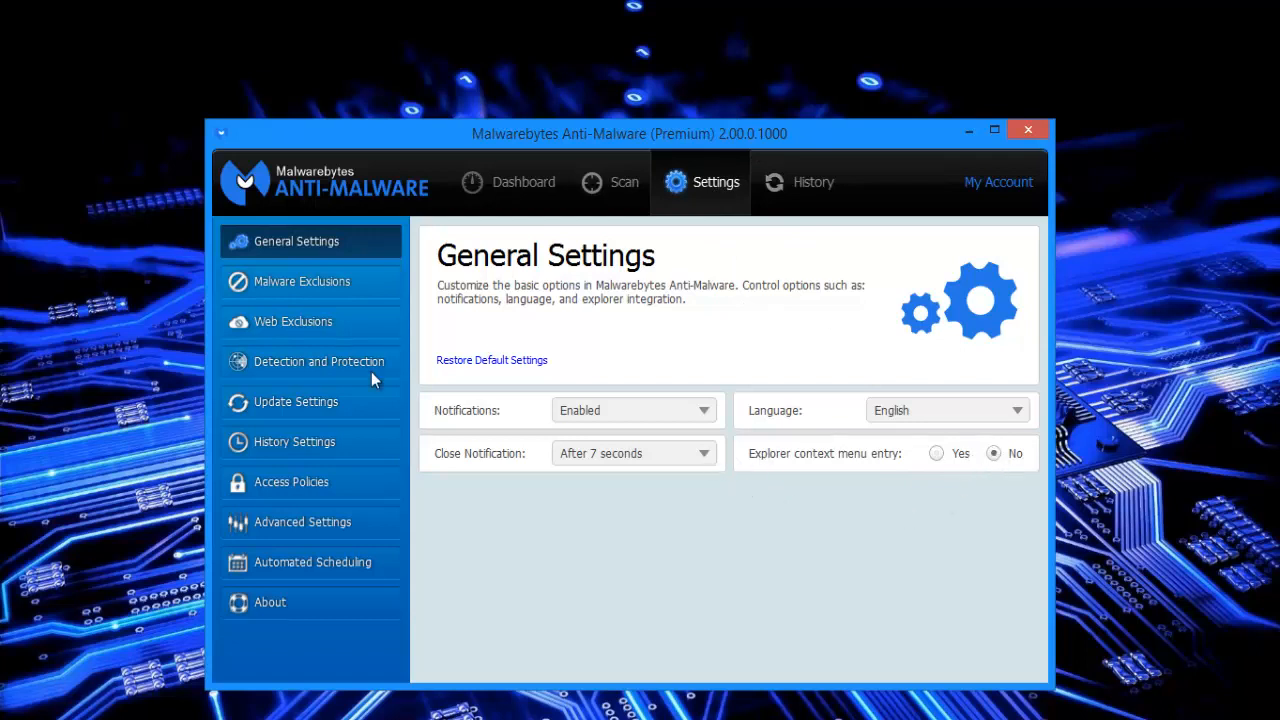
{"action": "mouse_move", "coordinate": [796, 336]}
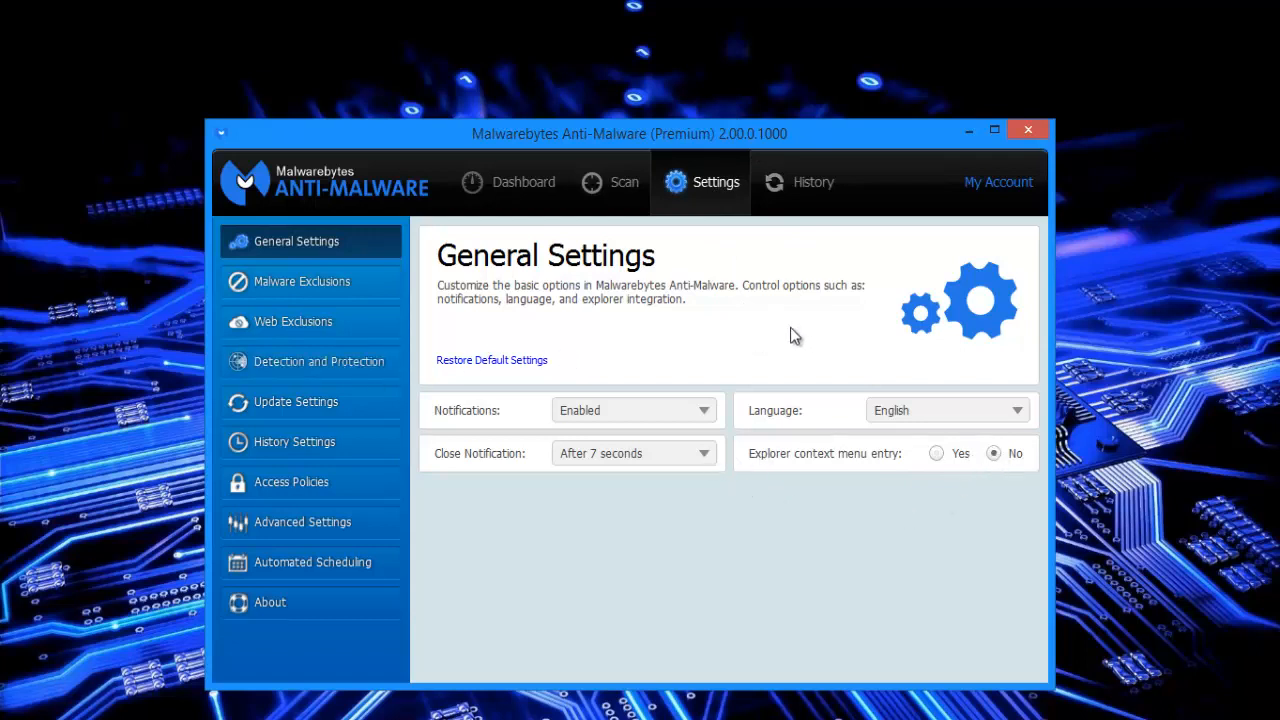
{"action": "mouse_move", "coordinate": [940, 456]}
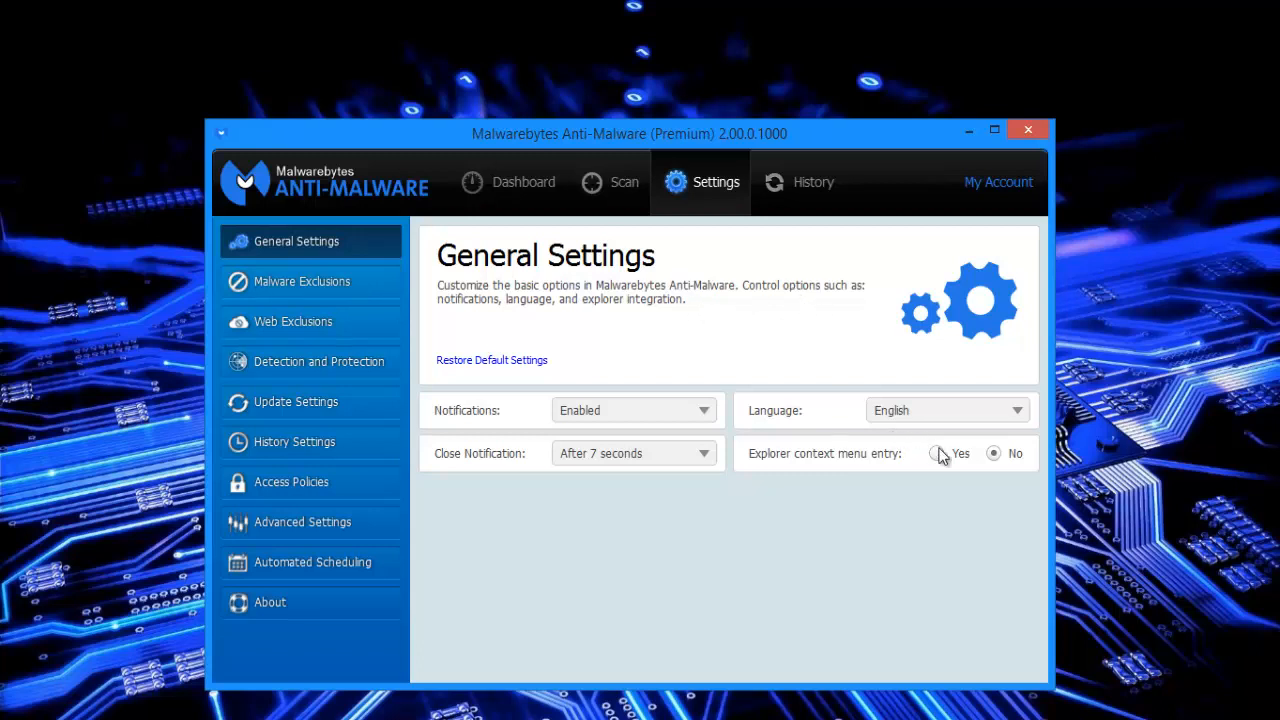
{"action": "left_click", "coordinate": [936, 452]}
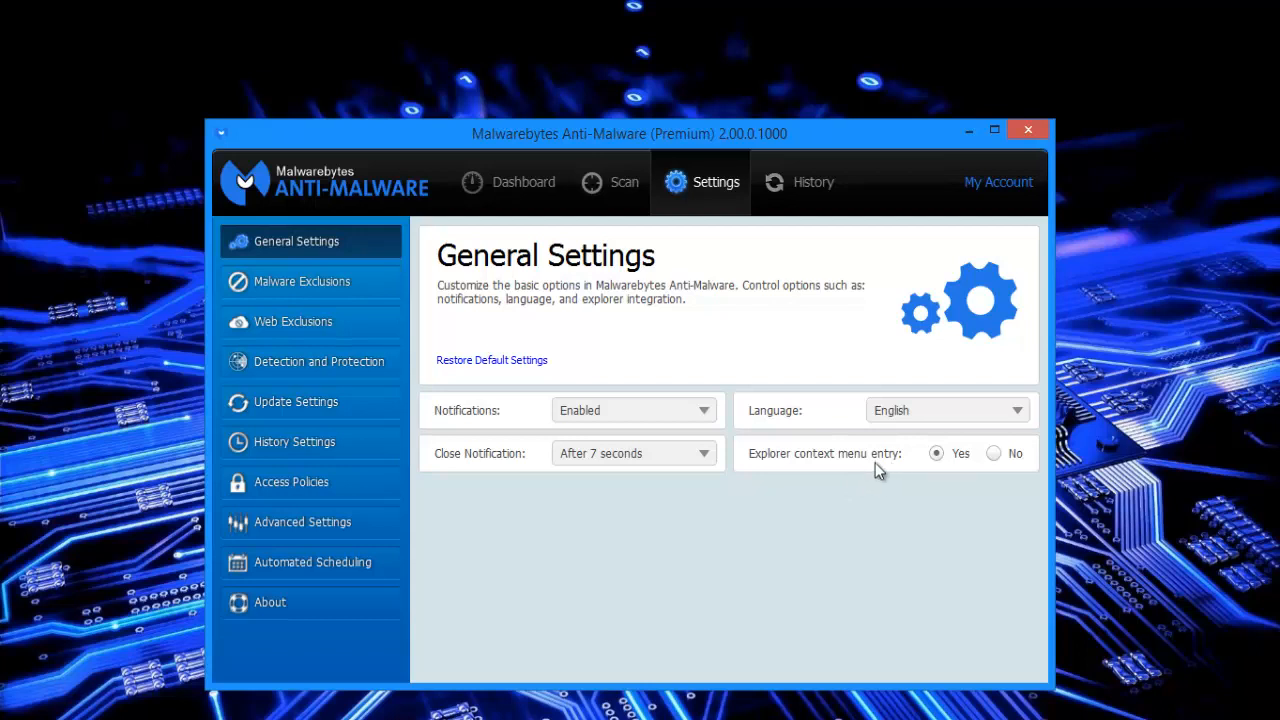
{"action": "mouse_move", "coordinate": [738, 418]}
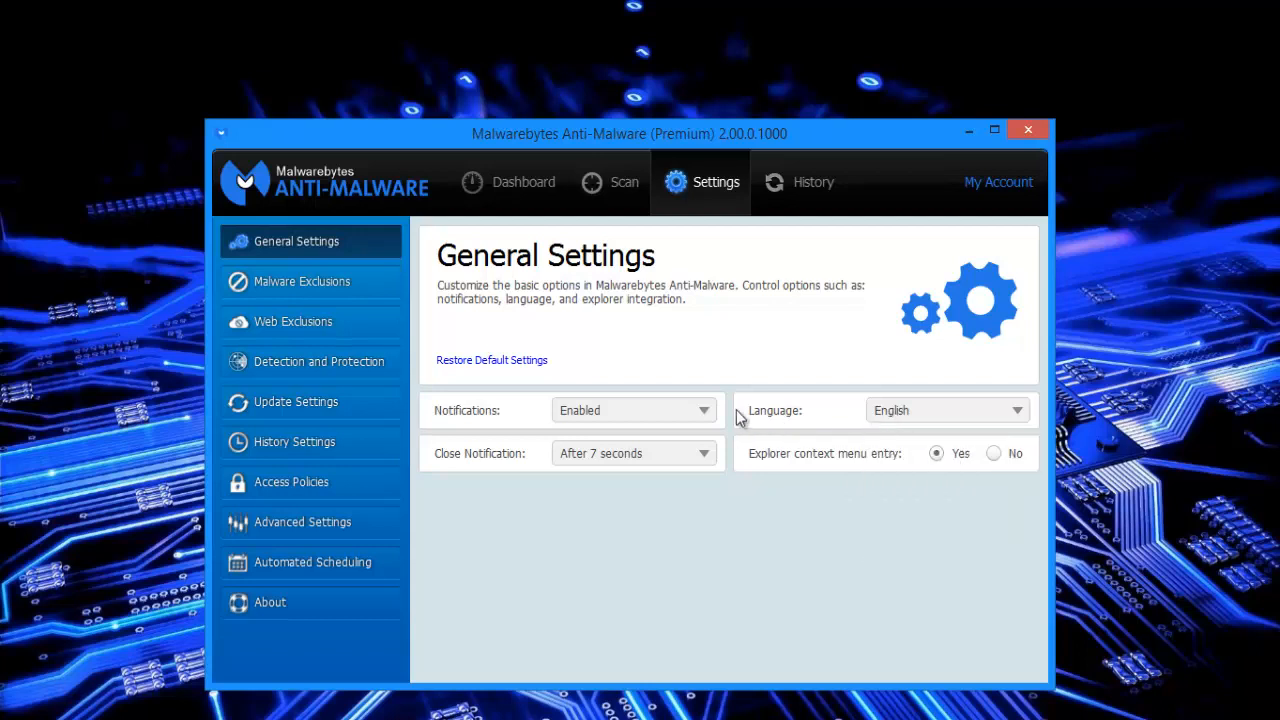
{"action": "left_click", "coordinate": [704, 410]}
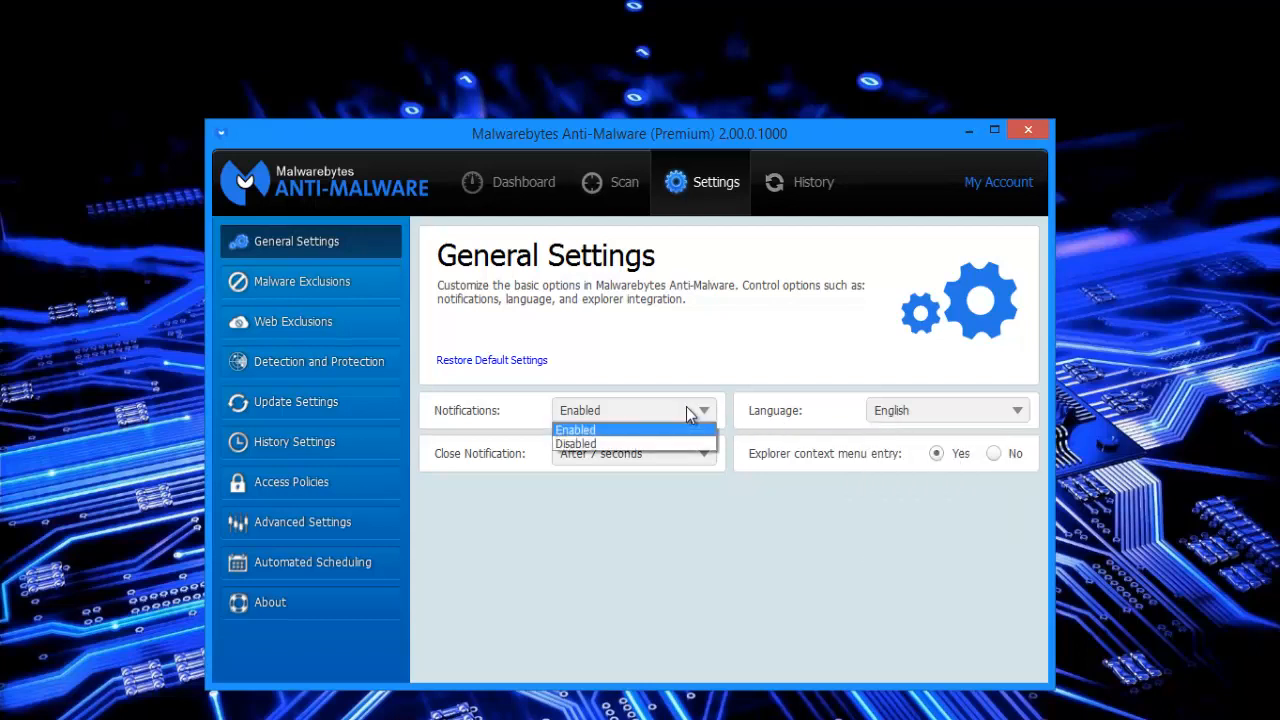
{"action": "left_click", "coordinate": [576, 428]}
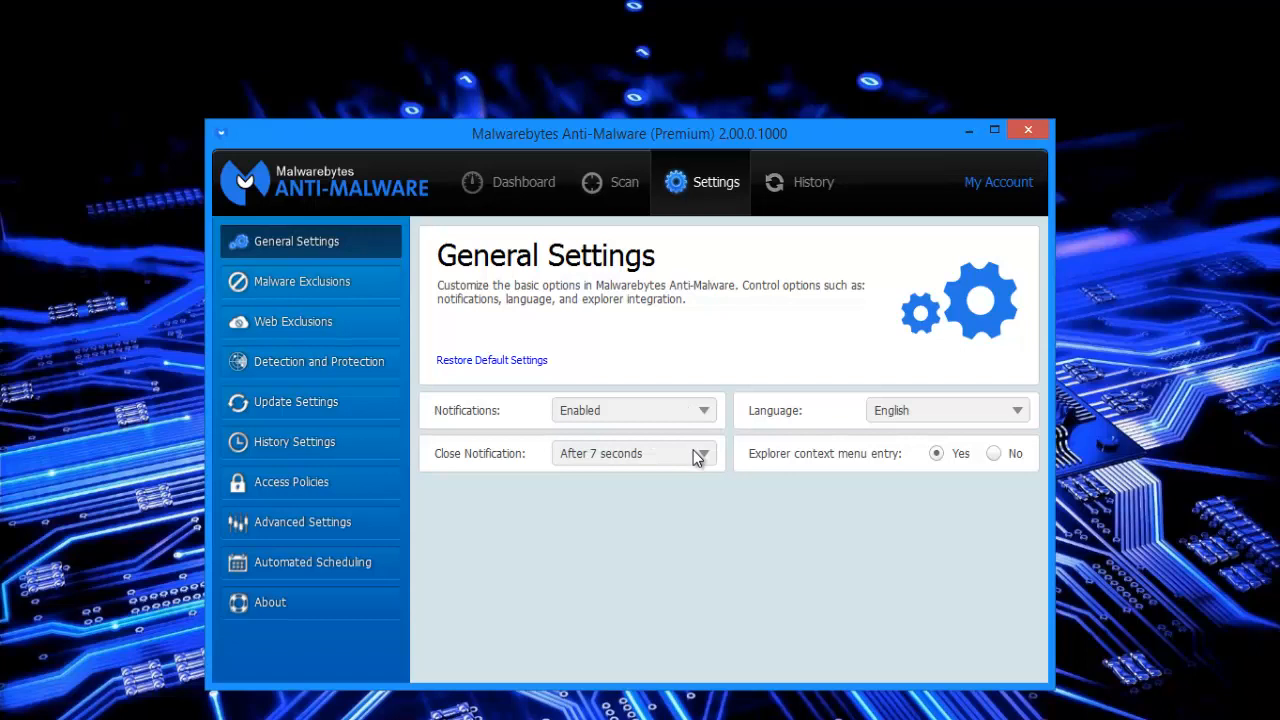
{"action": "mouse_move", "coordinate": [484, 368]}
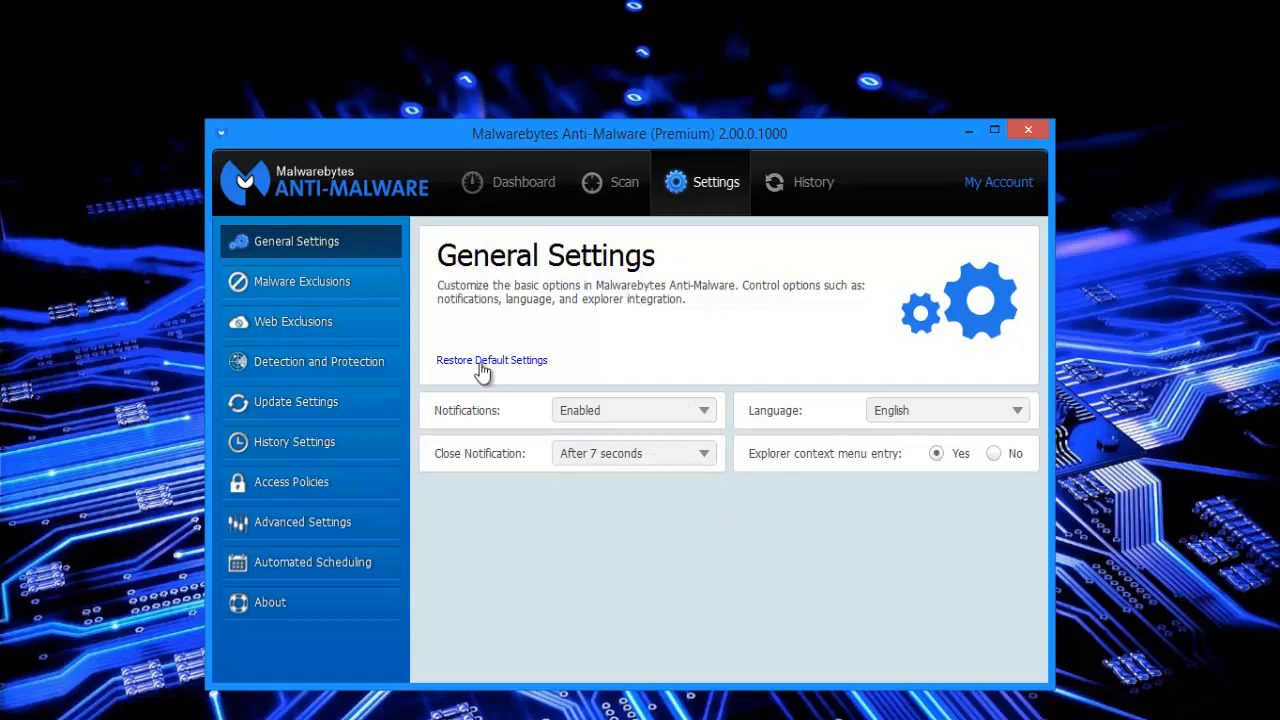
{"action": "mouse_move", "coordinate": [324, 290]}
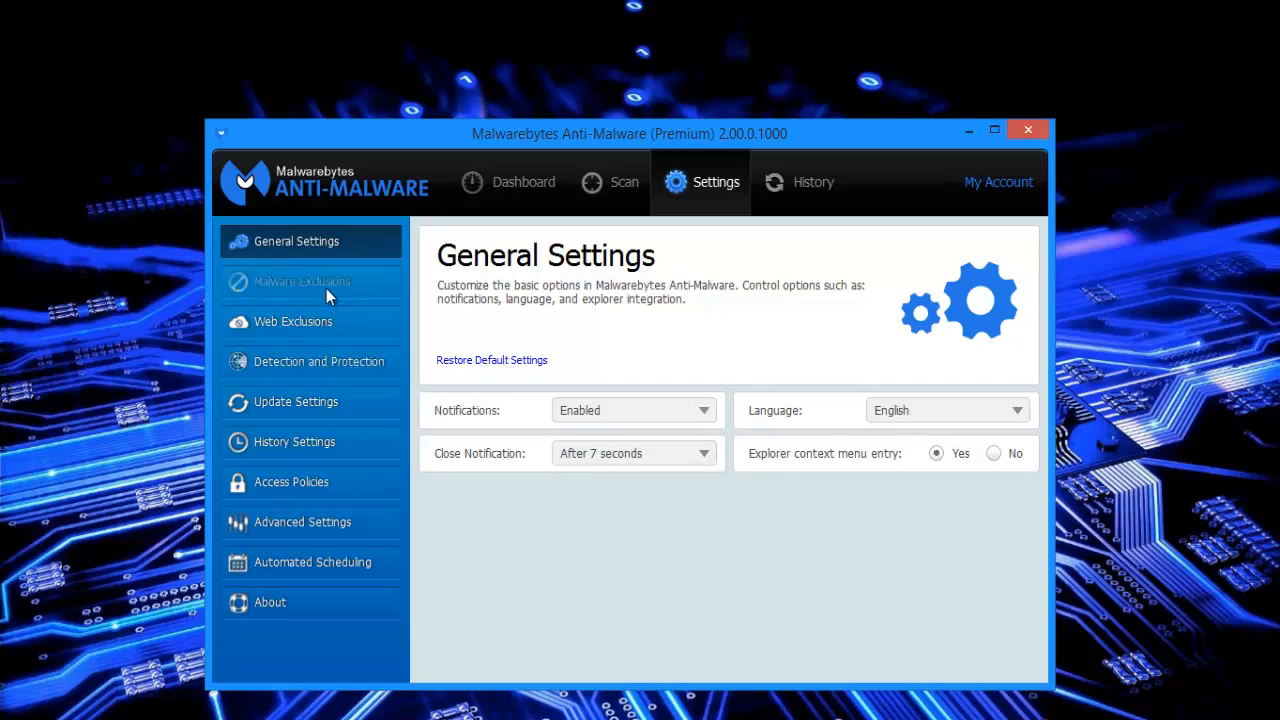
Show the Malware Exclusions page, currently listing no excluded files or folders.
{"action": "left_click", "coordinate": [300, 280]}
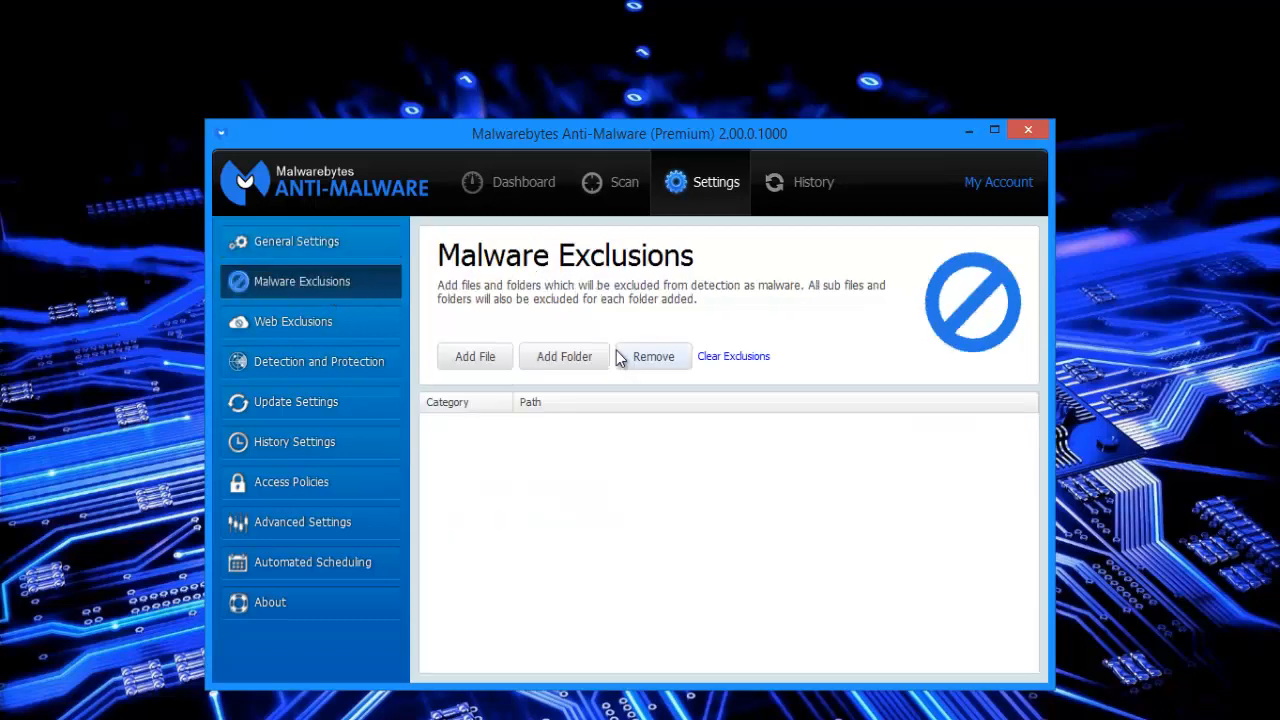
{"action": "mouse_move", "coordinate": [616, 332]}
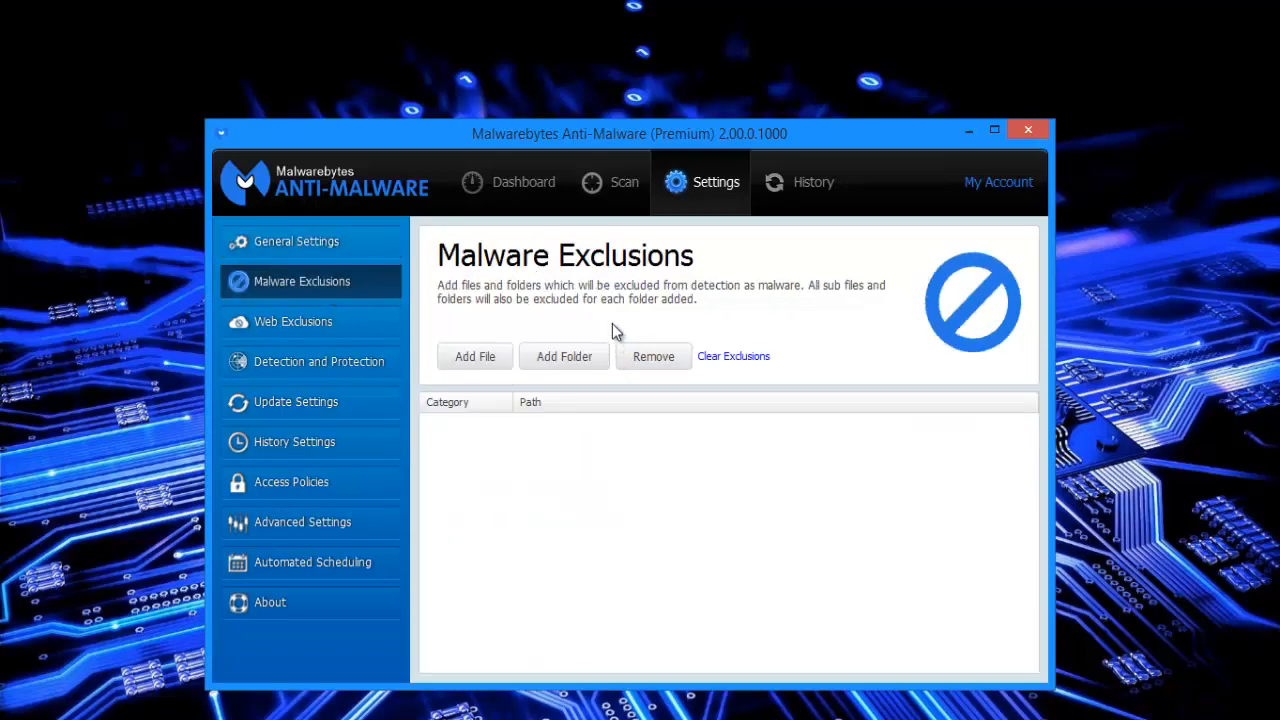
{"action": "mouse_move", "coordinate": [612, 324]}
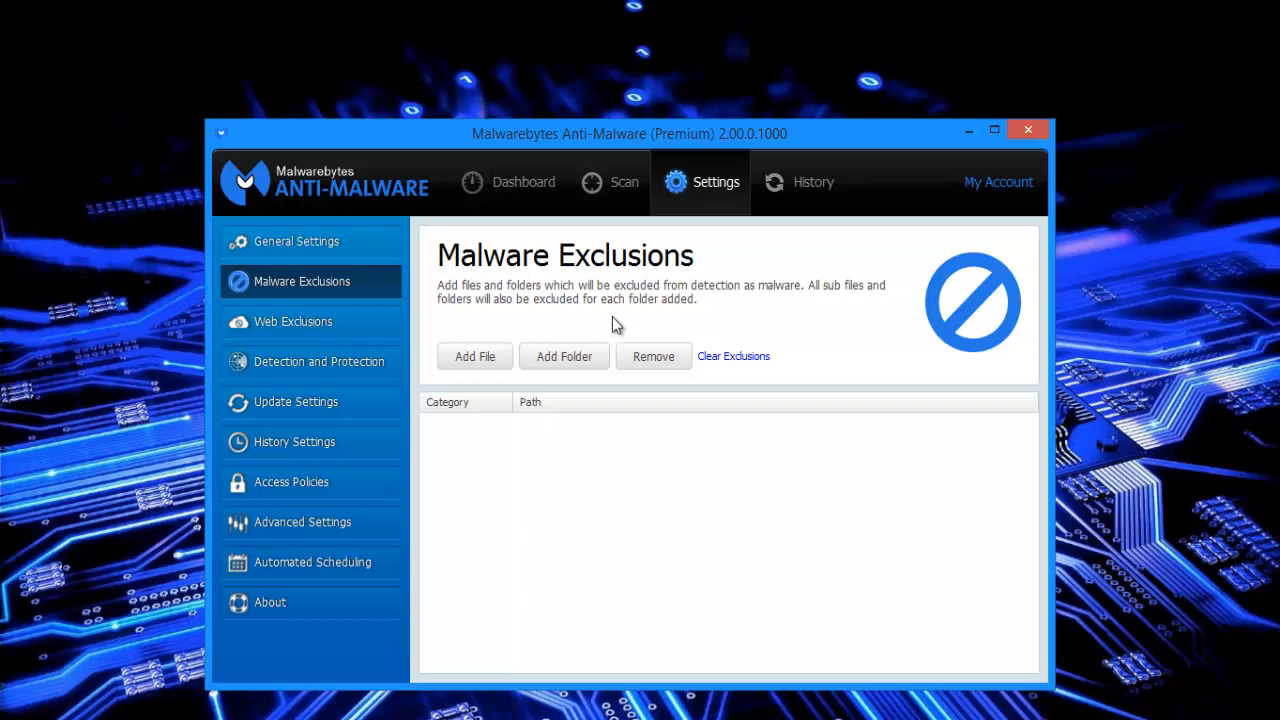
{"action": "mouse_move", "coordinate": [596, 312]}
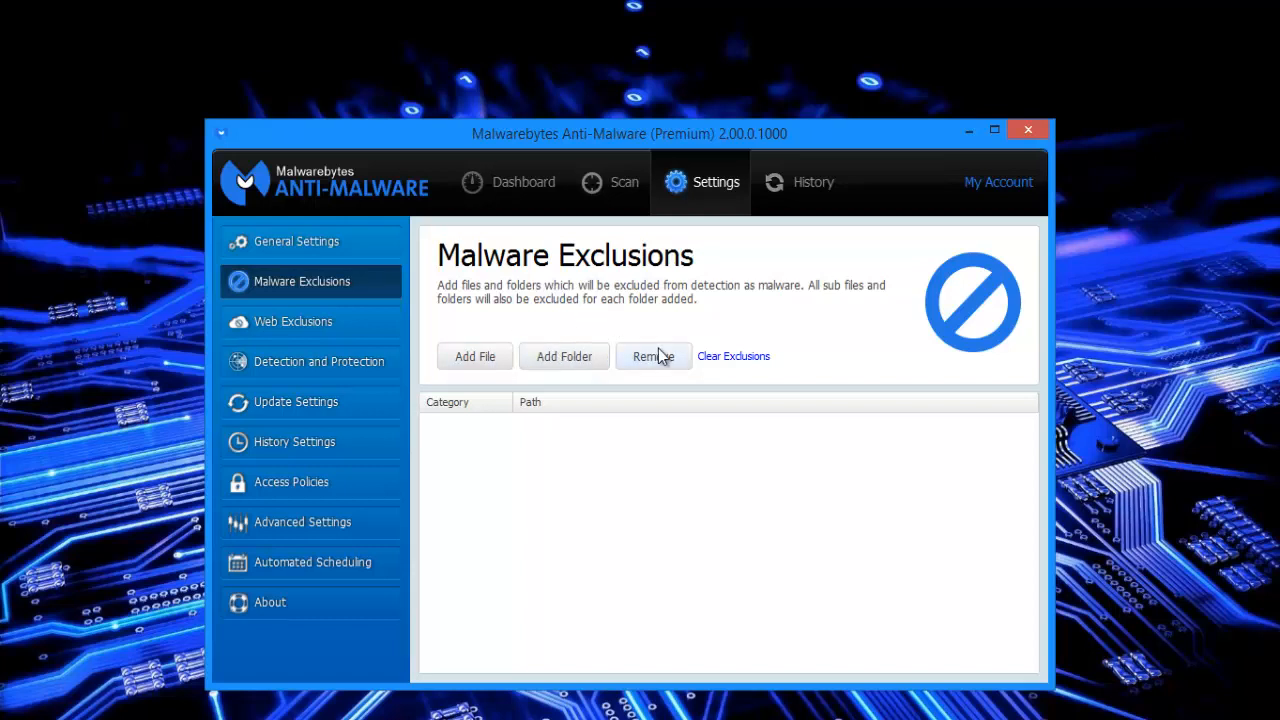
{"action": "mouse_move", "coordinate": [752, 328]}
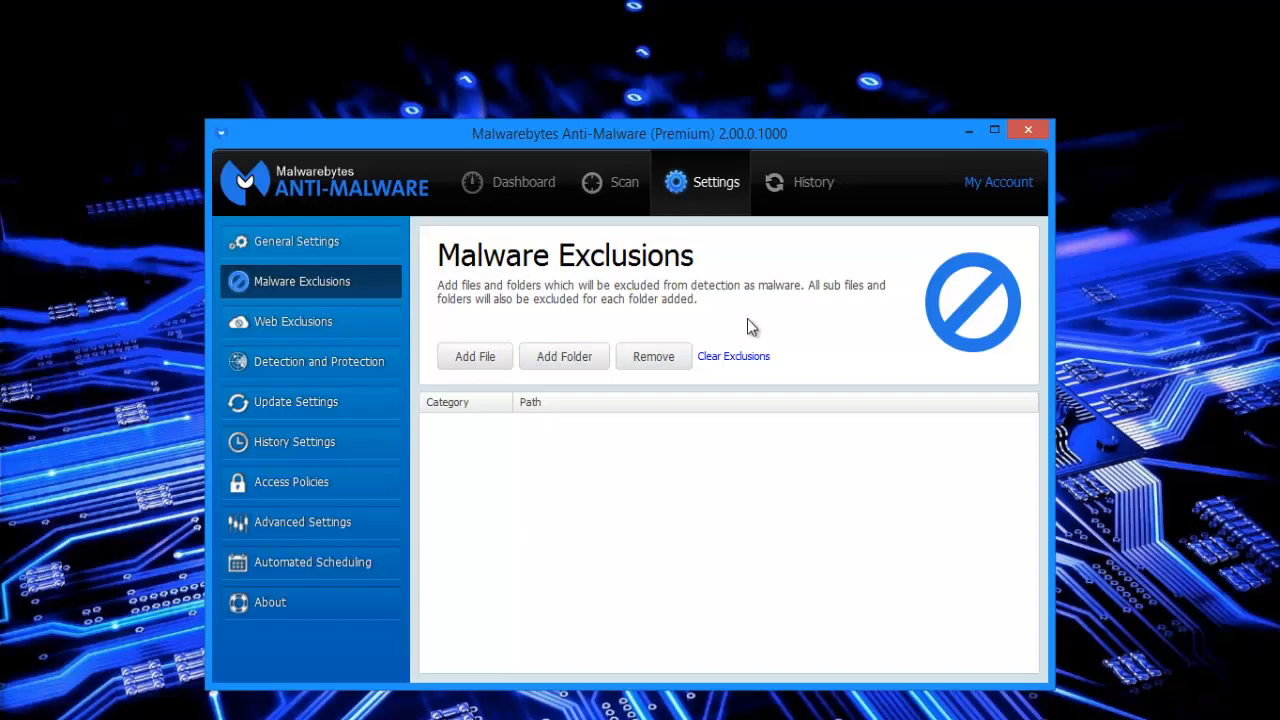
{"action": "mouse_move", "coordinate": [652, 356]}
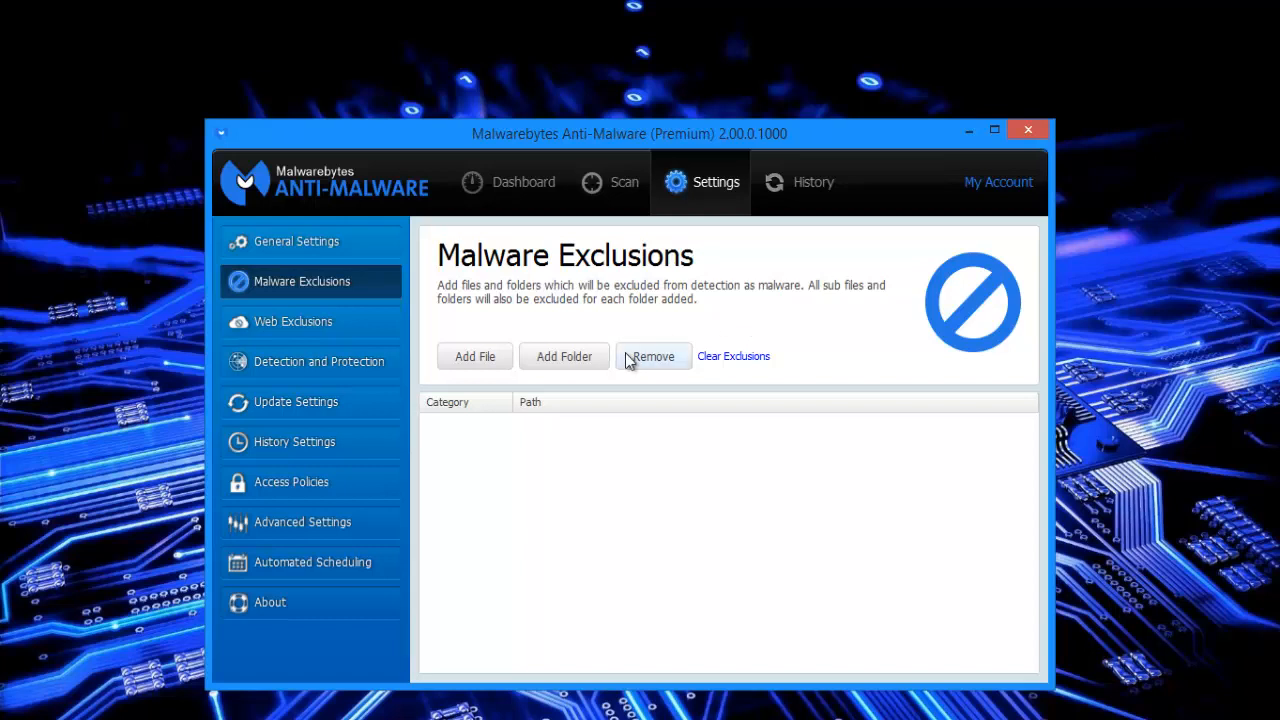
{"action": "mouse_move", "coordinate": [376, 318]}
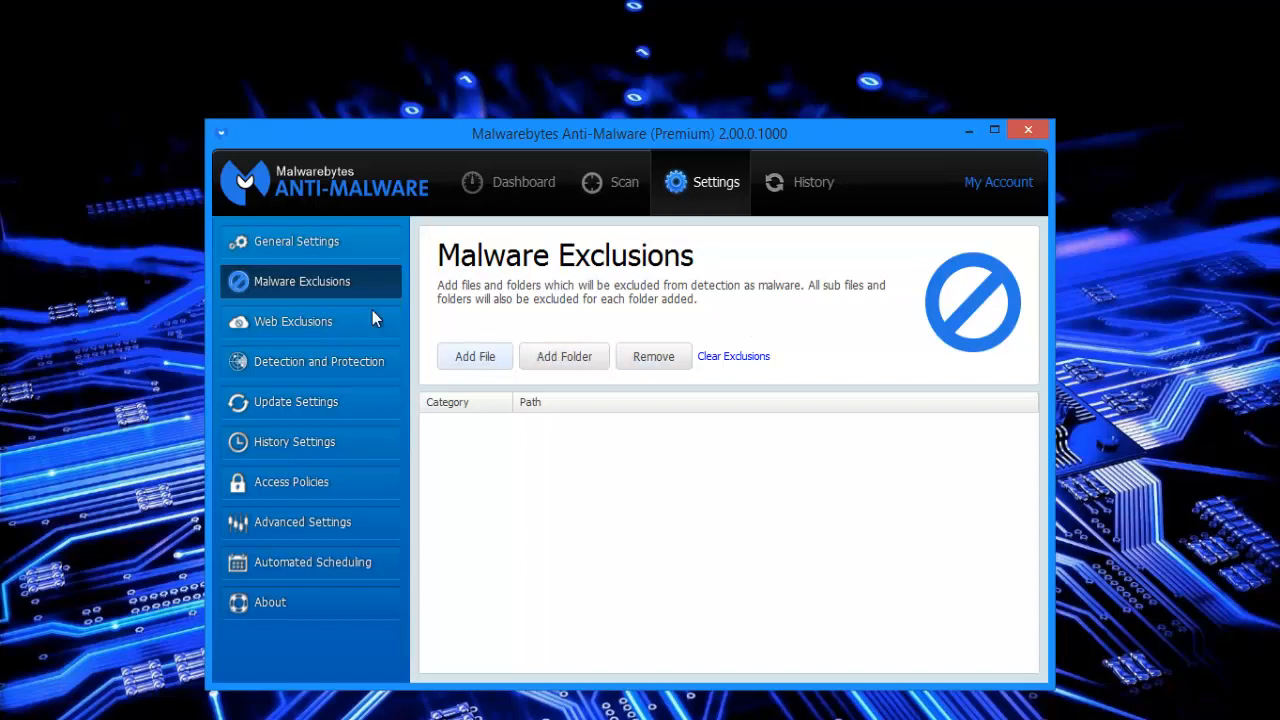
{"action": "mouse_move", "coordinate": [36, 120]}
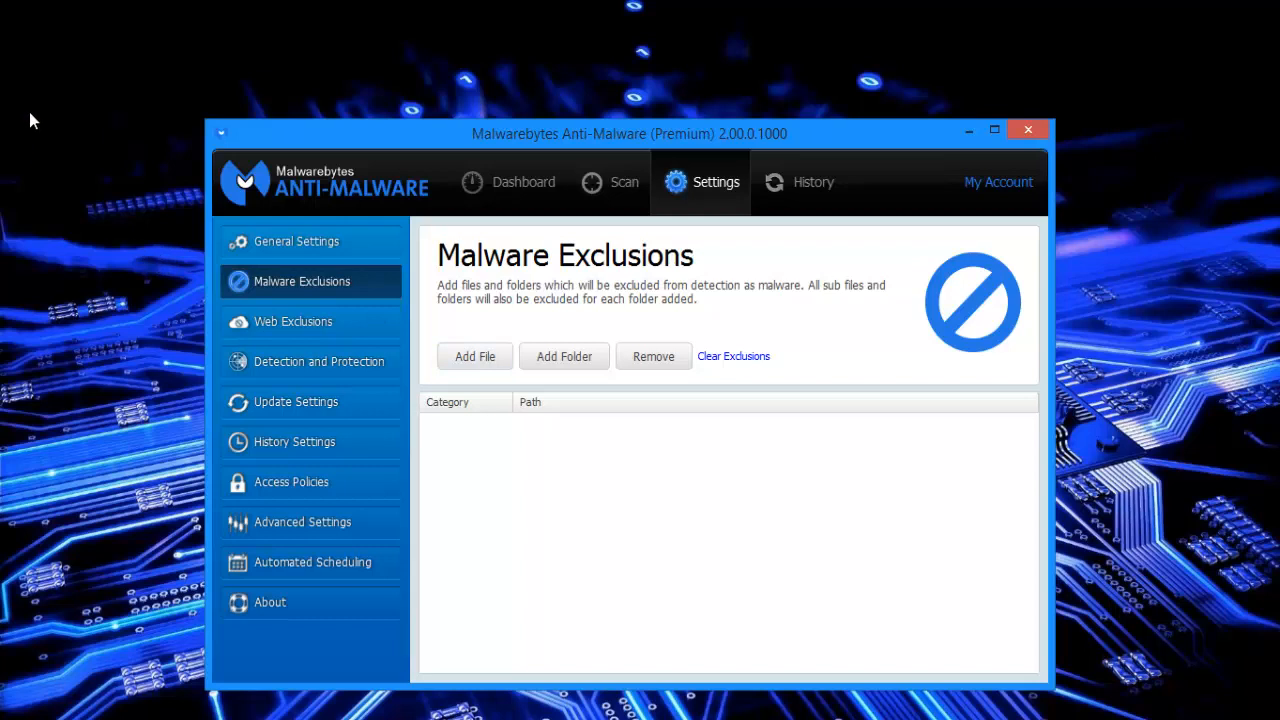
{"action": "mouse_move", "coordinate": [504, 148]}
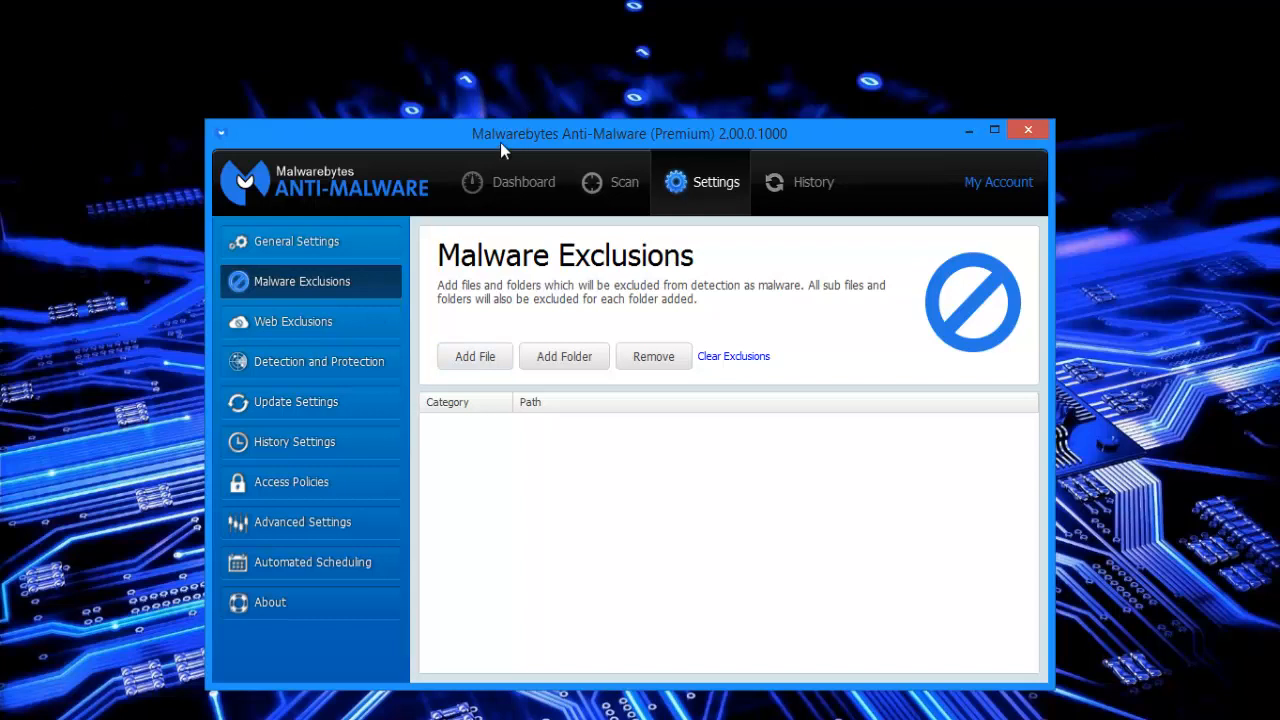
{"action": "mouse_move", "coordinate": [418, 262]}
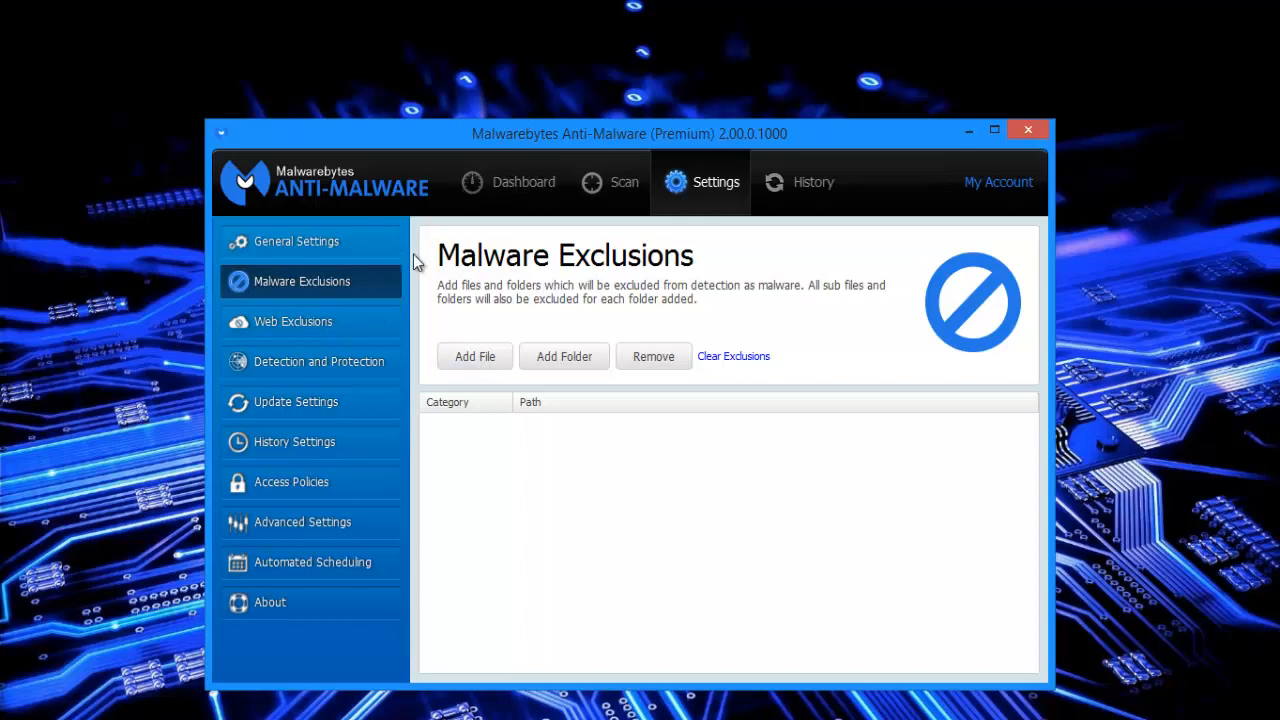
{"action": "mouse_move", "coordinate": [536, 398]}
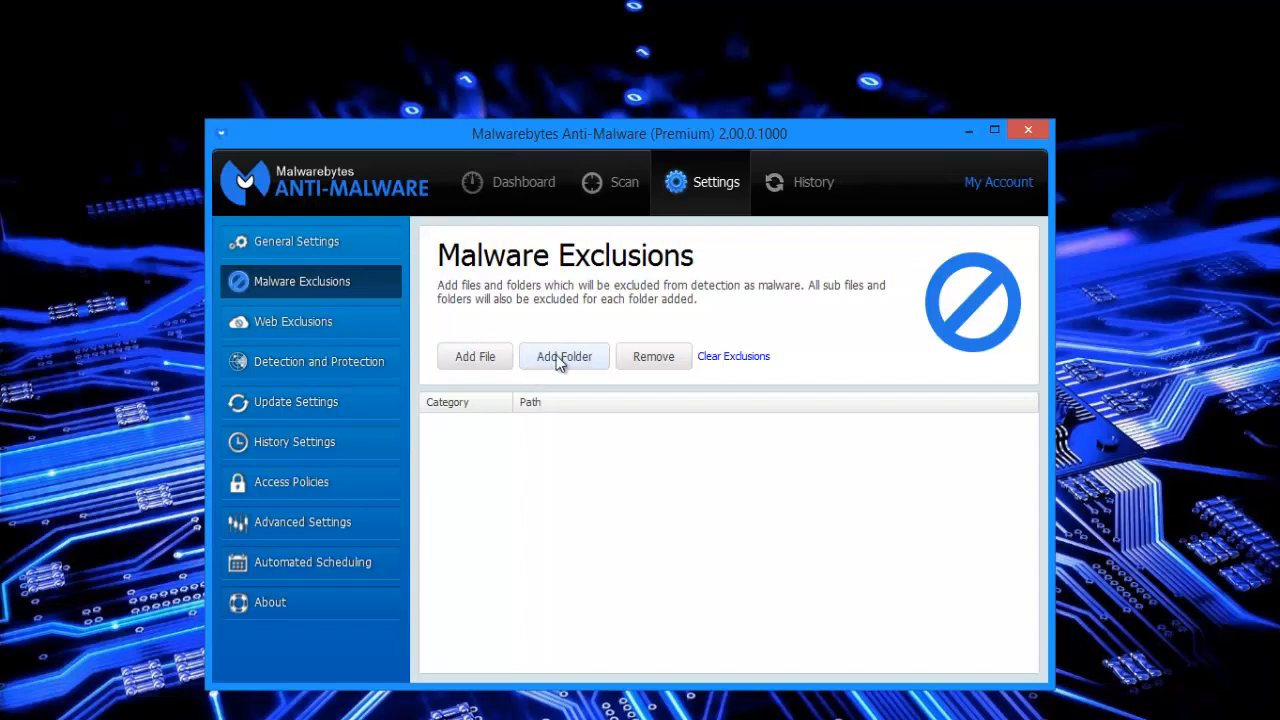
{"action": "mouse_move", "coordinate": [318, 336]}
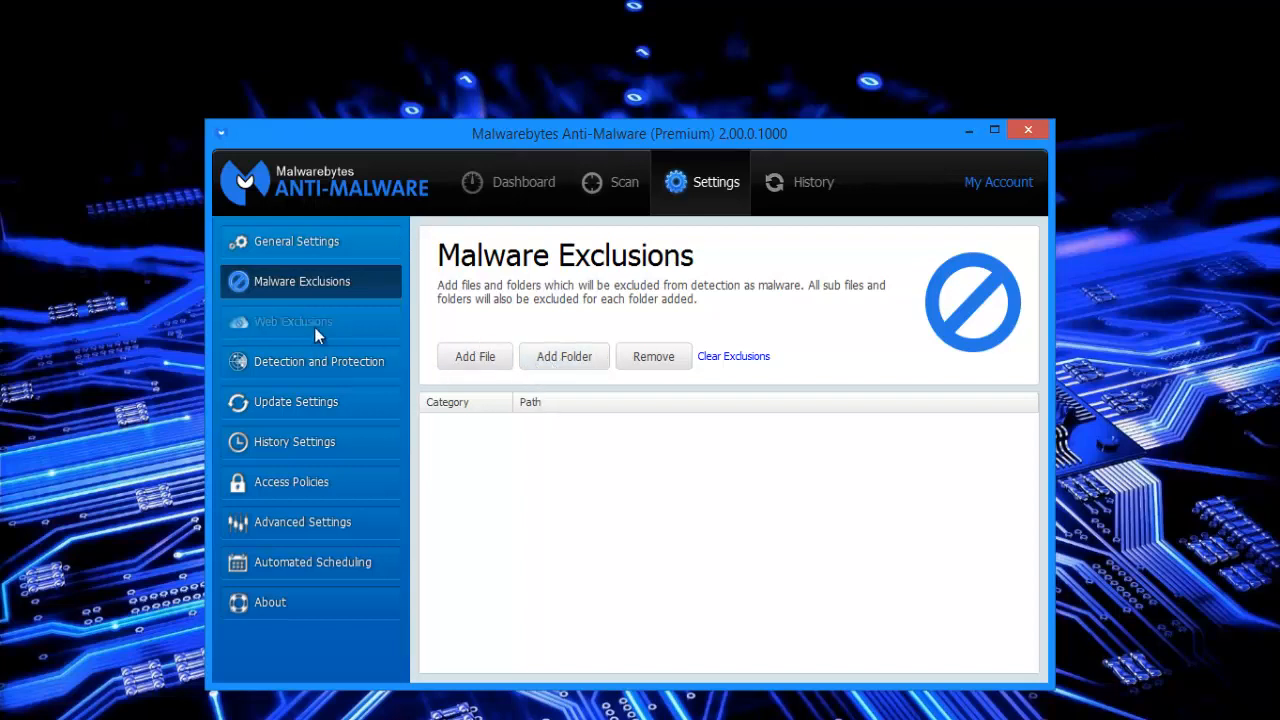
View the Web Exclusions settings, showing no excluded IPs, domains or processes.
{"action": "left_click", "coordinate": [292, 320]}
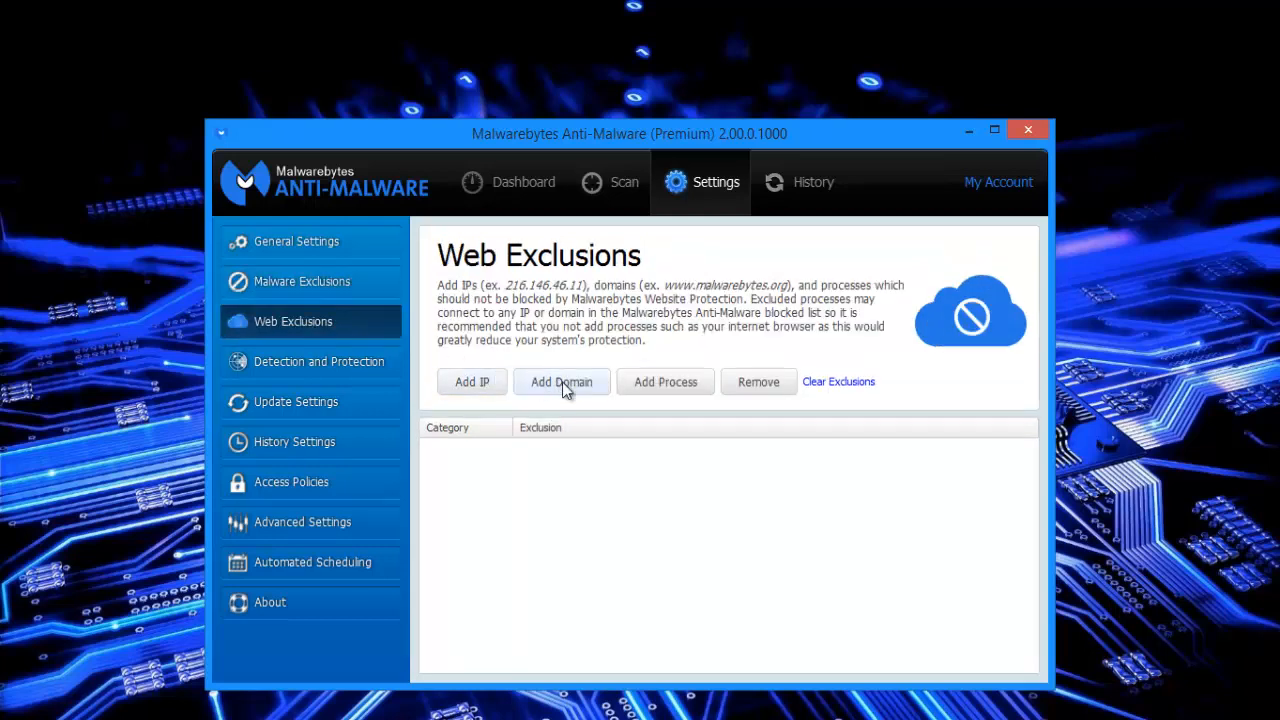
{"action": "mouse_move", "coordinate": [576, 380]}
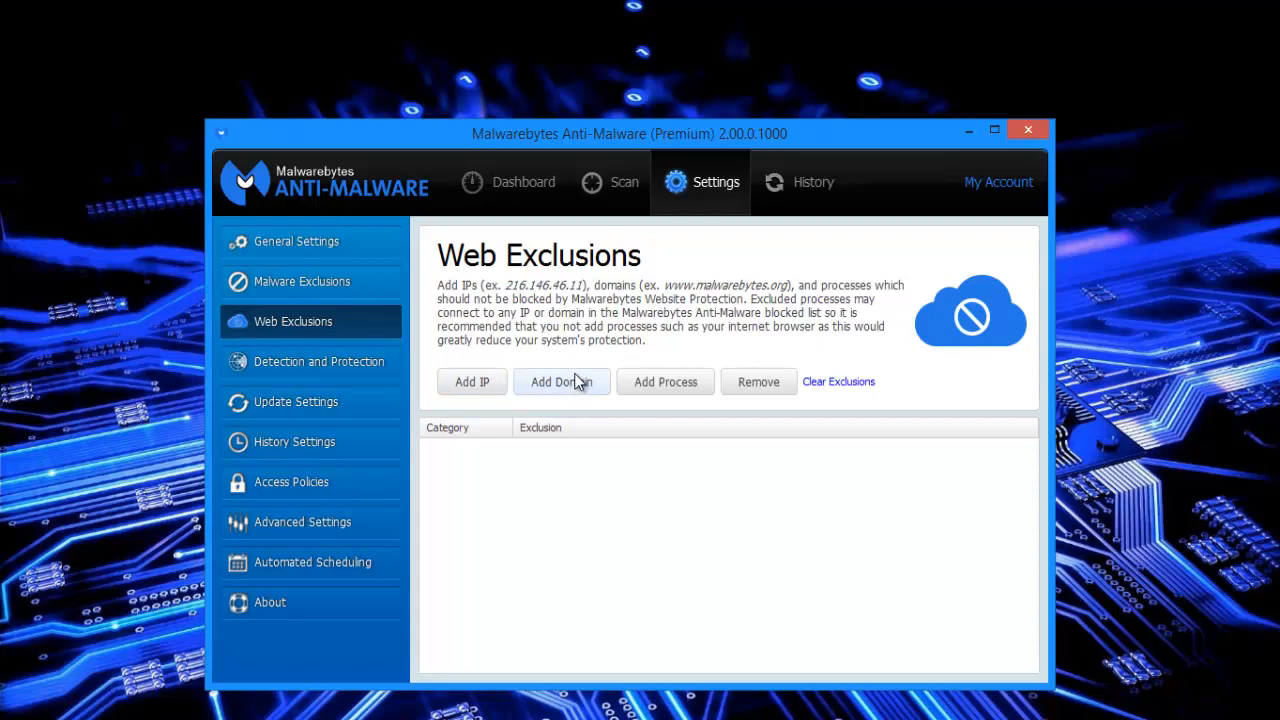
{"action": "mouse_move", "coordinate": [472, 380]}
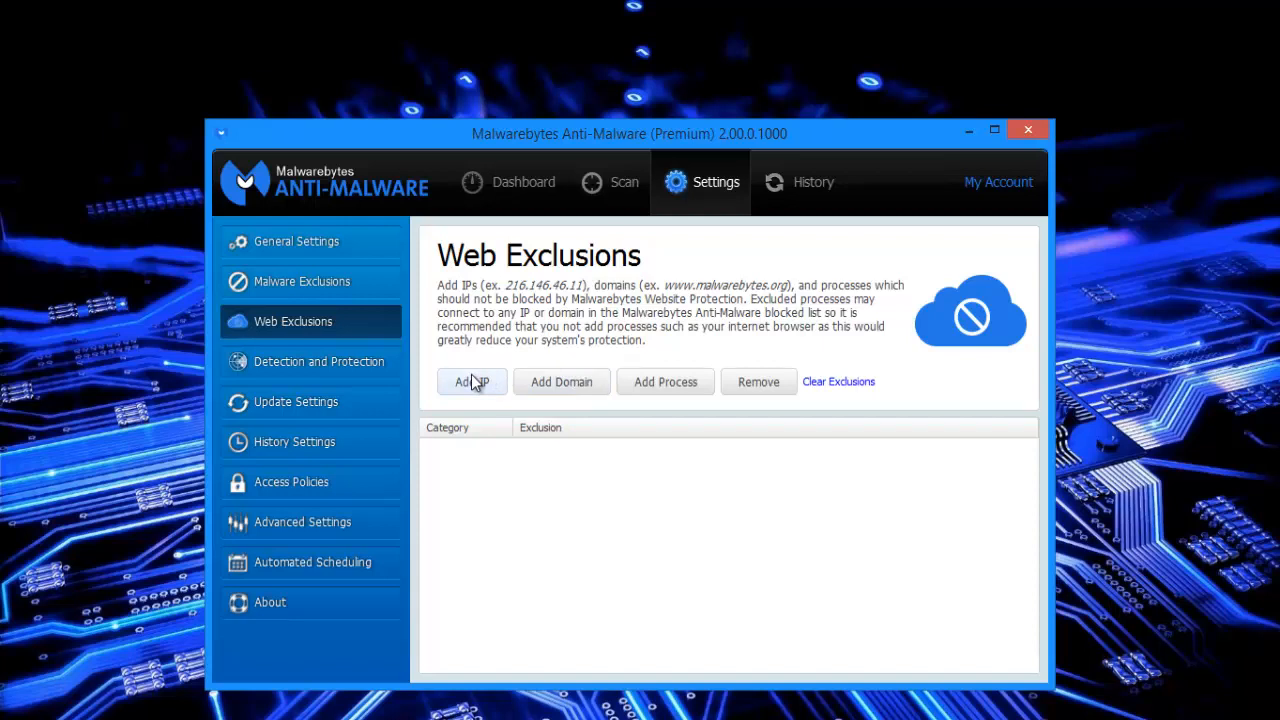
{"action": "mouse_move", "coordinate": [560, 382]}
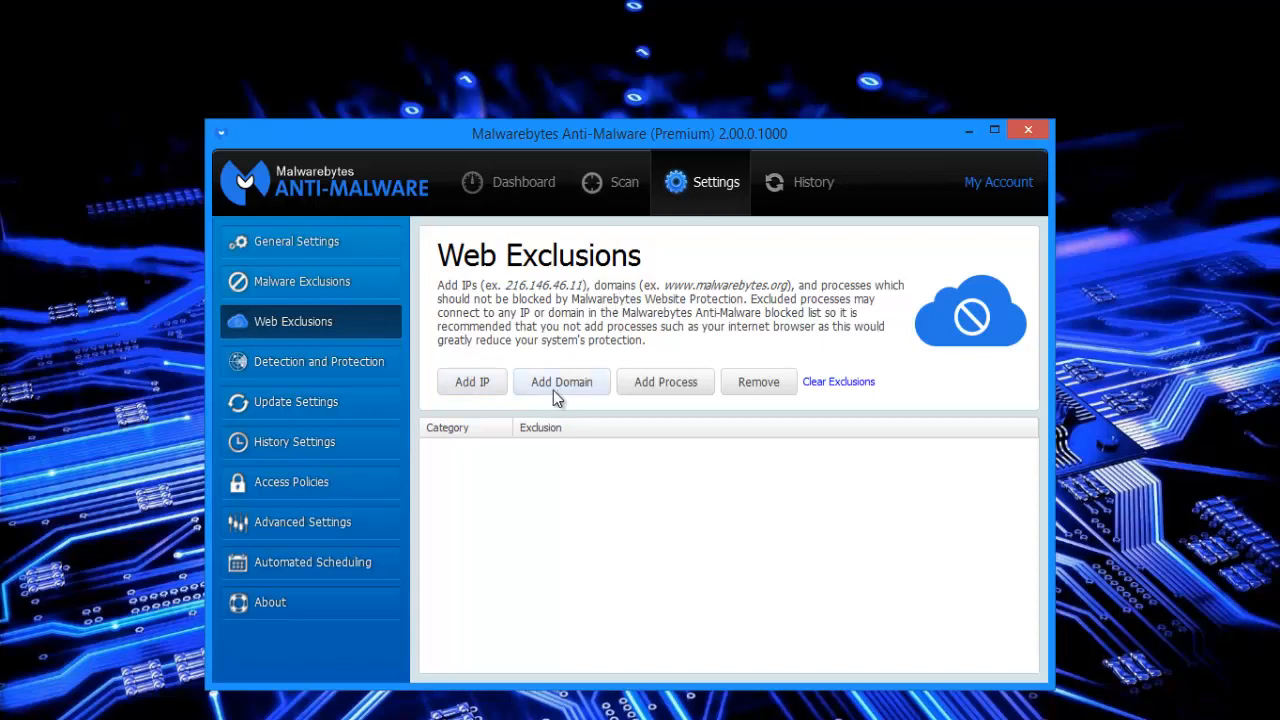
{"action": "mouse_move", "coordinate": [592, 376]}
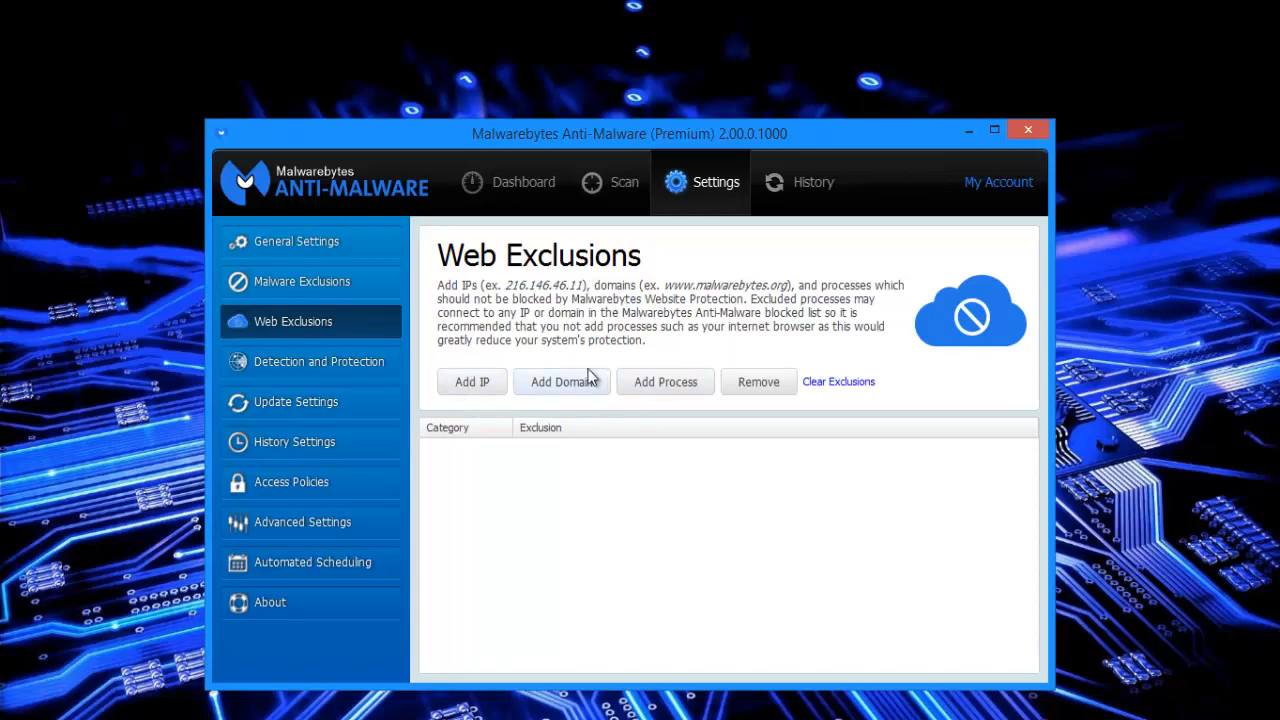
{"action": "mouse_move", "coordinate": [530, 384]}
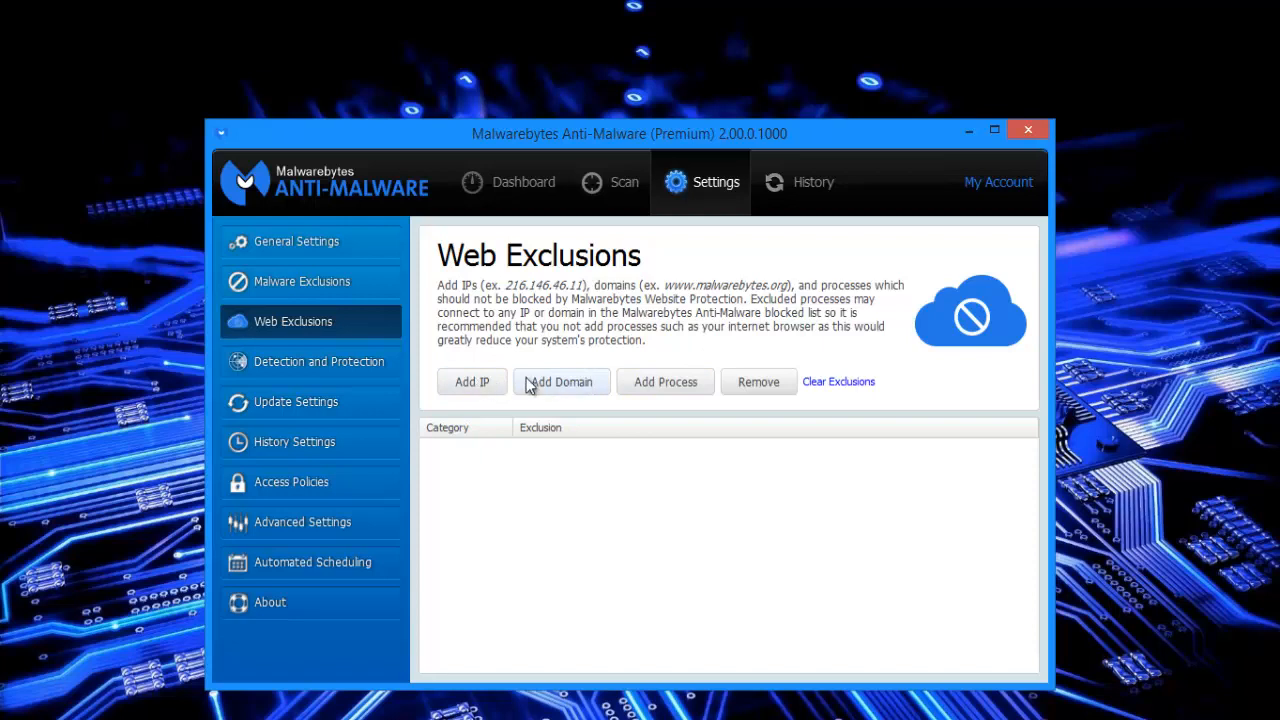
{"action": "mouse_move", "coordinate": [802, 358]}
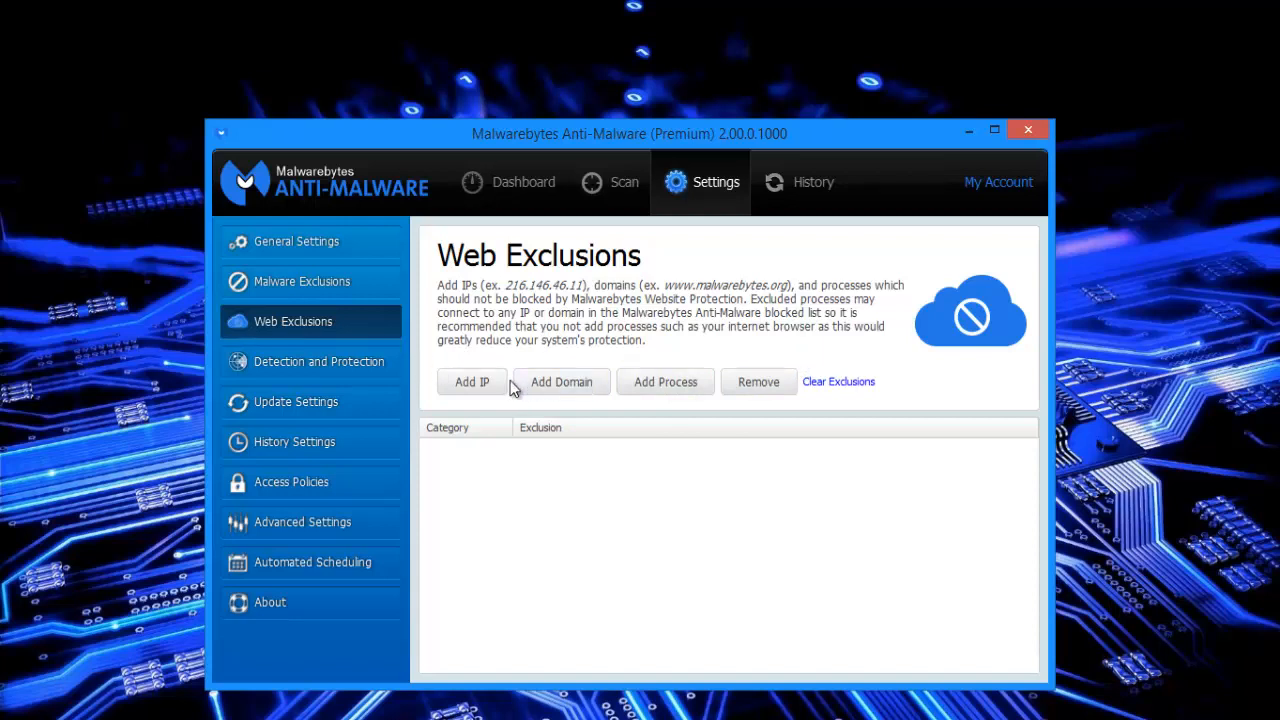
{"action": "mouse_move", "coordinate": [568, 396]}
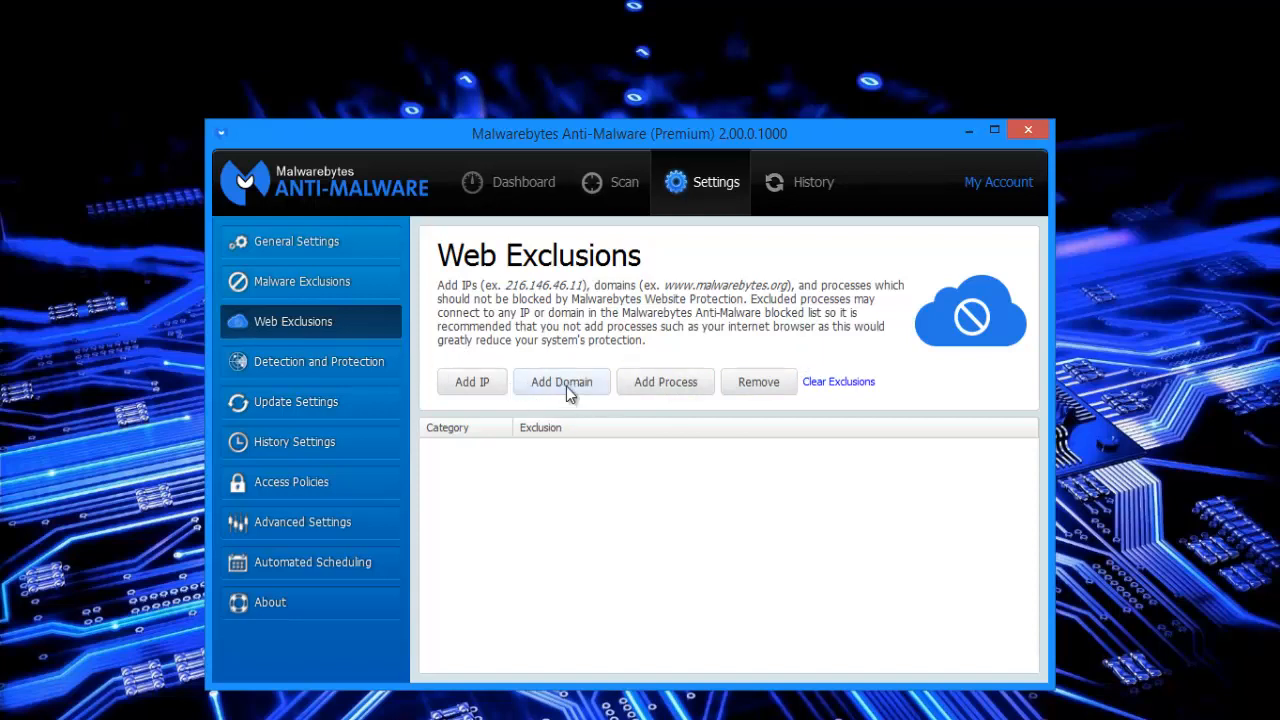
{"action": "mouse_move", "coordinate": [350, 370]}
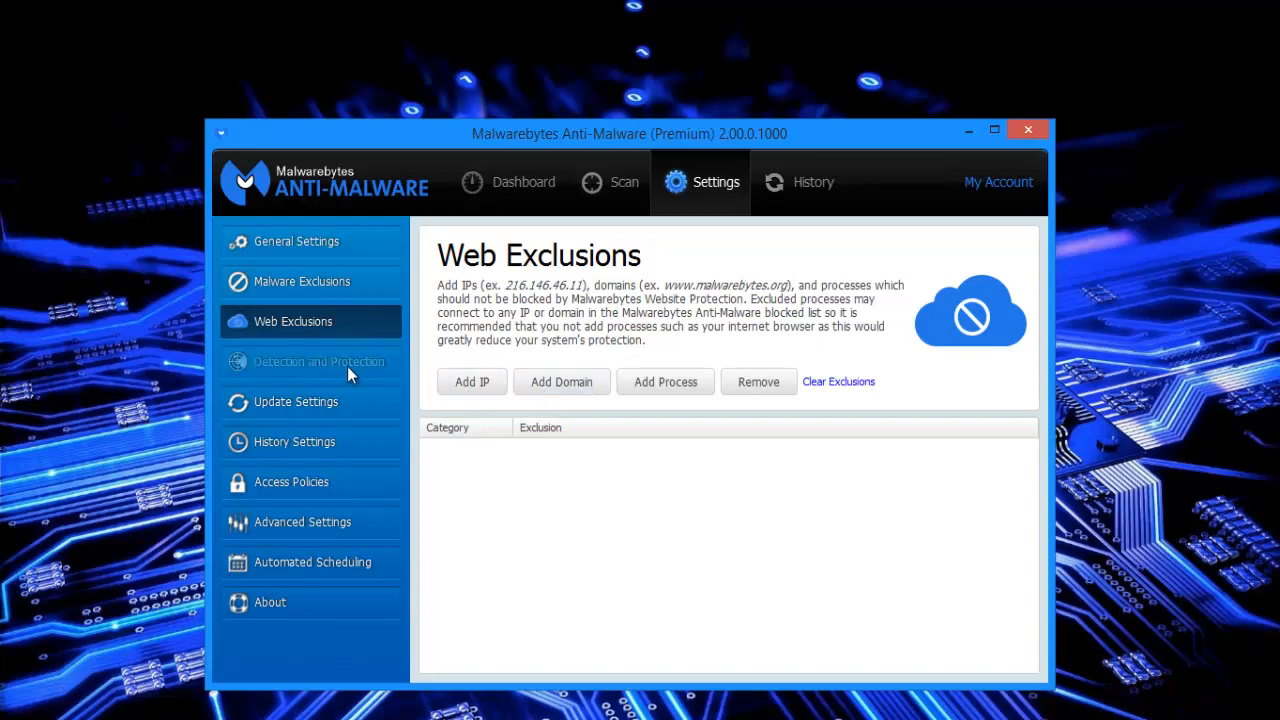
{"action": "left_click", "coordinate": [320, 360]}
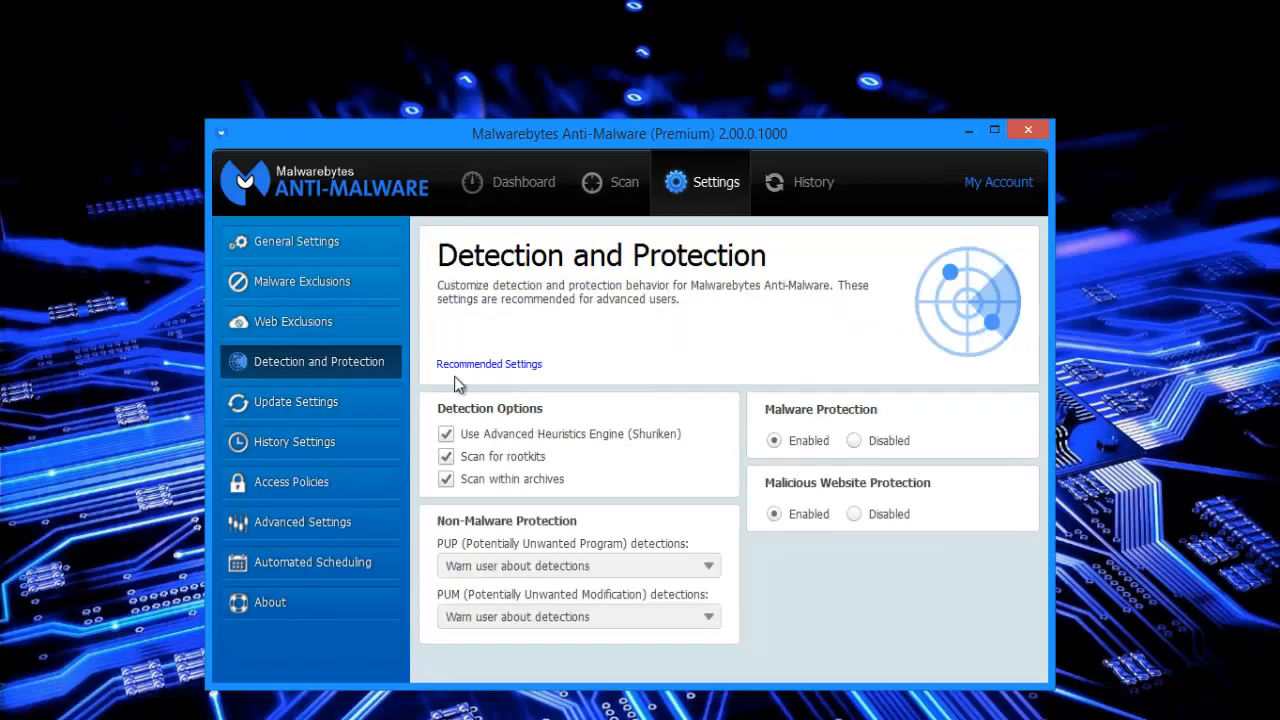
{"action": "mouse_move", "coordinate": [652, 322]}
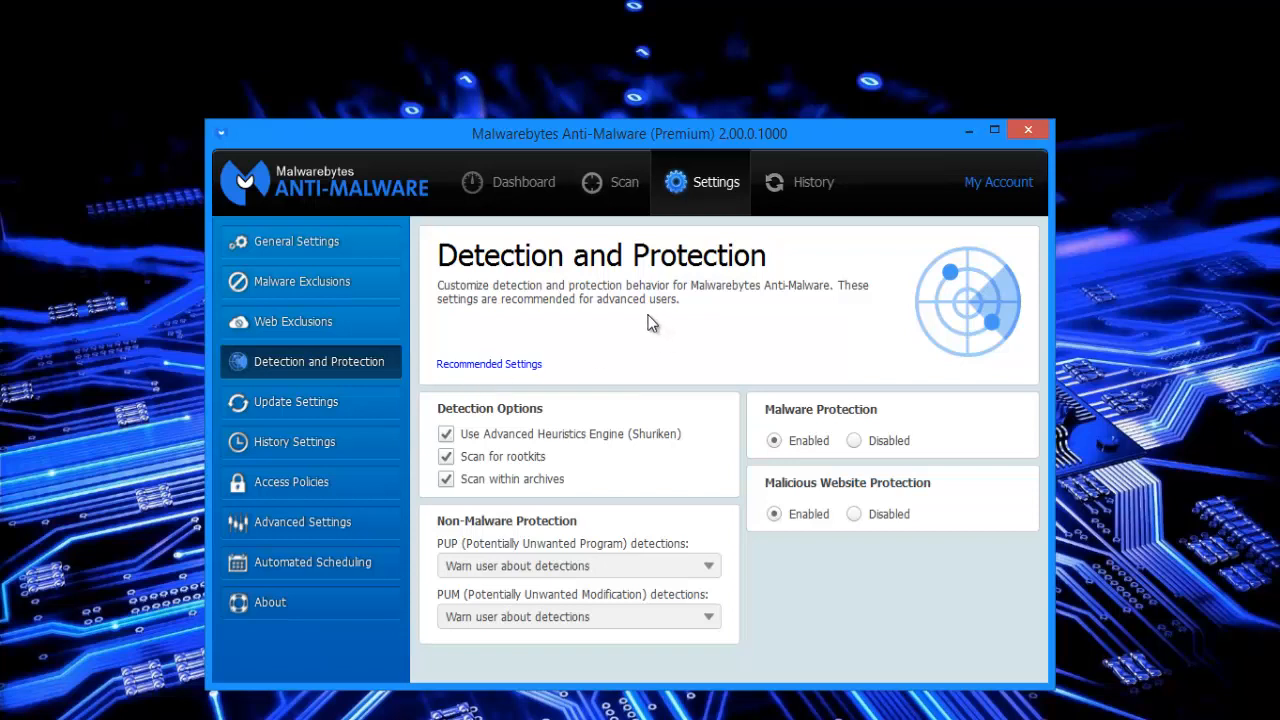
{"action": "mouse_move", "coordinate": [836, 298]}
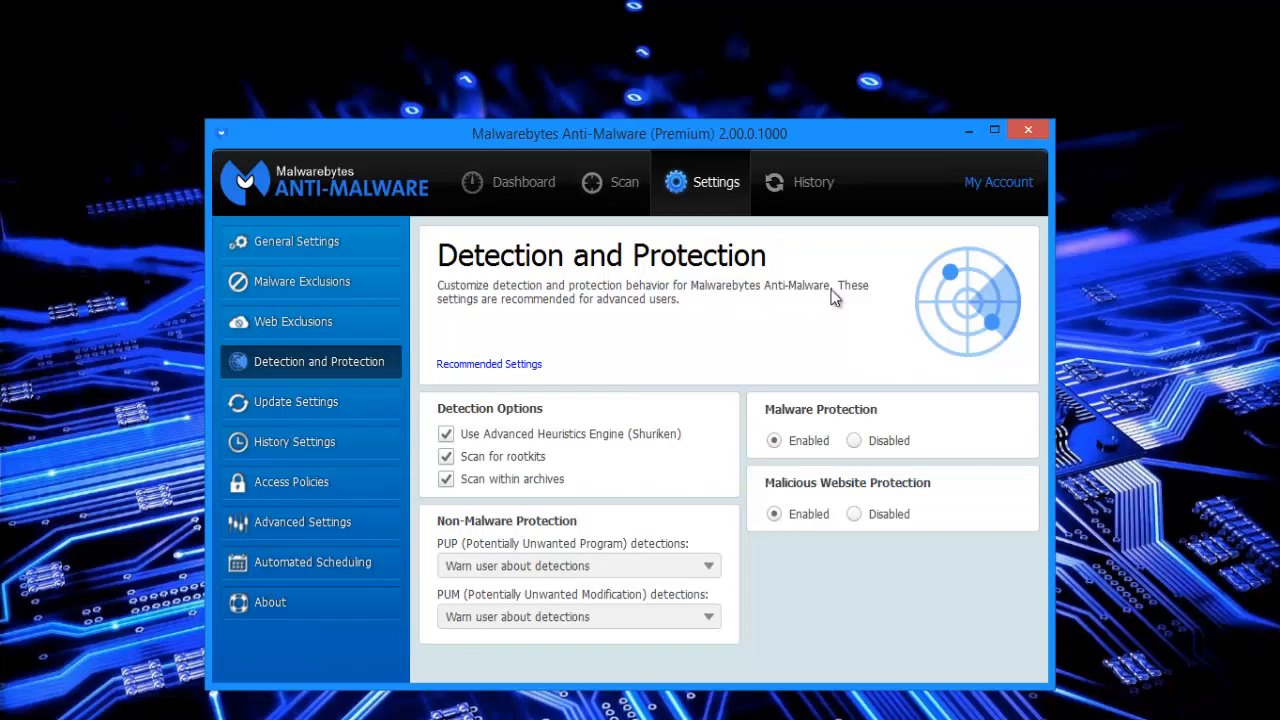
{"action": "mouse_move", "coordinate": [612, 316]}
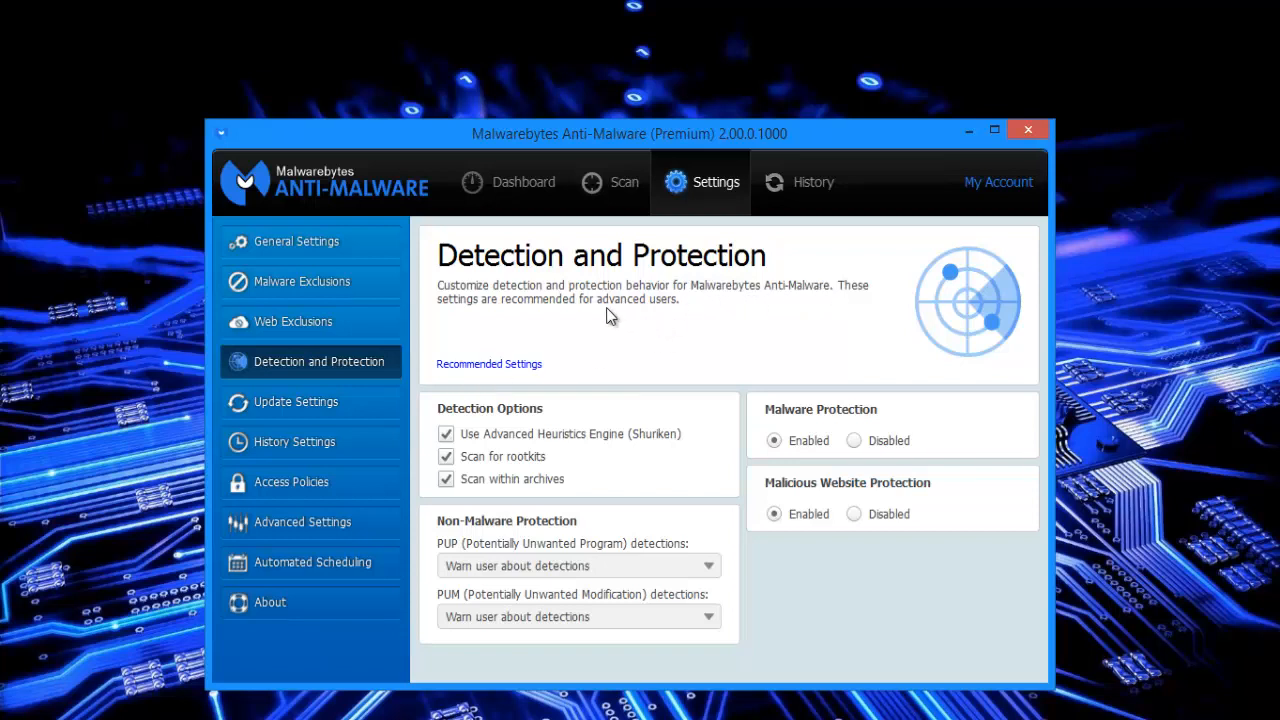
{"action": "mouse_move", "coordinate": [616, 324]}
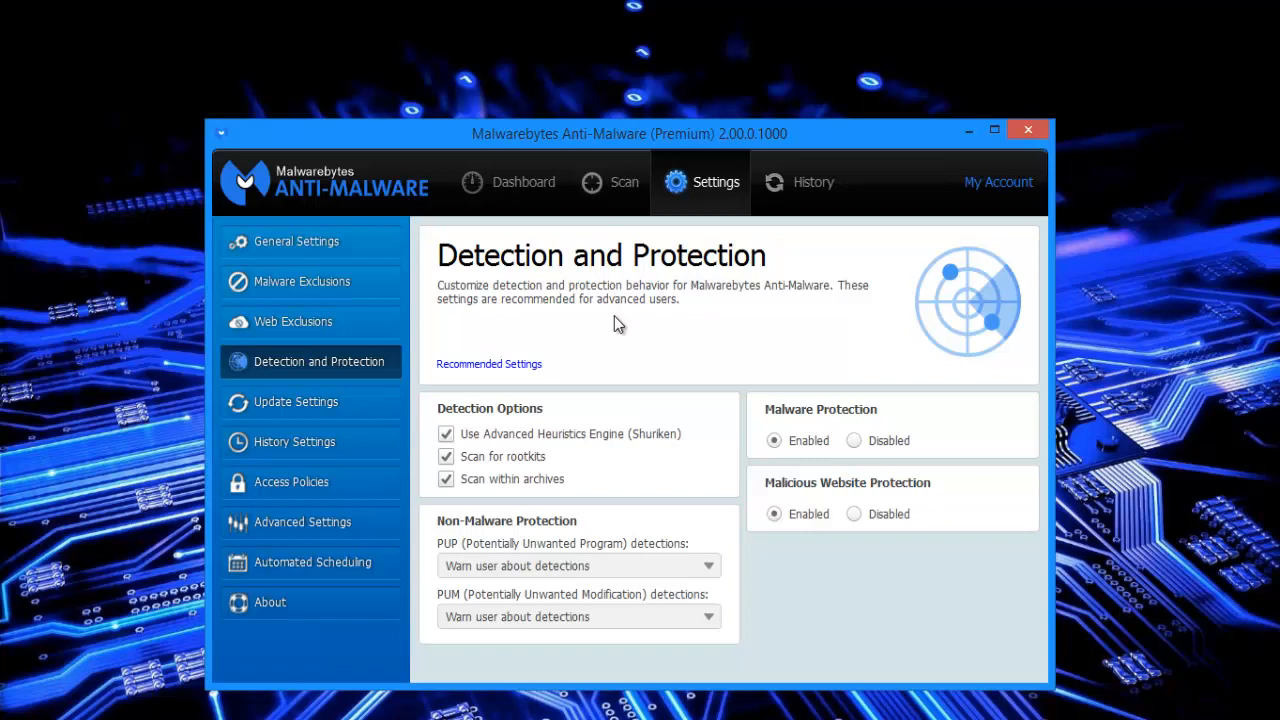
{"action": "mouse_move", "coordinate": [796, 428]}
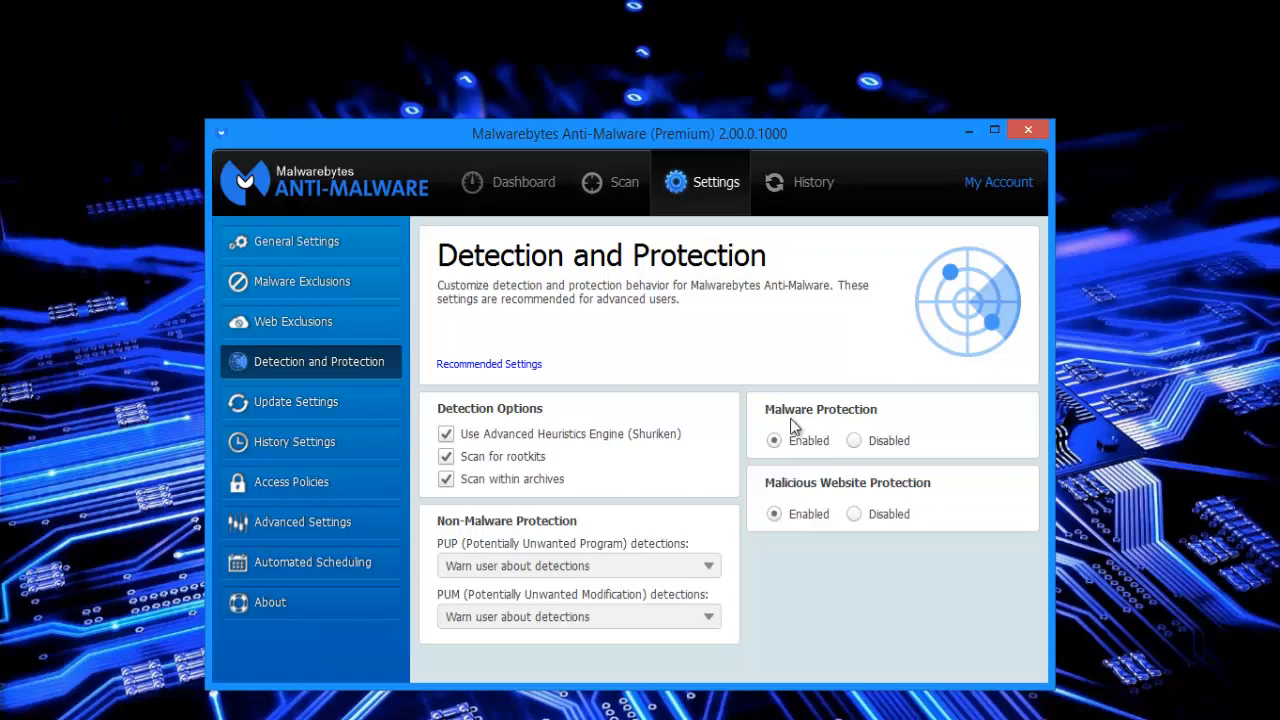
{"action": "mouse_move", "coordinate": [800, 430]}
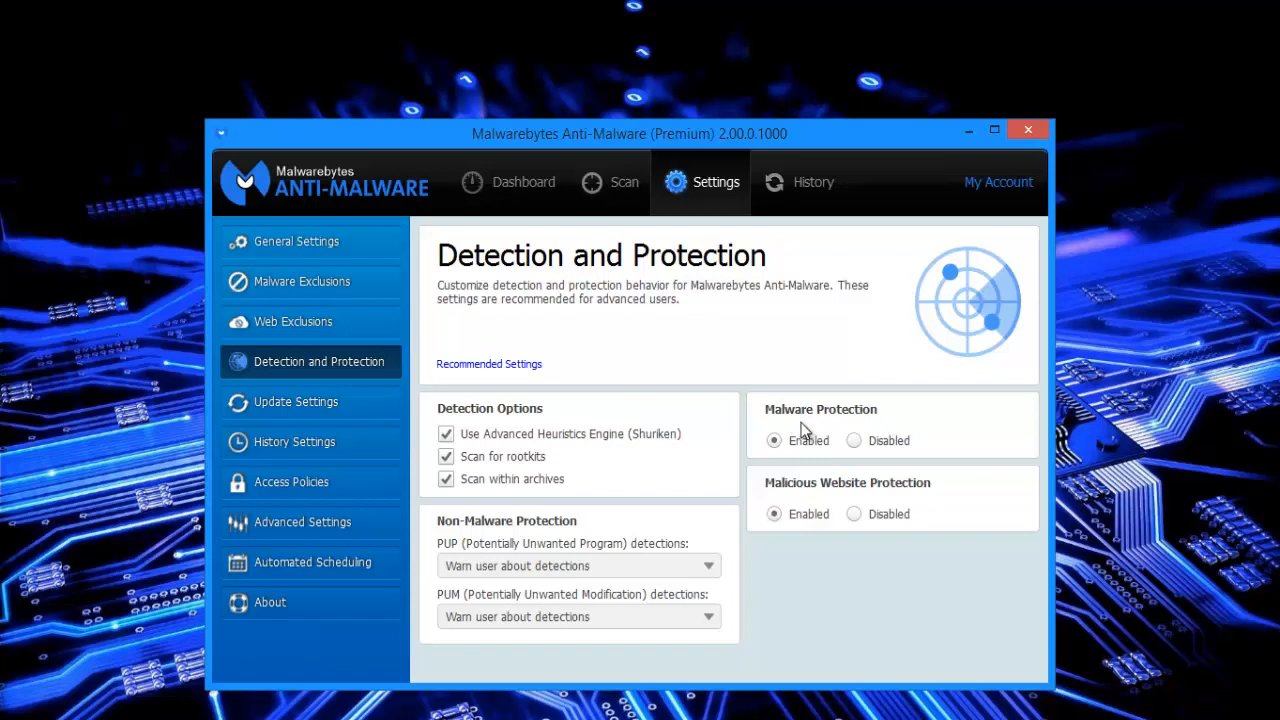
{"action": "mouse_move", "coordinate": [856, 508]}
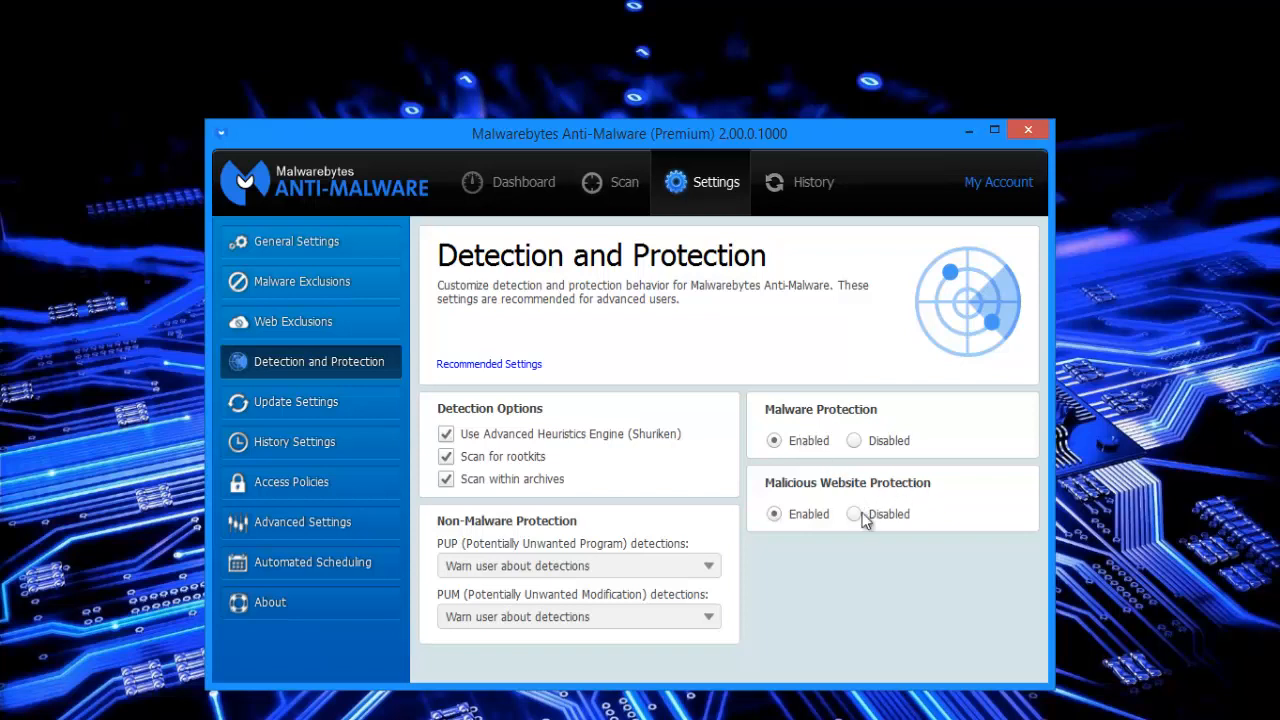
{"action": "mouse_move", "coordinate": [524, 182]}
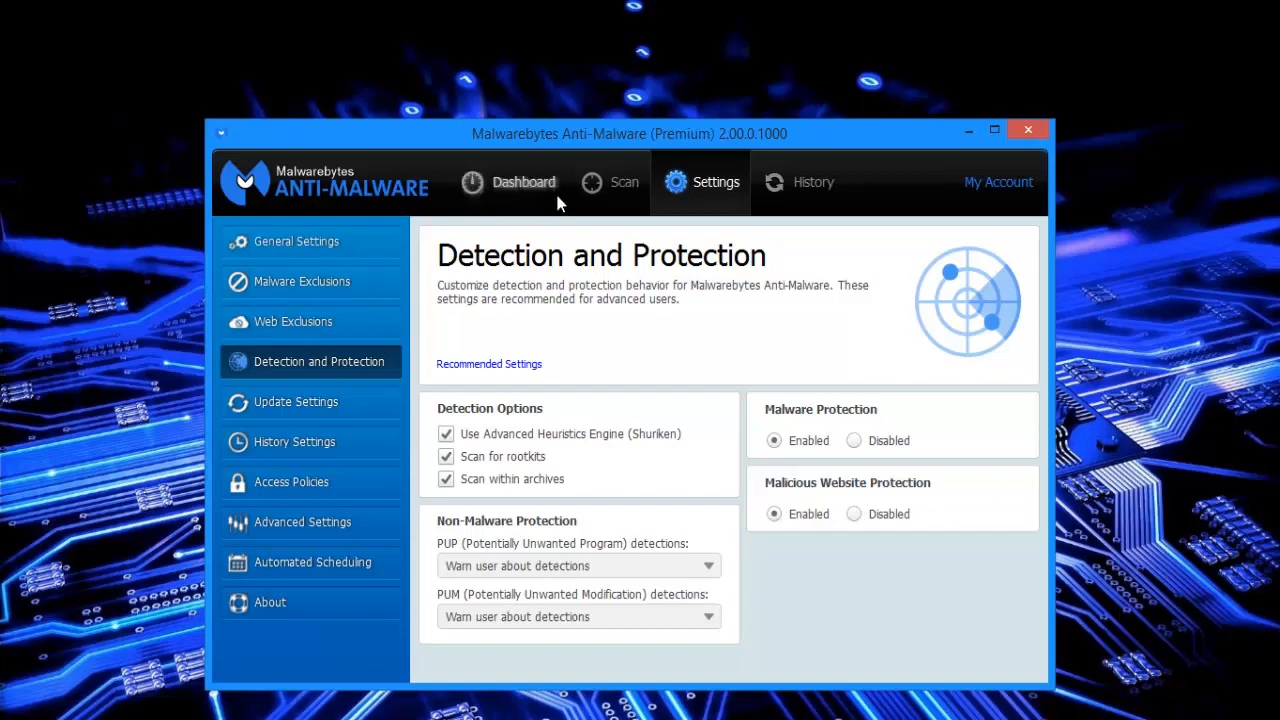
Check the Dashboard protection status, then return to General Settings.
{"action": "left_click", "coordinate": [508, 182]}
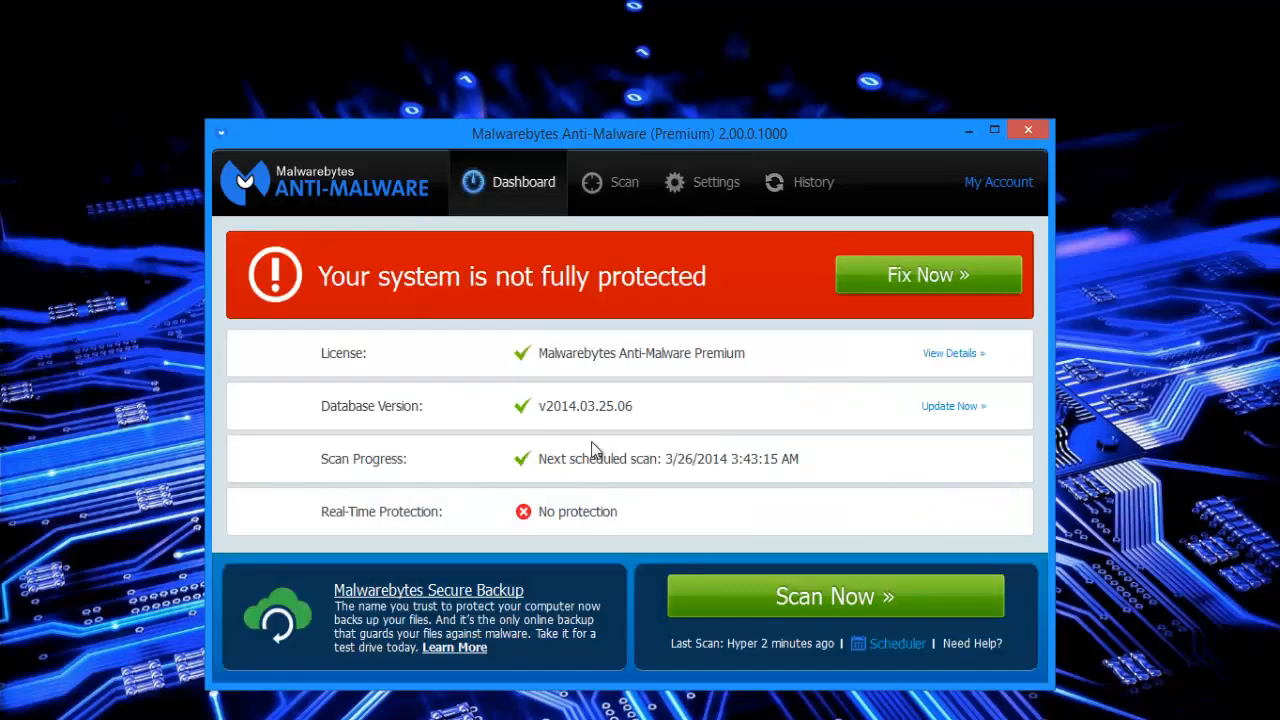
{"action": "mouse_move", "coordinate": [340, 442]}
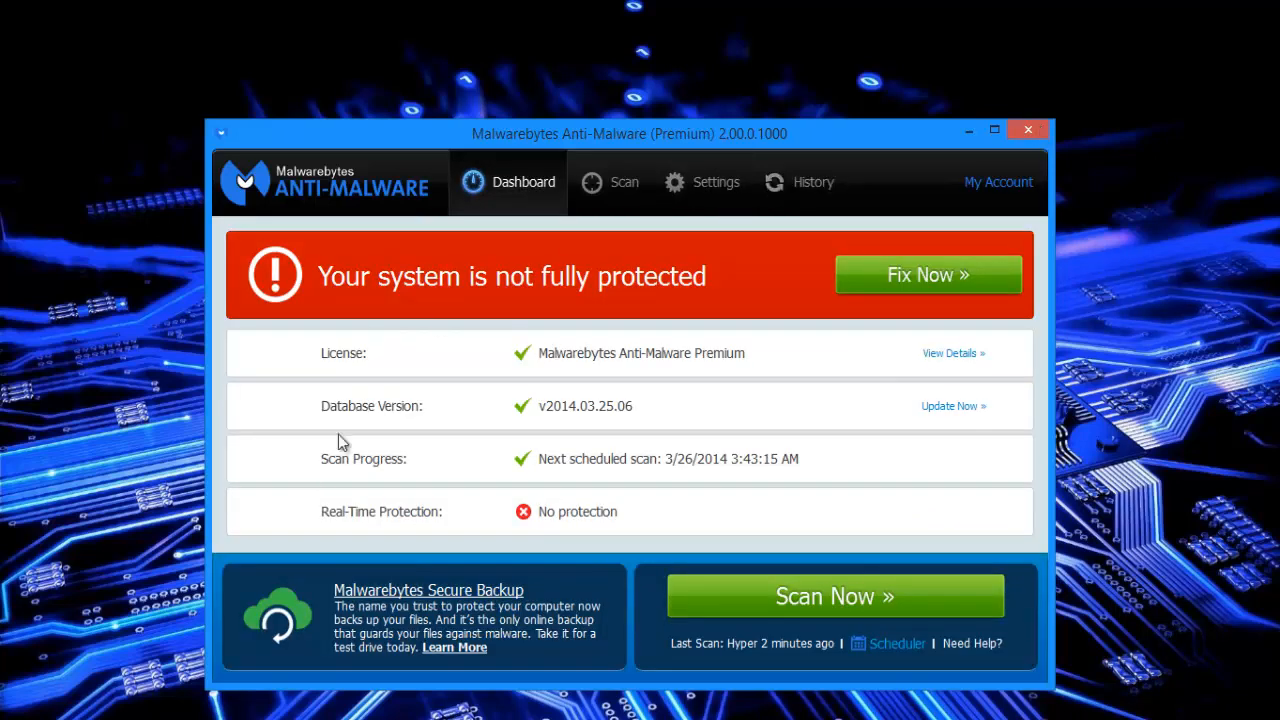
{"action": "left_click", "coordinate": [716, 182]}
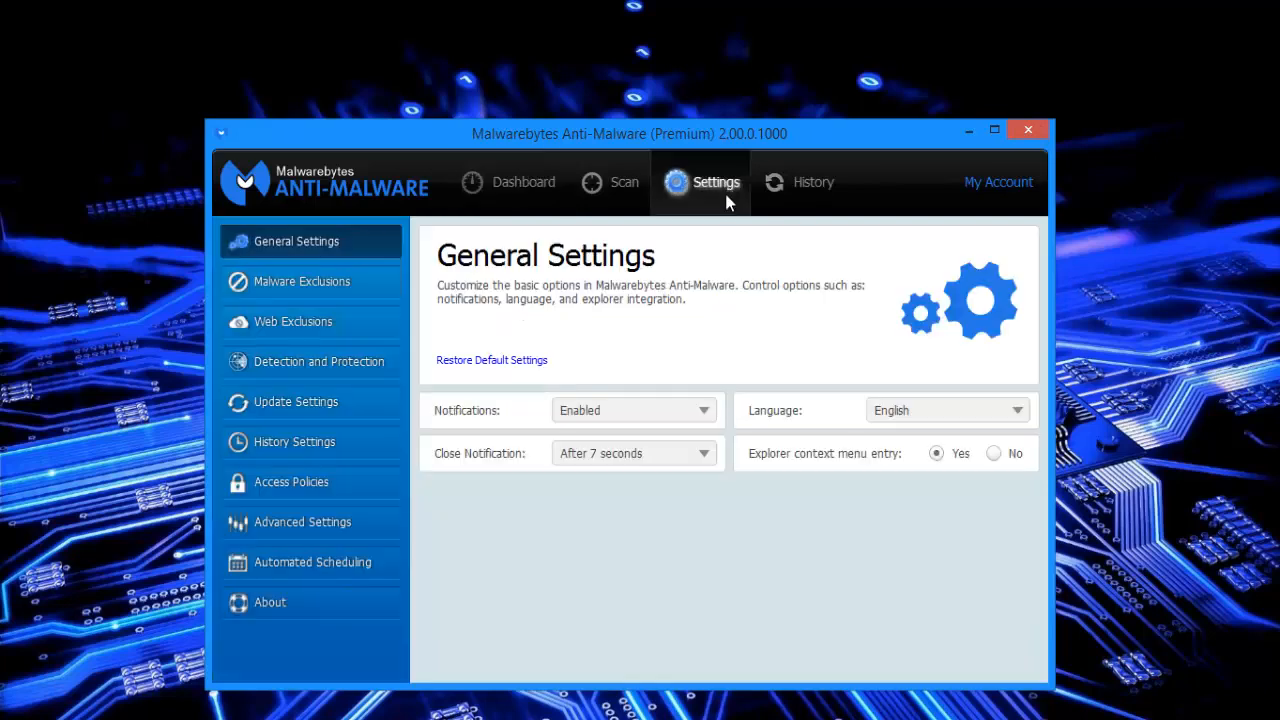
{"action": "mouse_move", "coordinate": [304, 360]}
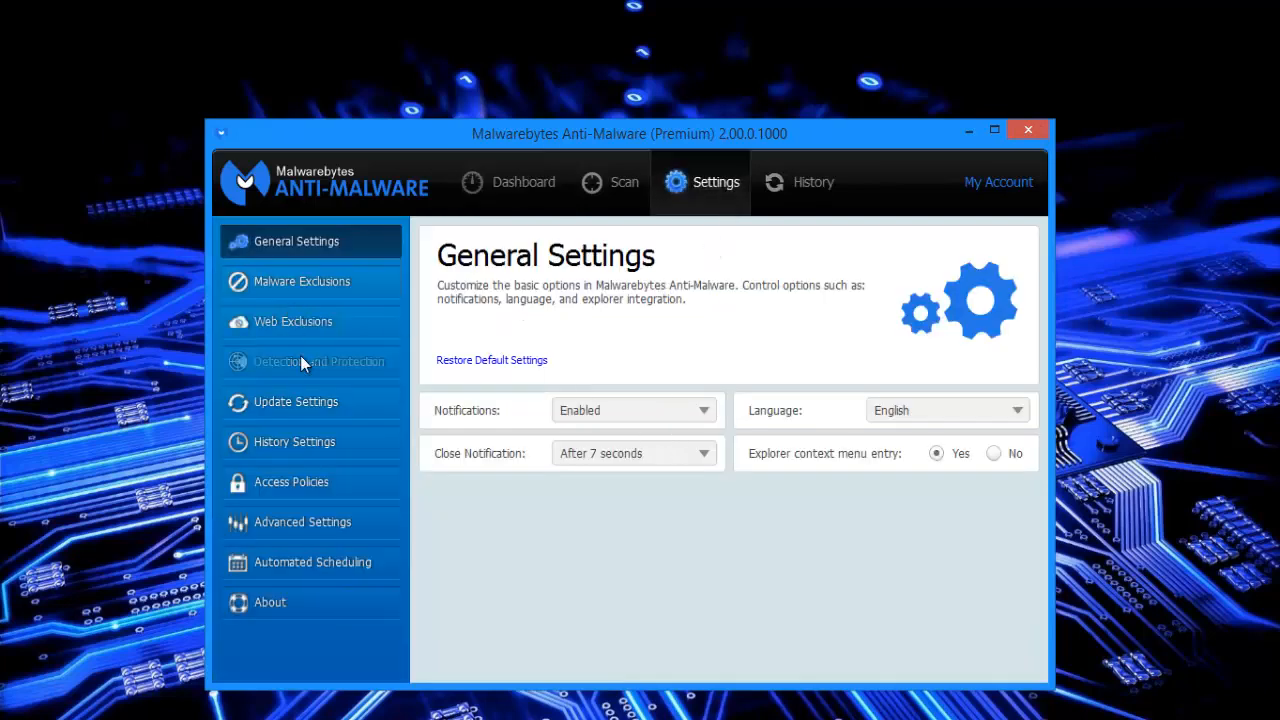
View Detection and Protection settings with malware and website protection enabled.
{"action": "left_click", "coordinate": [320, 360]}
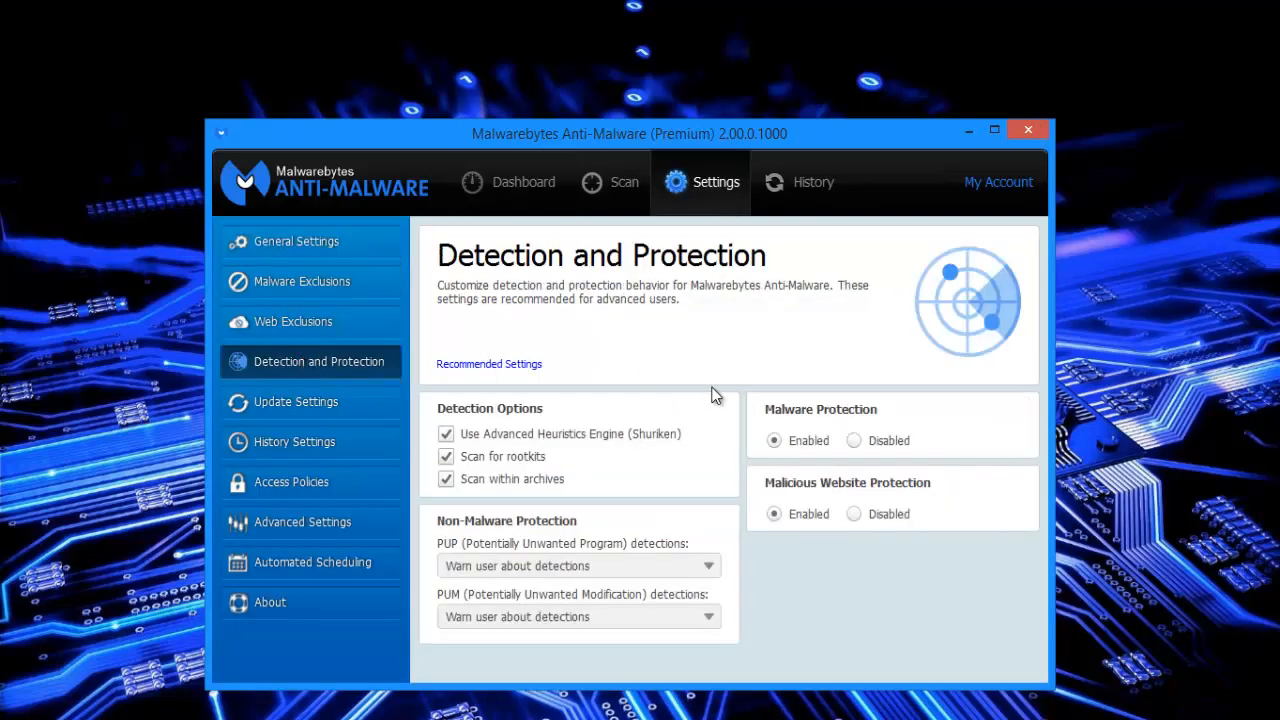
{"action": "mouse_move", "coordinate": [536, 430]}
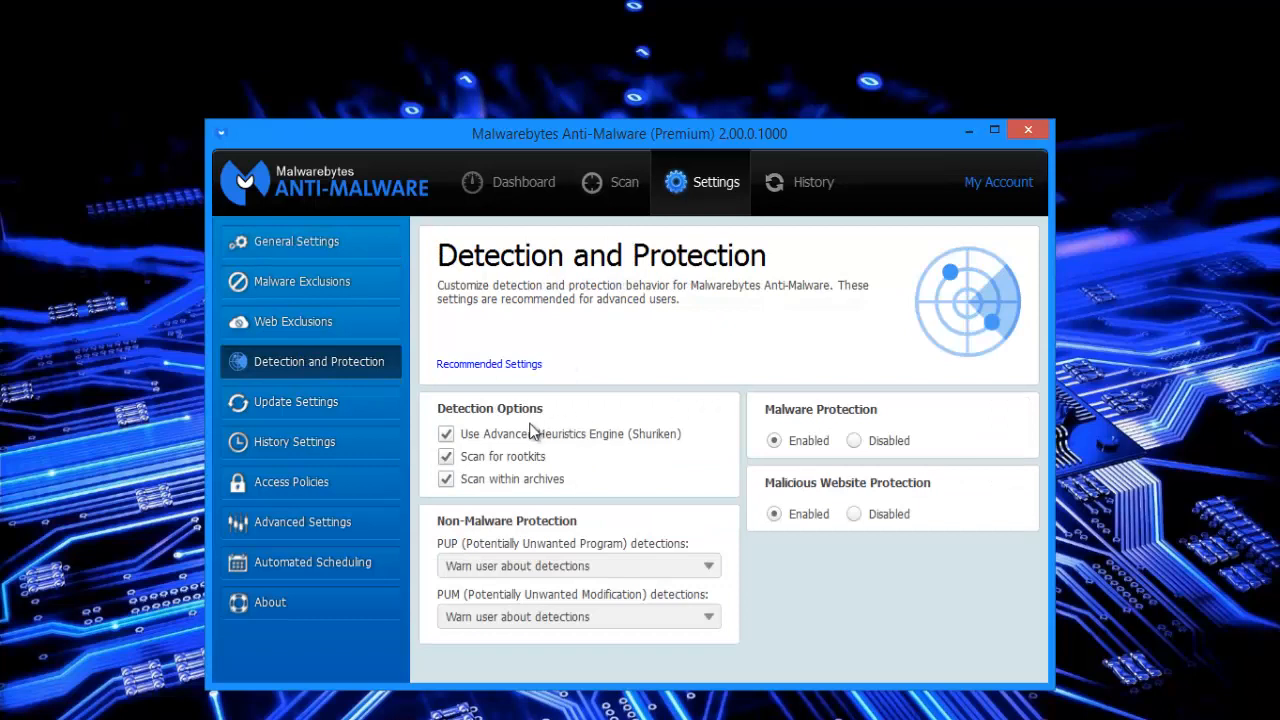
{"action": "mouse_move", "coordinate": [472, 460]}
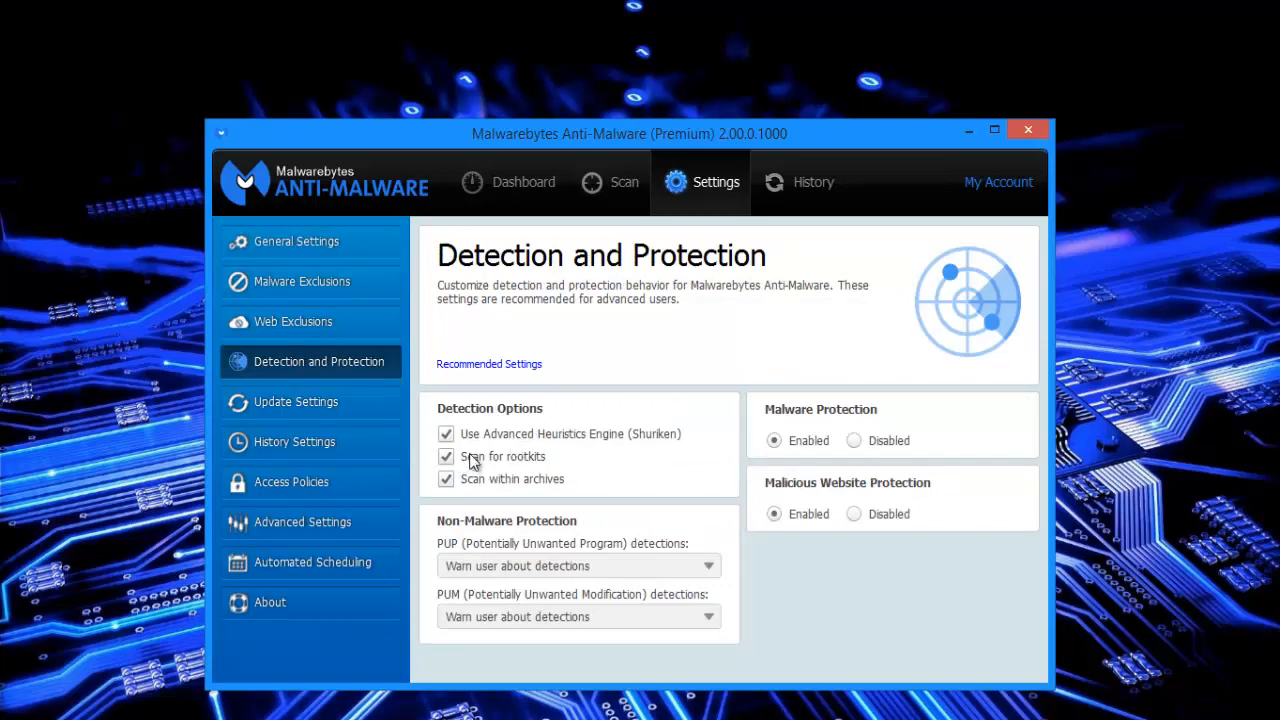
{"action": "mouse_move", "coordinate": [510, 444]}
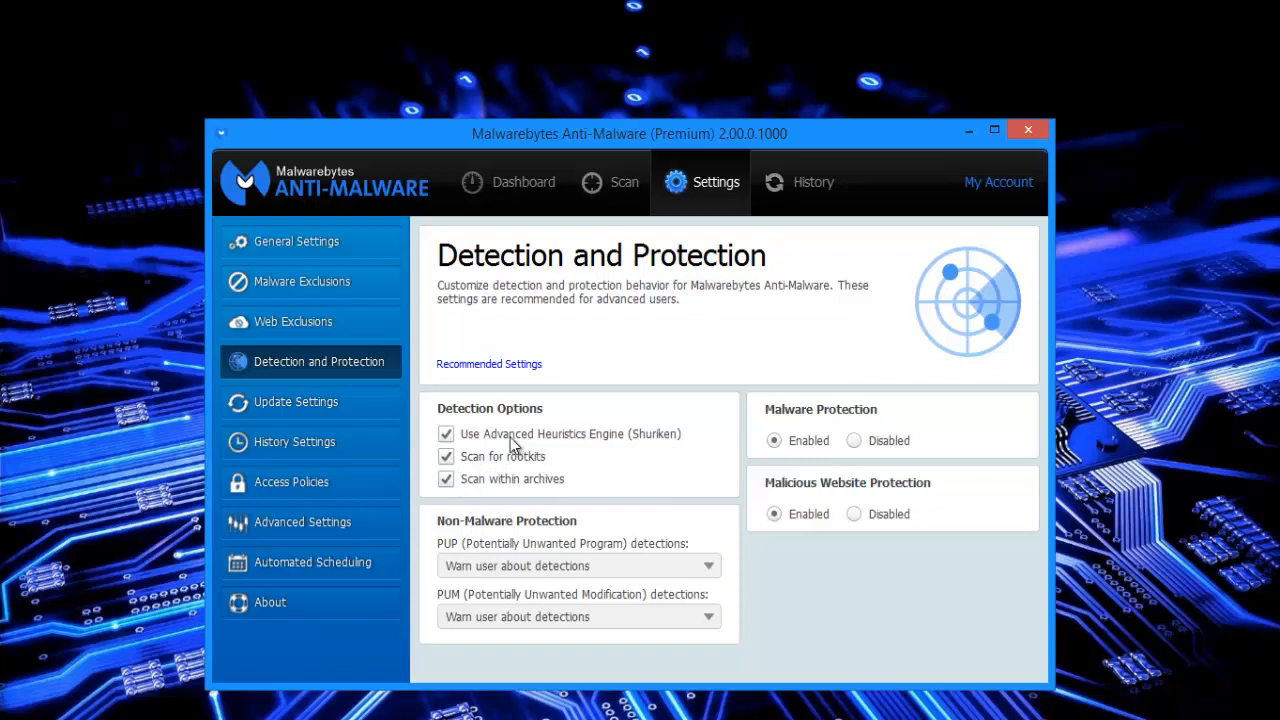
{"action": "mouse_move", "coordinate": [618, 444]}
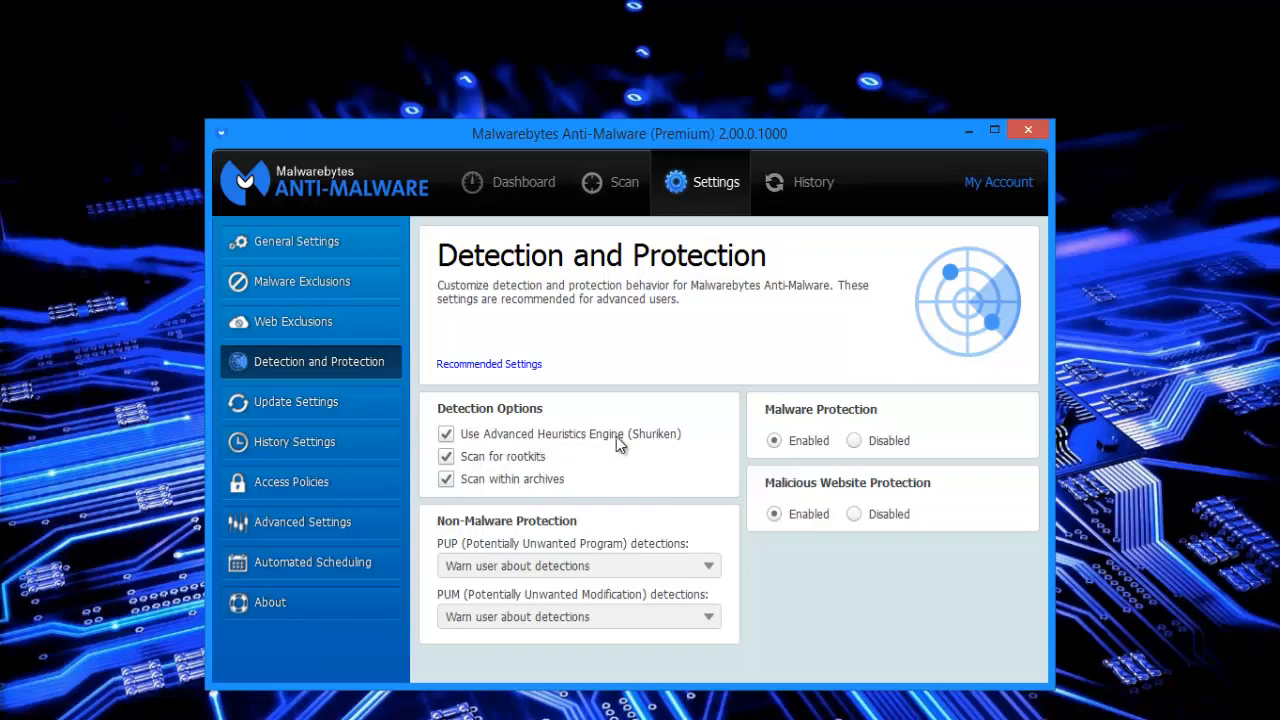
{"action": "mouse_move", "coordinate": [604, 528]}
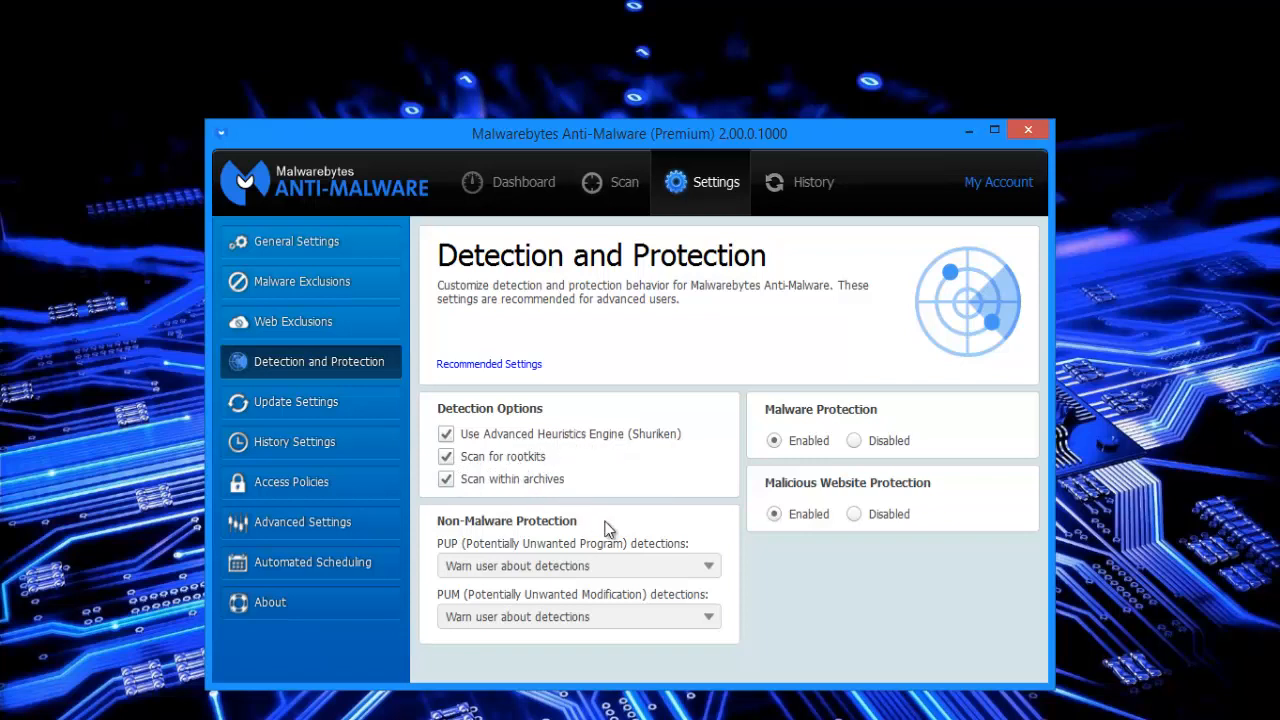
{"action": "mouse_move", "coordinate": [488, 550]}
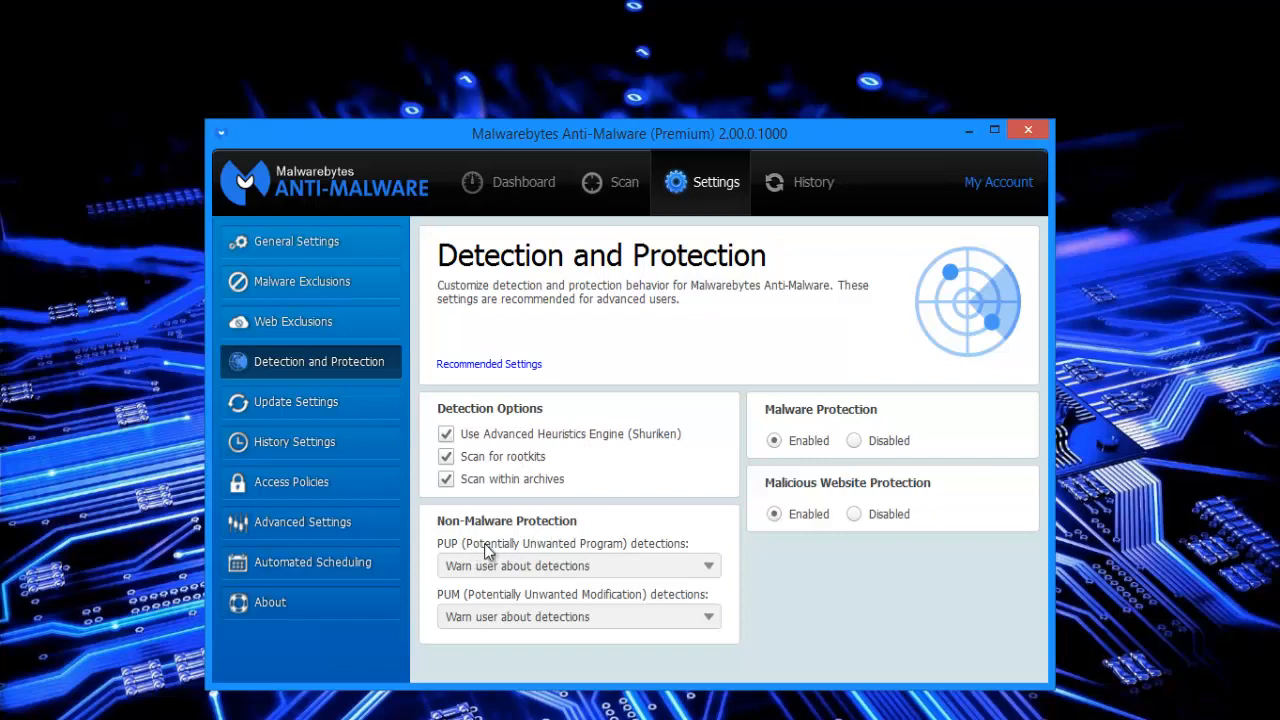
{"action": "mouse_move", "coordinate": [596, 576]}
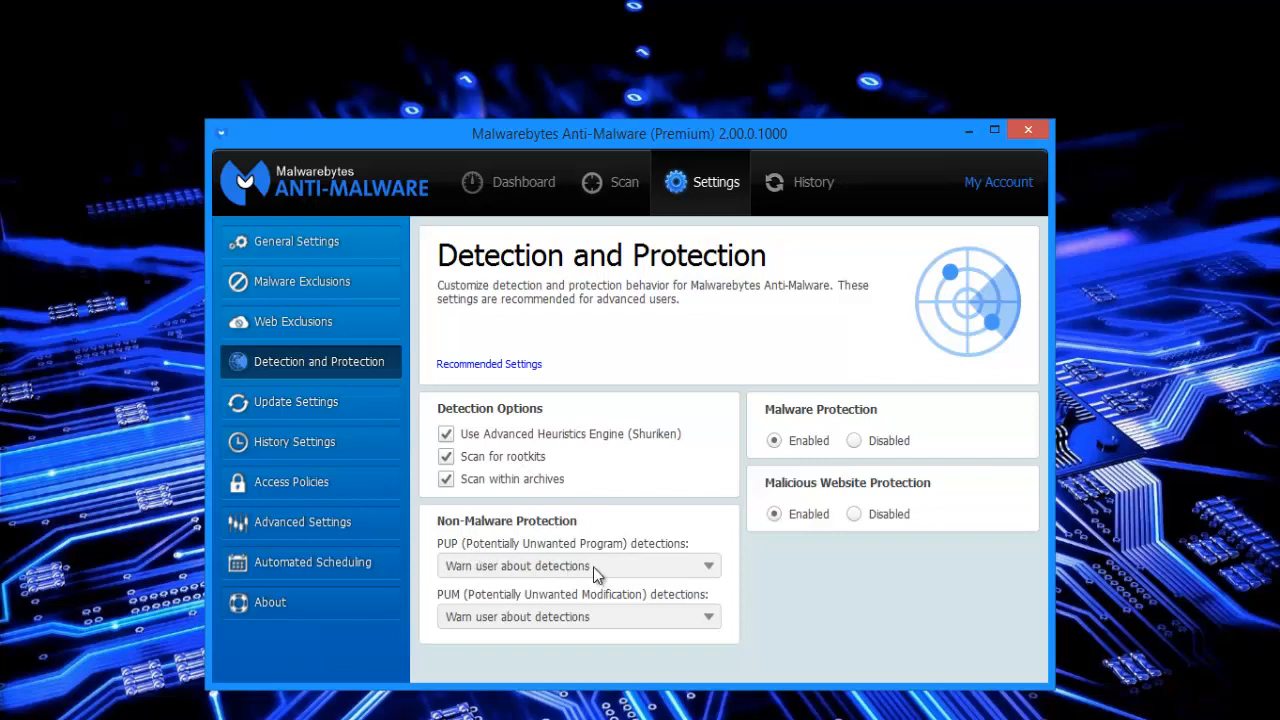
{"action": "mouse_move", "coordinate": [616, 572]}
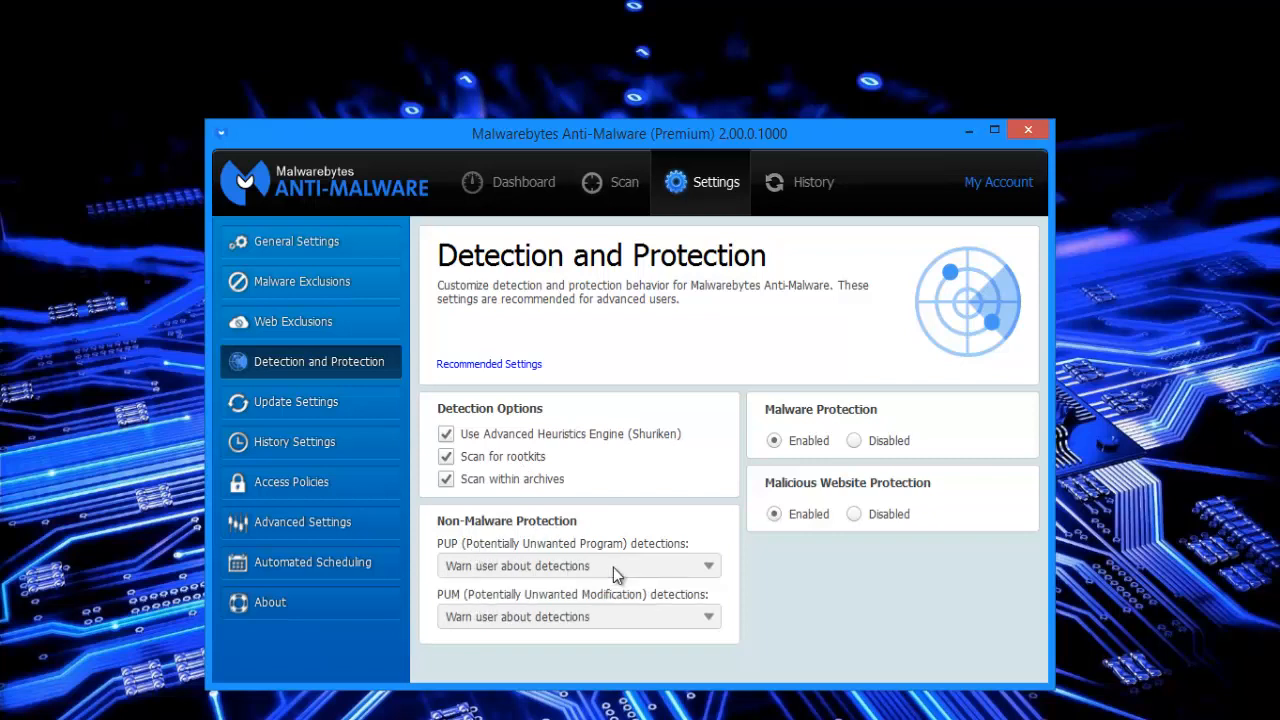
{"action": "mouse_move", "coordinate": [316, 400]}
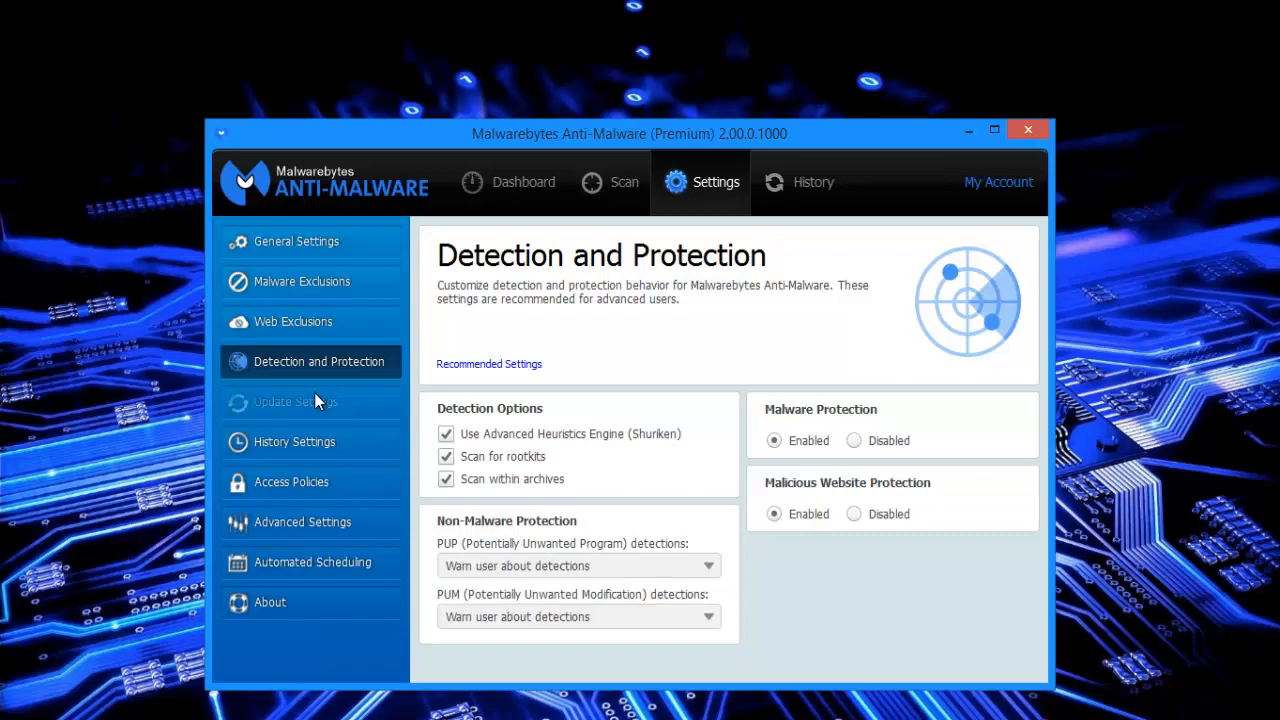
View Update Settings, keeping the out-of-date database warning at 1 day.
{"action": "left_click", "coordinate": [296, 400]}
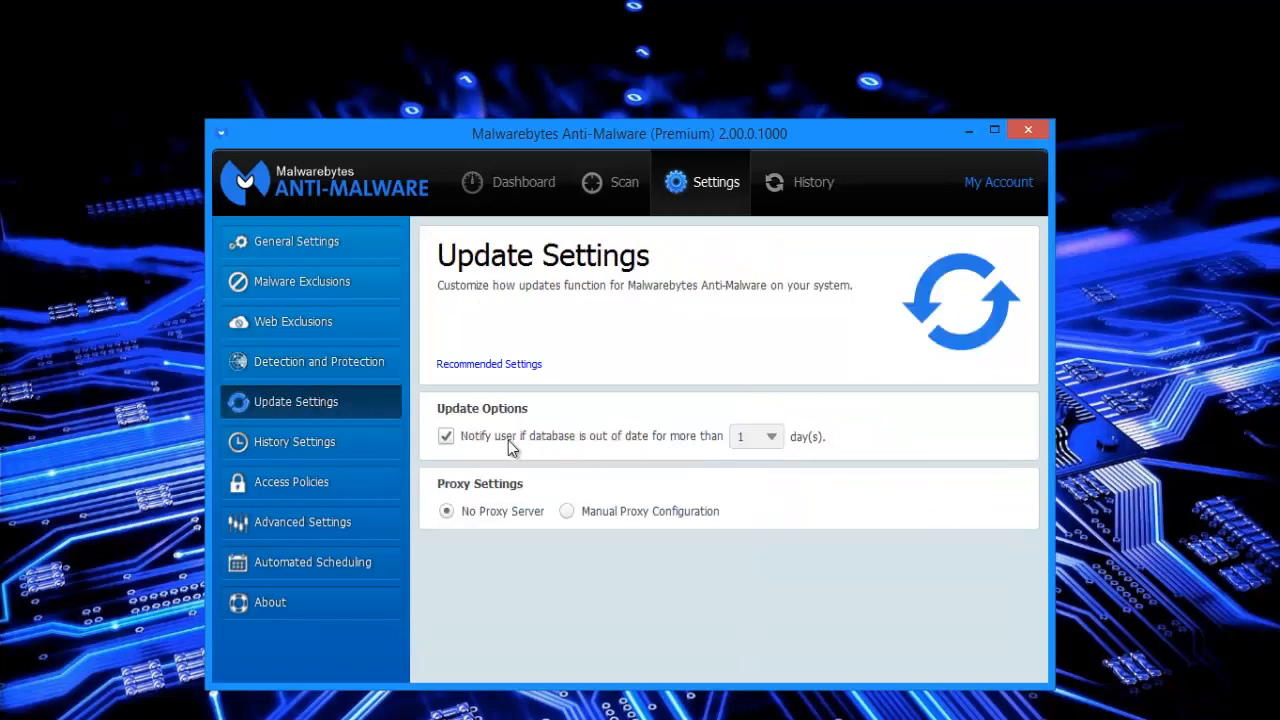
{"action": "mouse_move", "coordinate": [780, 444]}
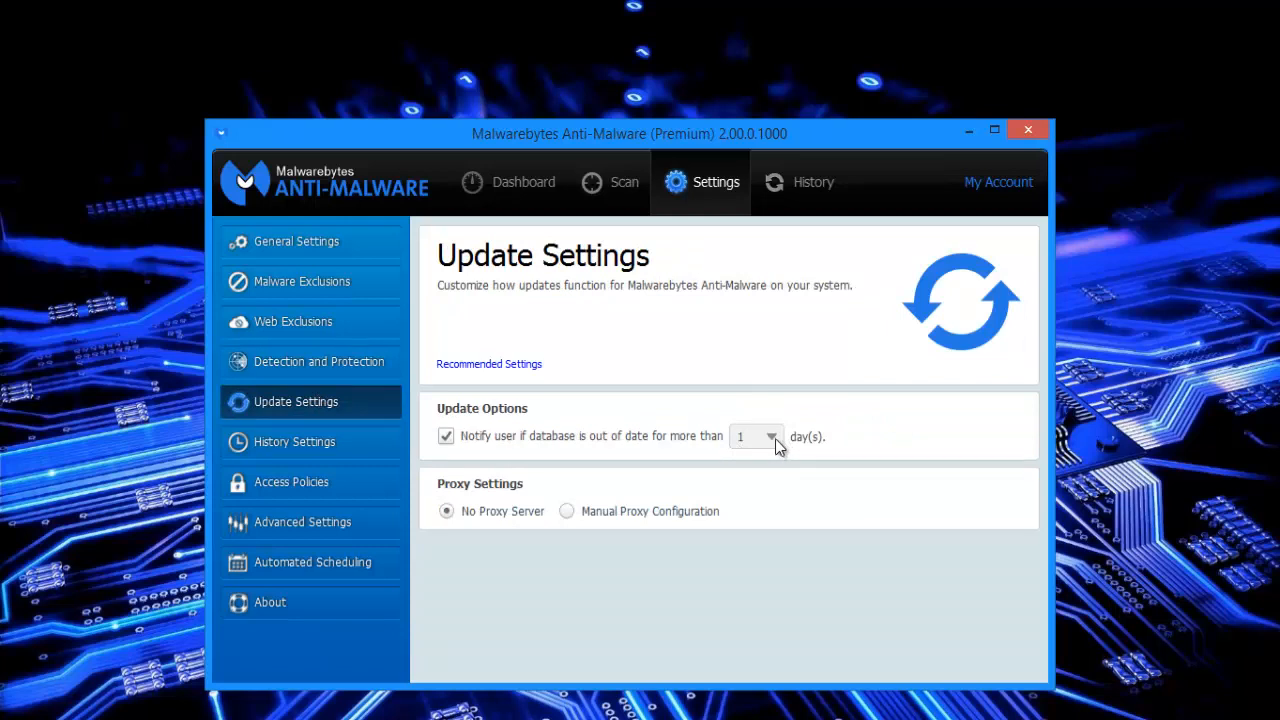
{"action": "left_click", "coordinate": [772, 436]}
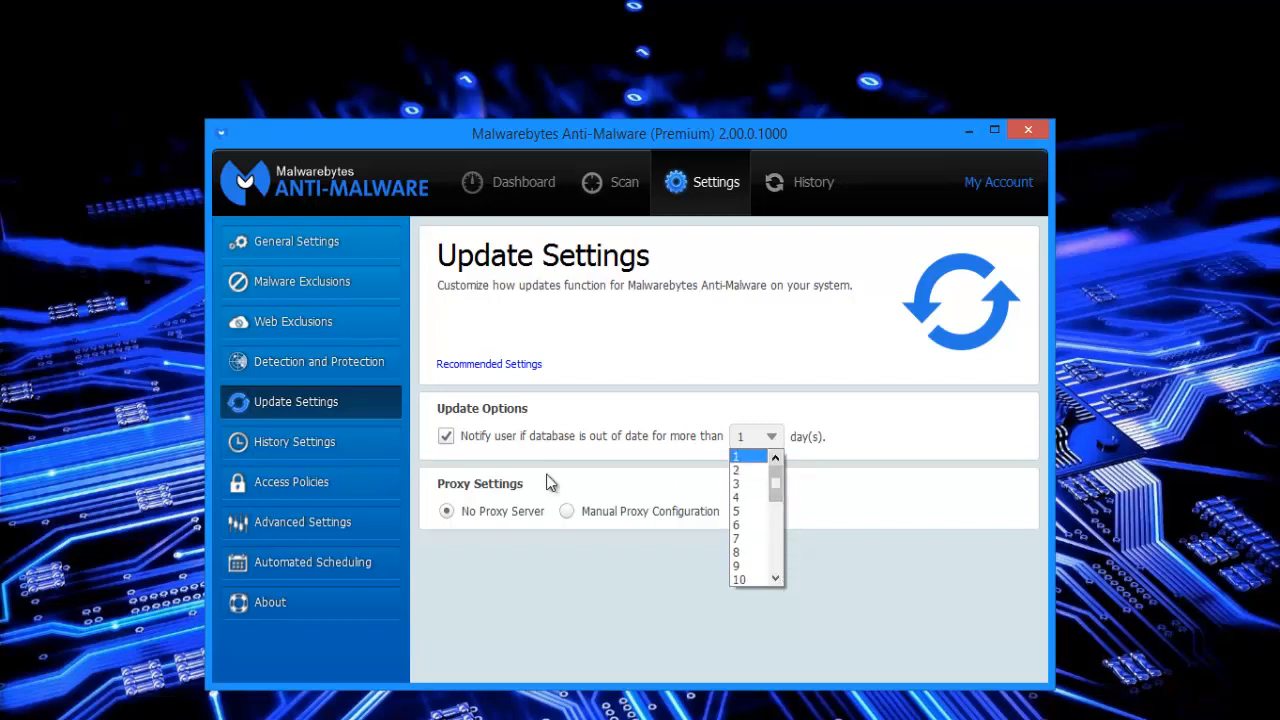
{"action": "left_click", "coordinate": [744, 456]}
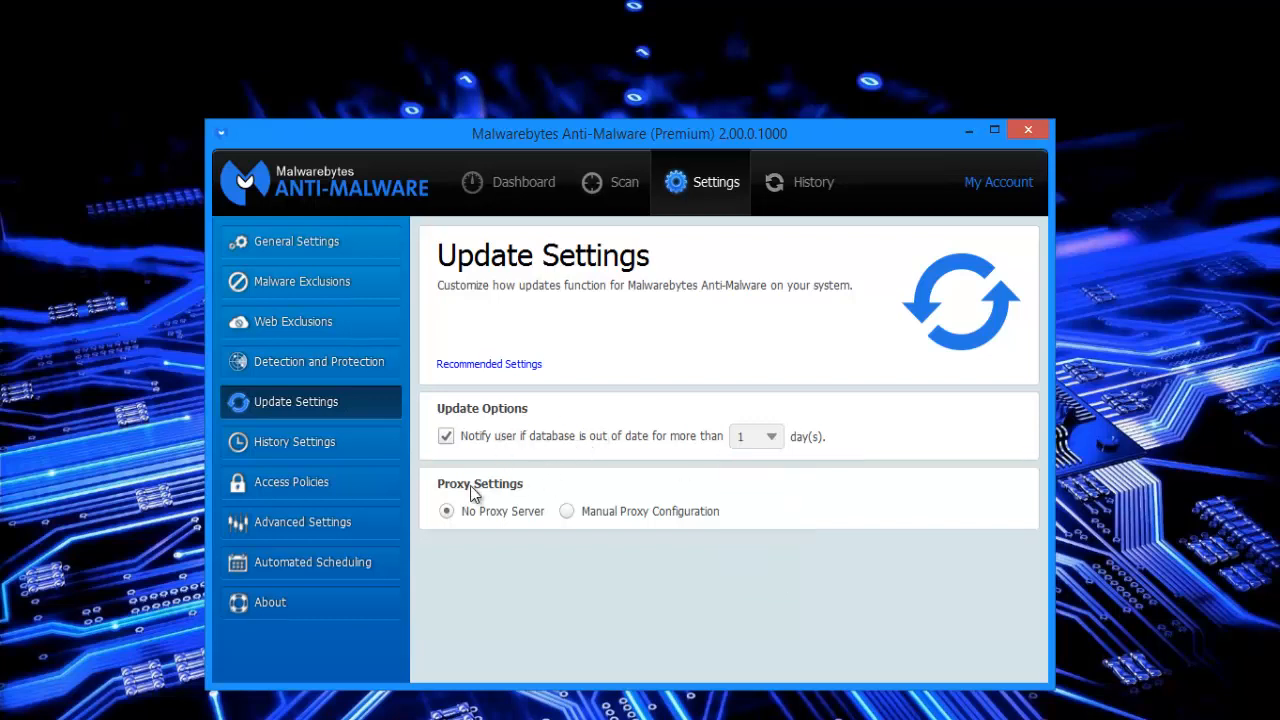
{"action": "mouse_move", "coordinate": [550, 352]}
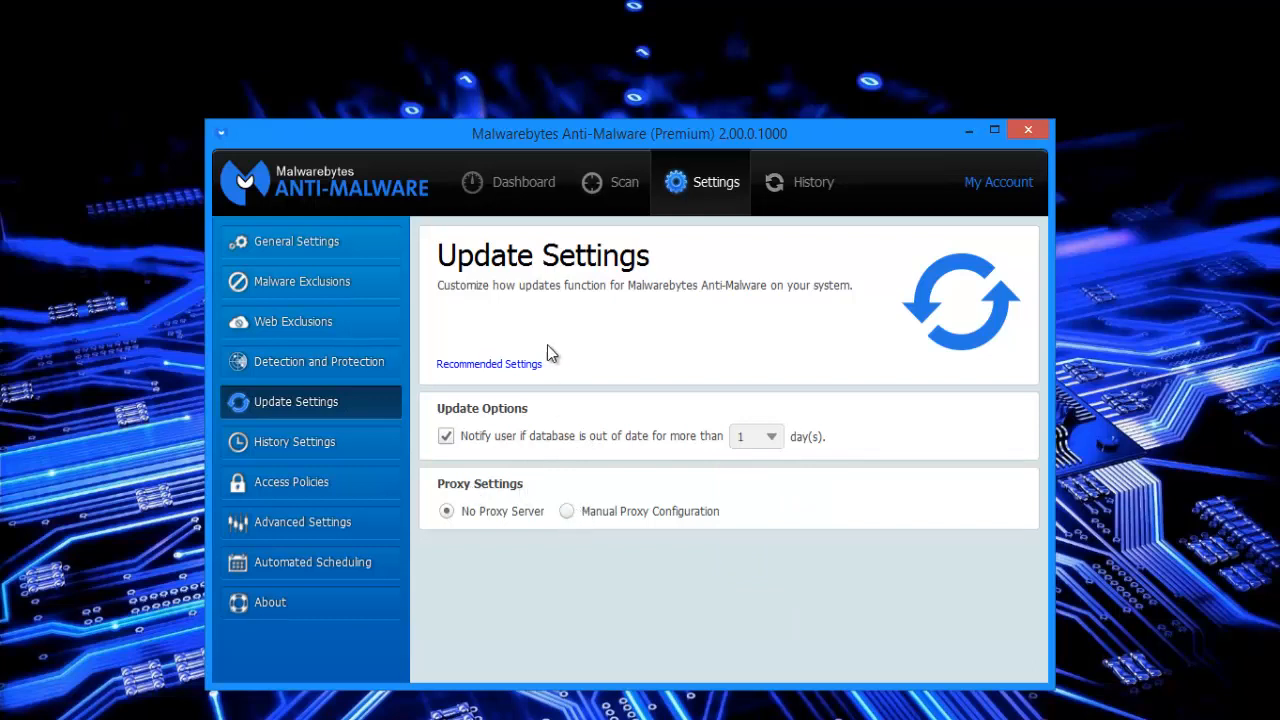
{"action": "mouse_move", "coordinate": [572, 362]}
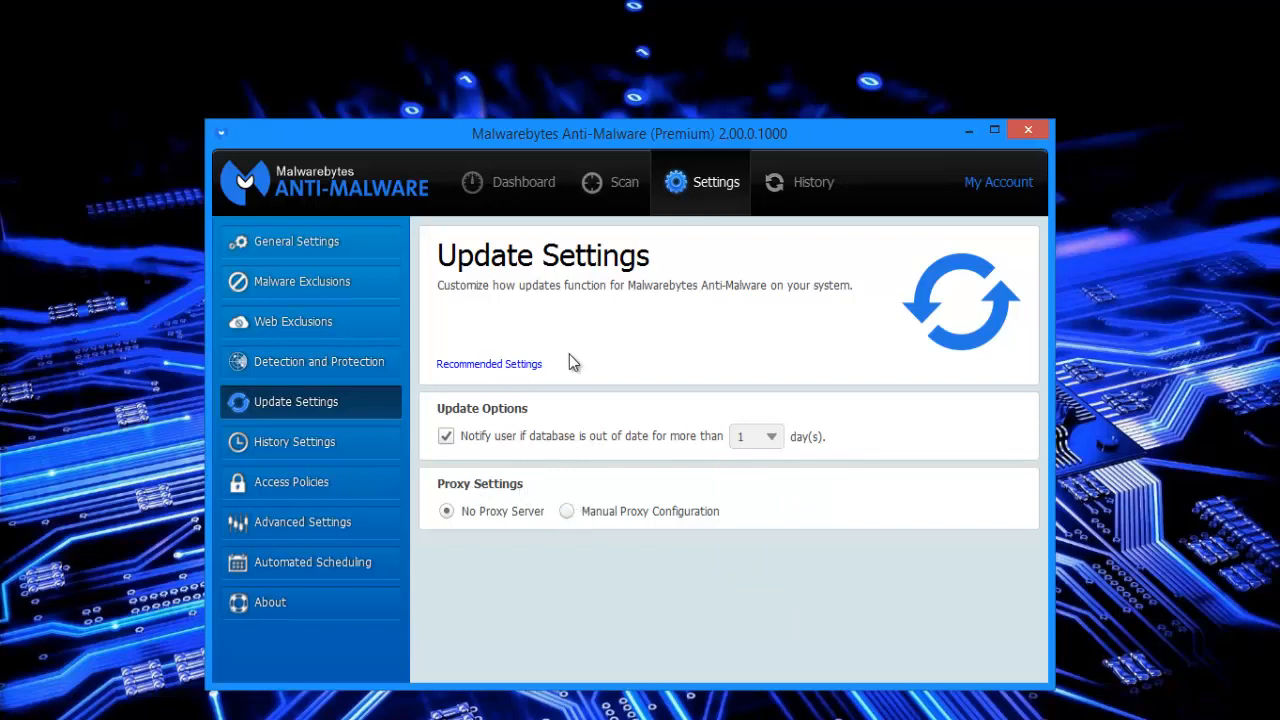
{"action": "left_click", "coordinate": [294, 442]}
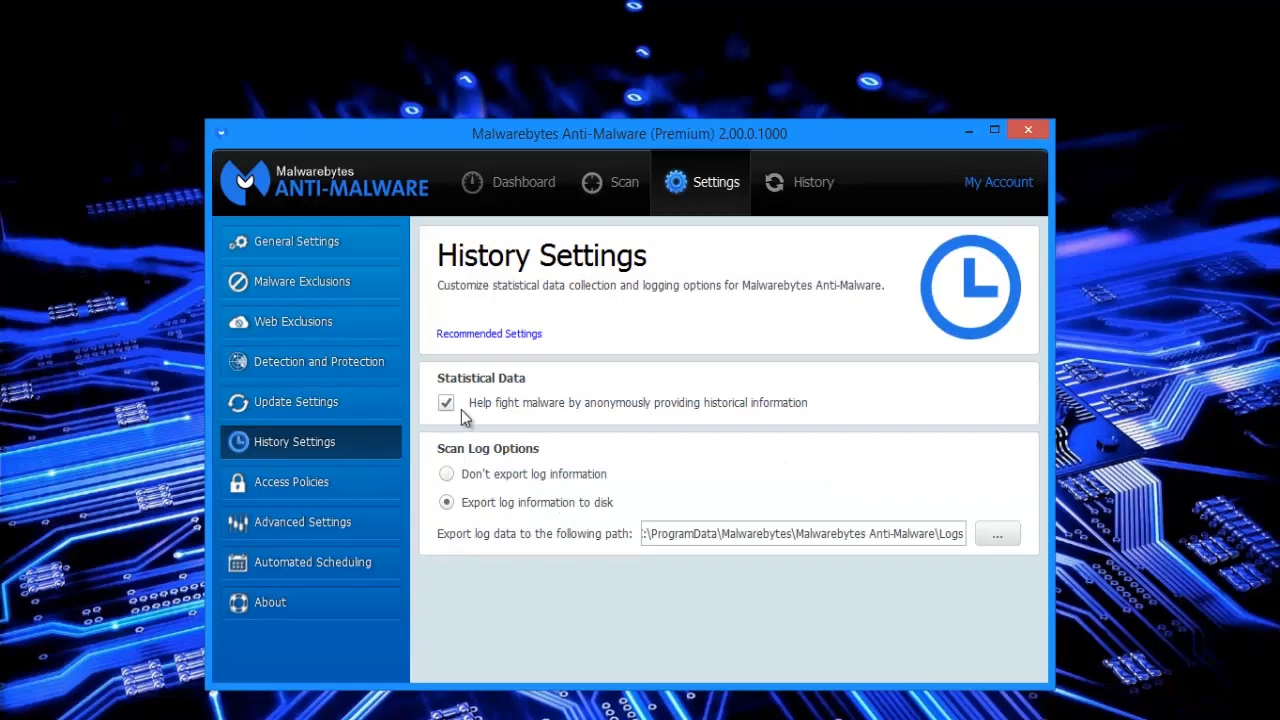
{"action": "mouse_move", "coordinate": [504, 452]}
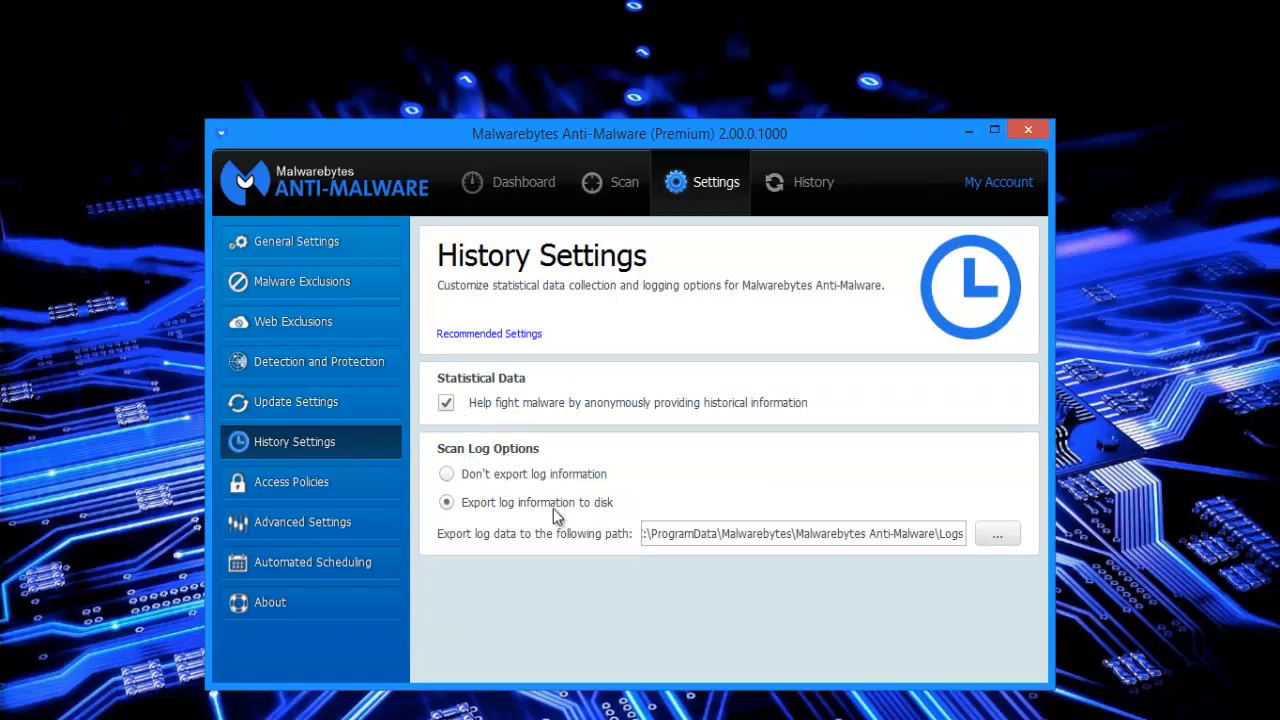
{"action": "mouse_move", "coordinate": [1044, 528]}
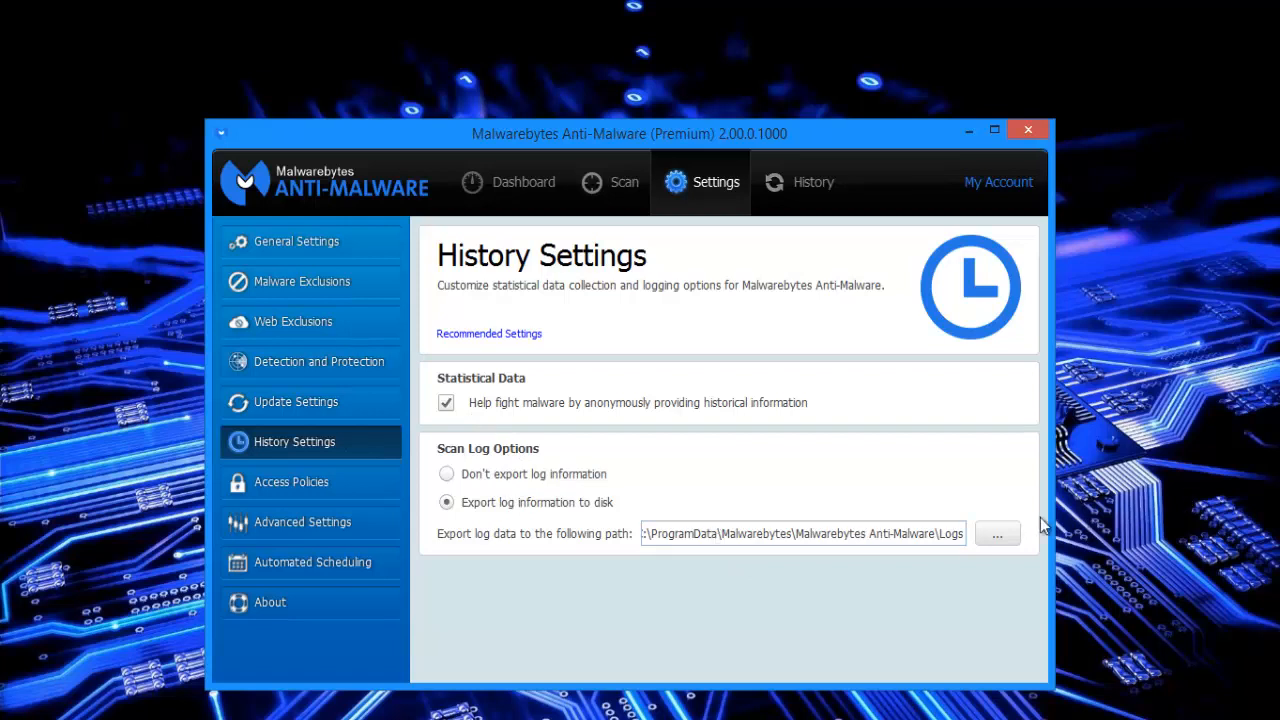
{"action": "mouse_move", "coordinate": [1024, 538]}
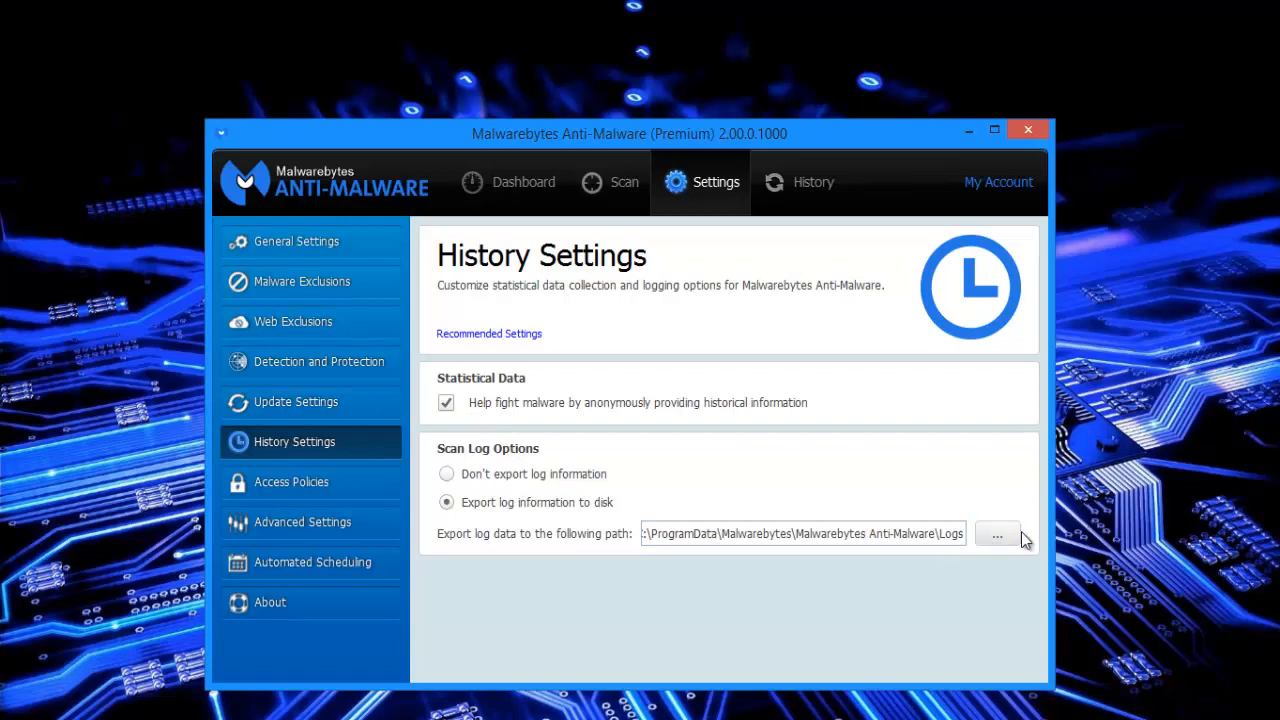
{"action": "mouse_move", "coordinate": [724, 528]}
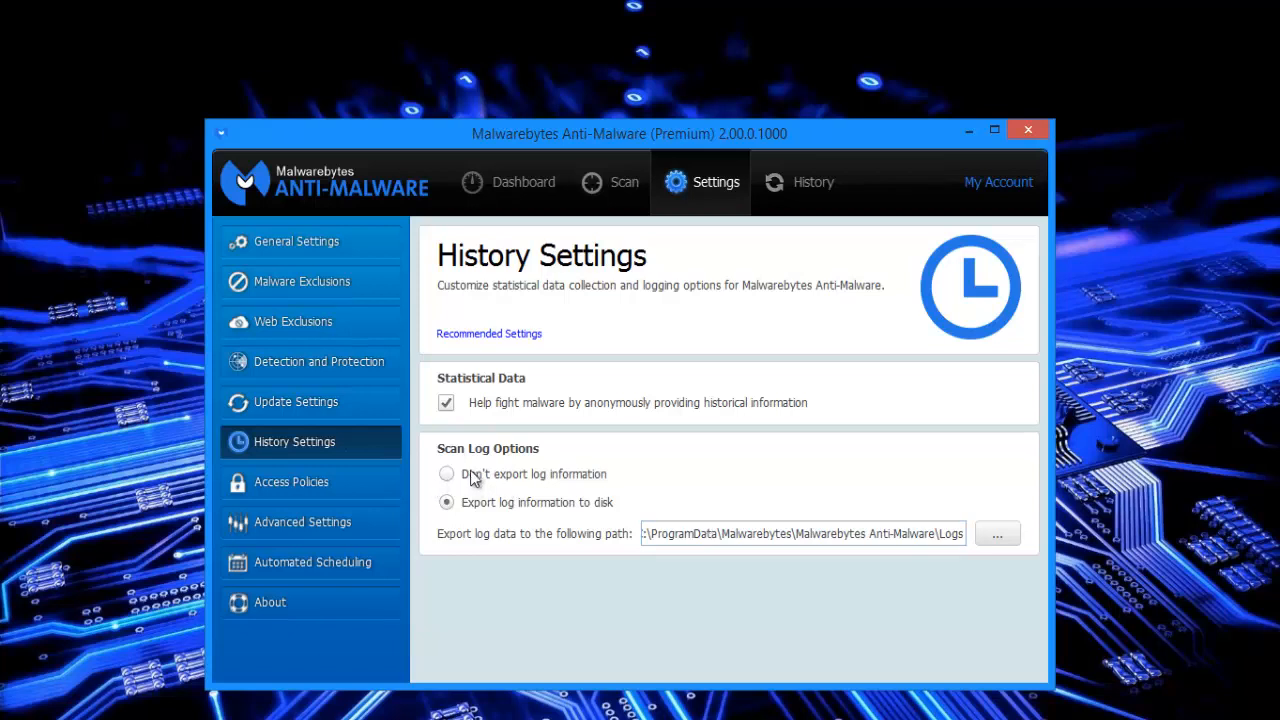
{"action": "mouse_move", "coordinate": [496, 528]}
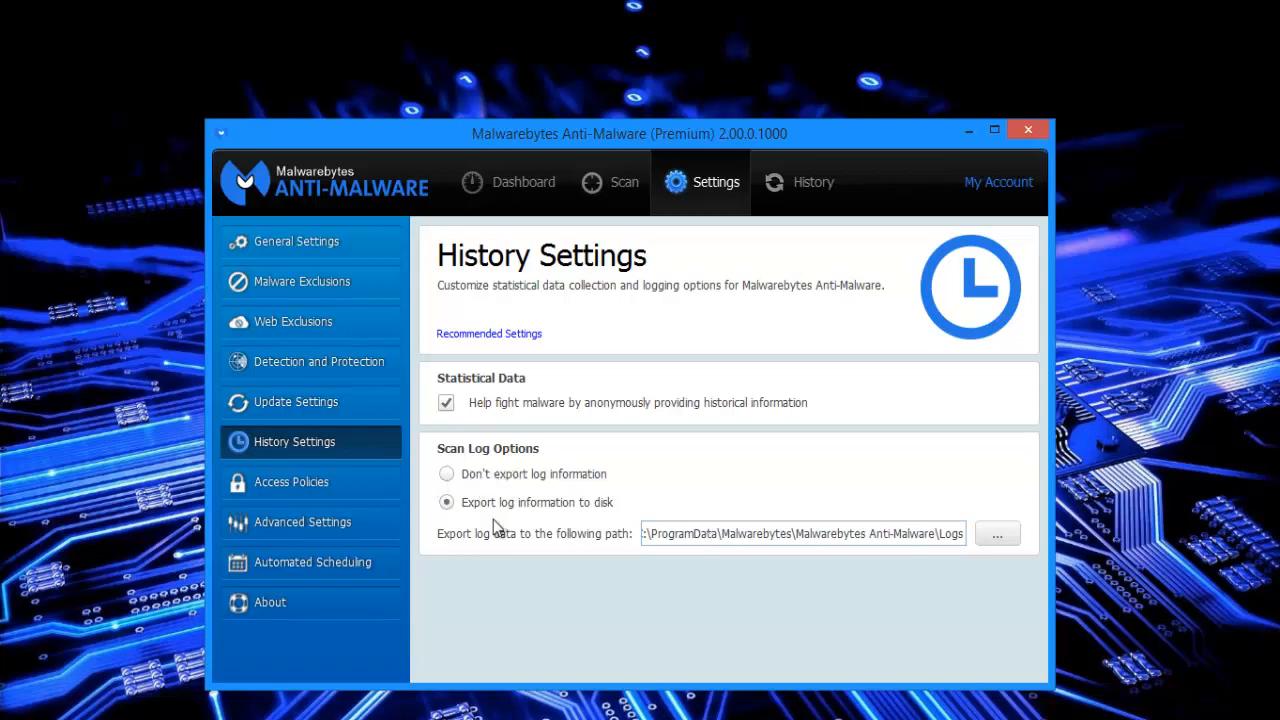
{"action": "mouse_move", "coordinate": [510, 512]}
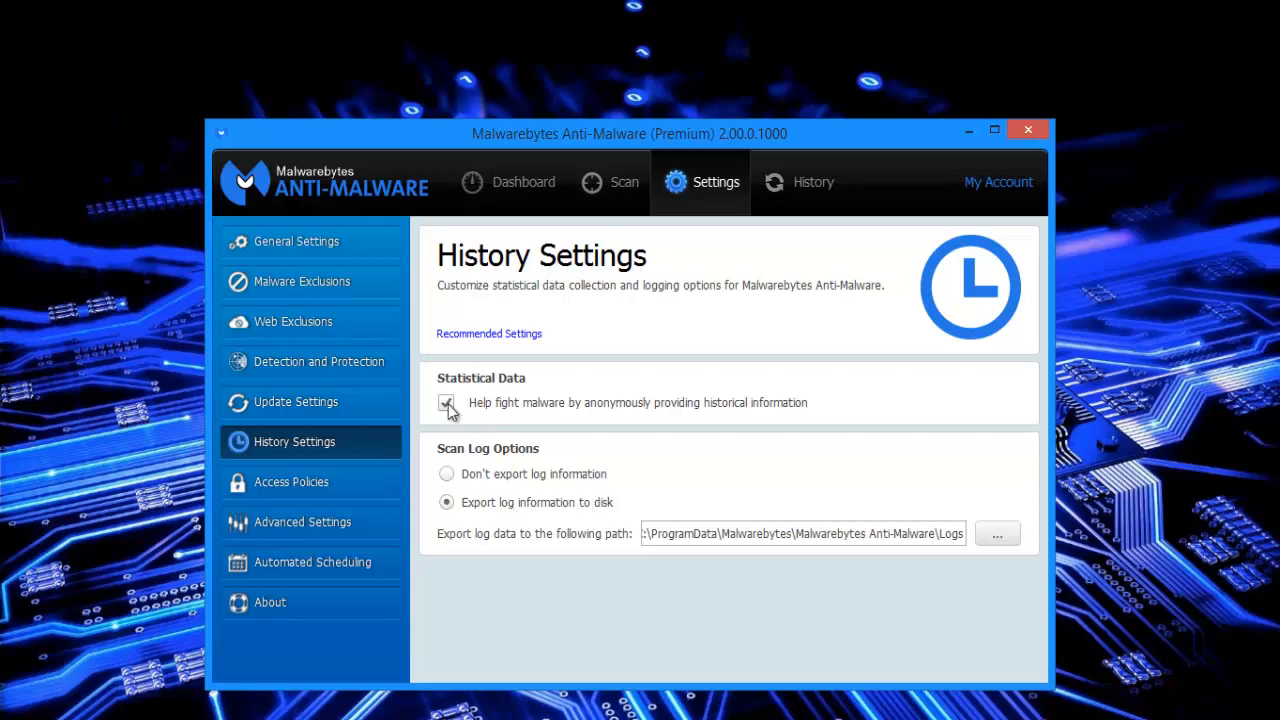
{"action": "left_click", "coordinate": [446, 402]}
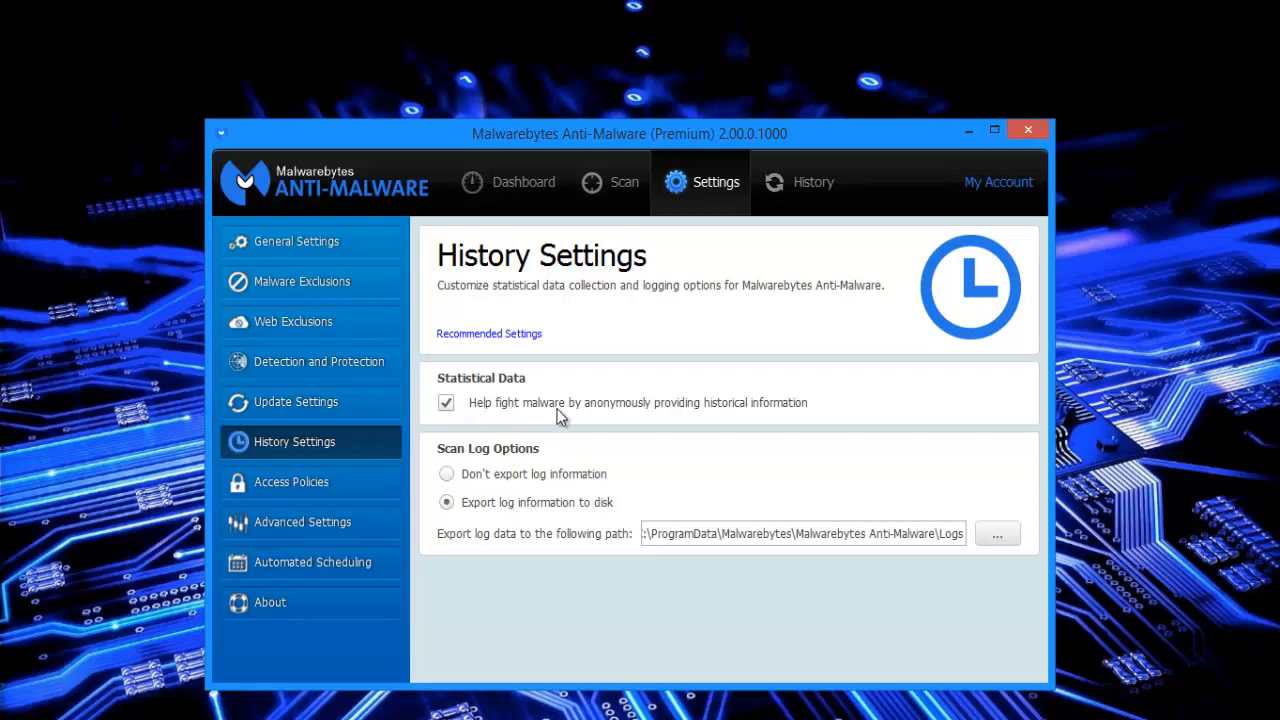
{"action": "mouse_move", "coordinate": [800, 414]}
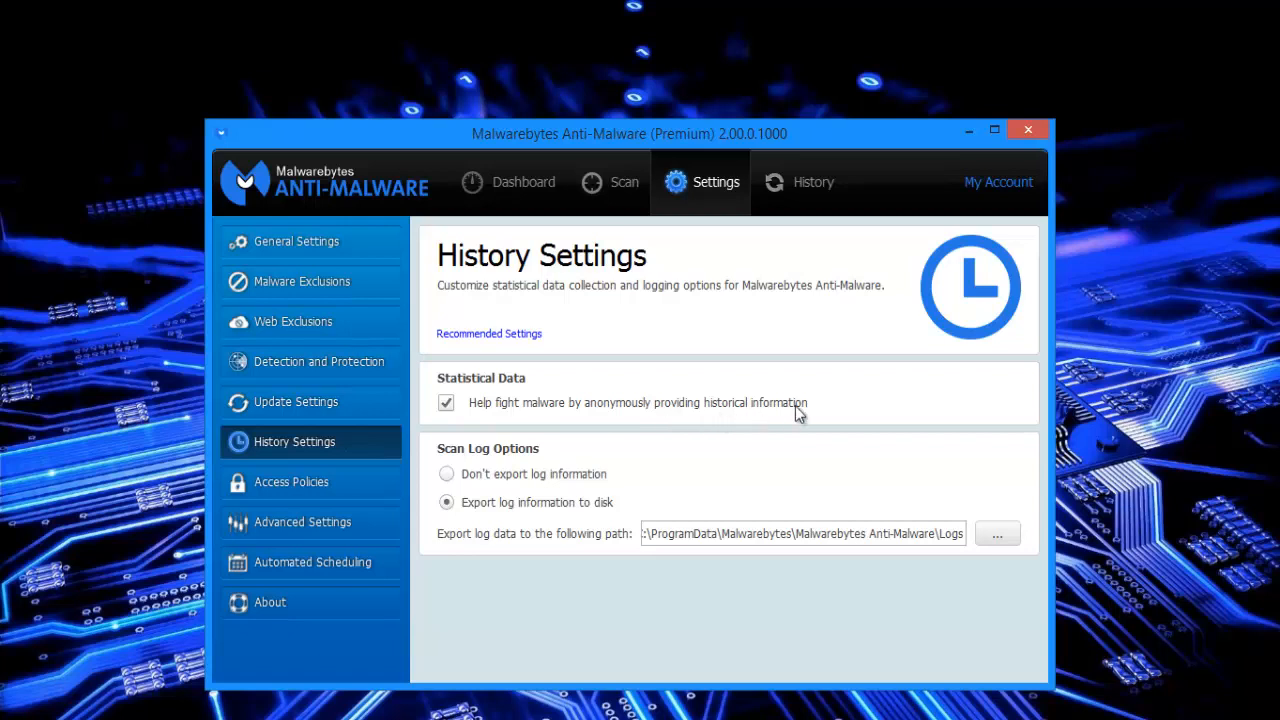
{"action": "mouse_move", "coordinate": [476, 400]}
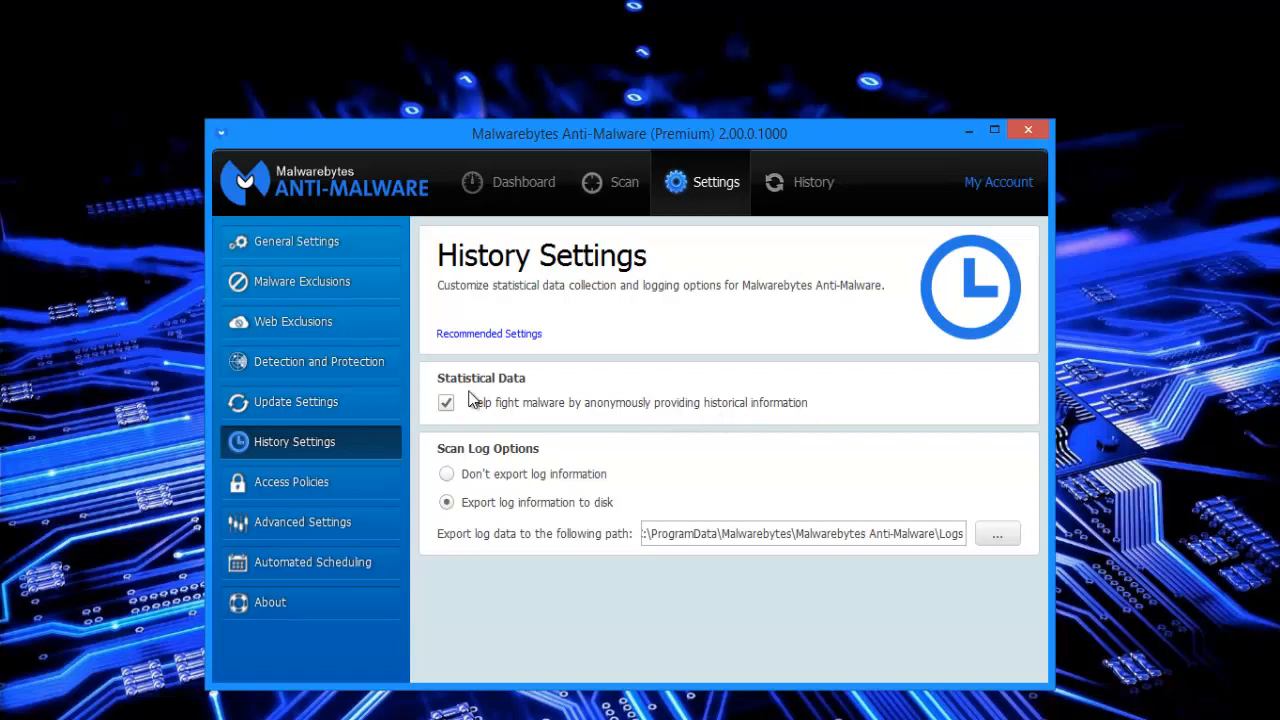
{"action": "mouse_move", "coordinate": [350, 496]}
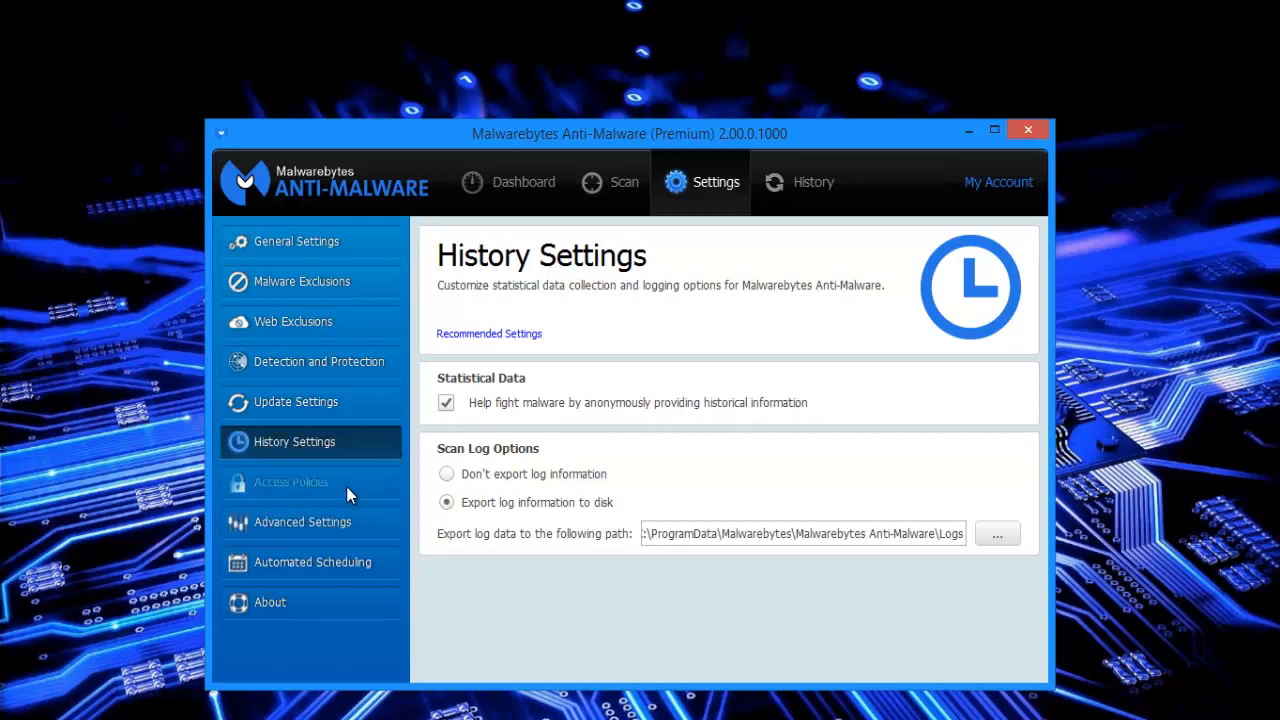
View the empty Access Policies list, glancing at History Settings in between.
{"action": "left_click", "coordinate": [292, 480]}
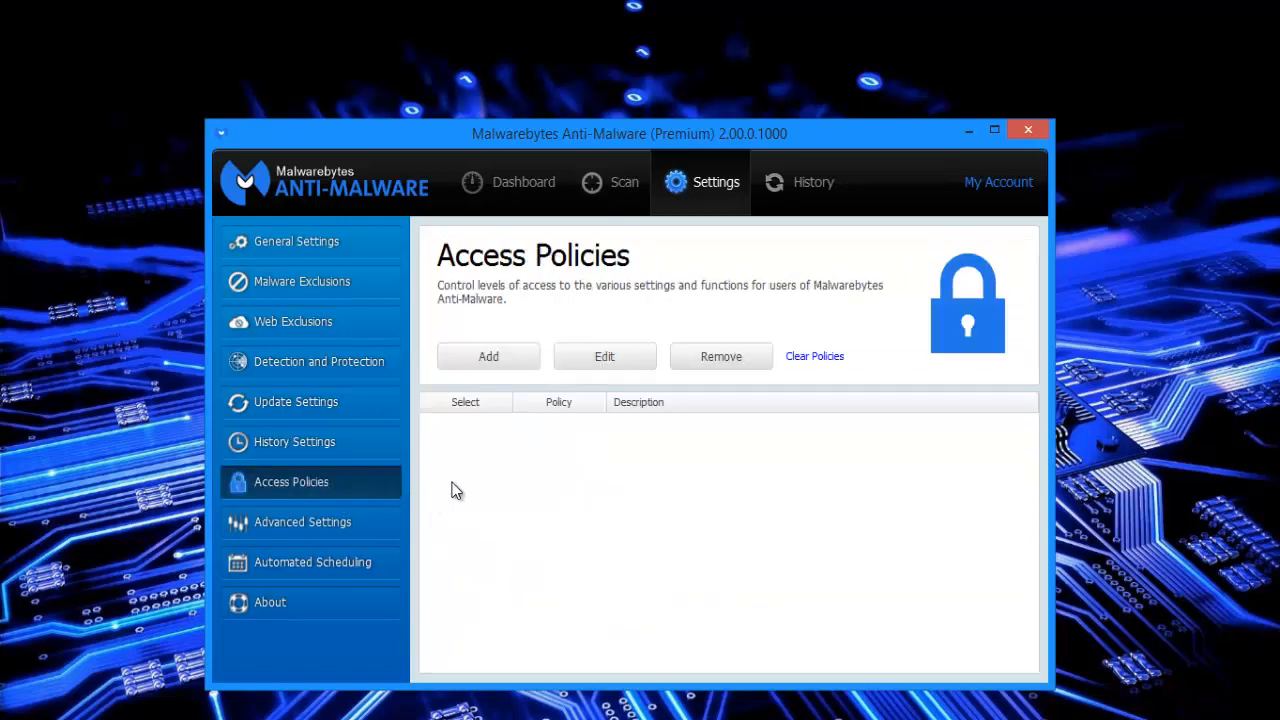
{"action": "mouse_move", "coordinate": [492, 432]}
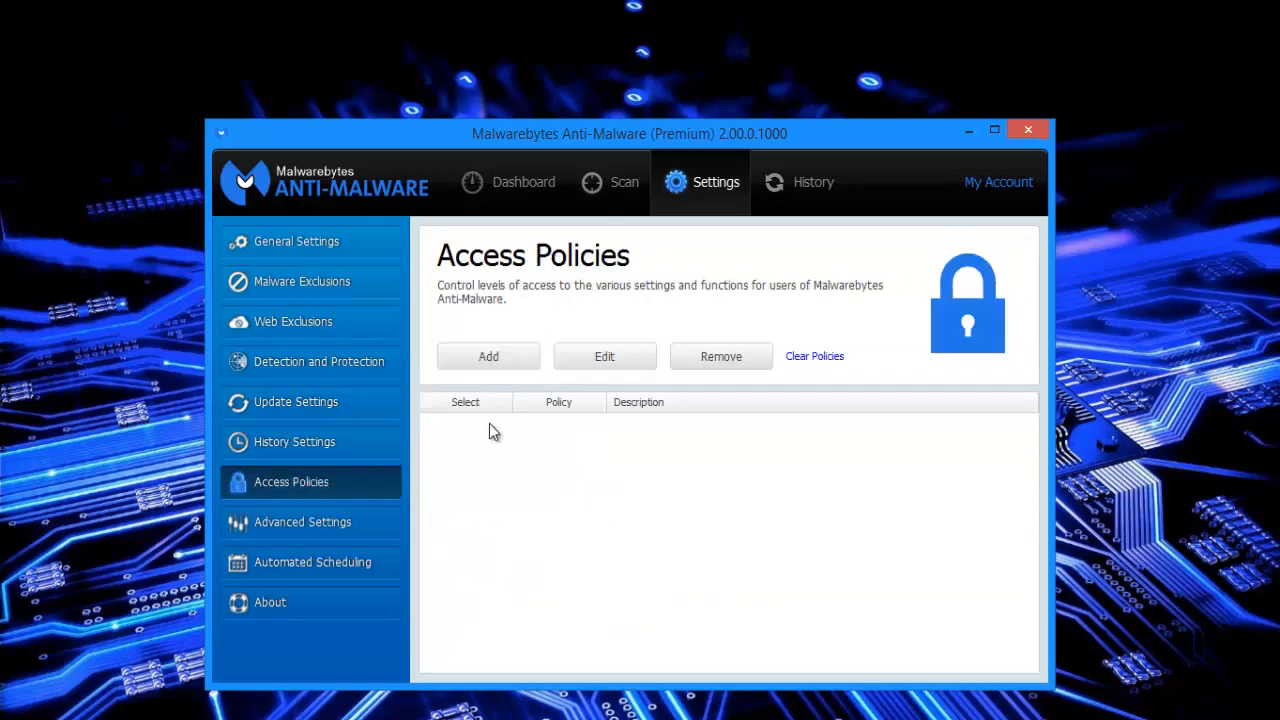
{"action": "mouse_move", "coordinate": [704, 304]}
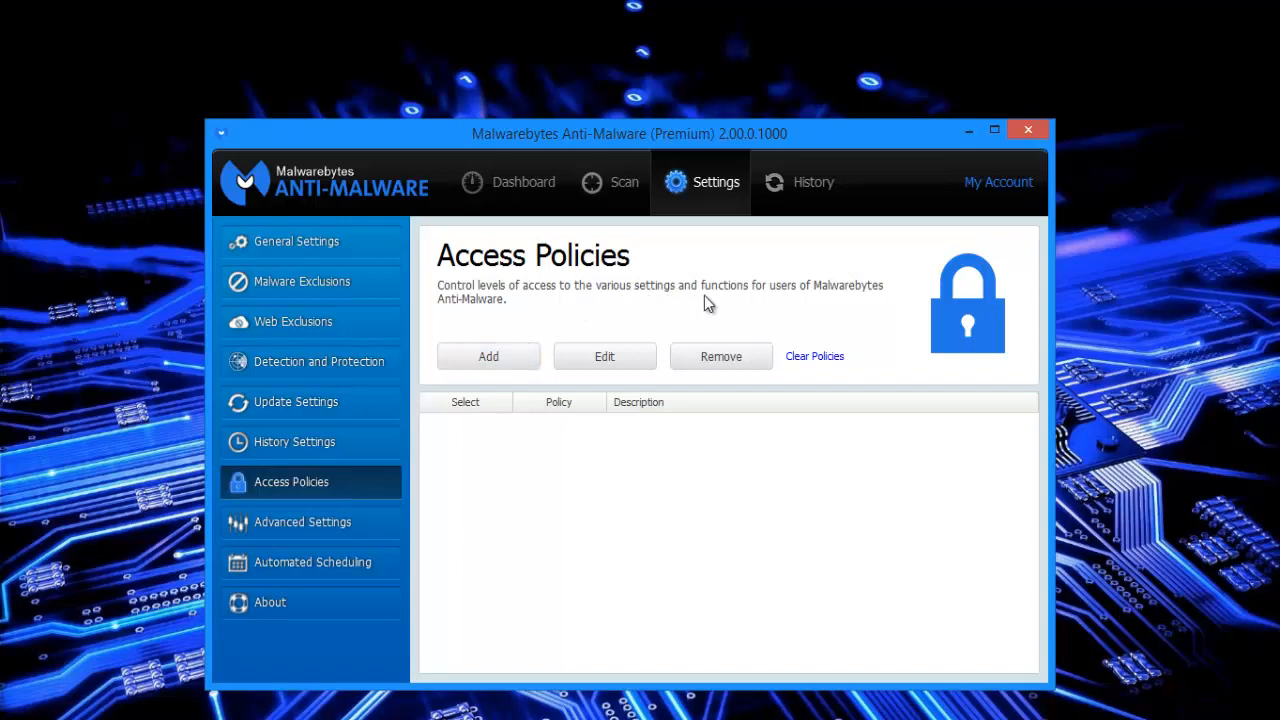
{"action": "mouse_move", "coordinate": [512, 324]}
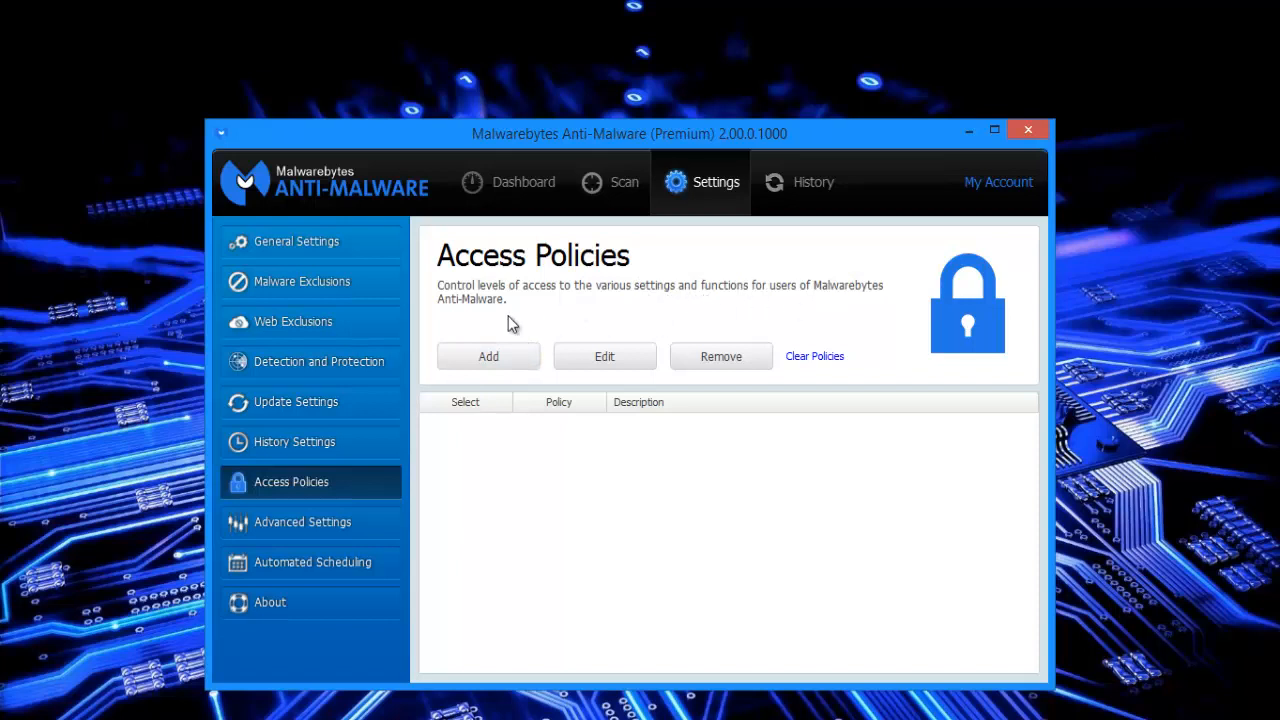
{"action": "mouse_move", "coordinate": [616, 328]}
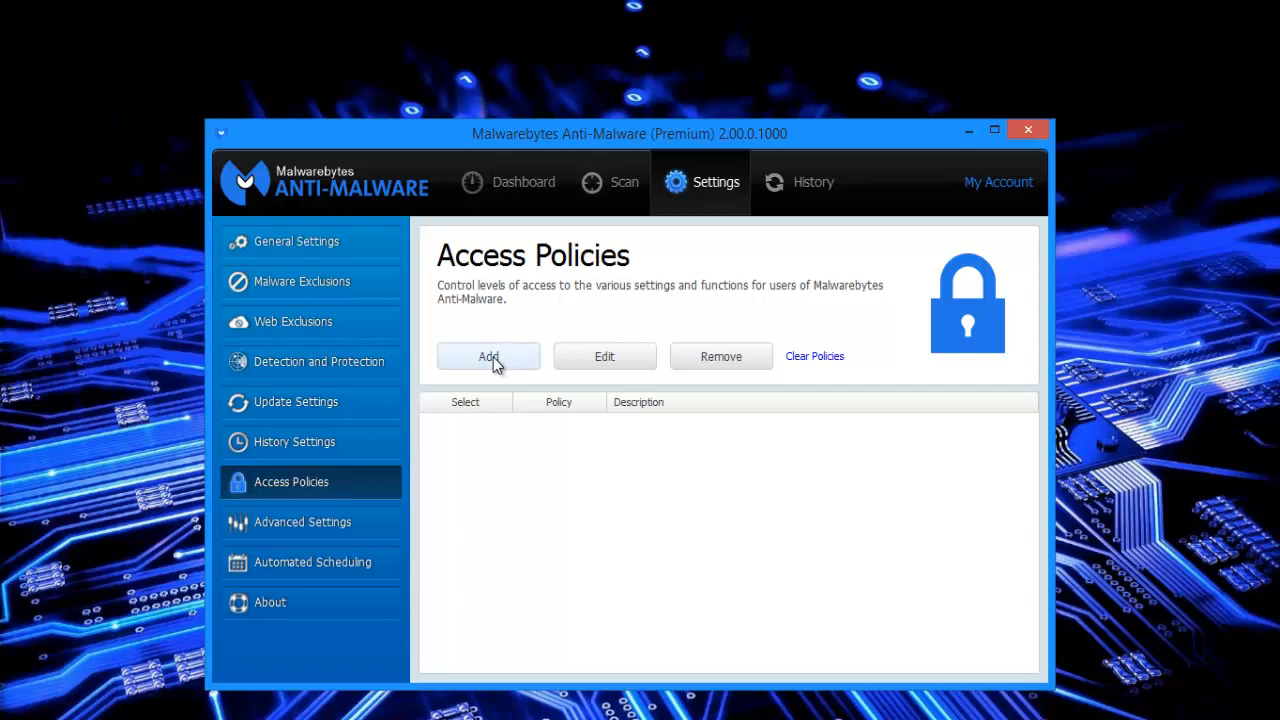
{"action": "mouse_move", "coordinate": [304, 414]}
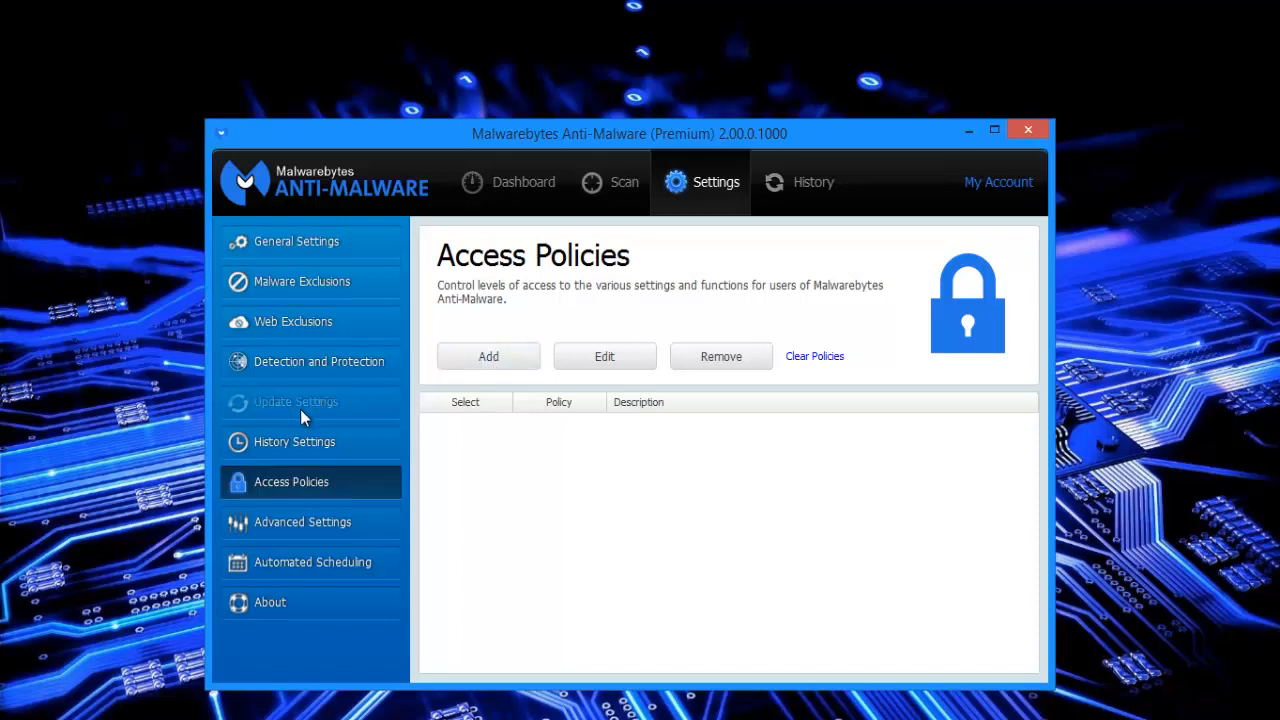
{"action": "left_click", "coordinate": [294, 442]}
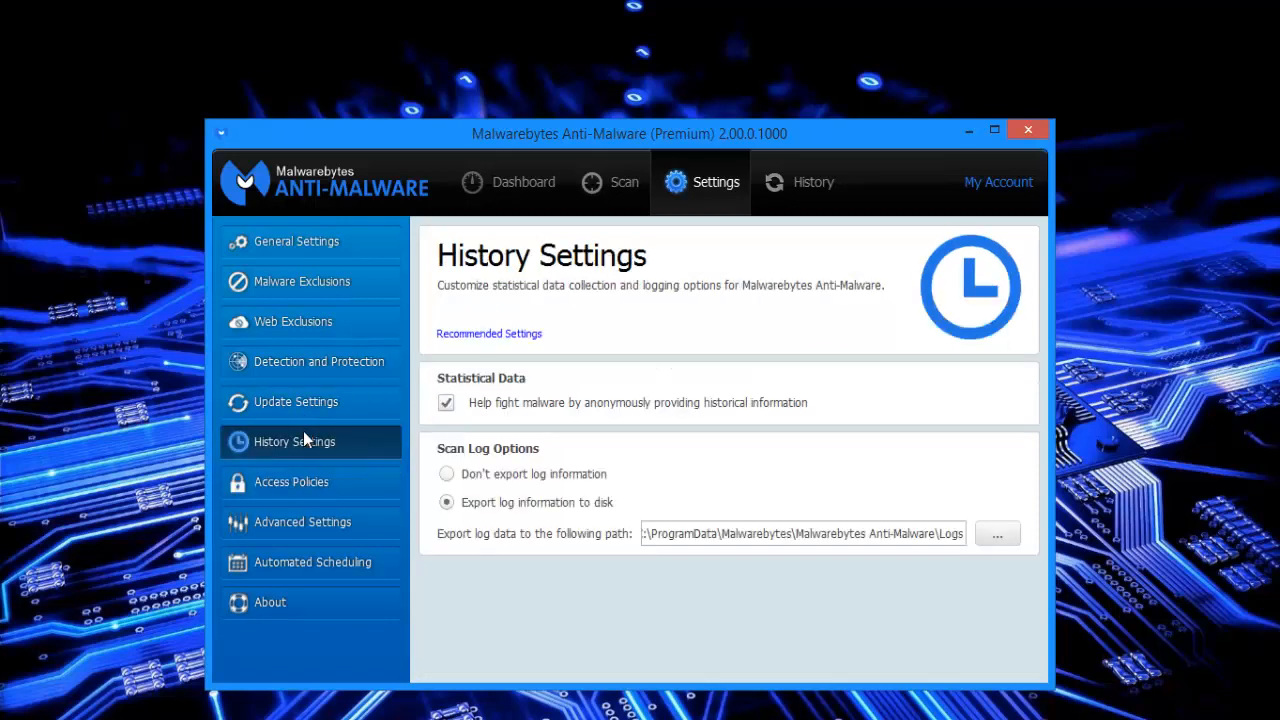
{"action": "left_click", "coordinate": [292, 480]}
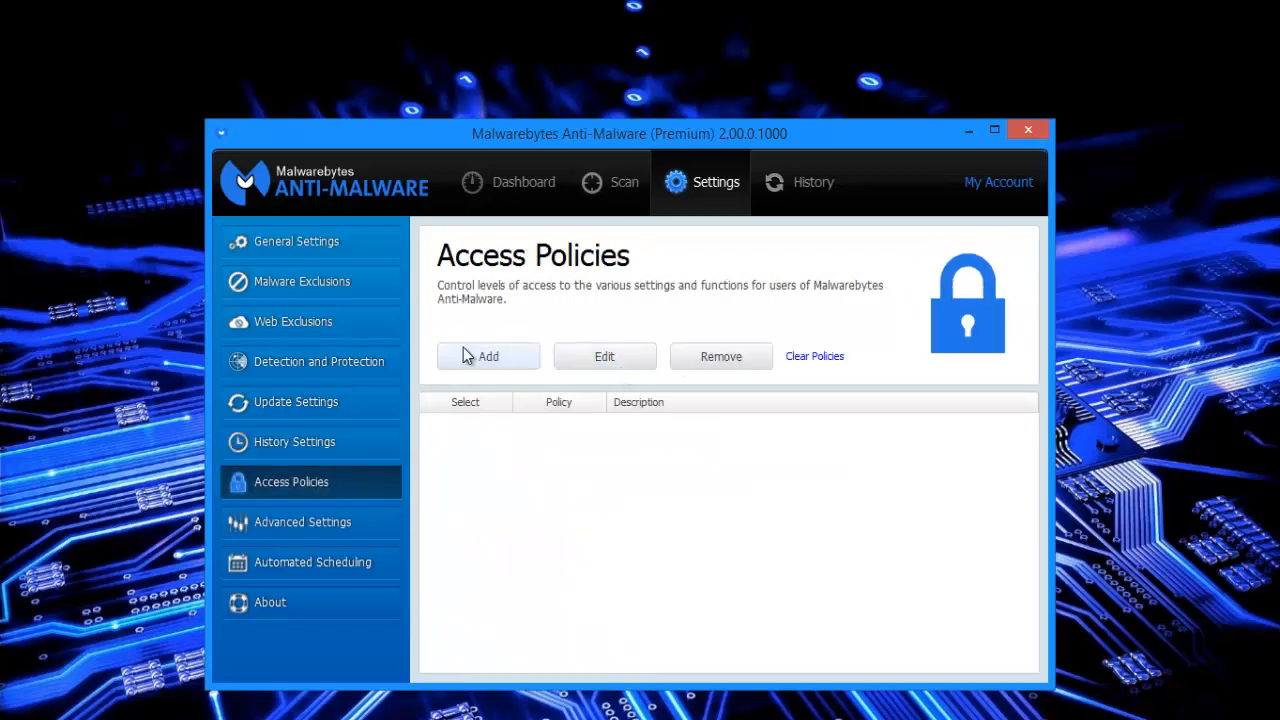
{"action": "left_click", "coordinate": [488, 356]}
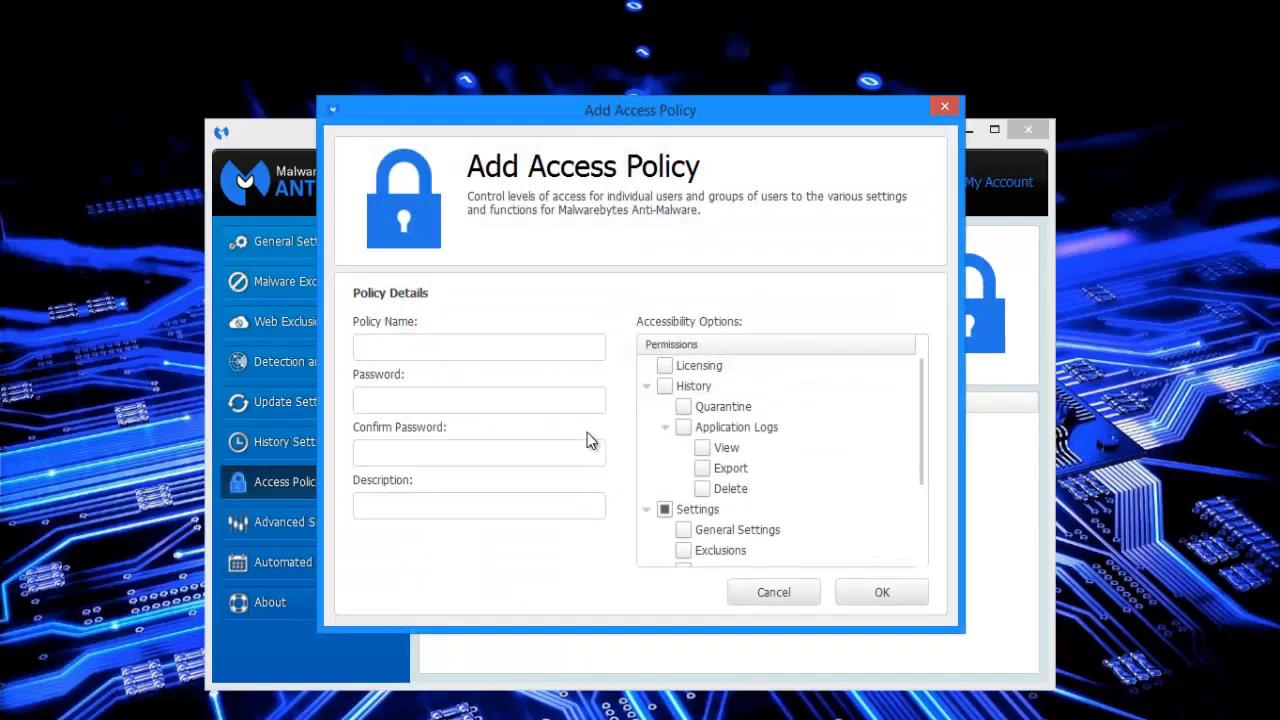
{"action": "left_click", "coordinate": [664, 386]}
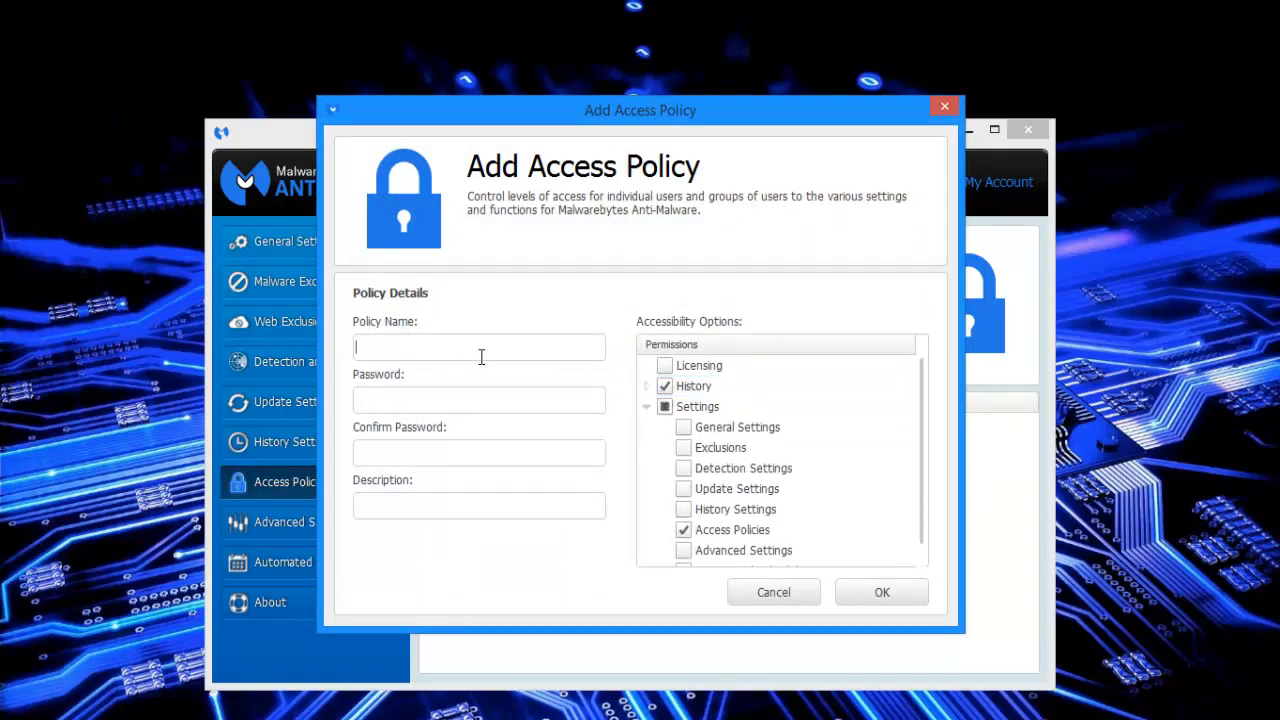
{"action": "left_click", "coordinate": [478, 452]}
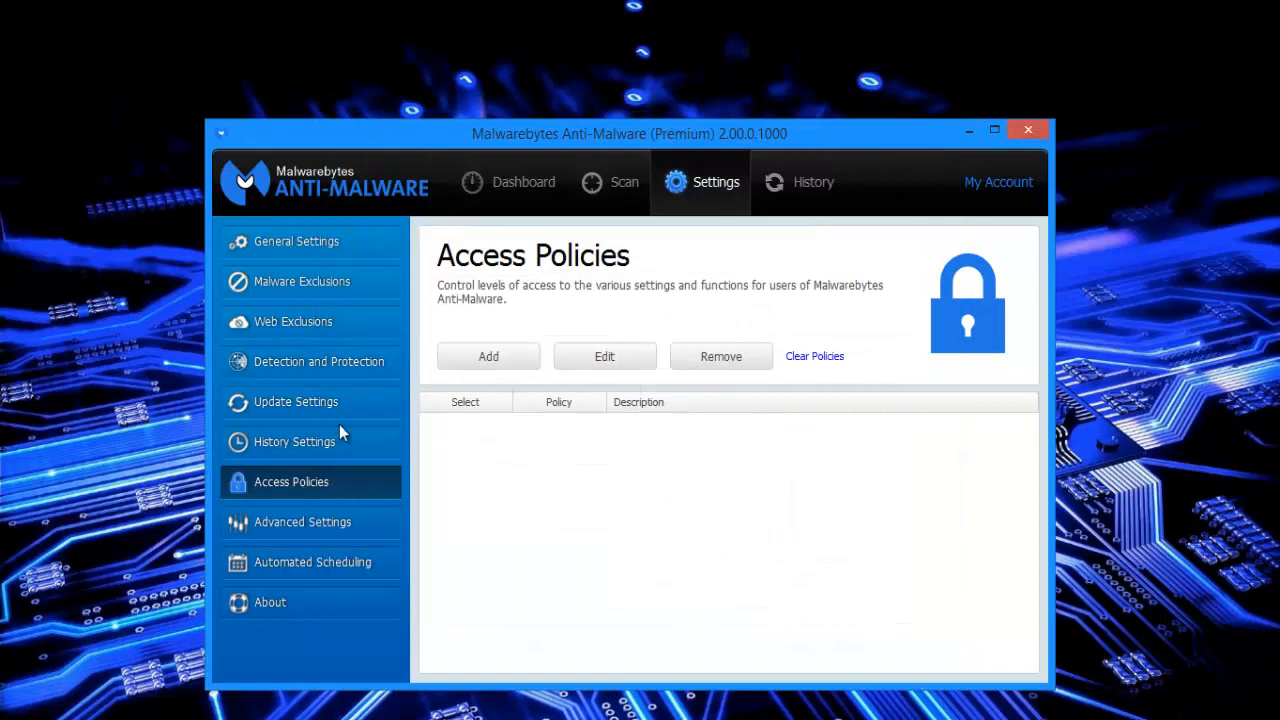
View Advanced Settings, leaving the startup protection delay at 15 seconds.
{"action": "left_click", "coordinate": [302, 520]}
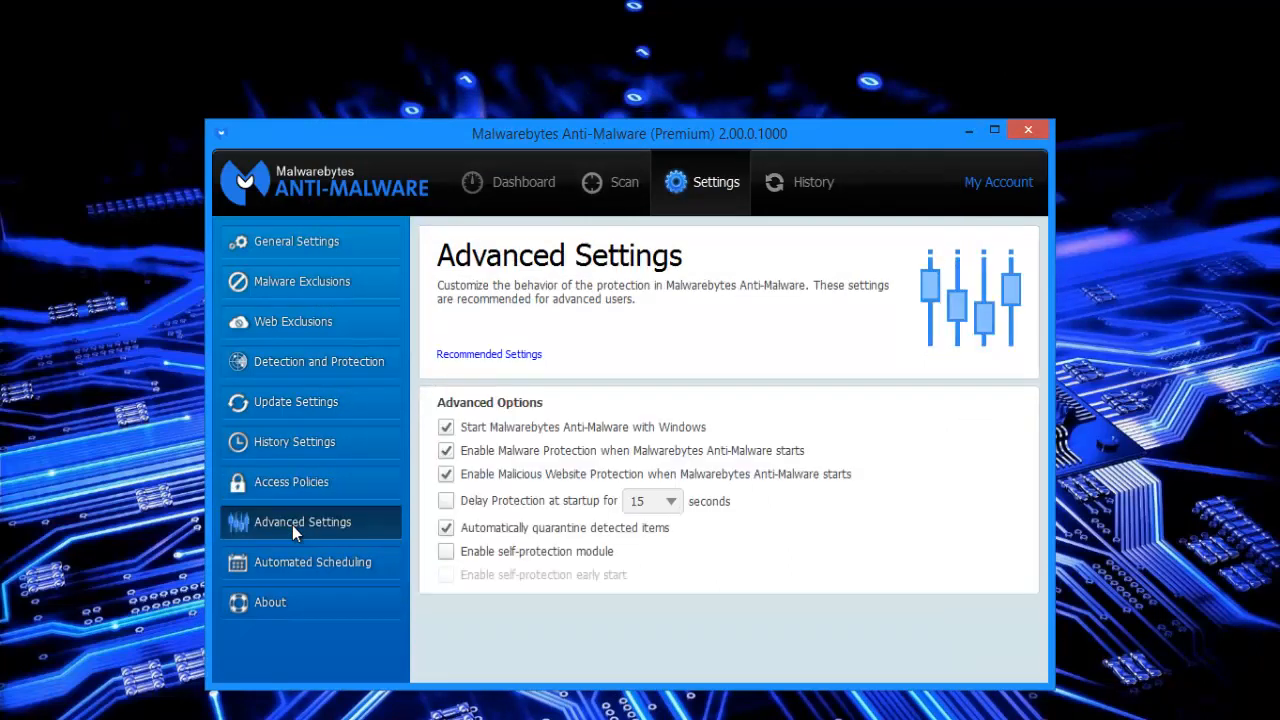
{"action": "mouse_move", "coordinate": [528, 352]}
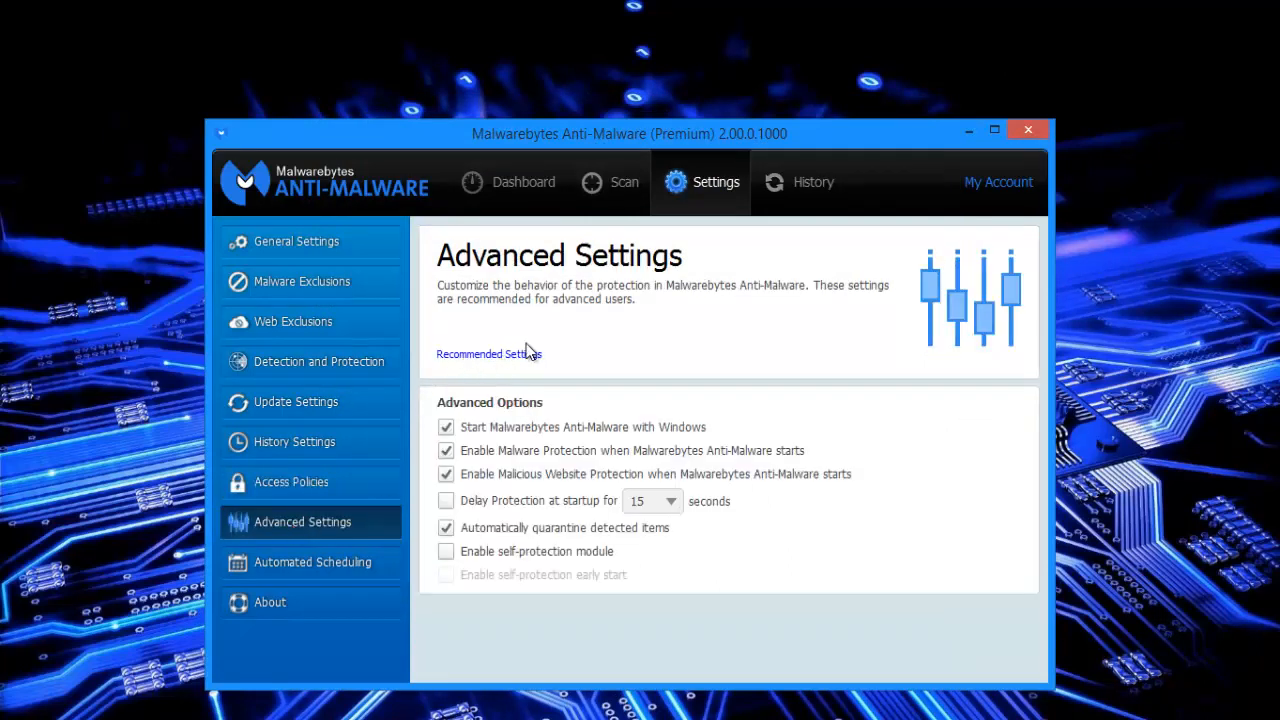
{"action": "mouse_move", "coordinate": [584, 436]}
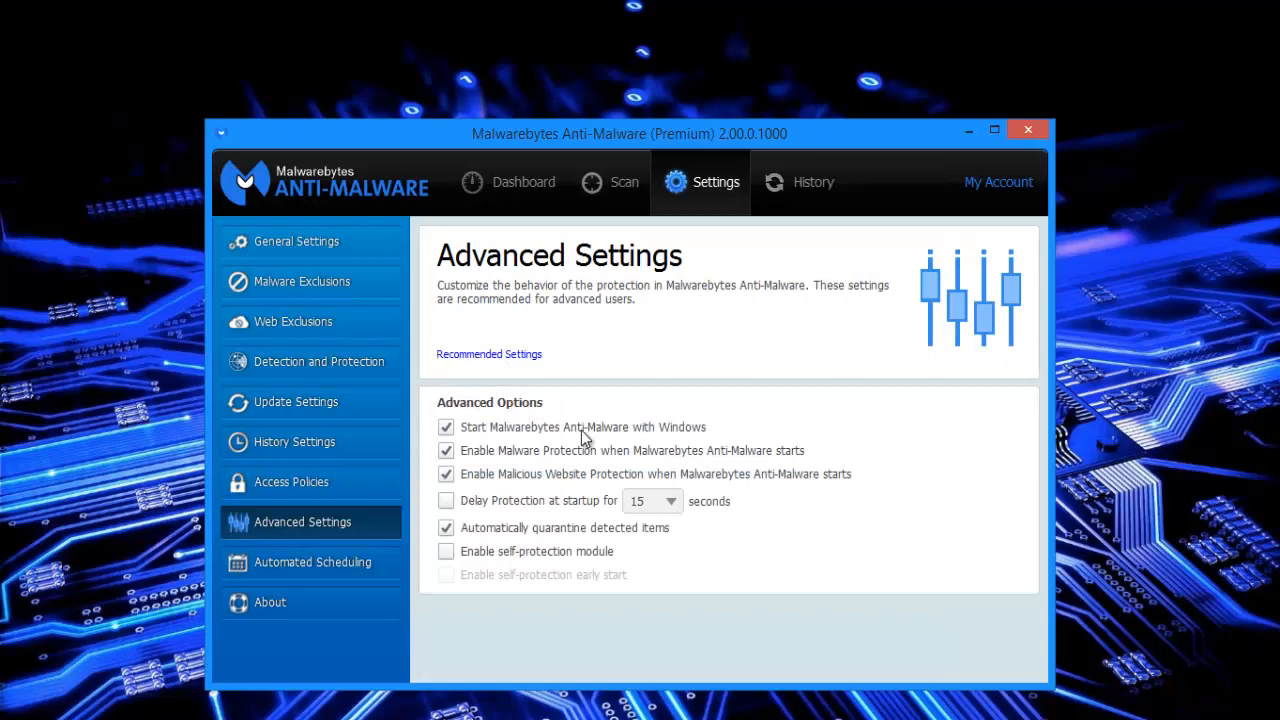
{"action": "mouse_move", "coordinate": [488, 450]}
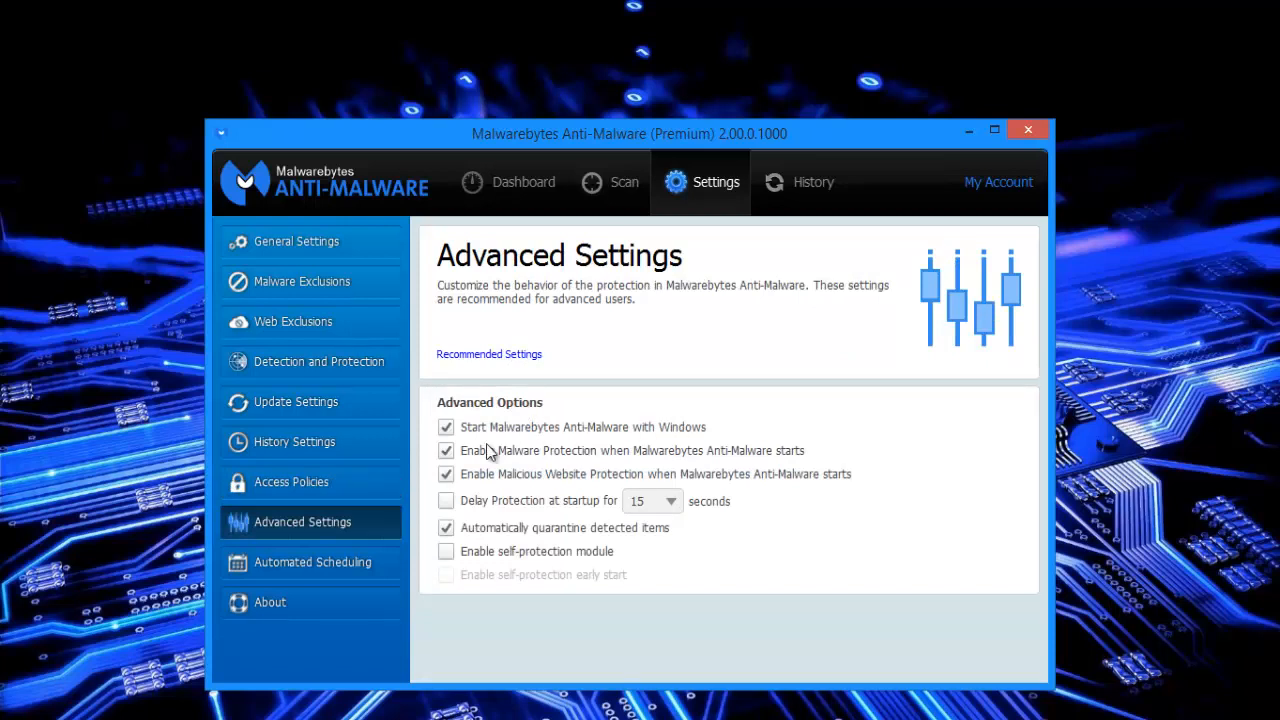
{"action": "mouse_move", "coordinate": [490, 442]}
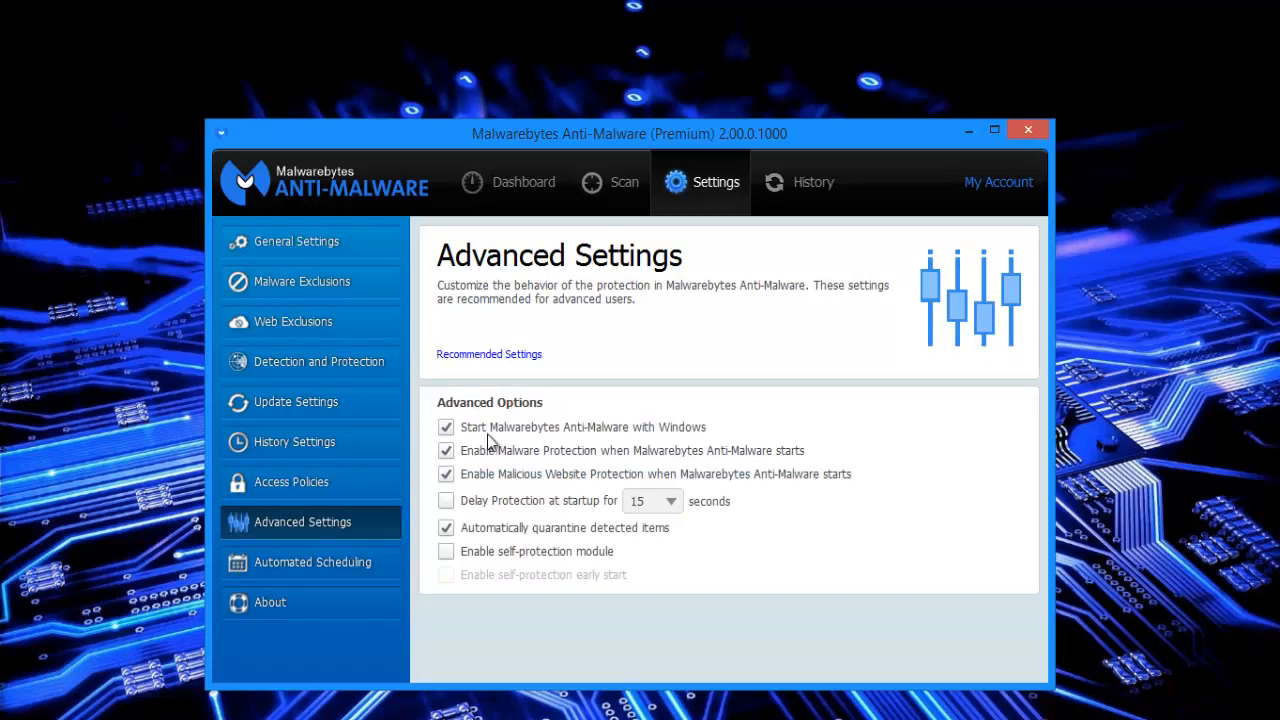
{"action": "mouse_move", "coordinate": [470, 470]}
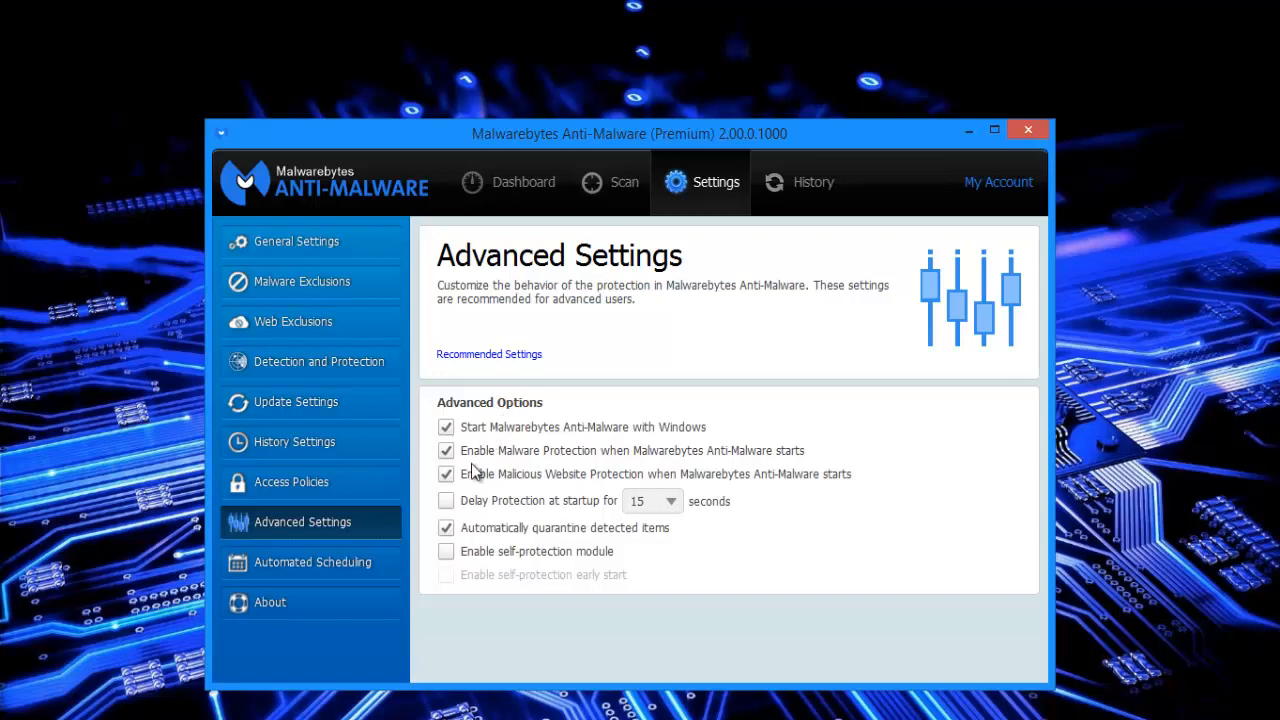
{"action": "mouse_move", "coordinate": [752, 464]}
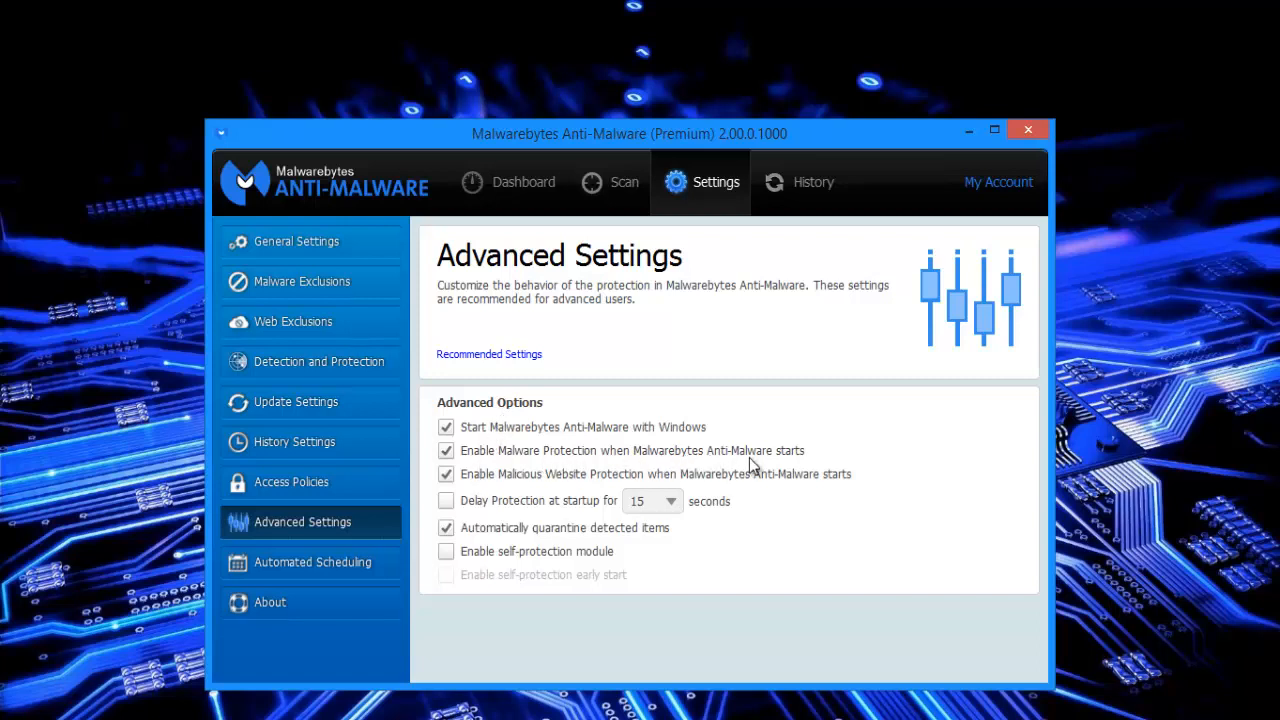
{"action": "mouse_move", "coordinate": [792, 462]}
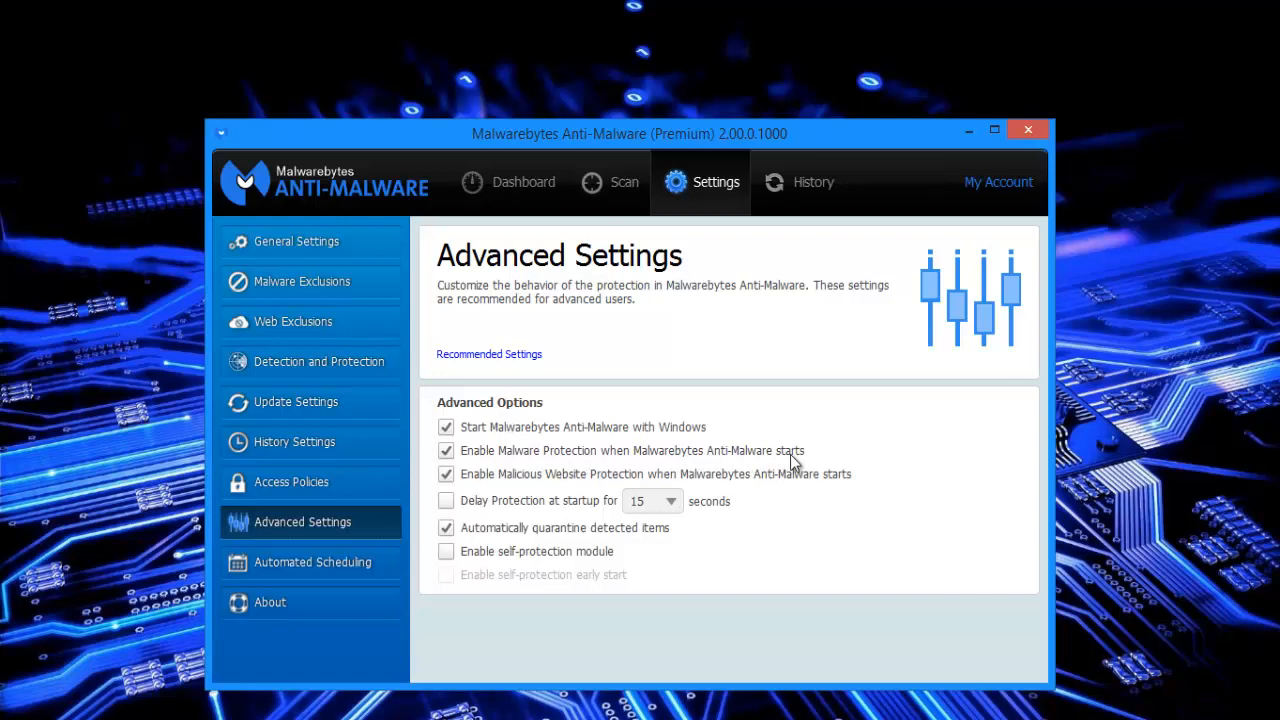
{"action": "mouse_move", "coordinate": [542, 486]}
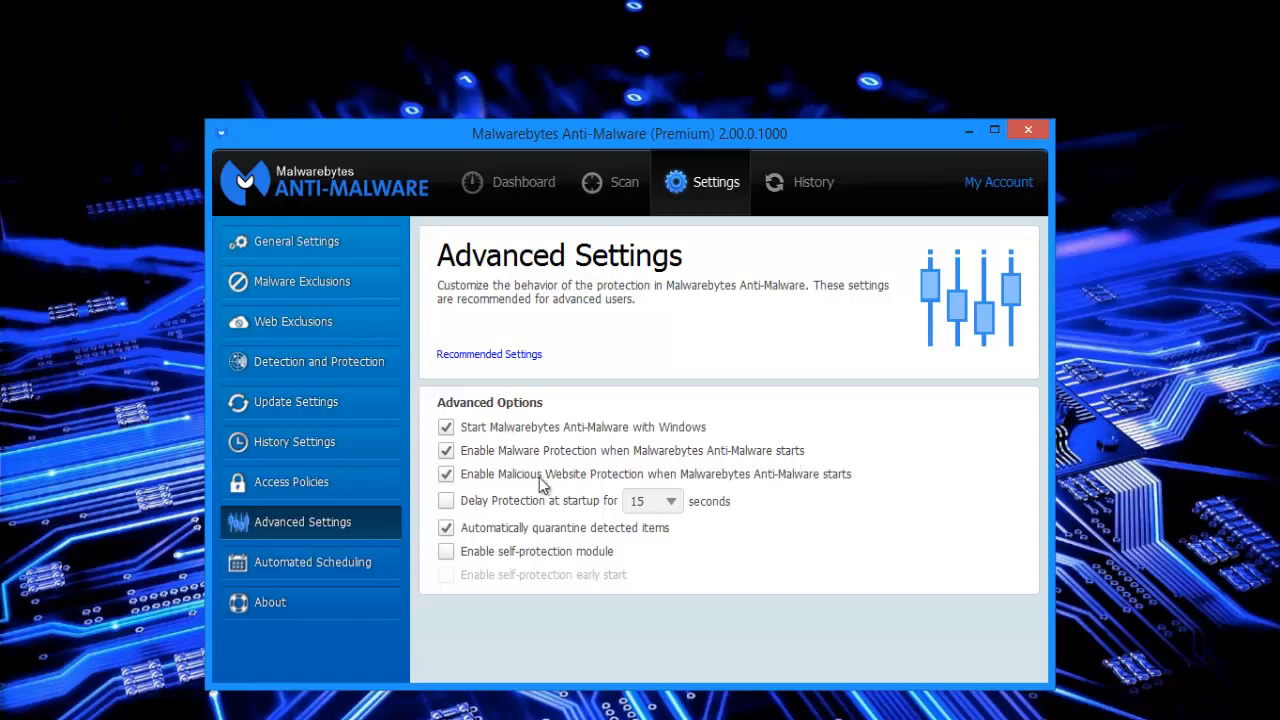
{"action": "mouse_move", "coordinate": [484, 512]}
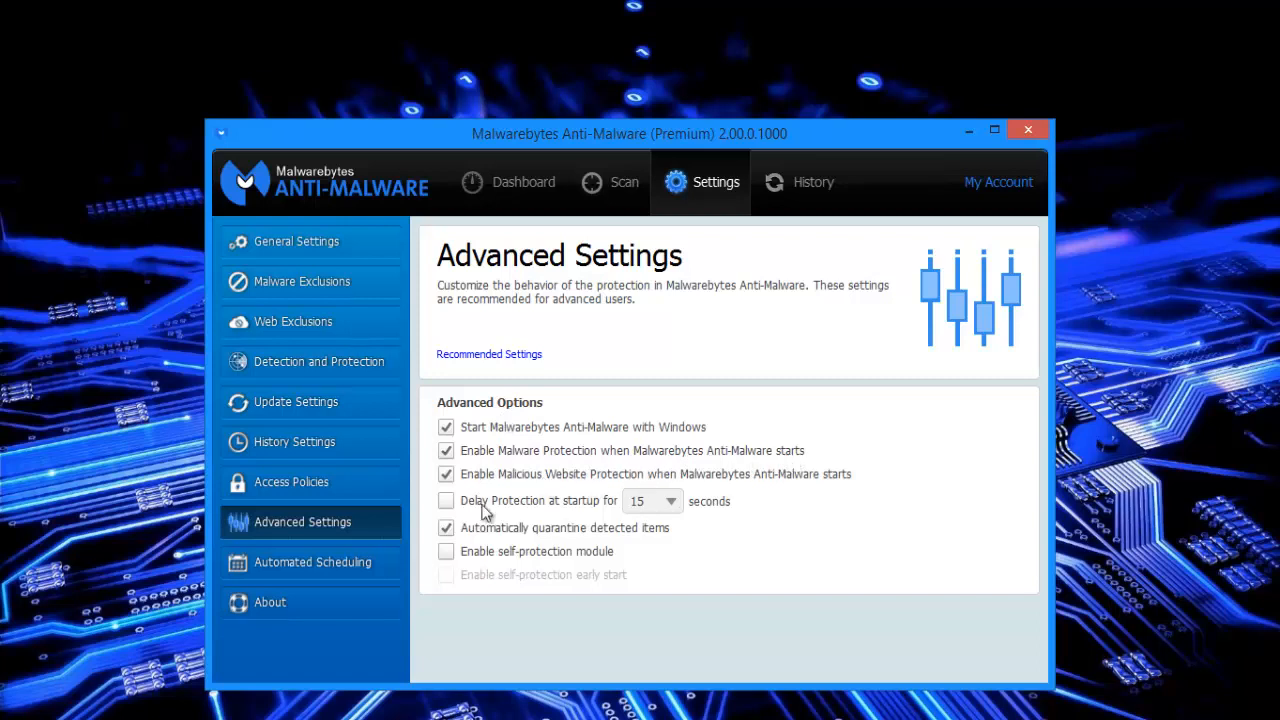
{"action": "mouse_move", "coordinate": [670, 512]}
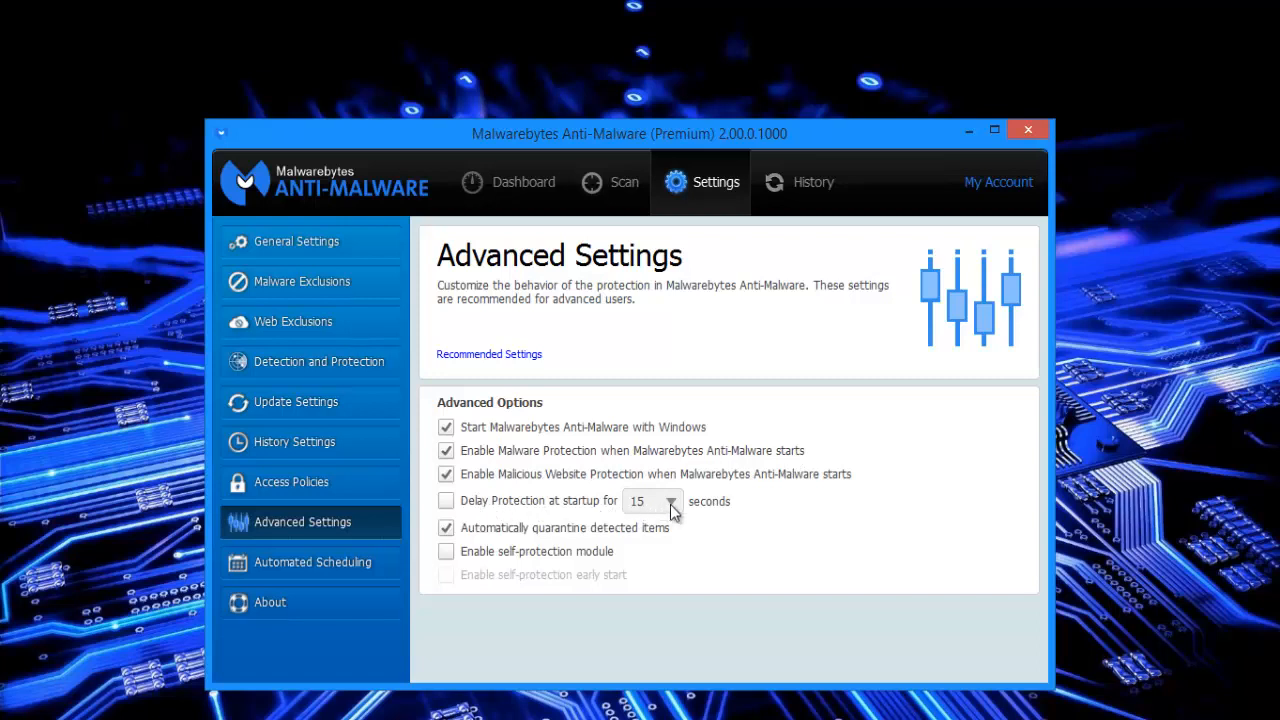
{"action": "left_click", "coordinate": [670, 500]}
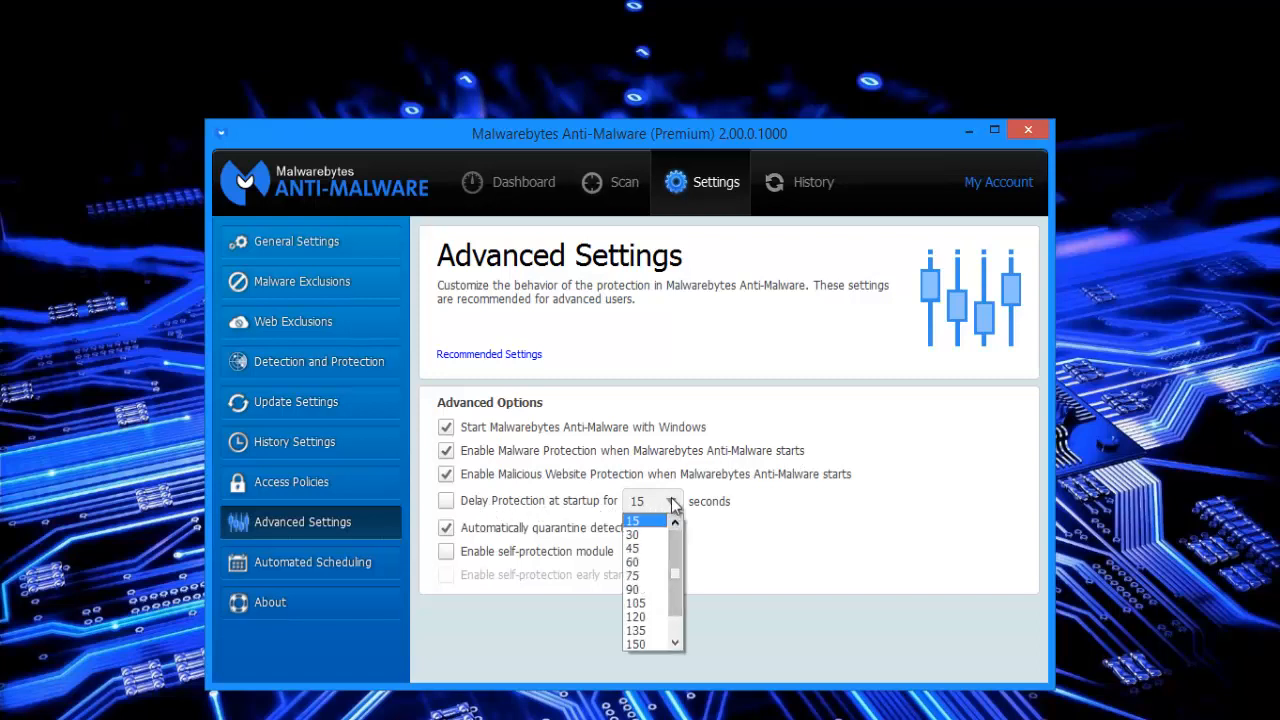
{"action": "left_click", "coordinate": [636, 520]}
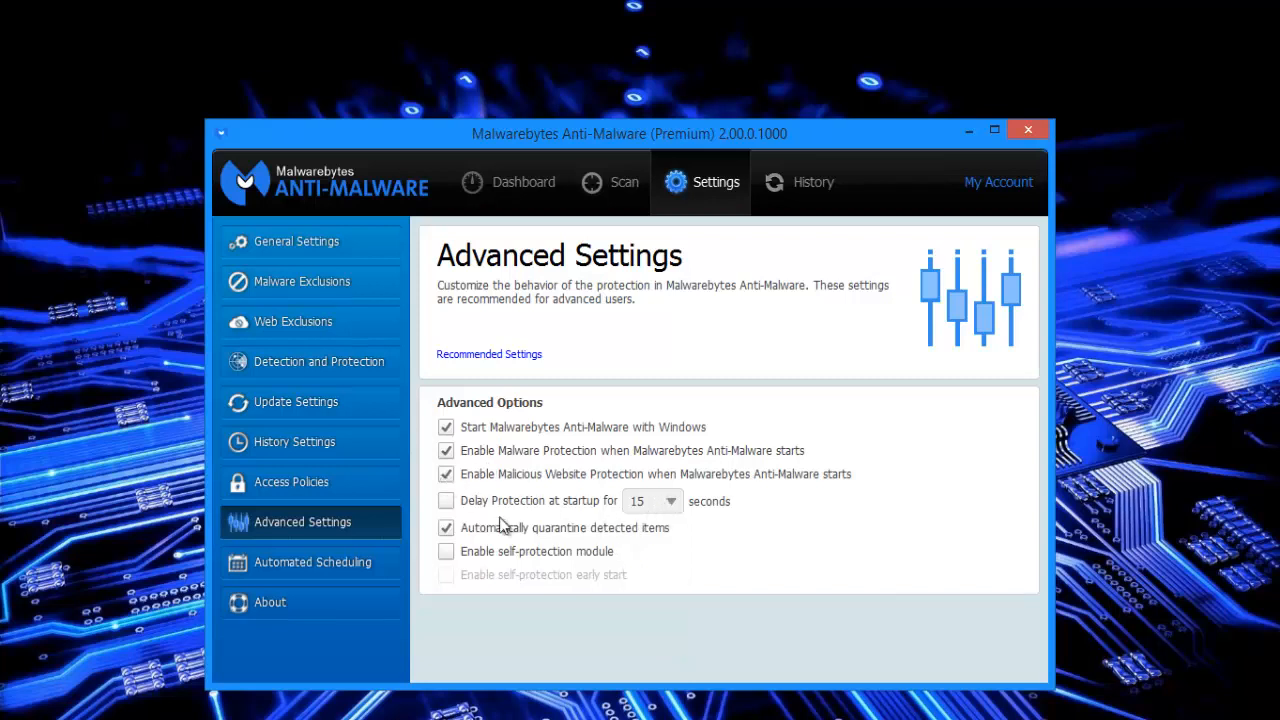
{"action": "mouse_move", "coordinate": [530, 480]}
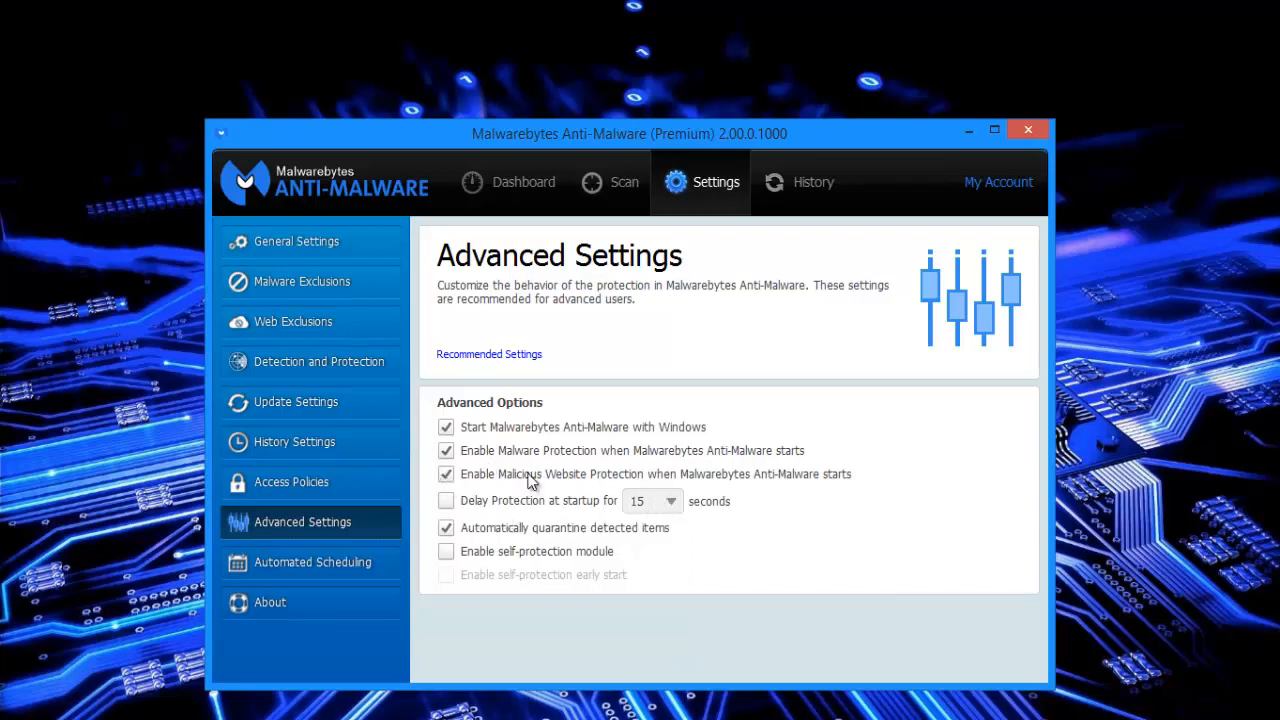
{"action": "mouse_move", "coordinate": [470, 552]}
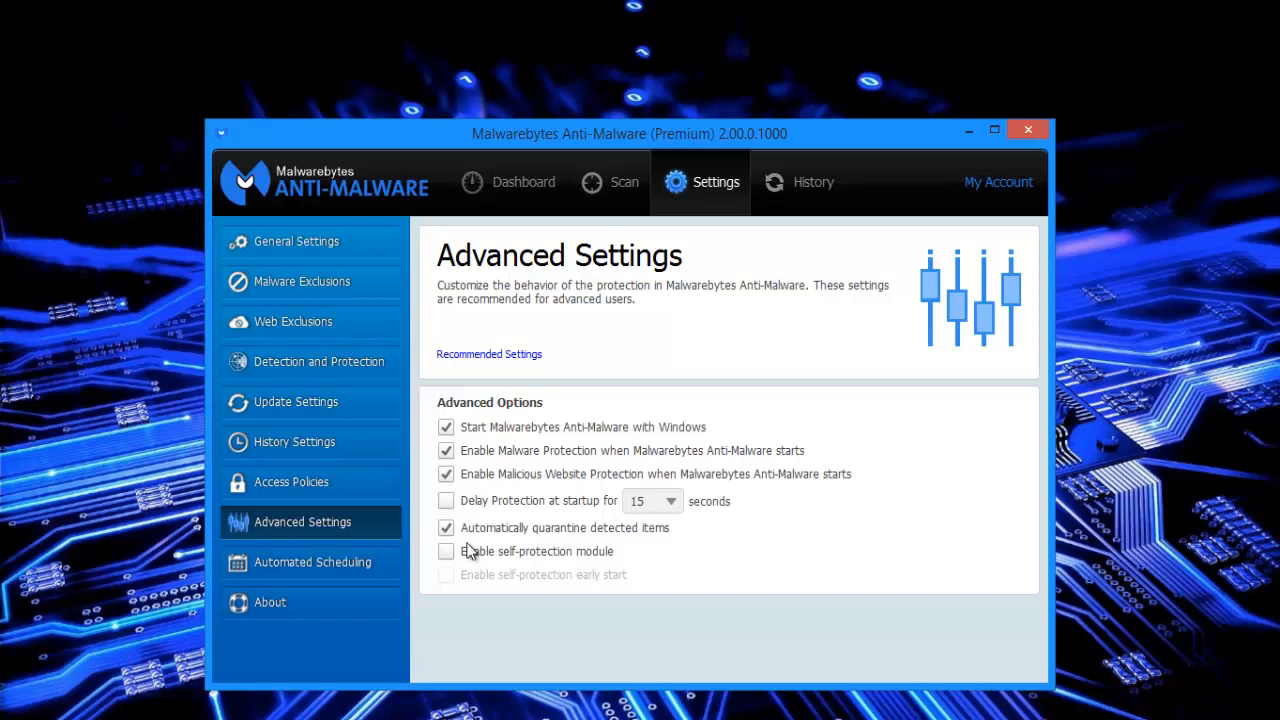
{"action": "mouse_move", "coordinate": [564, 538]}
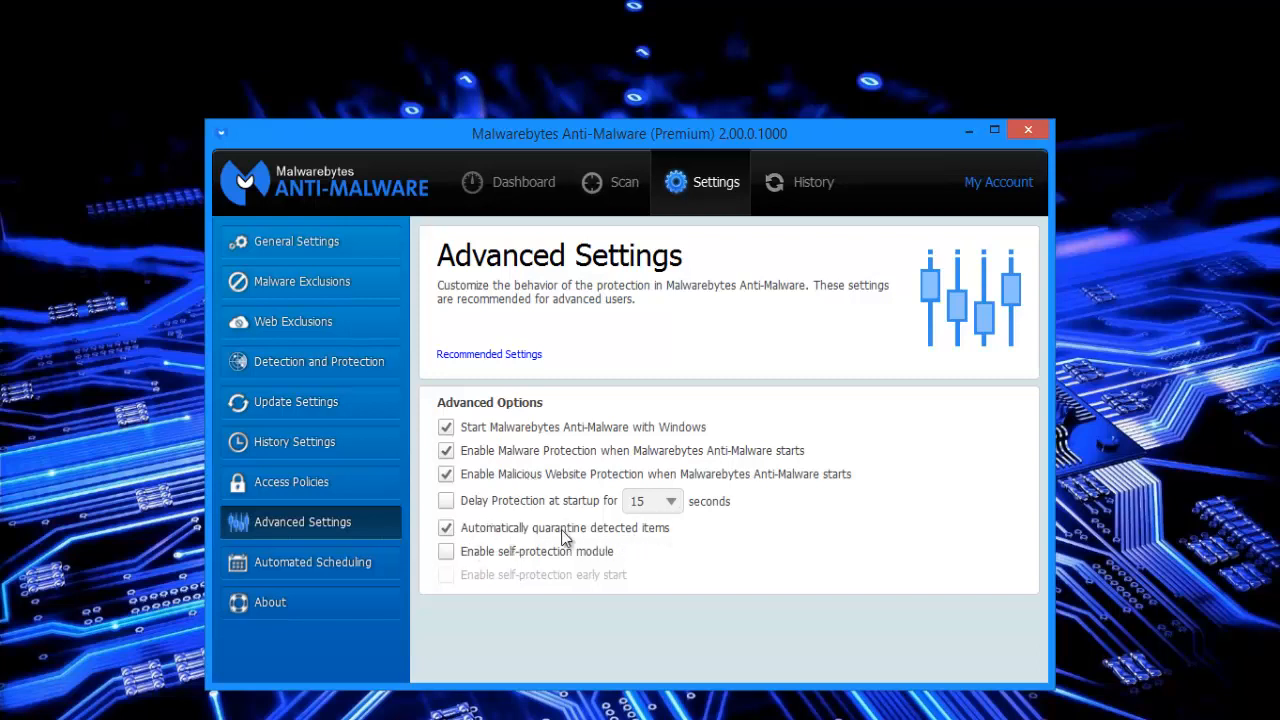
{"action": "mouse_move", "coordinate": [490, 556]}
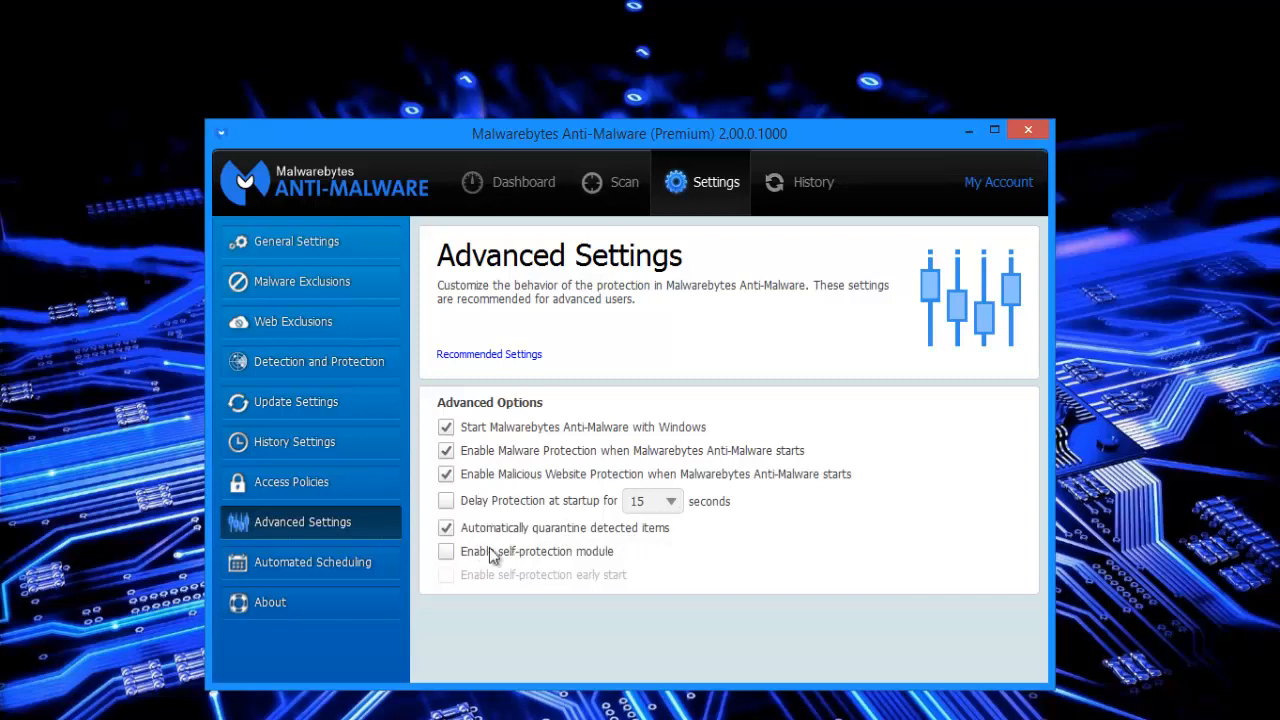
{"action": "mouse_move", "coordinate": [450, 568]}
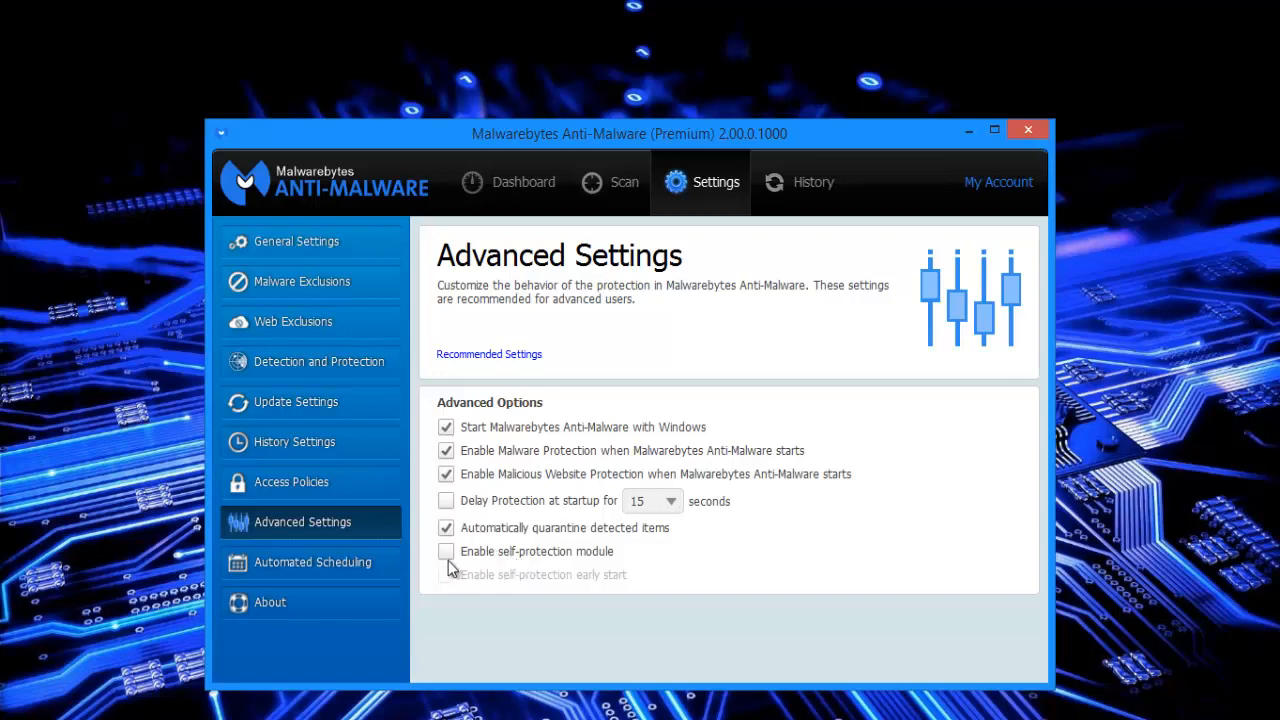
{"action": "mouse_move", "coordinate": [508, 558]}
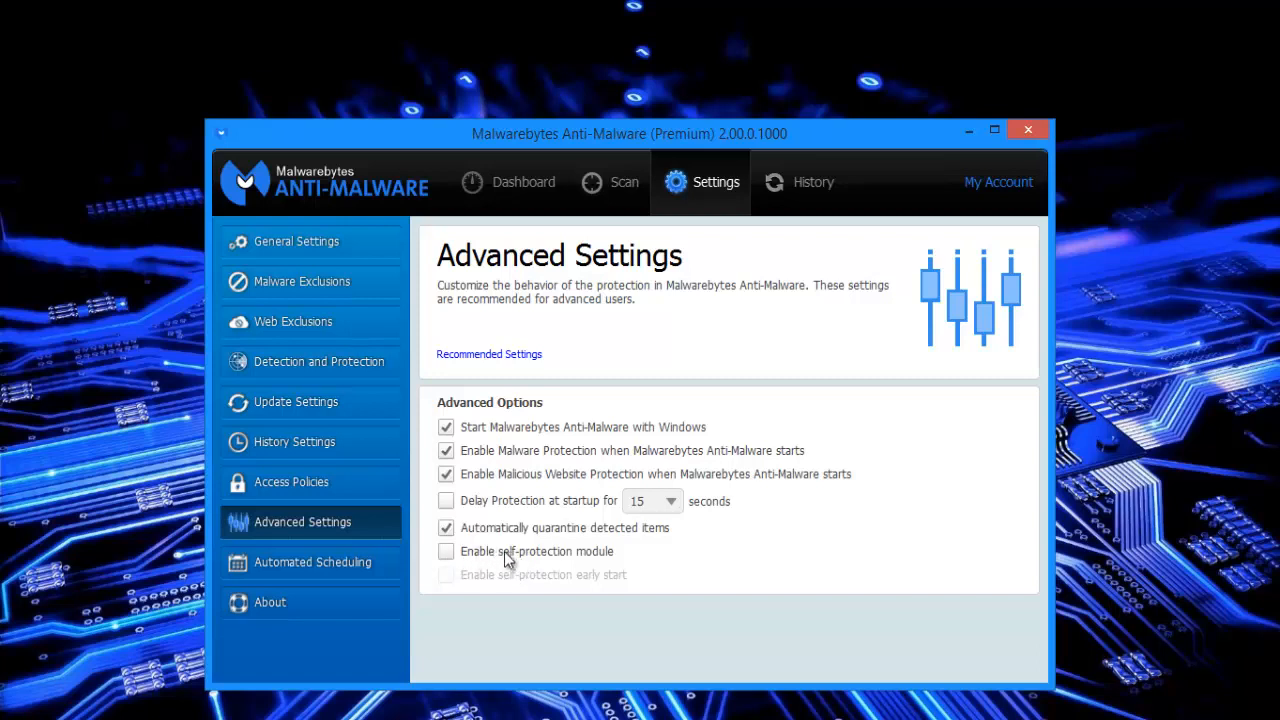
{"action": "mouse_move", "coordinate": [458, 564]}
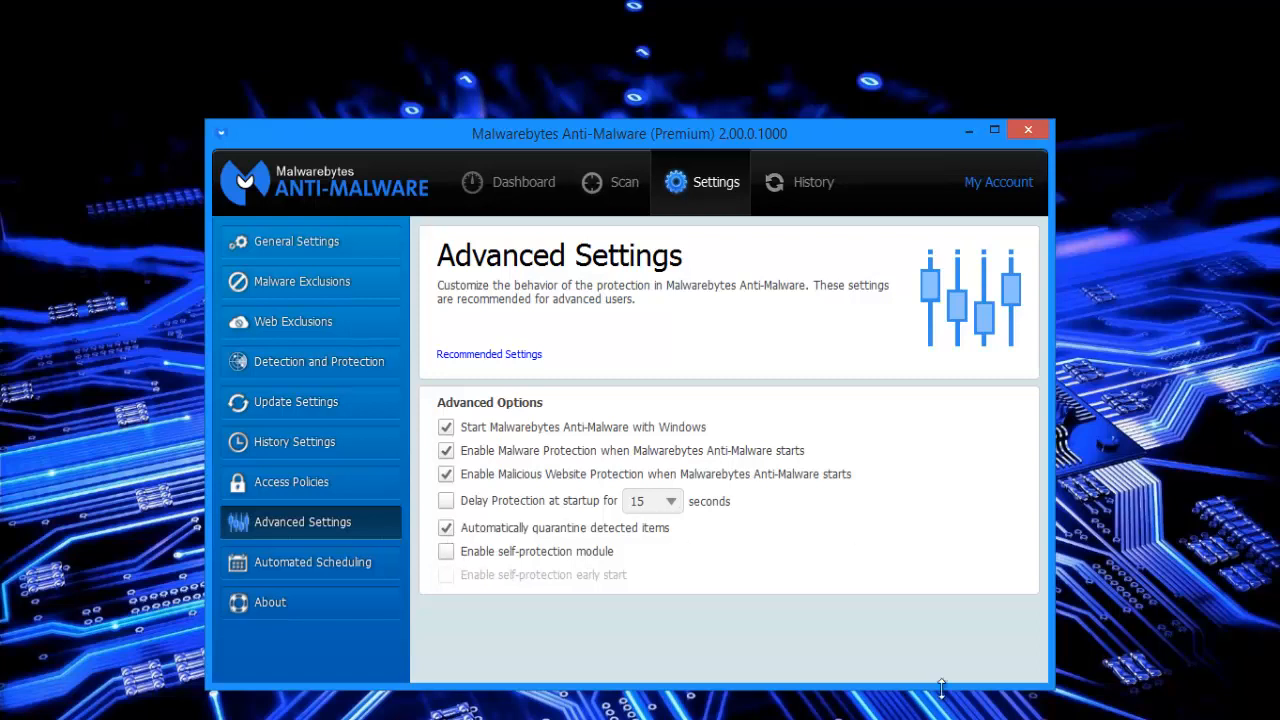
{"action": "mouse_move", "coordinate": [782, 612]}
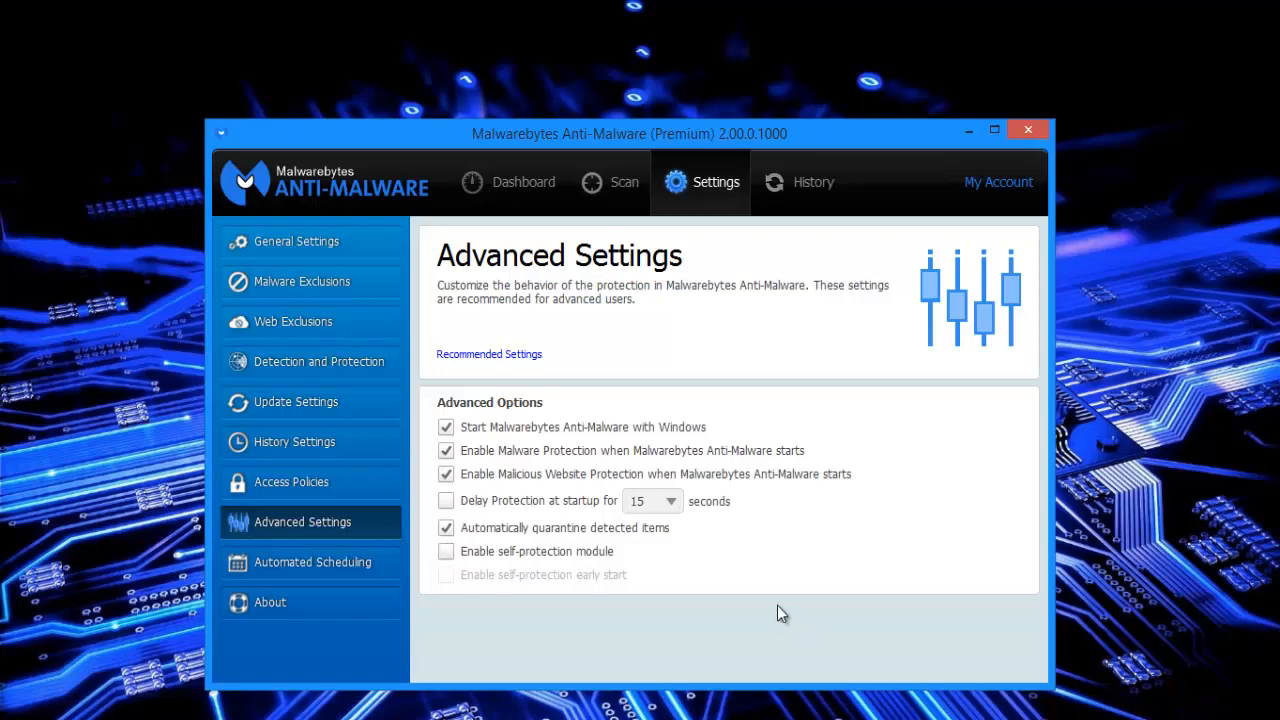
{"action": "mouse_move", "coordinate": [668, 610]}
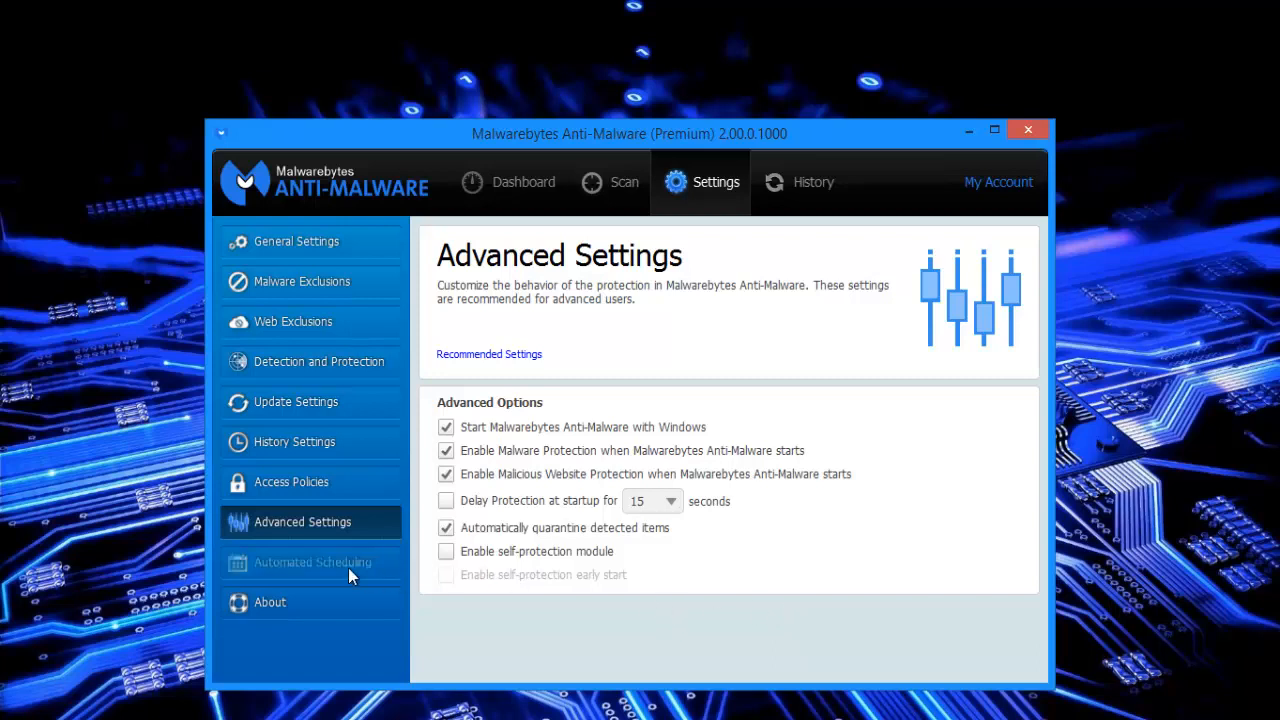
{"action": "mouse_move", "coordinate": [418, 568]}
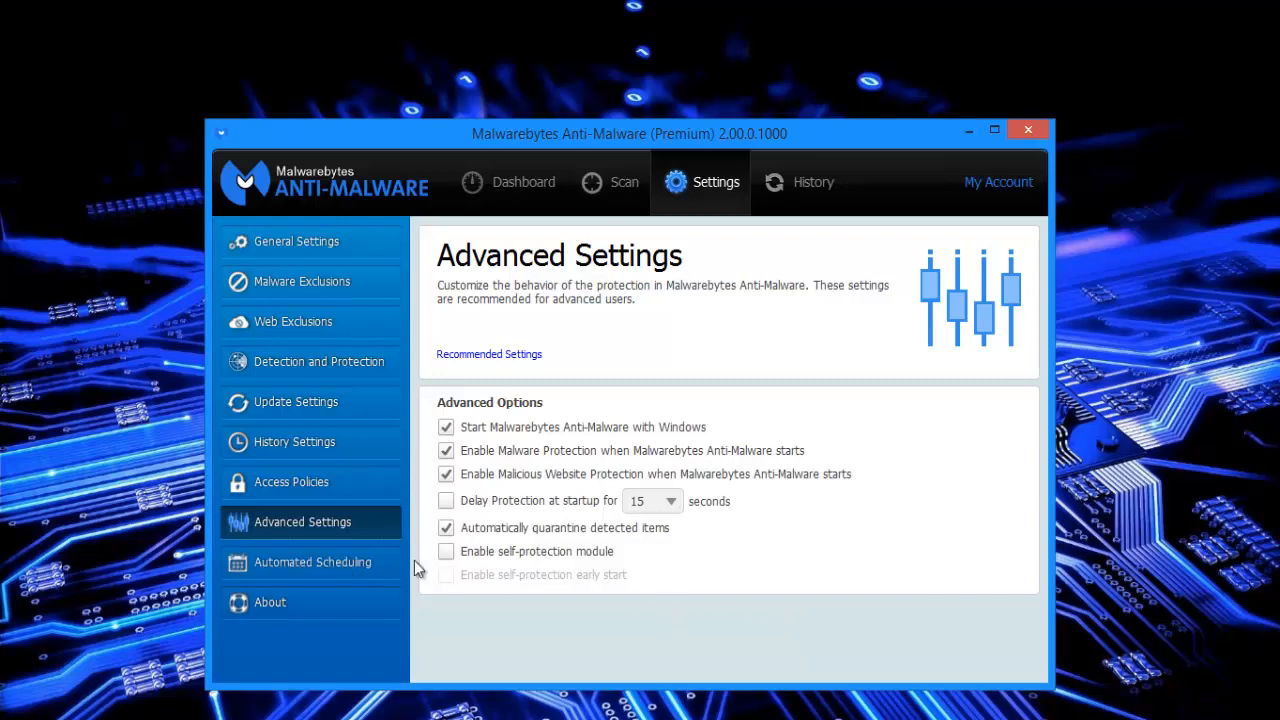
{"action": "mouse_move", "coordinate": [312, 562]}
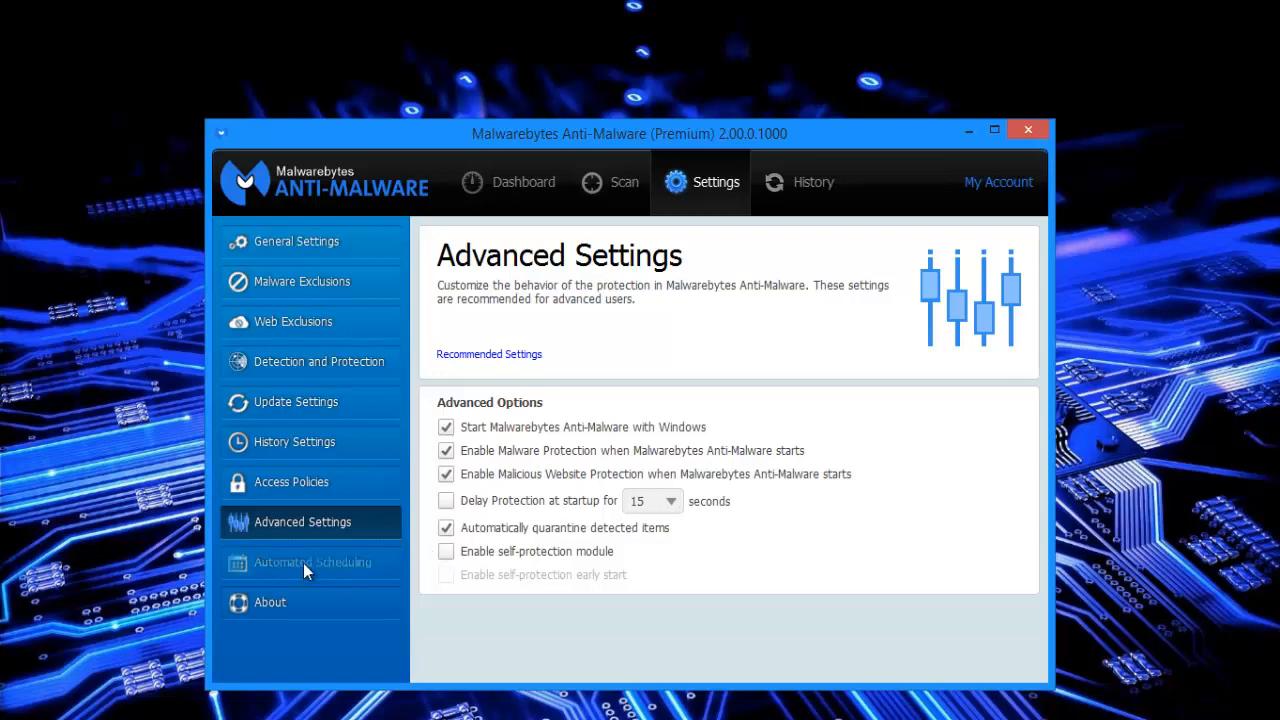
Review the scheduled Check for Updates and Threat Scan tasks, then go to About.
{"action": "left_click", "coordinate": [312, 560]}
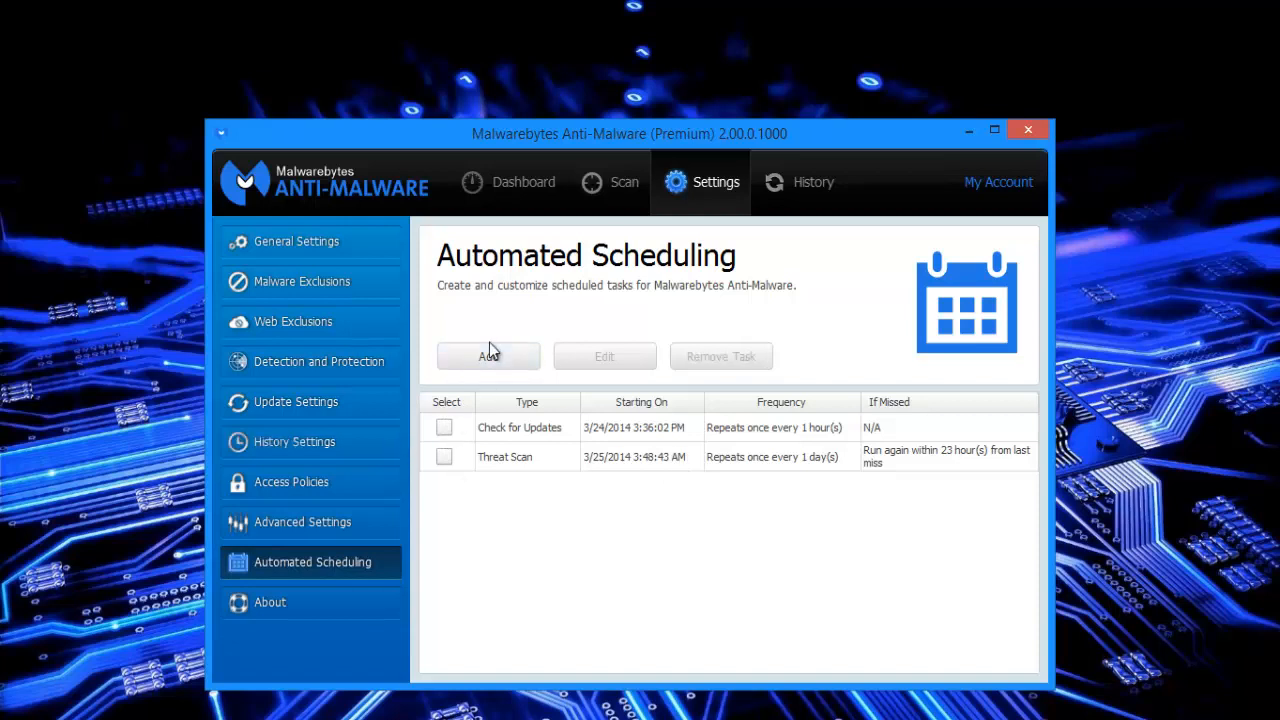
{"action": "left_click", "coordinate": [444, 428]}
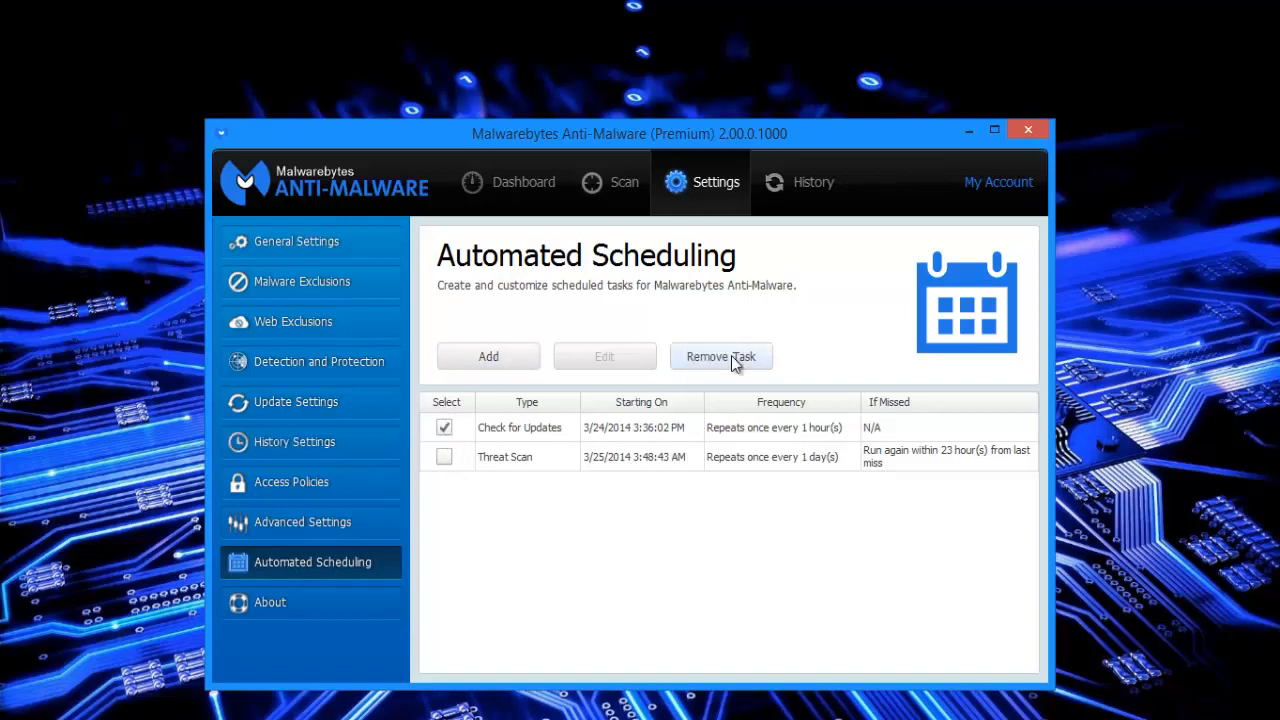
{"action": "mouse_move", "coordinate": [490, 402]}
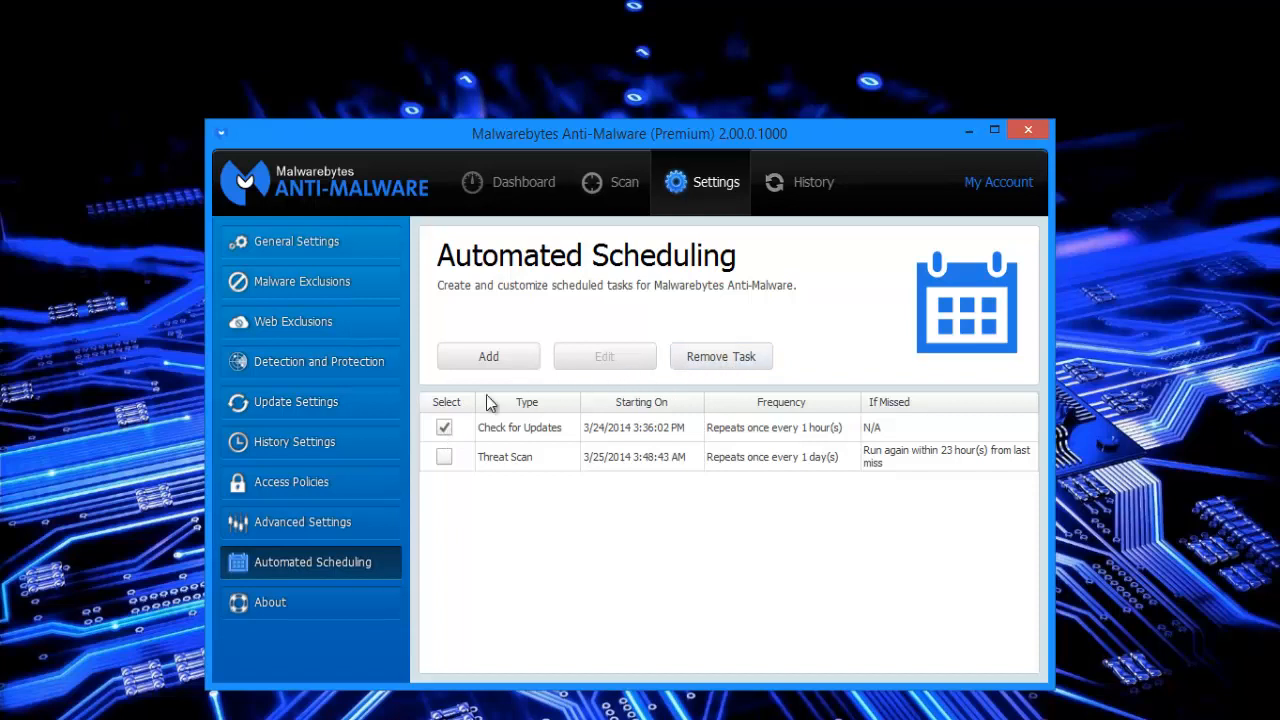
{"action": "left_click", "coordinate": [444, 456]}
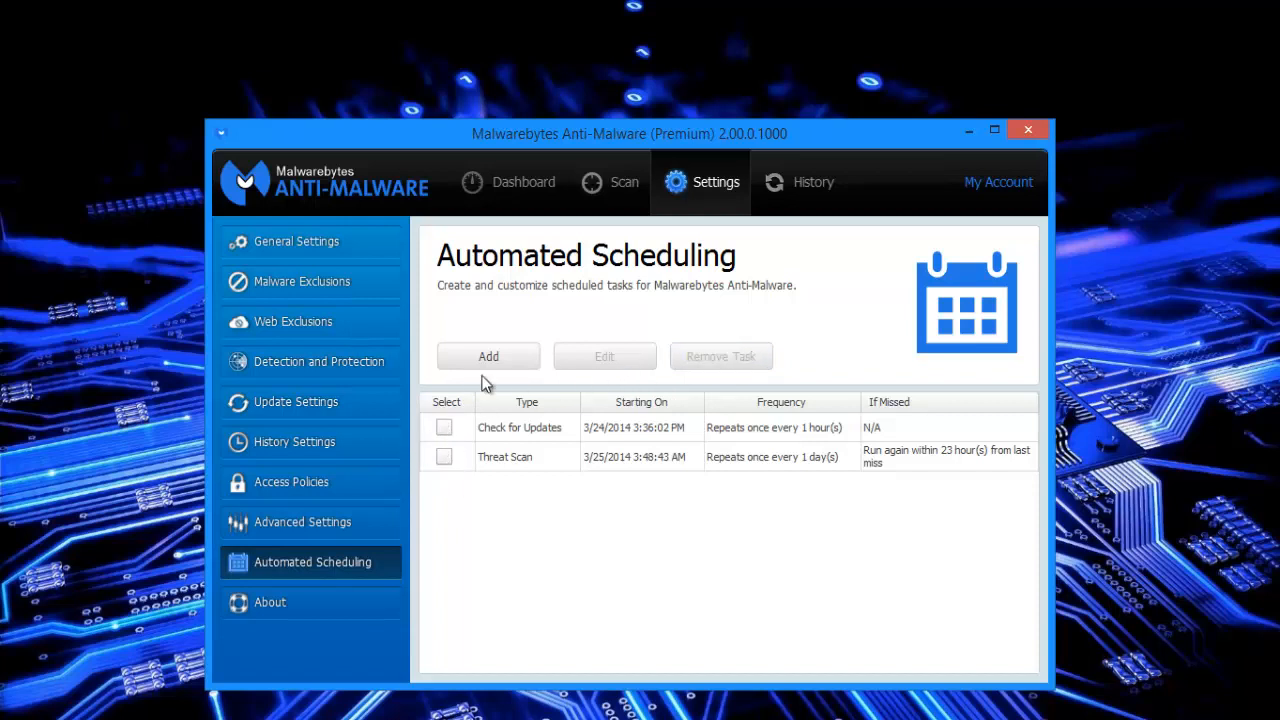
{"action": "mouse_move", "coordinate": [570, 430]}
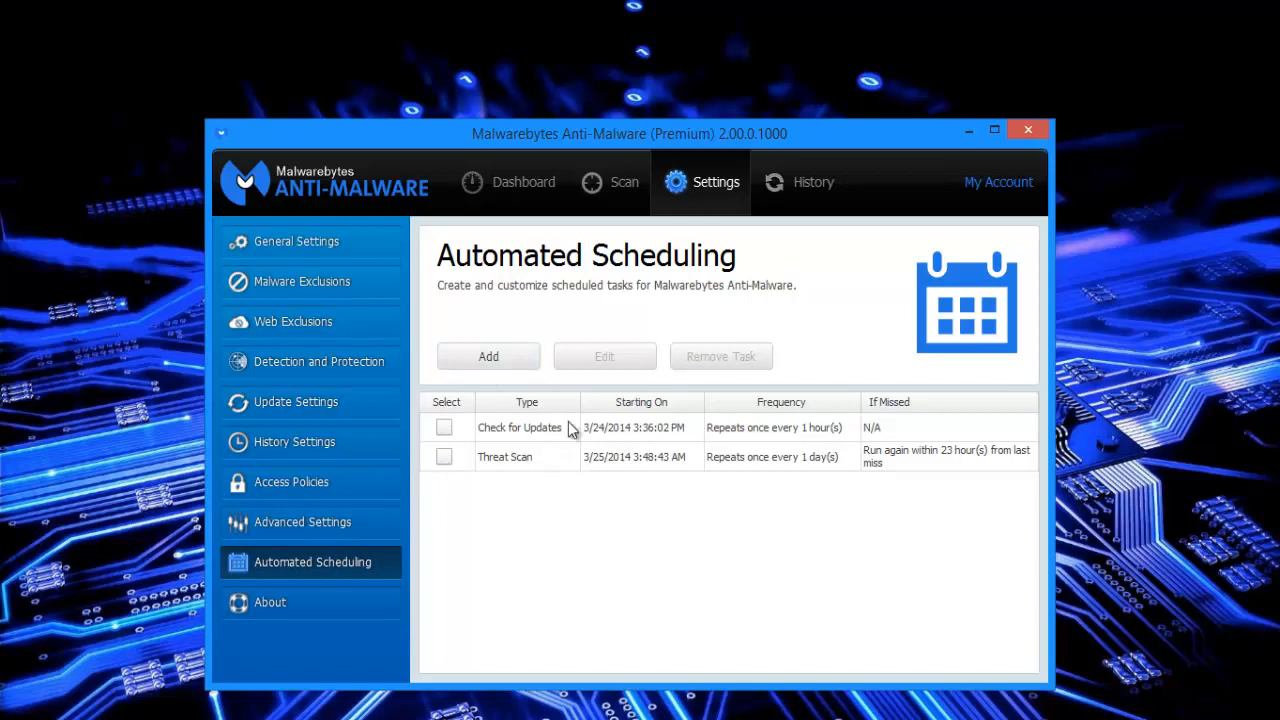
{"action": "mouse_move", "coordinate": [400, 480]}
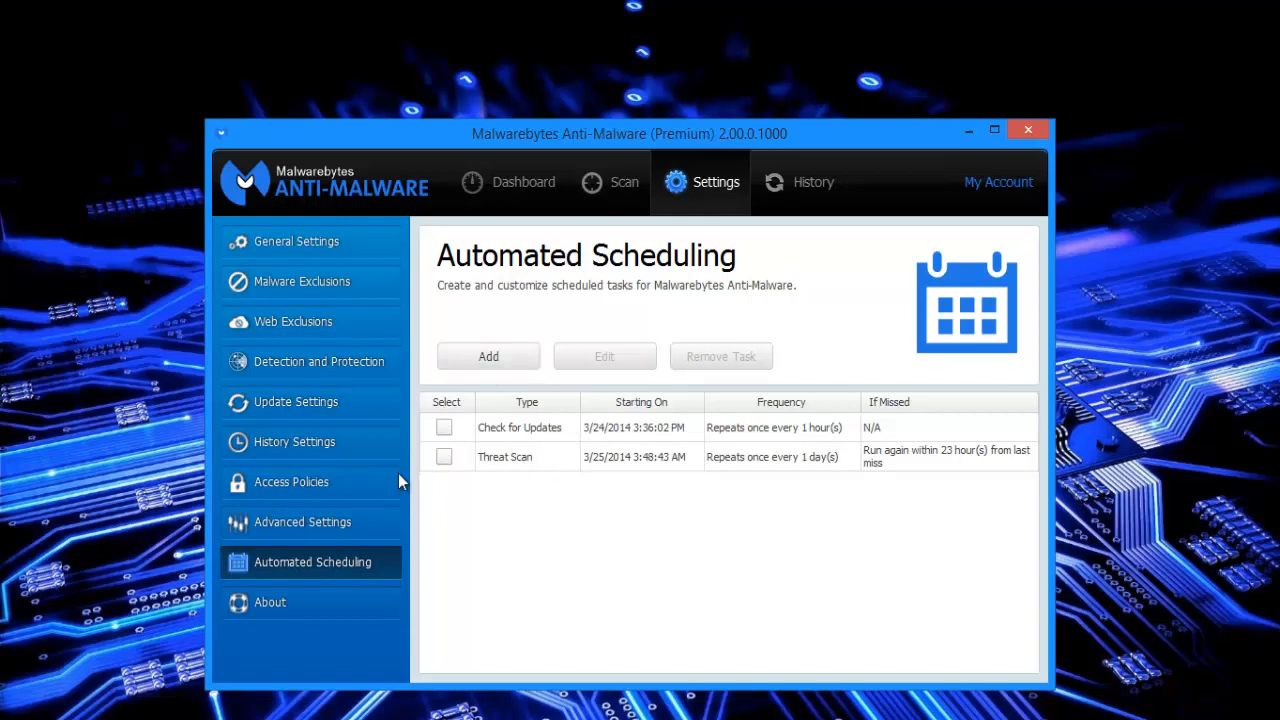
{"action": "left_click", "coordinate": [270, 602]}
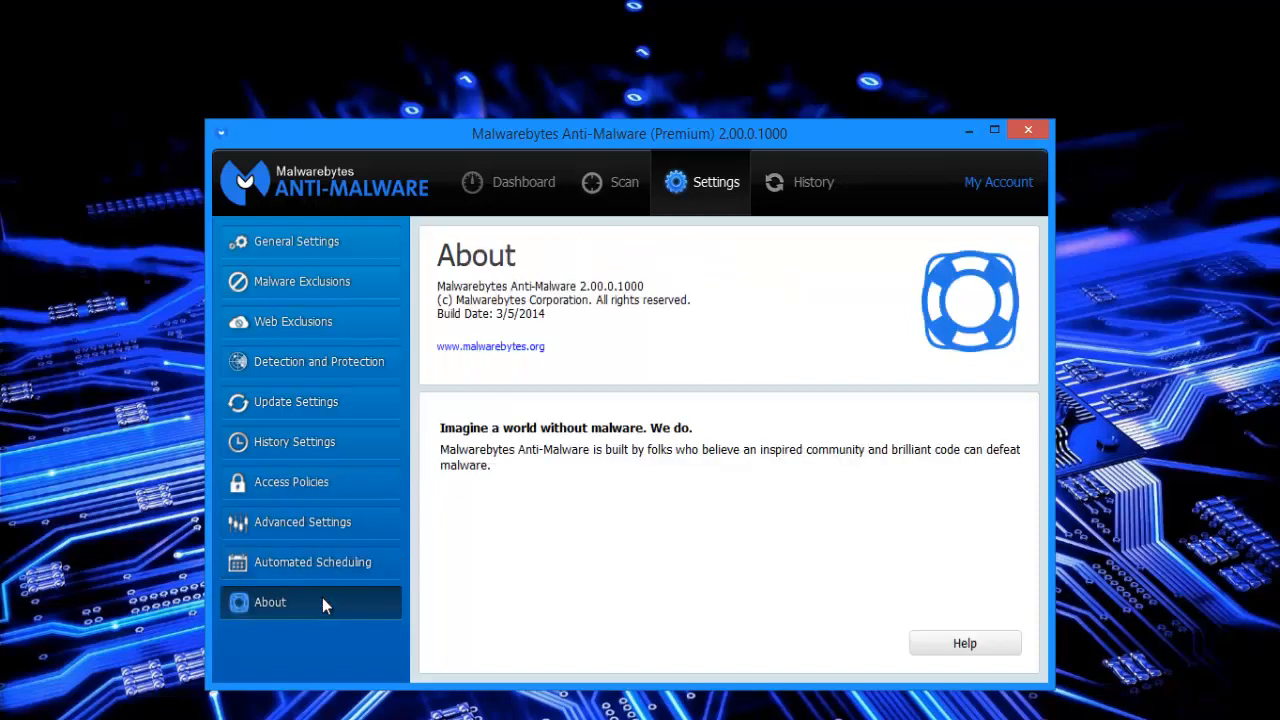
{"action": "mouse_move", "coordinate": [892, 656]}
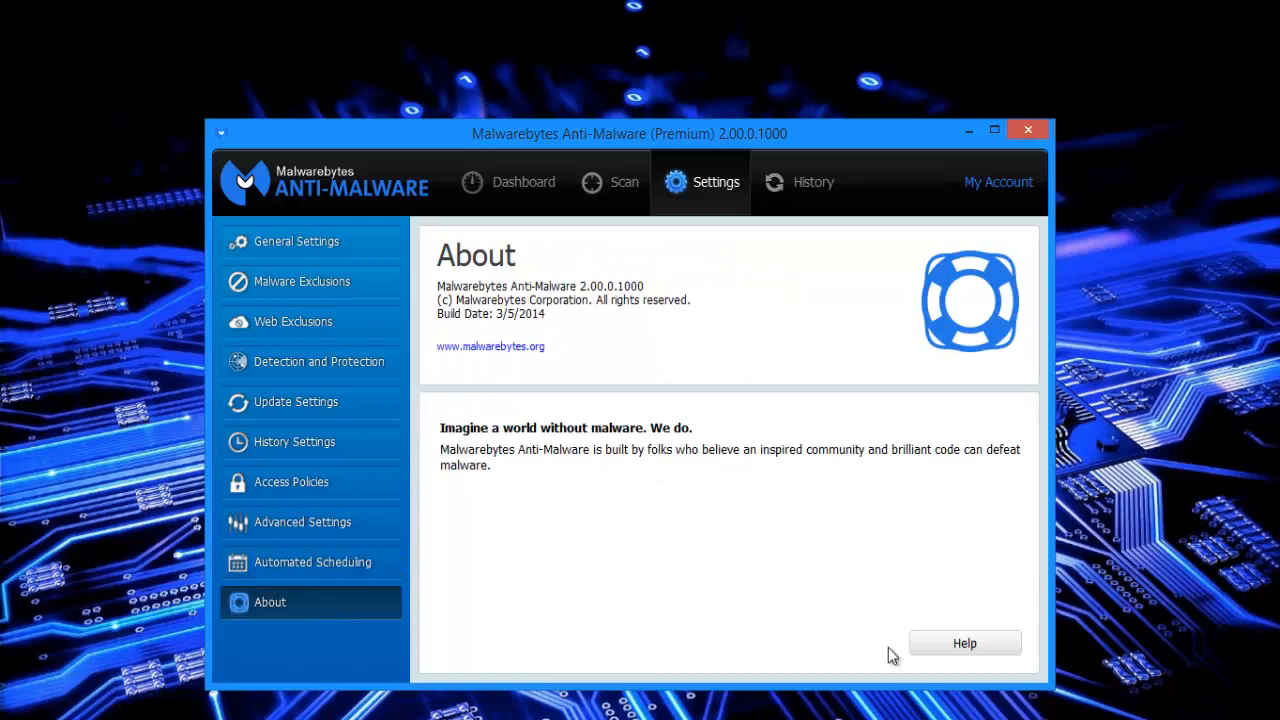
{"action": "mouse_move", "coordinate": [416, 444]}
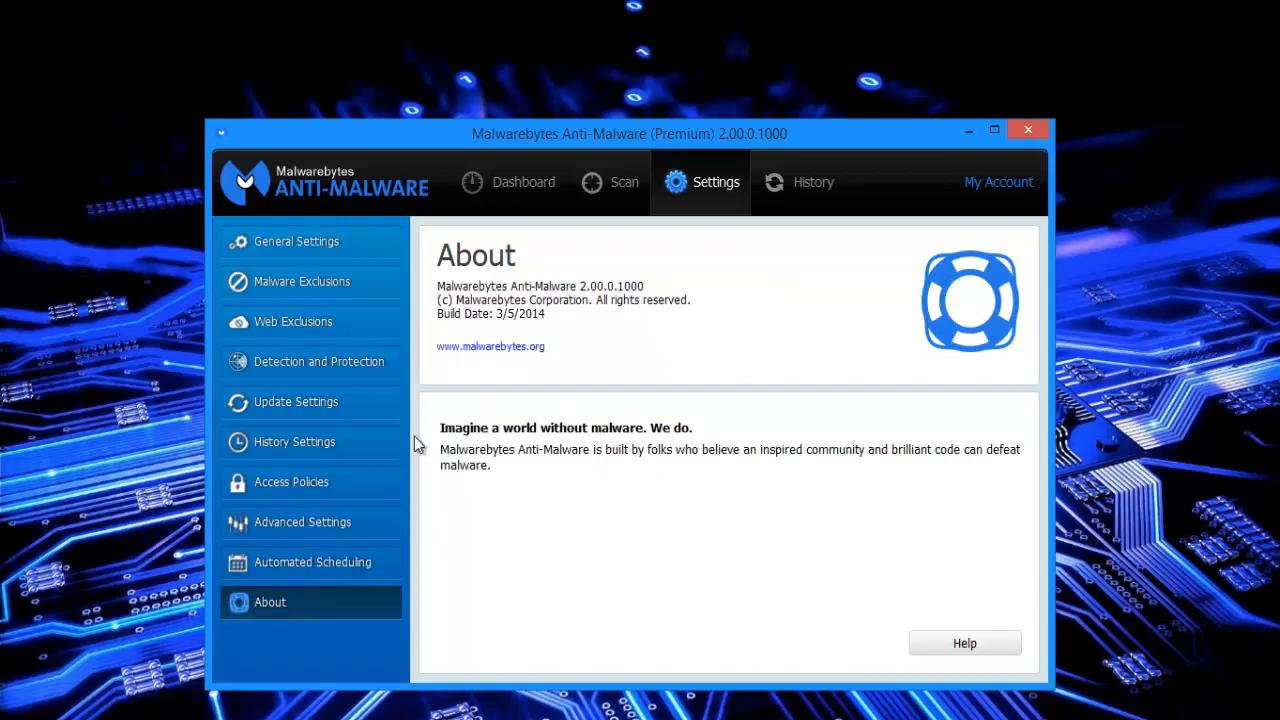
{"action": "mouse_move", "coordinate": [672, 444]}
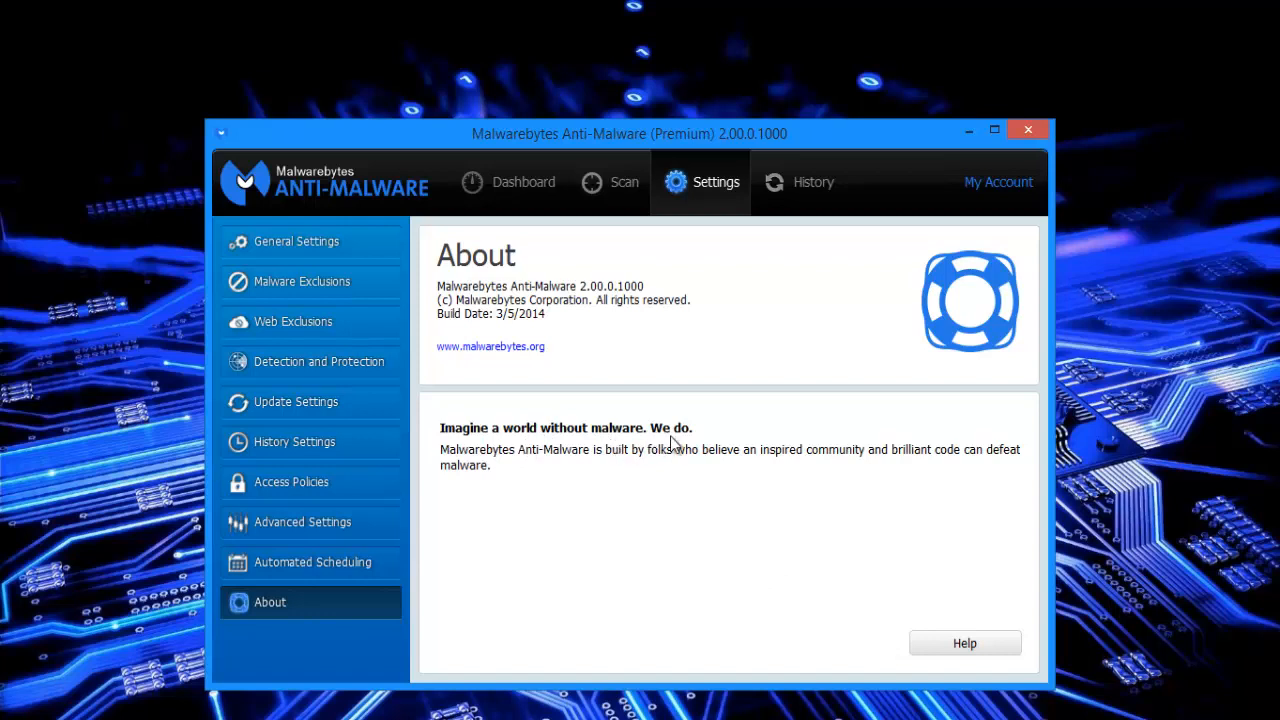
{"action": "mouse_move", "coordinate": [520, 410]}
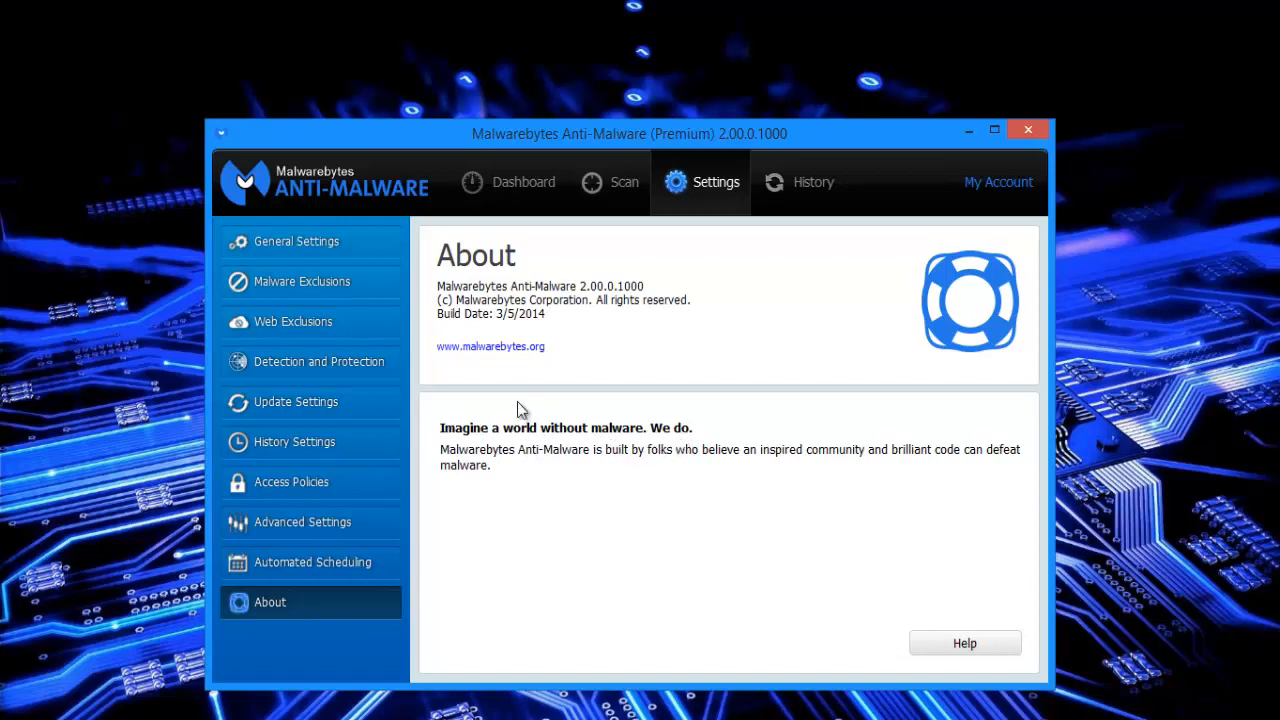
{"action": "mouse_move", "coordinate": [616, 350]}
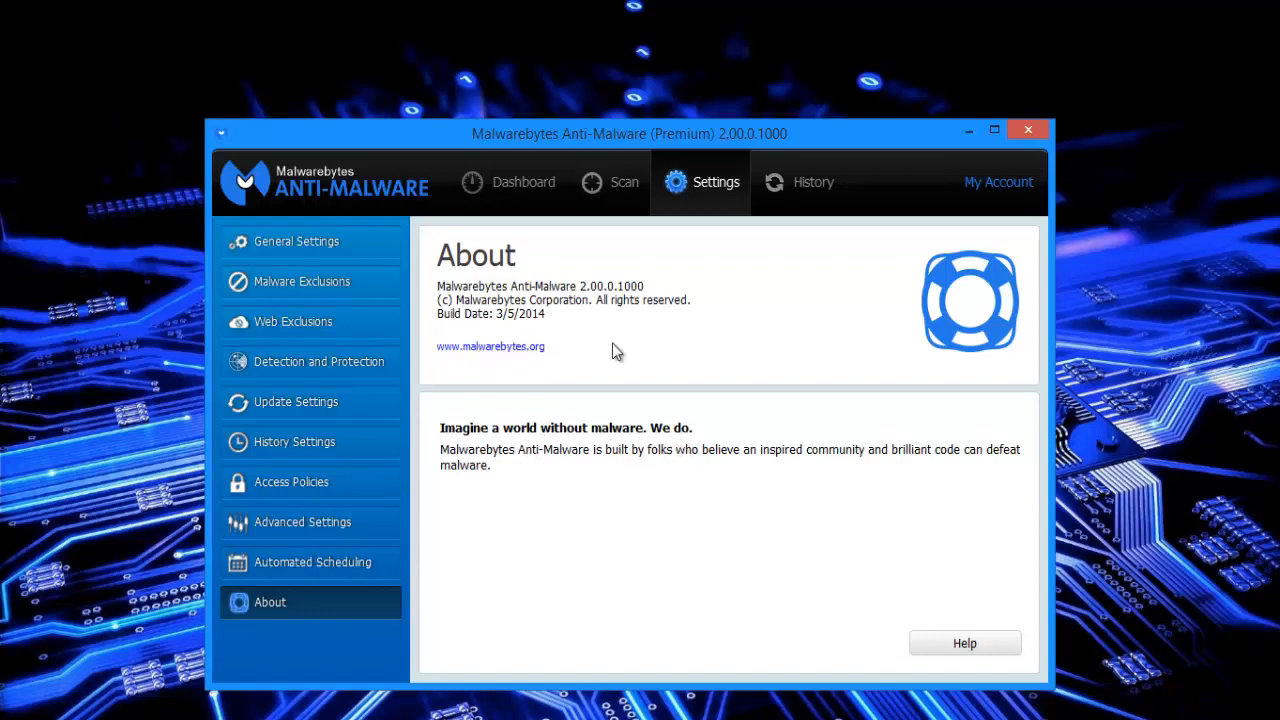
{"action": "mouse_move", "coordinate": [612, 360]}
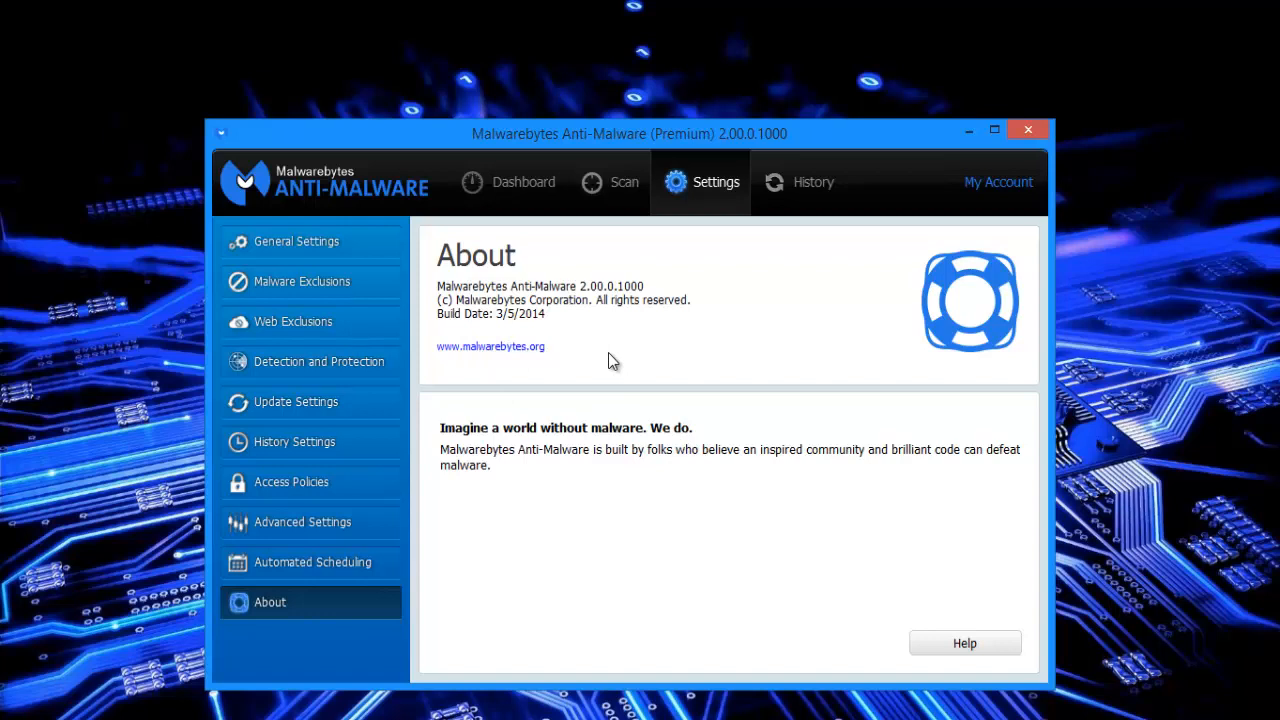
{"action": "mouse_move", "coordinate": [638, 336]}
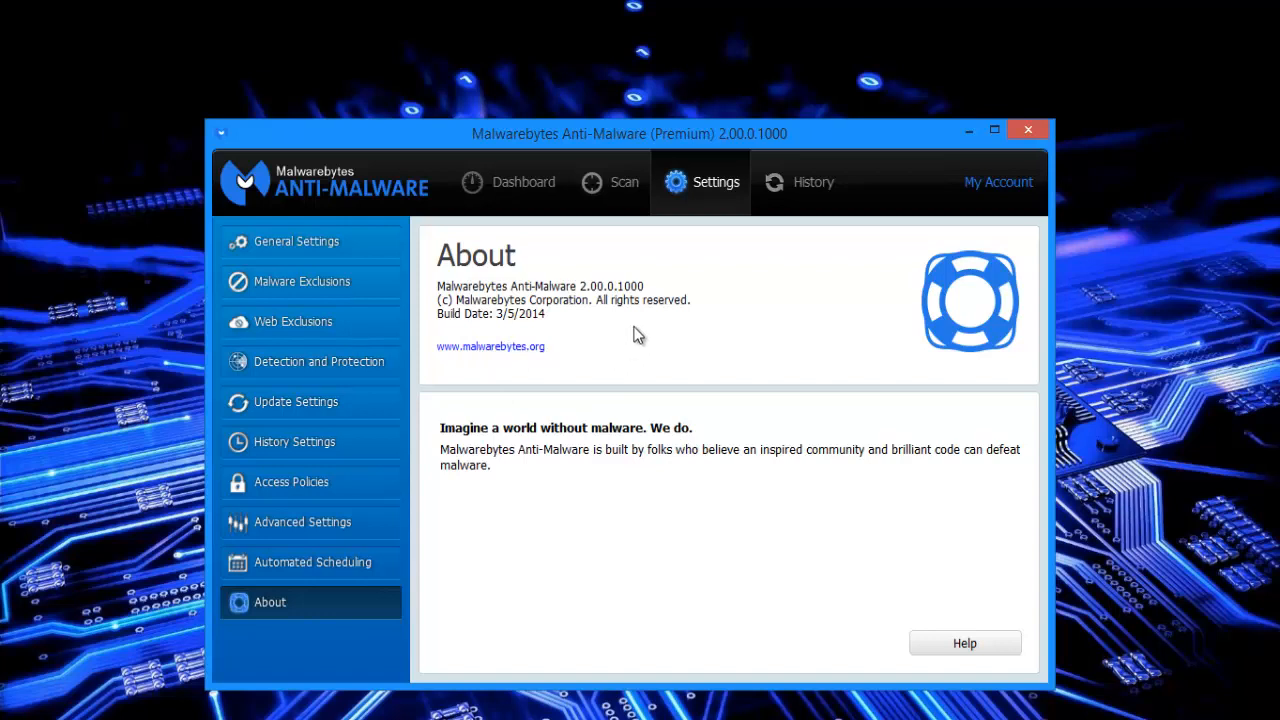
{"action": "mouse_move", "coordinate": [624, 352]}
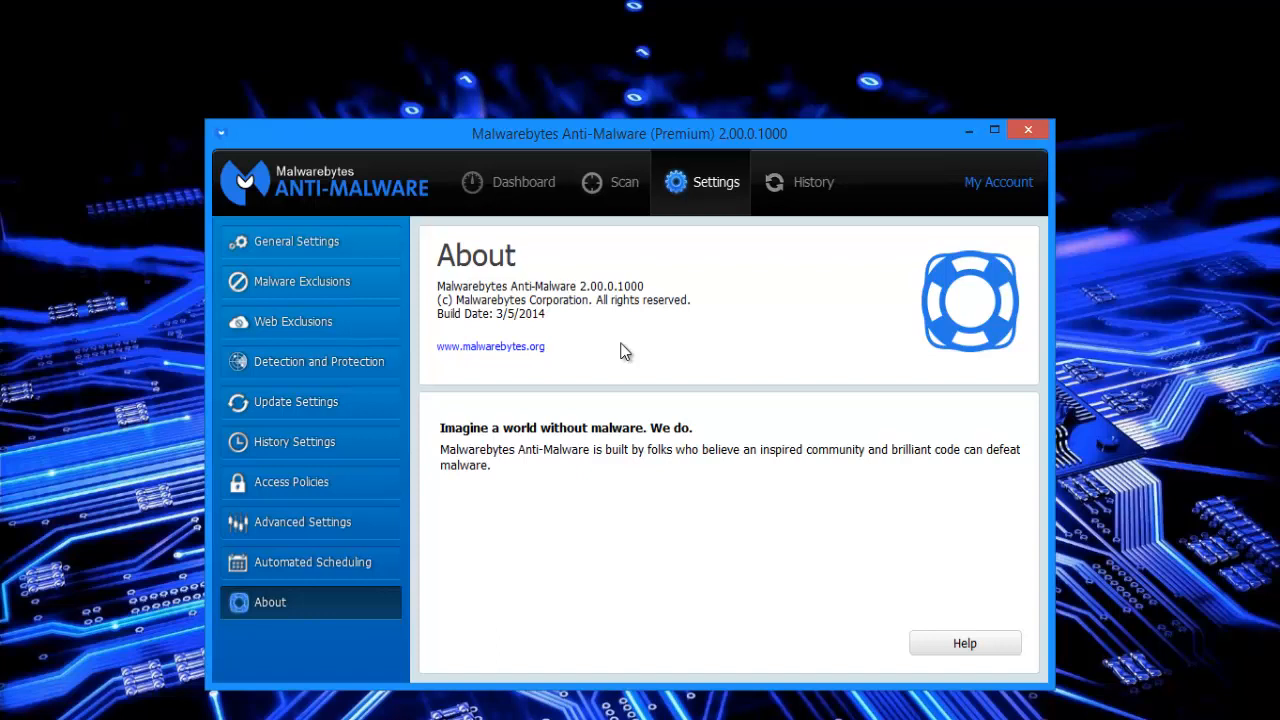
{"action": "mouse_move", "coordinate": [500, 356]}
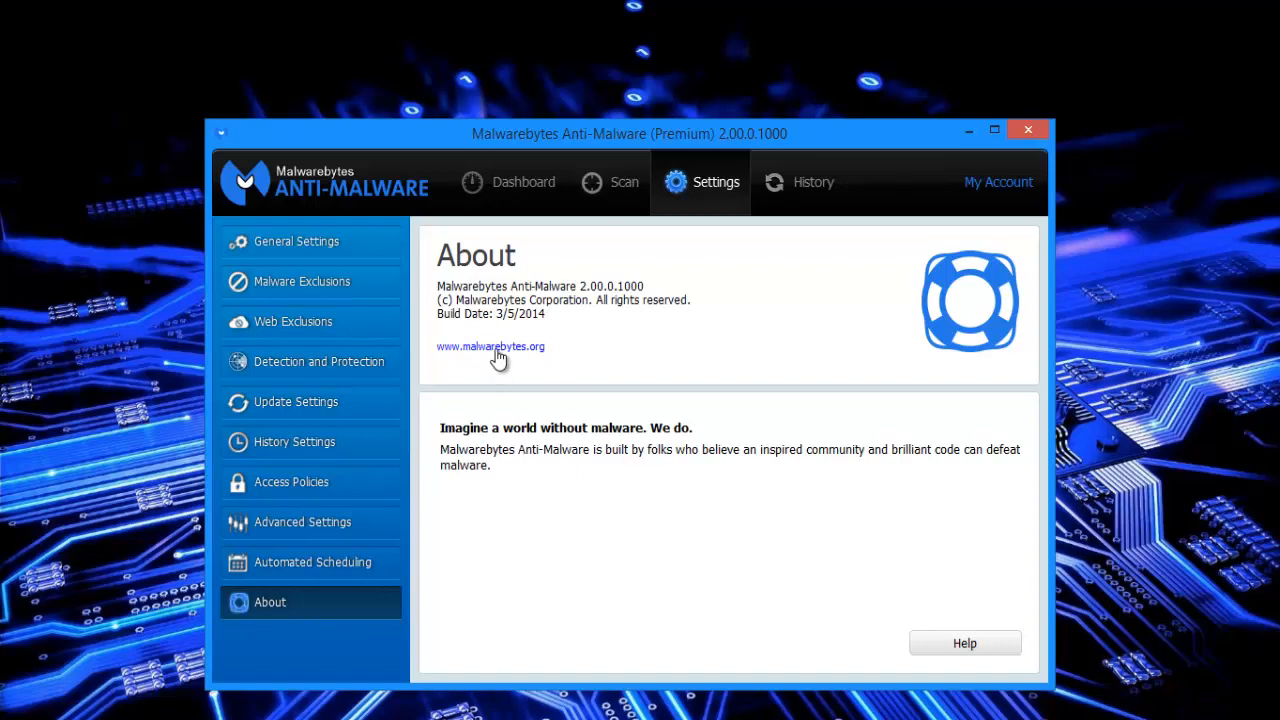
{"action": "mouse_move", "coordinate": [520, 362]}
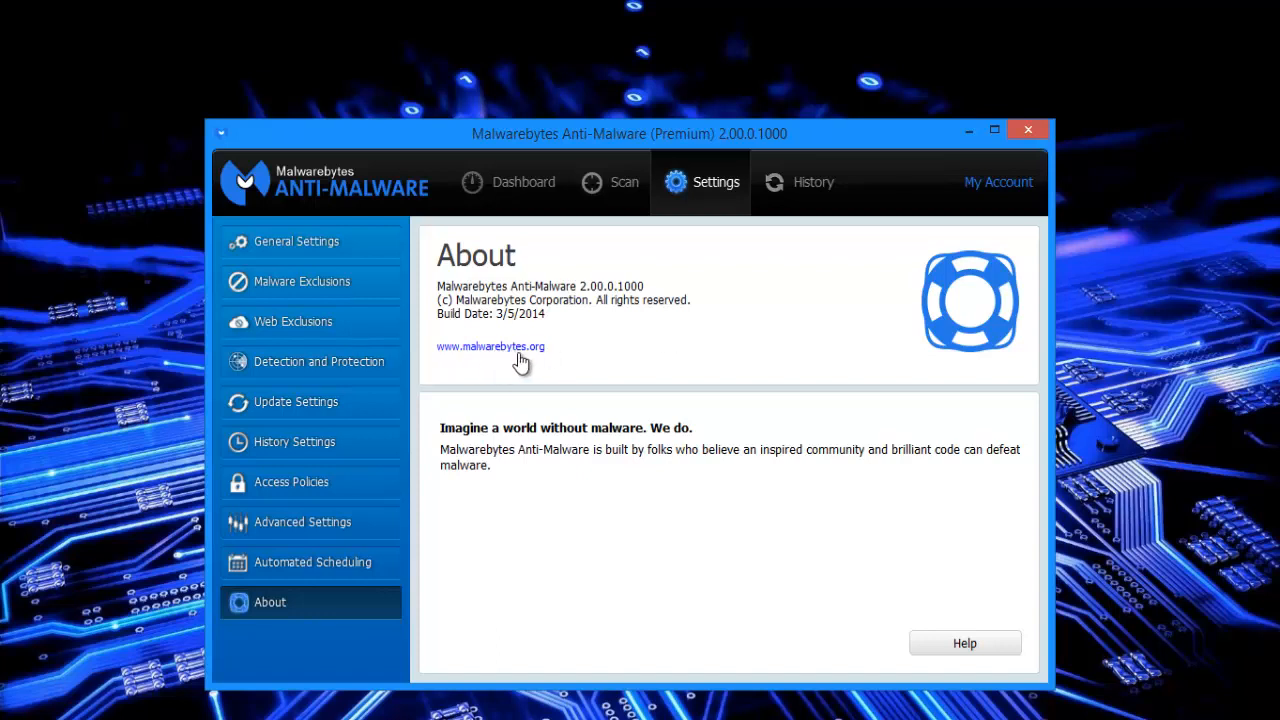
Follow the About page's link to the Malwarebytes website.
{"action": "left_click", "coordinate": [490, 346]}
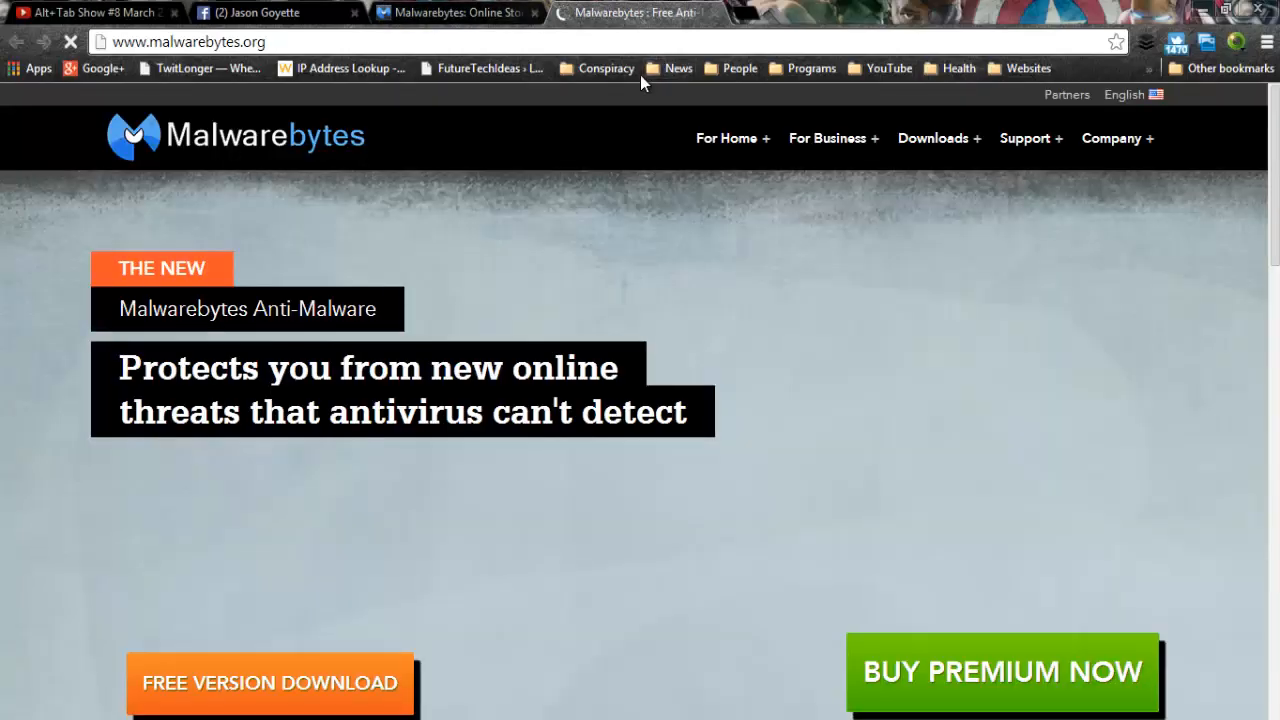
Scroll the Malwarebytes homepage down to its footer links and social icons.
{"action": "scroll", "scroll_direction": "down", "scroll_amount": 3}
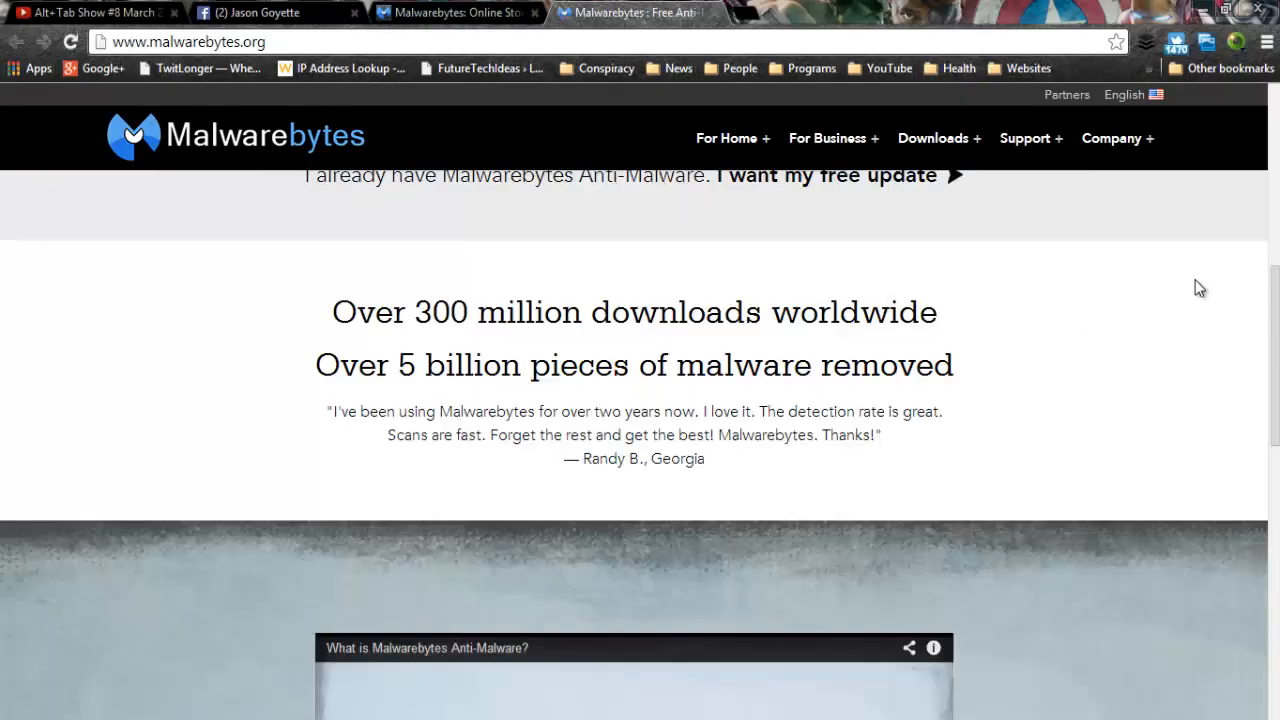
{"action": "scroll", "scroll_direction": "down", "scroll_amount": 3}
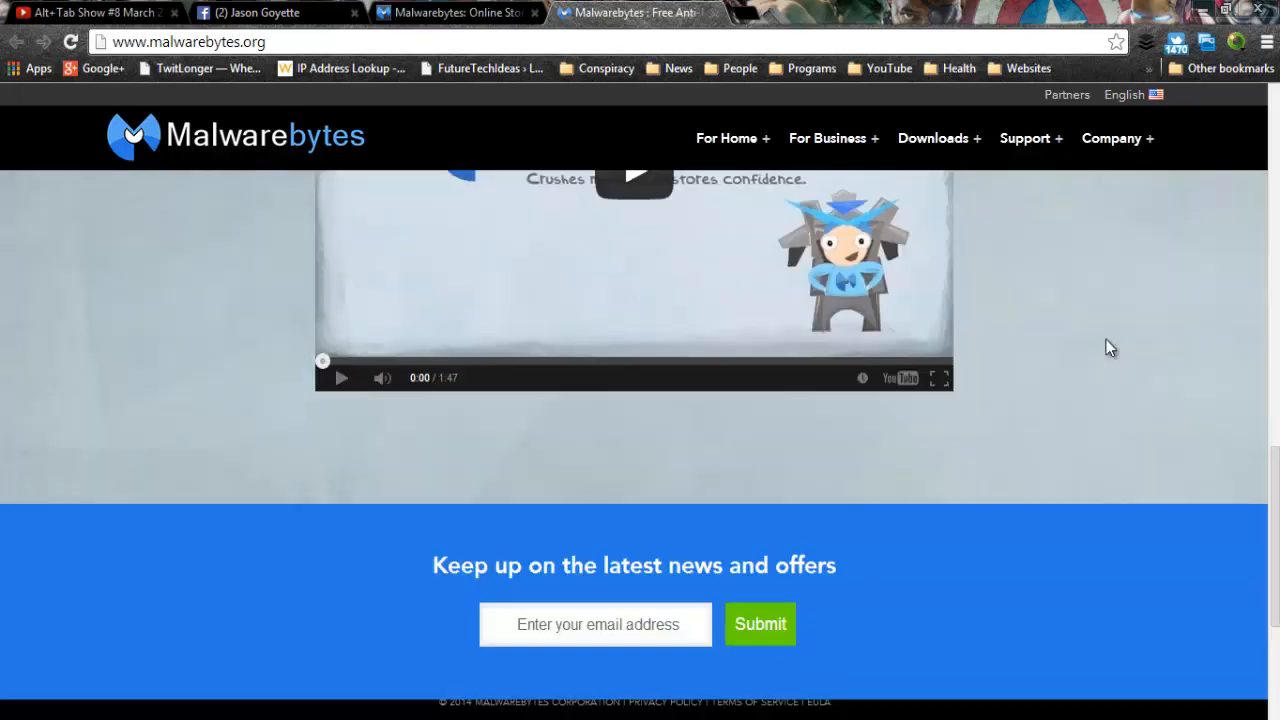
{"action": "scroll", "scroll_direction": "down", "scroll_amount": 3}
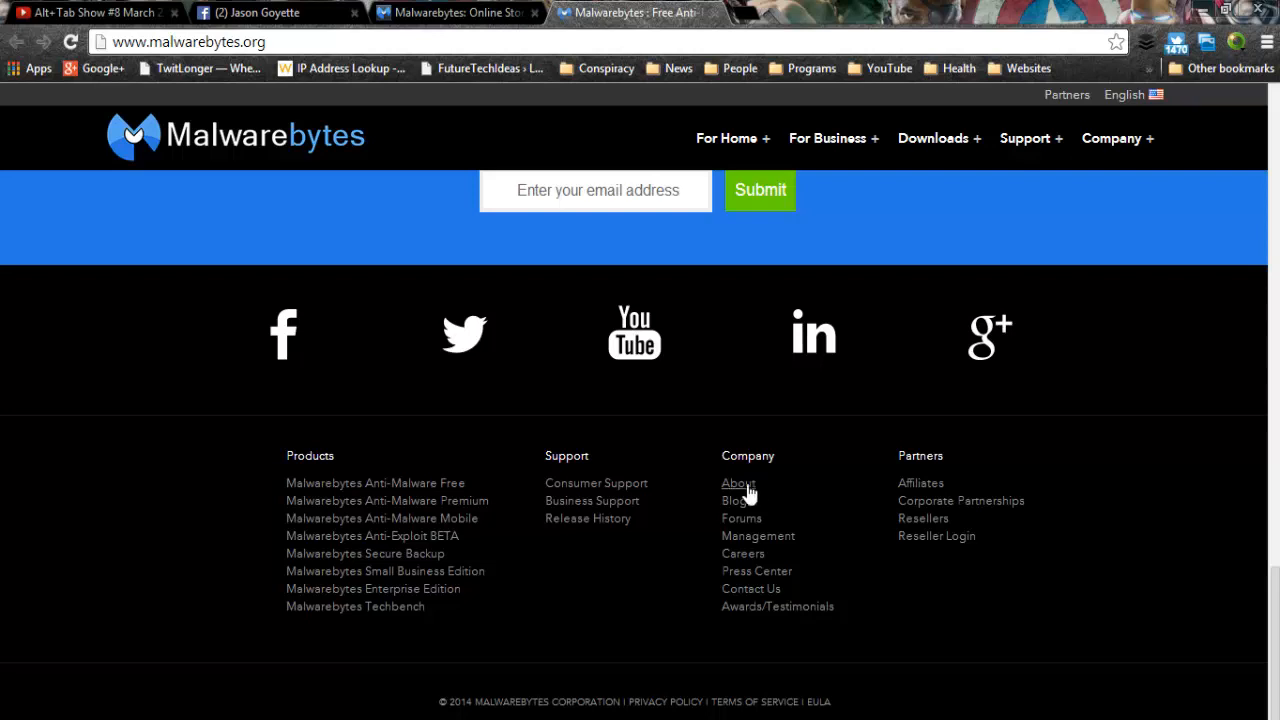
{"action": "mouse_move", "coordinate": [784, 530]}
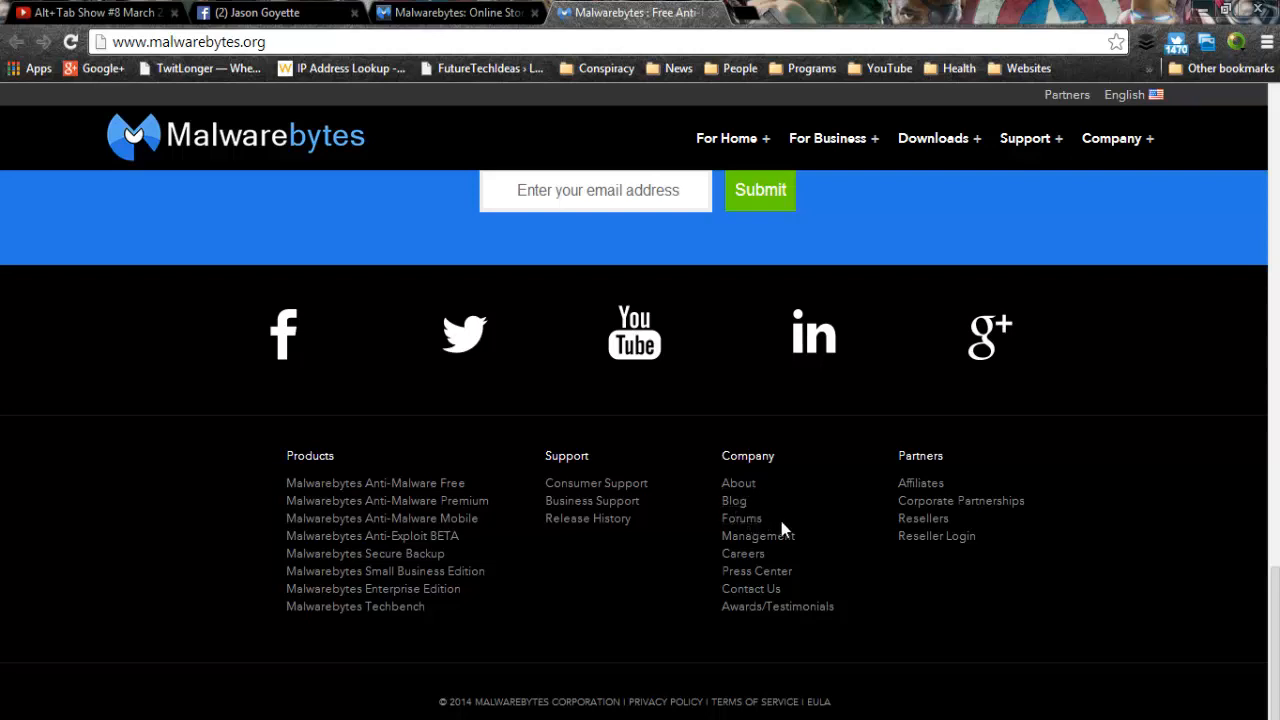
{"action": "mouse_move", "coordinate": [790, 508]}
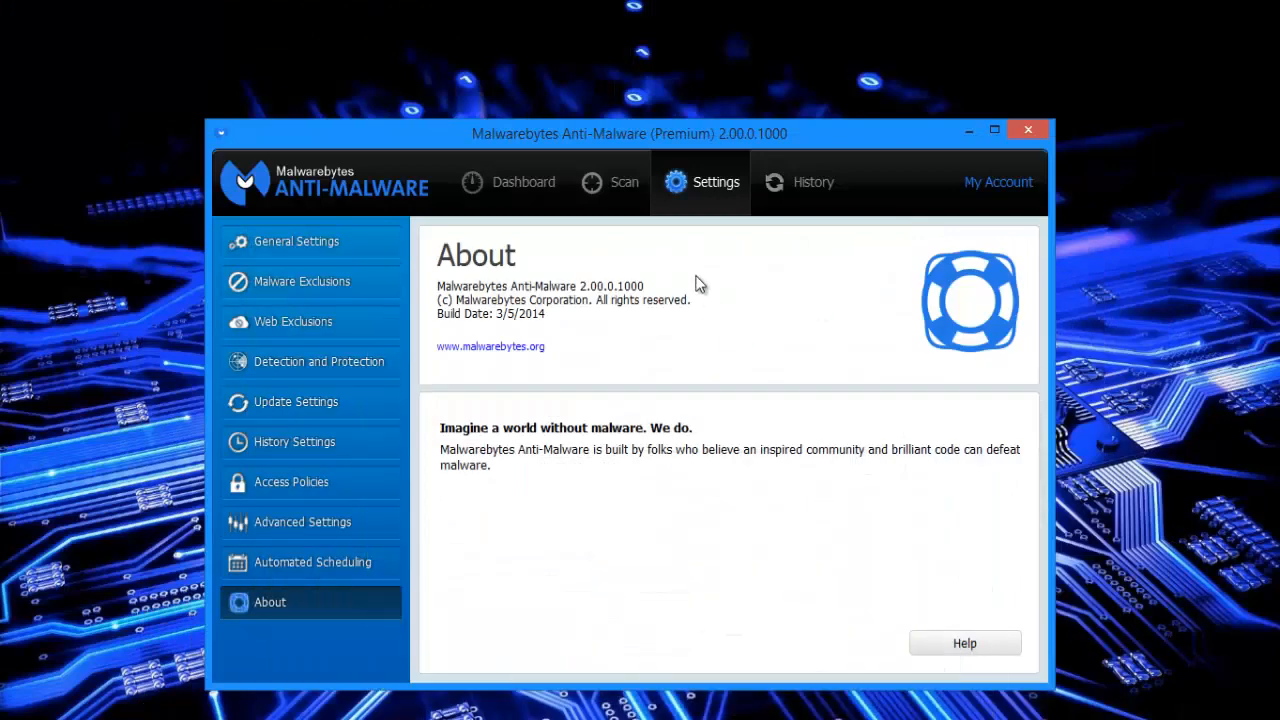
Review the two quarantined PUP files in History, then switch to Application Logs.
{"action": "left_click", "coordinate": [812, 182]}
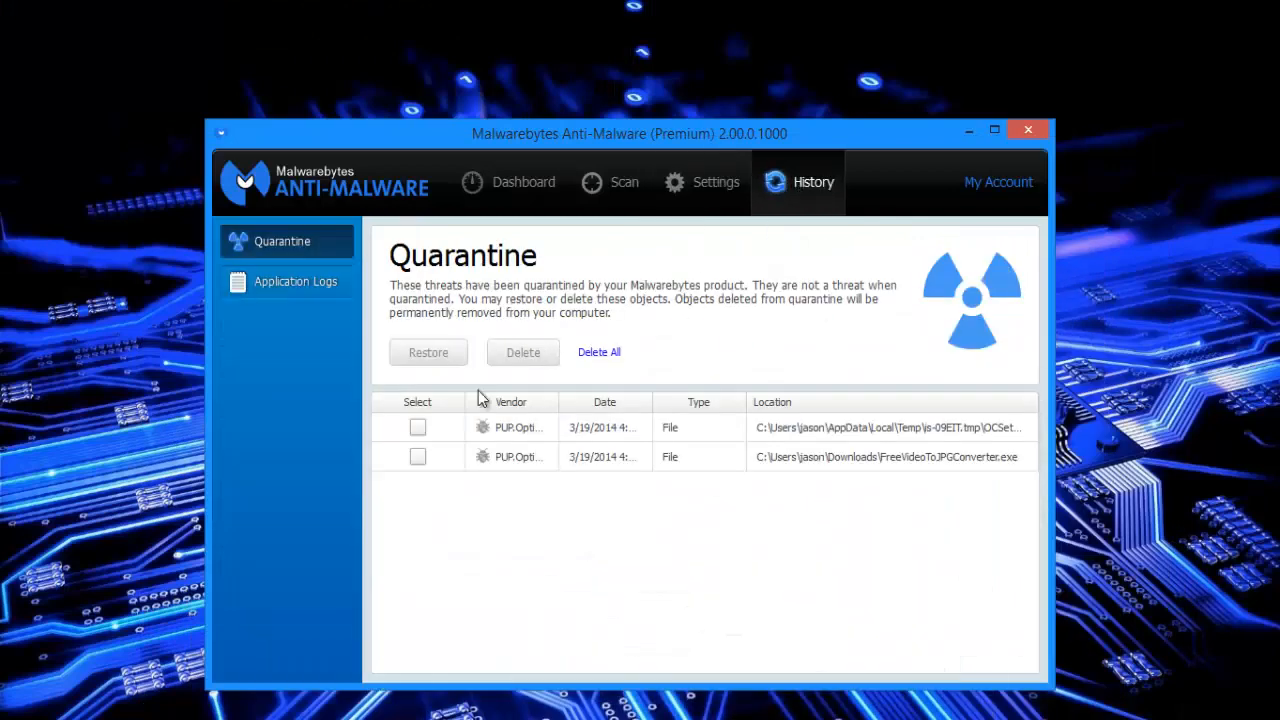
{"action": "mouse_move", "coordinate": [808, 452]}
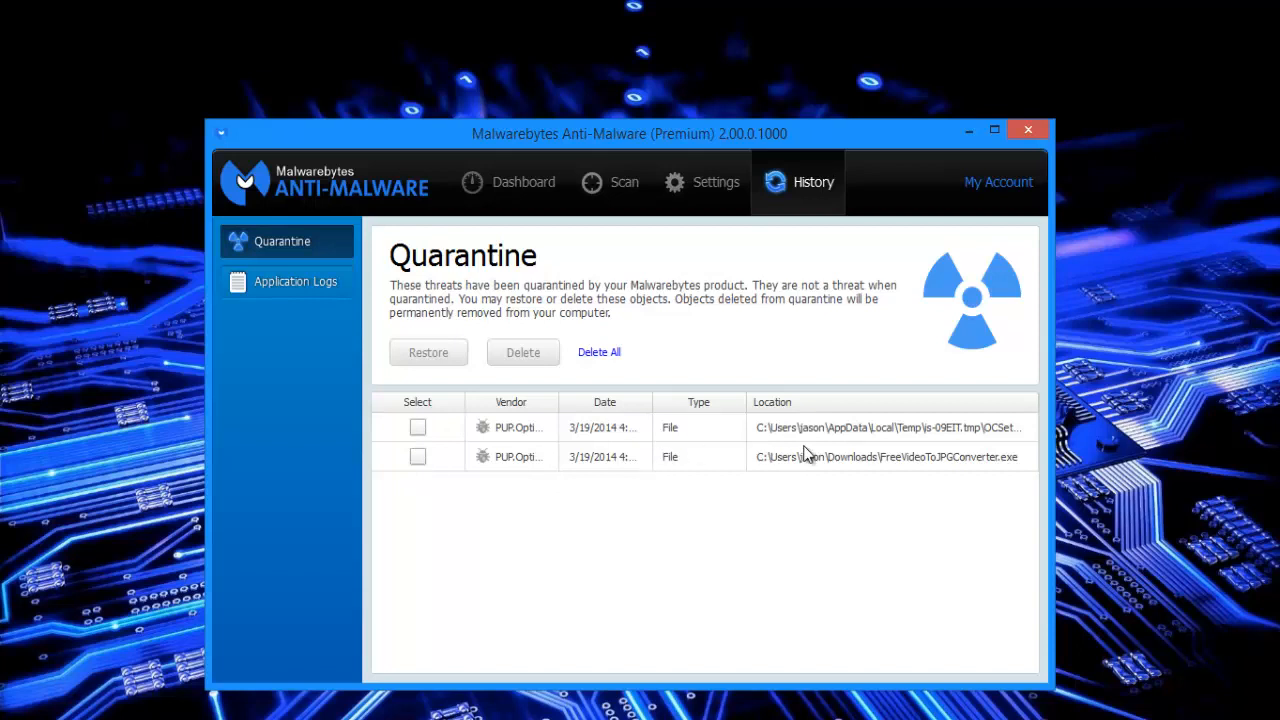
{"action": "left_click", "coordinate": [416, 428]}
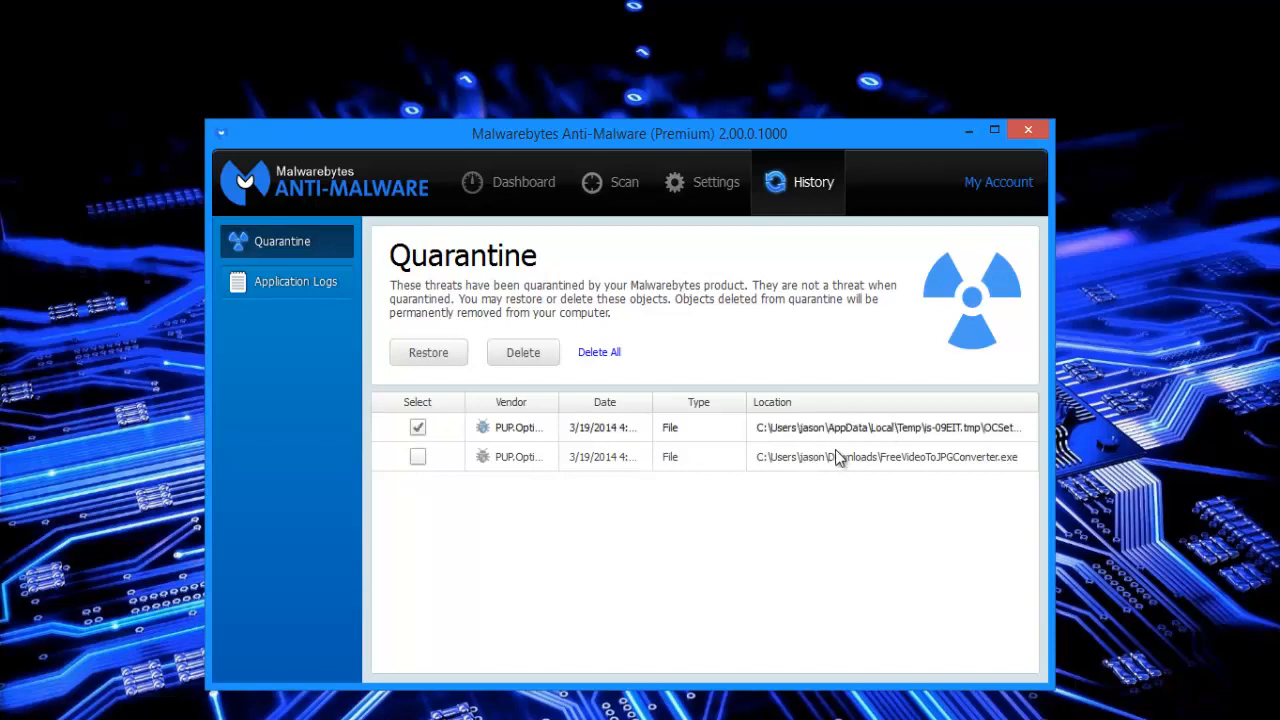
{"action": "left_click", "coordinate": [416, 456]}
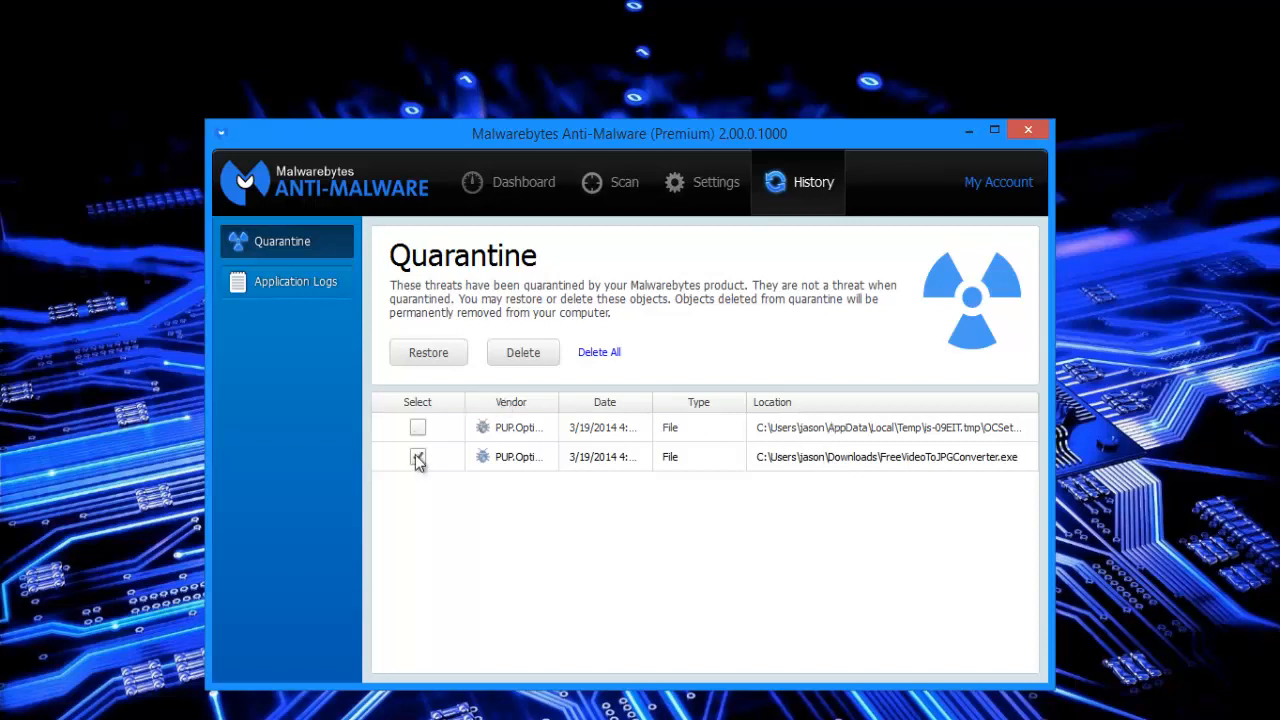
{"action": "left_click", "coordinate": [416, 456]}
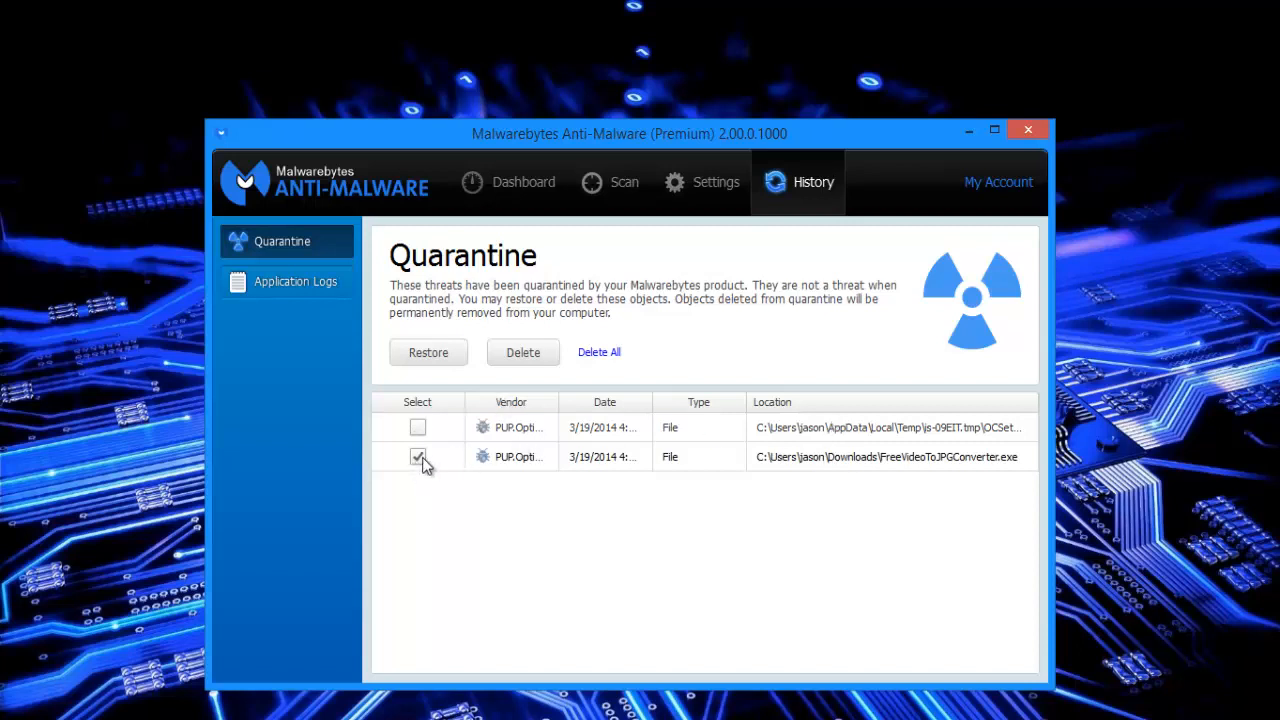
{"action": "left_click", "coordinate": [296, 280]}
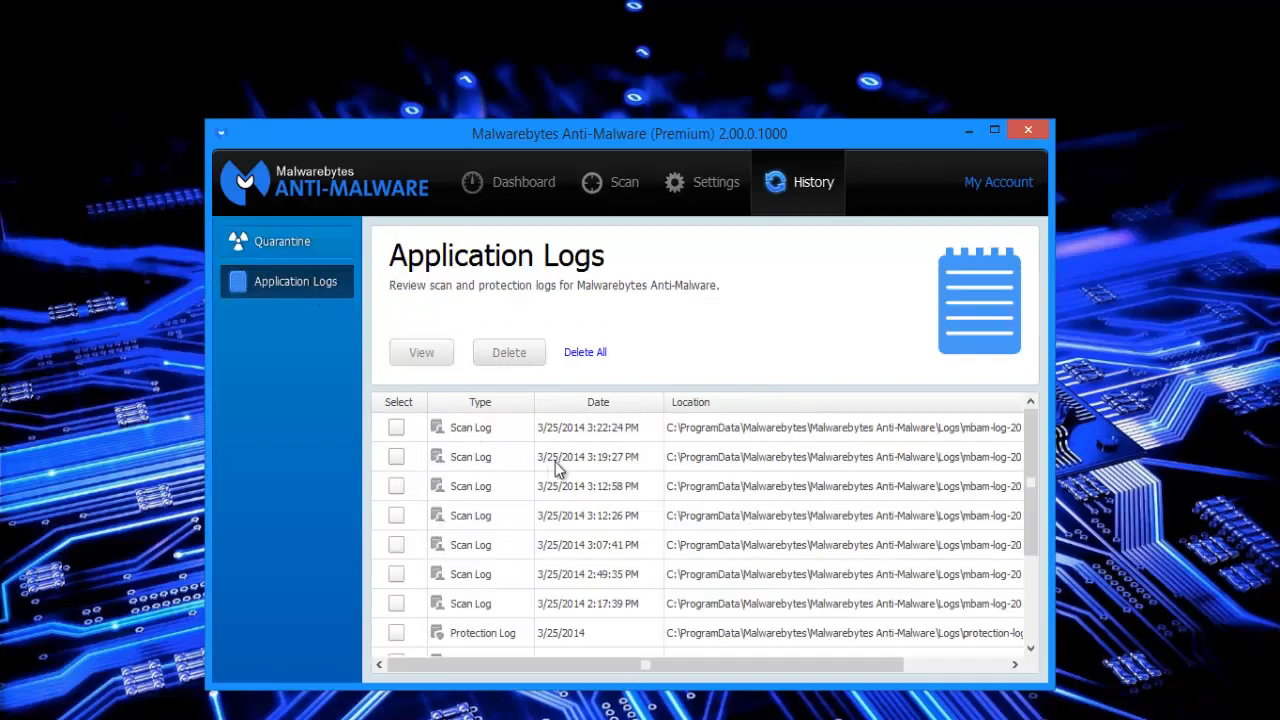
{"action": "mouse_move", "coordinate": [594, 504]}
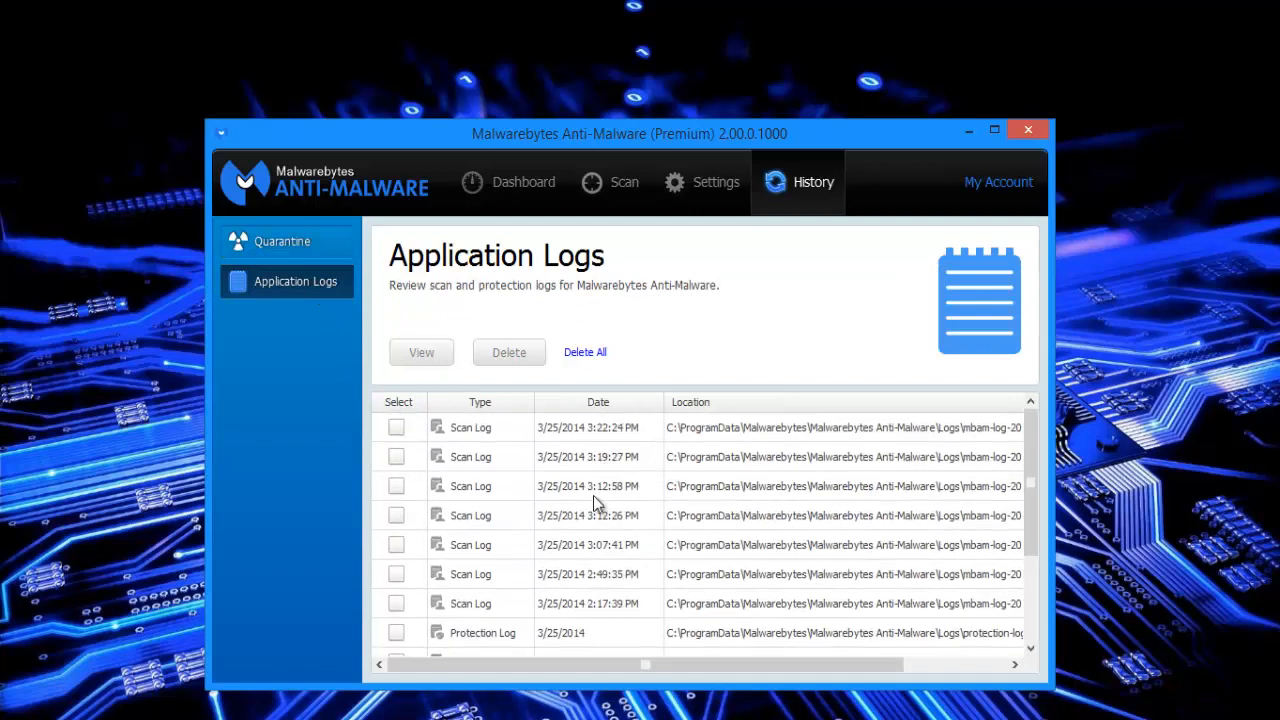
{"action": "mouse_move", "coordinate": [784, 360]}
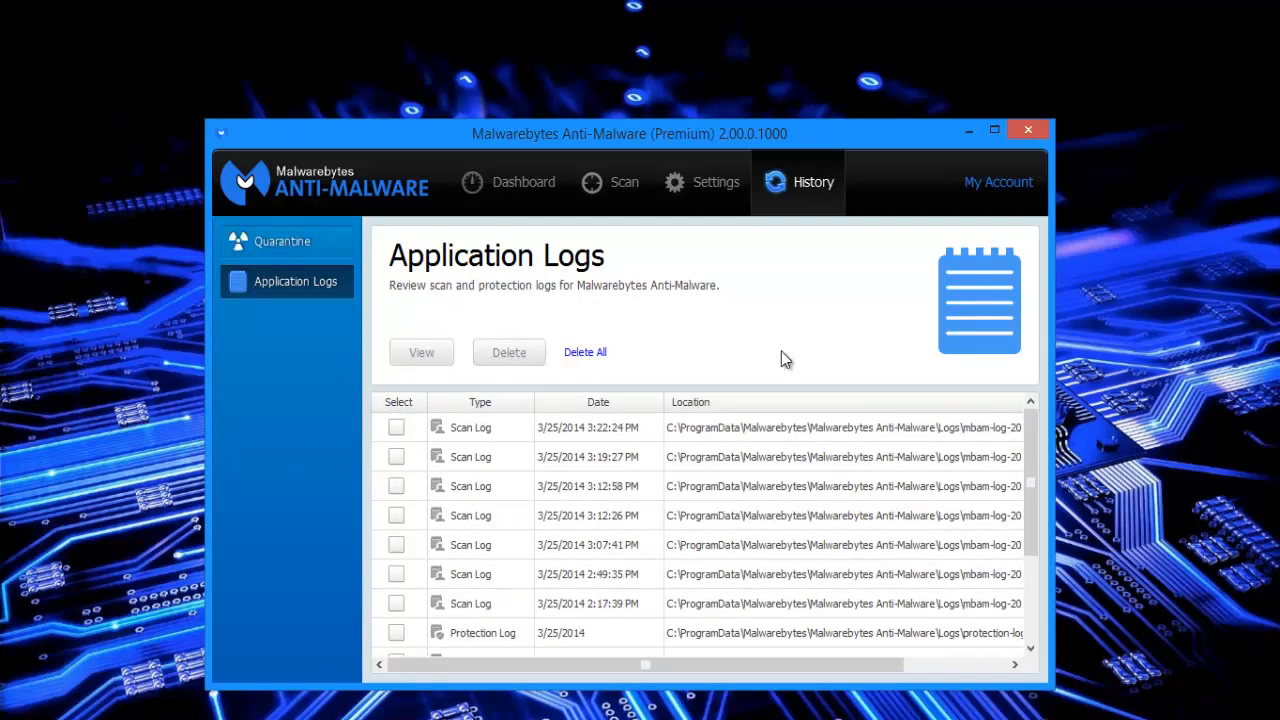
{"action": "mouse_move", "coordinate": [410, 432]}
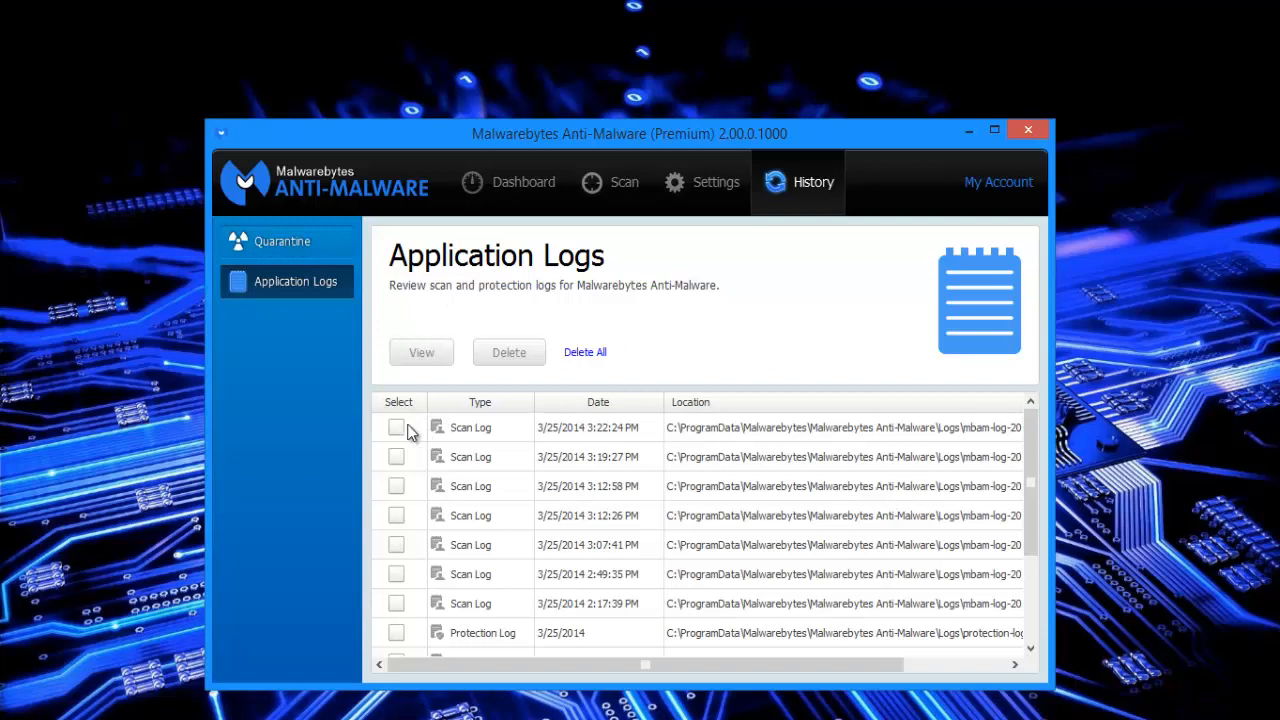
Mark and unmark the most recent scan log, then return to the Dashboard protection overview.
{"action": "left_click", "coordinate": [396, 428]}
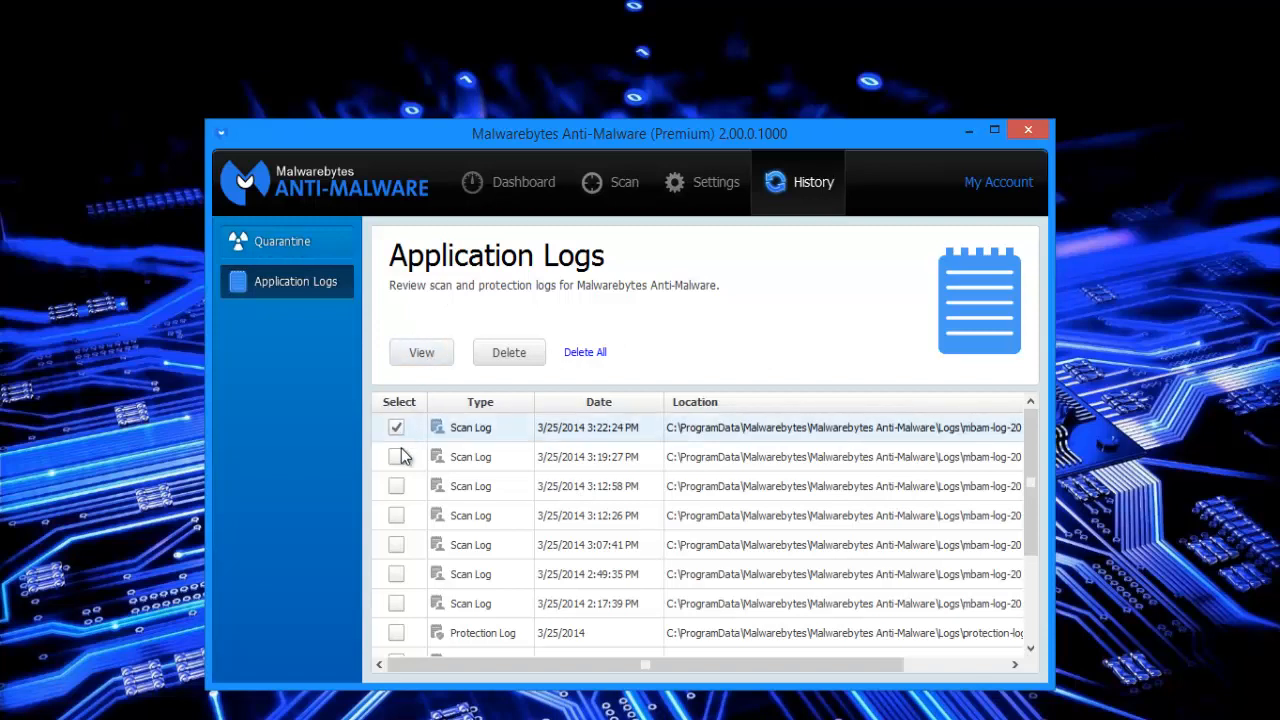
{"action": "left_click", "coordinate": [396, 428]}
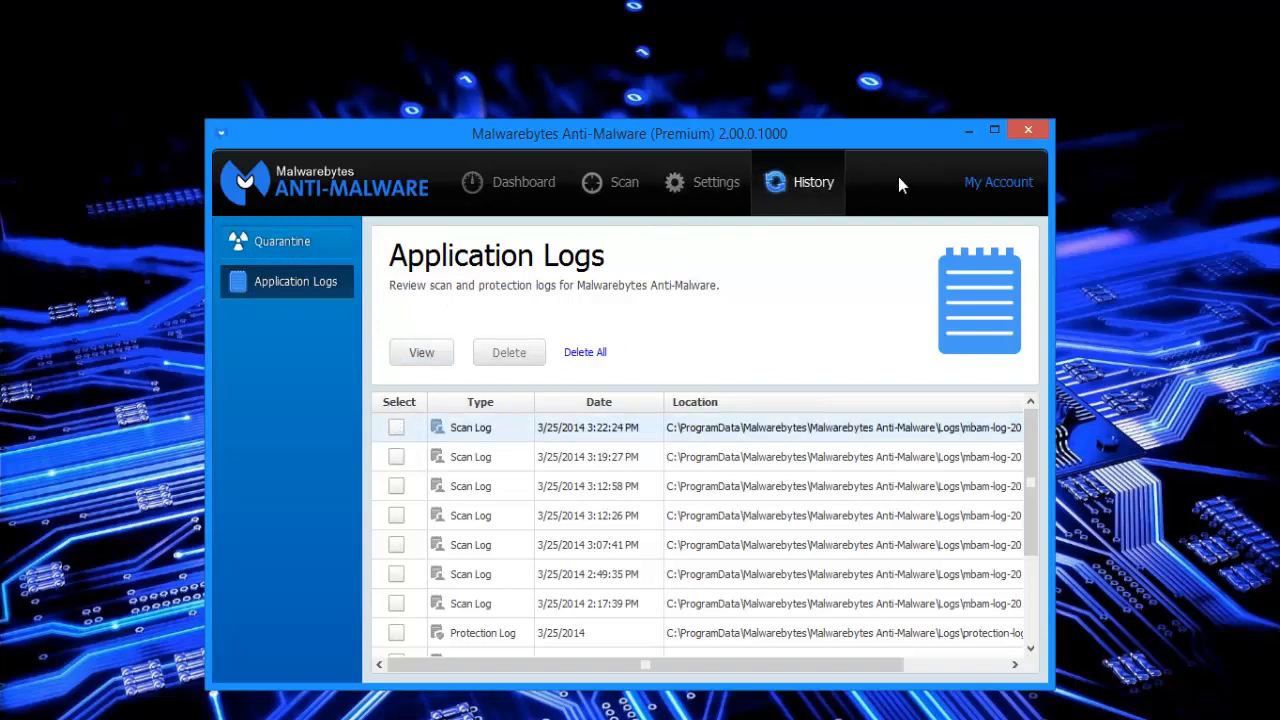
{"action": "mouse_move", "coordinate": [996, 184]}
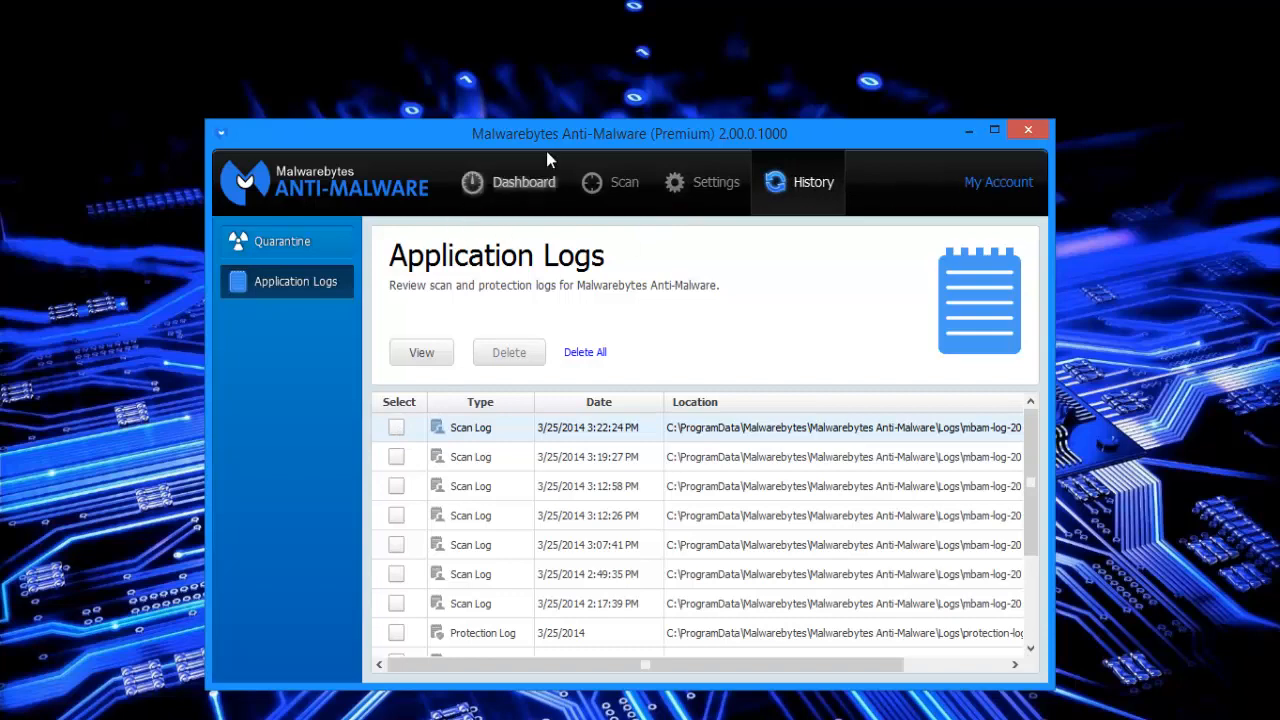
{"action": "left_click", "coordinate": [524, 182]}
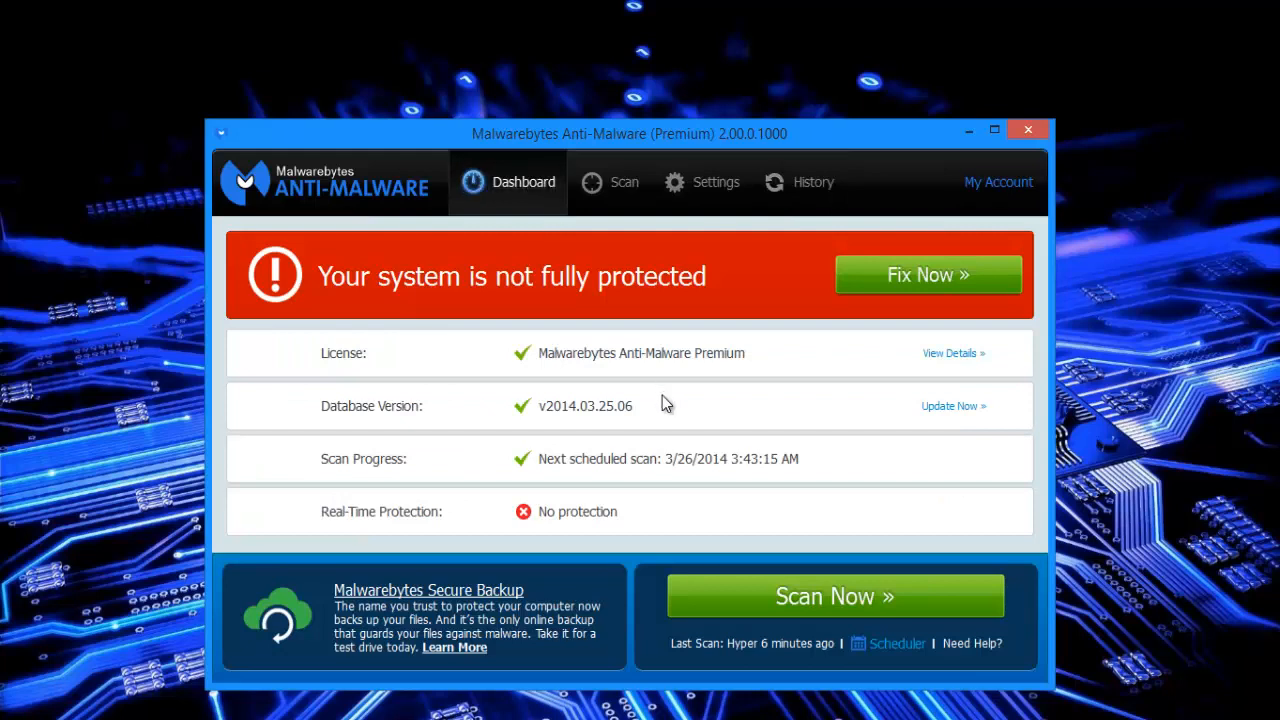
{"action": "mouse_move", "coordinate": [582, 520]}
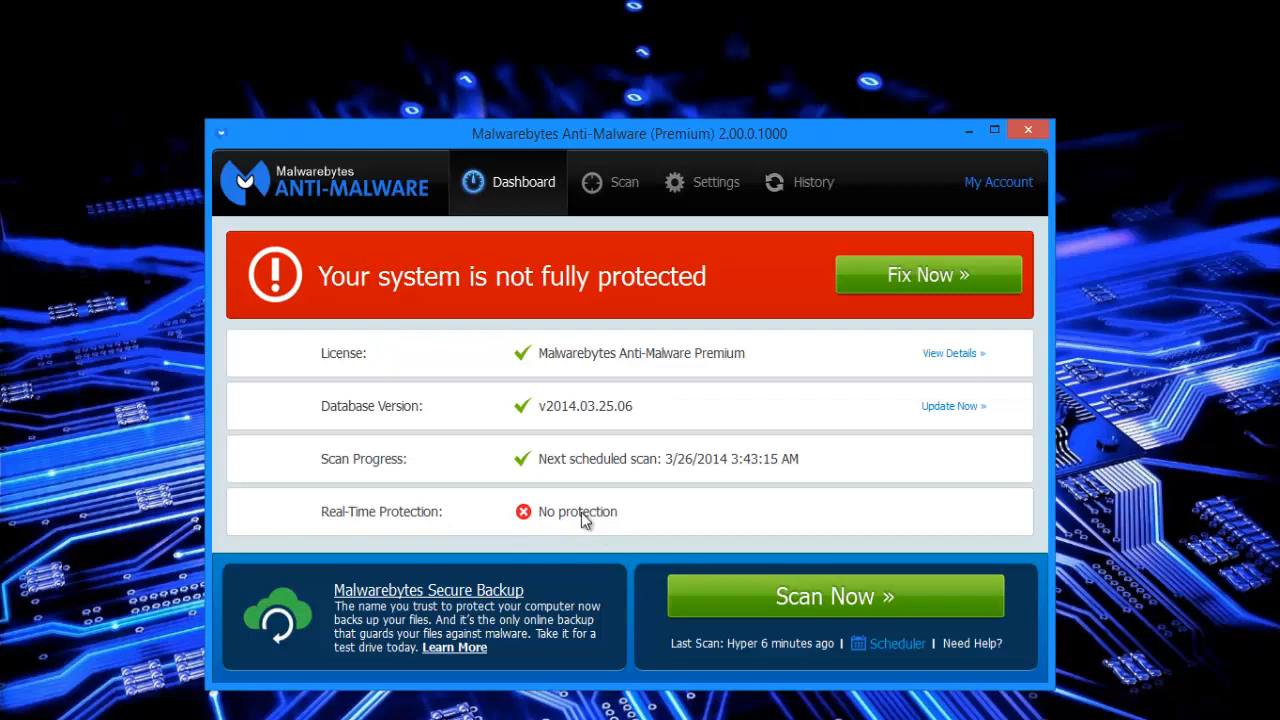
{"action": "mouse_move", "coordinate": [584, 516]}
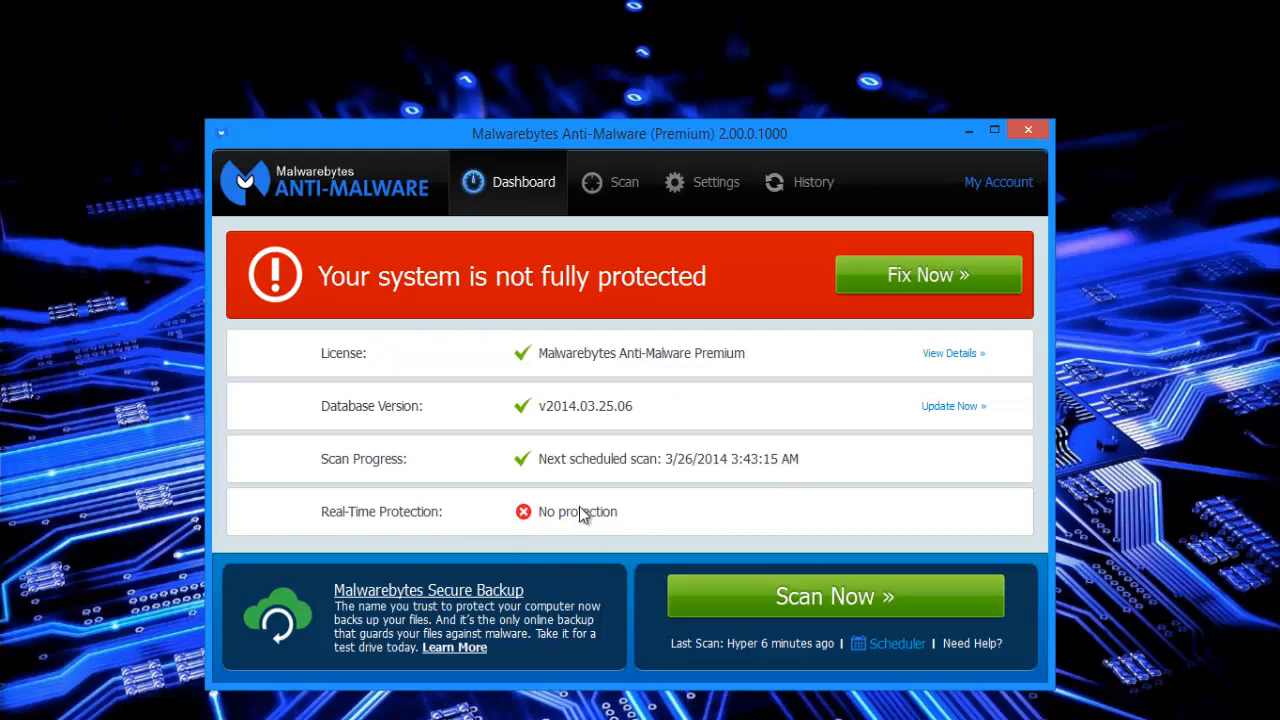
{"action": "mouse_move", "coordinate": [756, 514]}
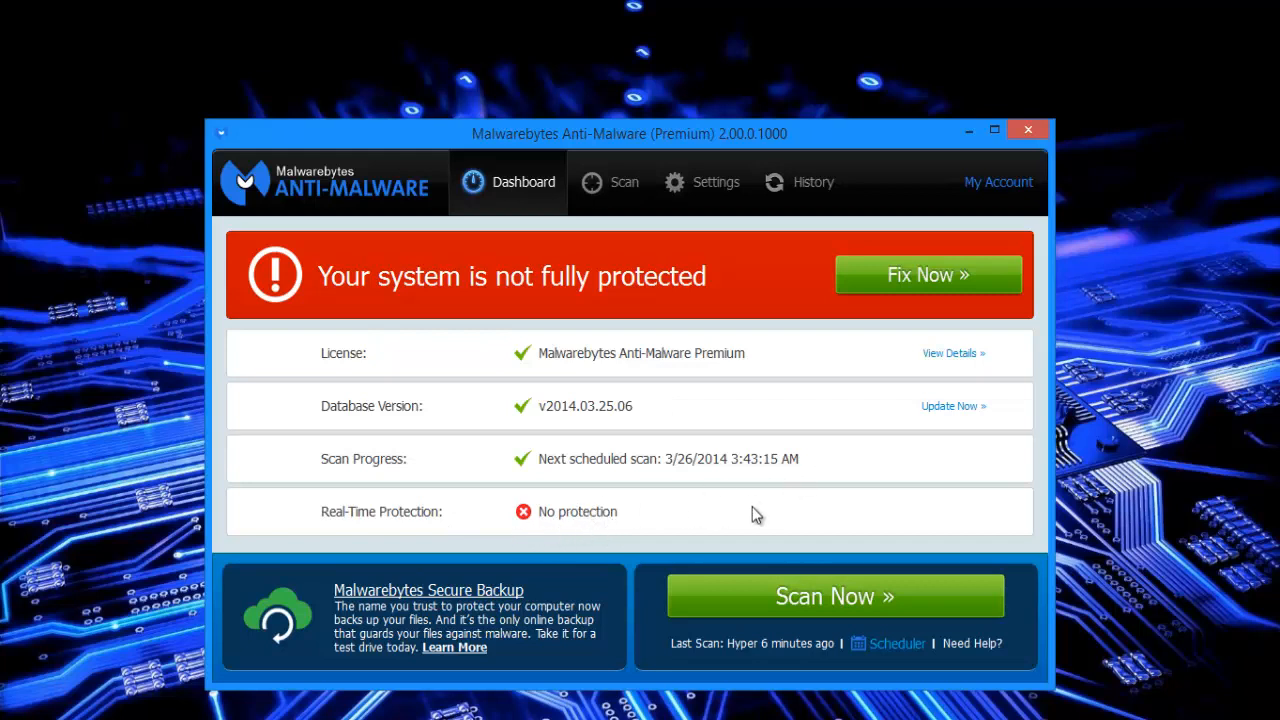
{"action": "mouse_move", "coordinate": [580, 516]}
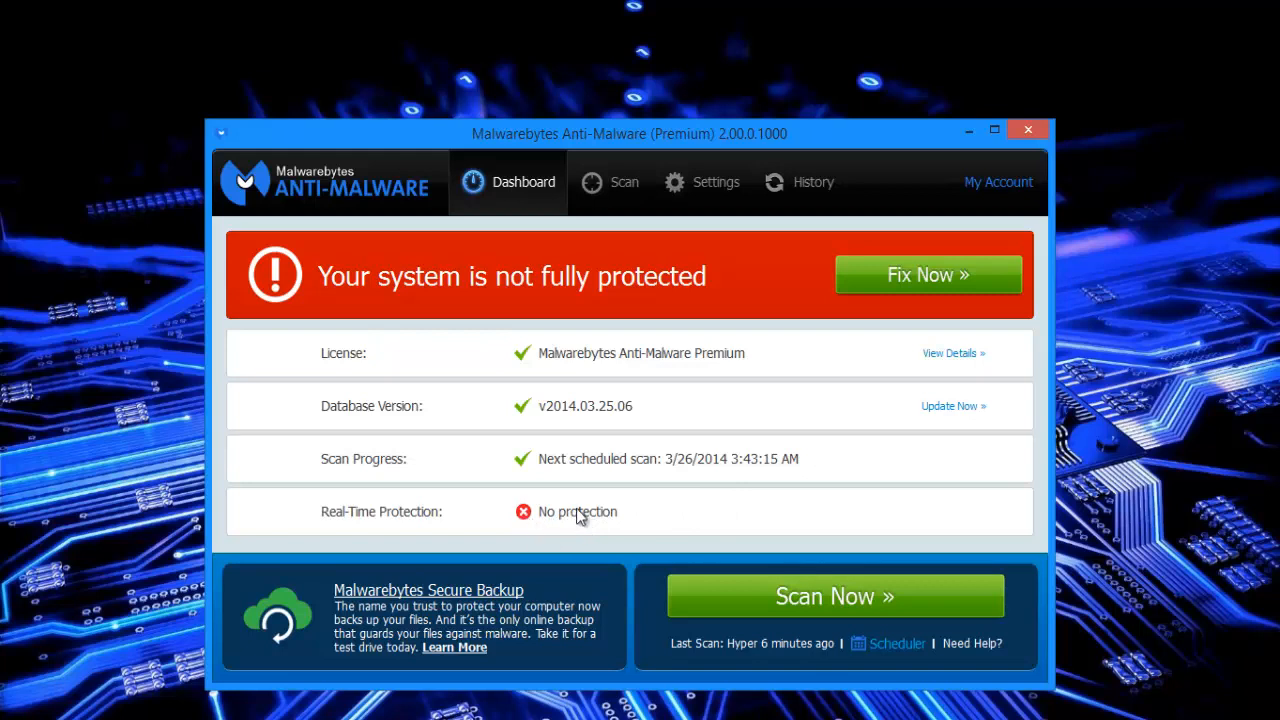
{"action": "mouse_move", "coordinate": [776, 516]}
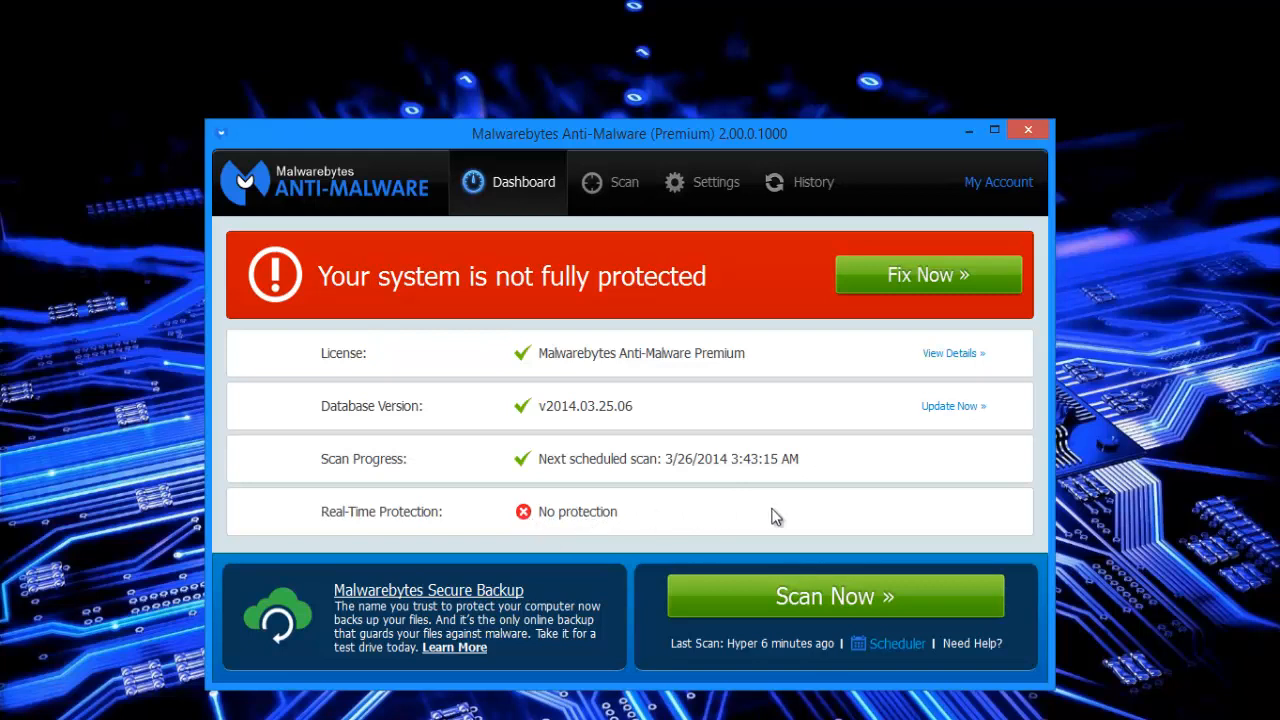
{"action": "mouse_move", "coordinate": [648, 524]}
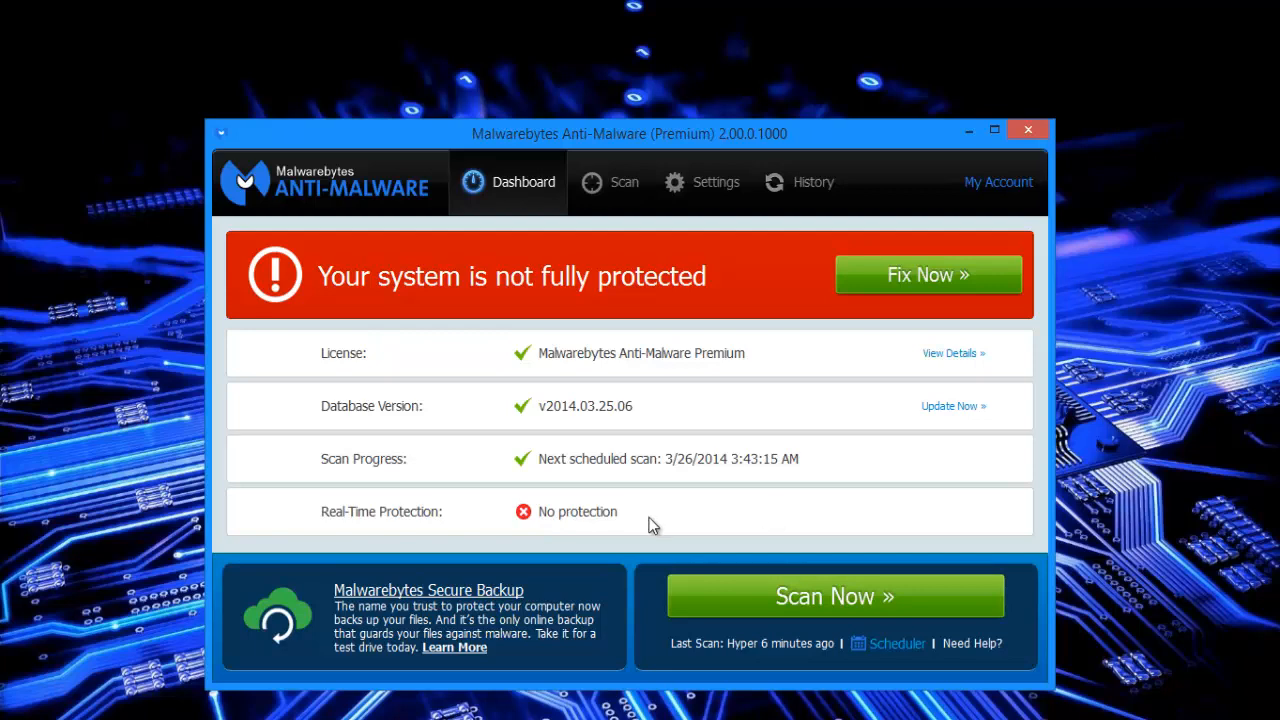
{"action": "mouse_move", "coordinate": [856, 120]}
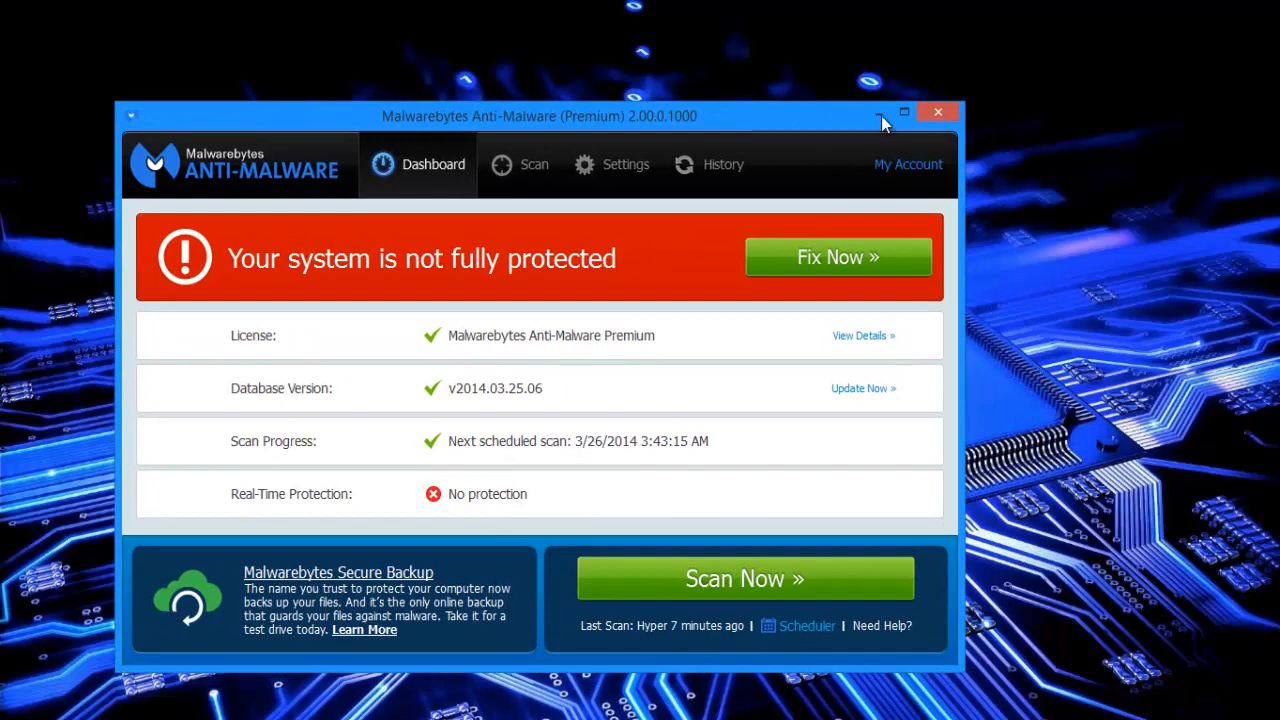
{"action": "mouse_move", "coordinate": [704, 118]}
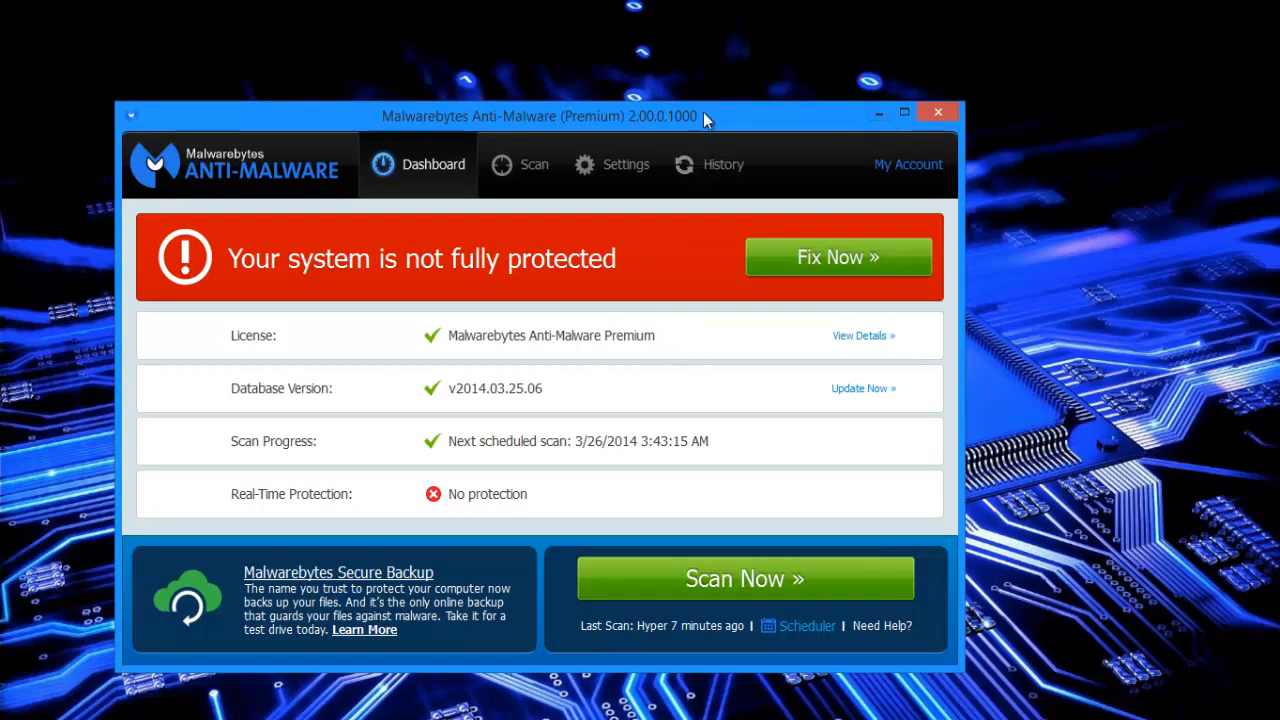